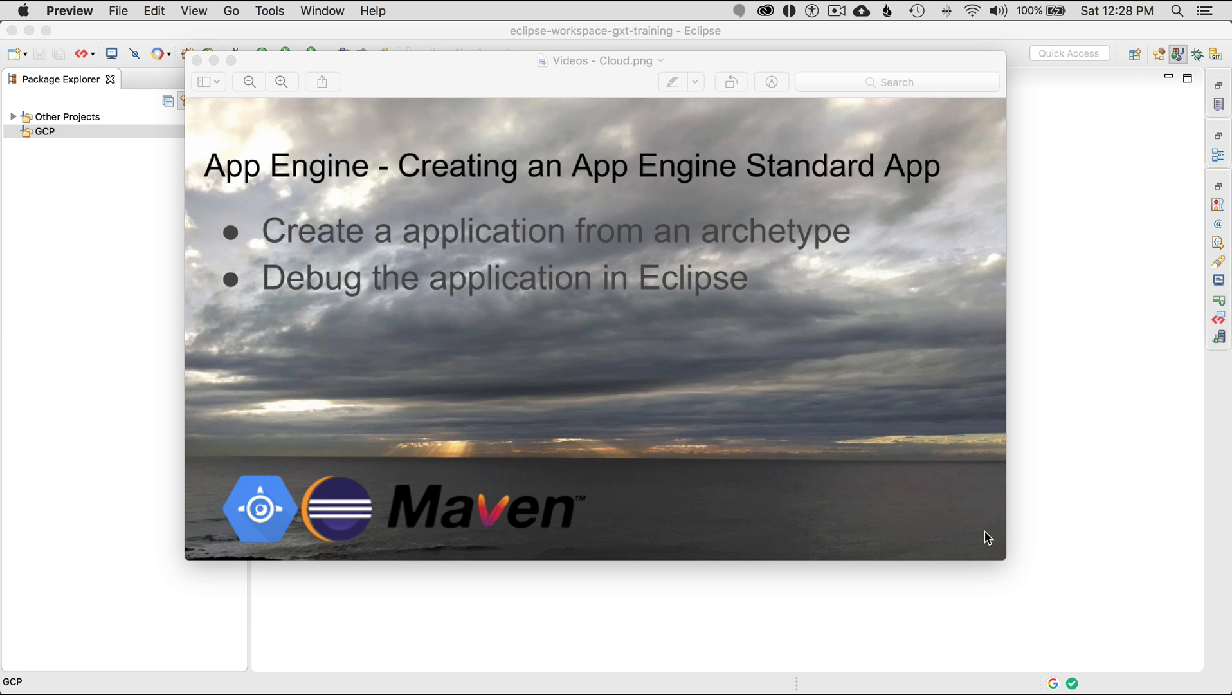
mouse_move(689, 315)
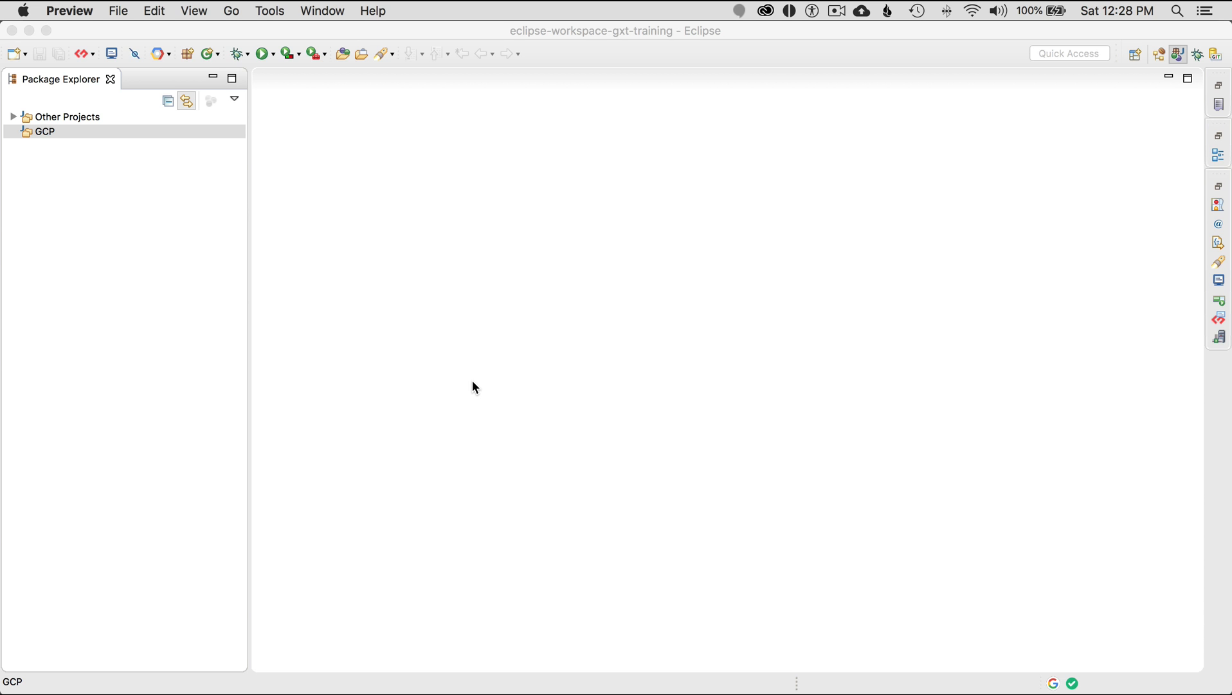
mouse_move(1045, 662)
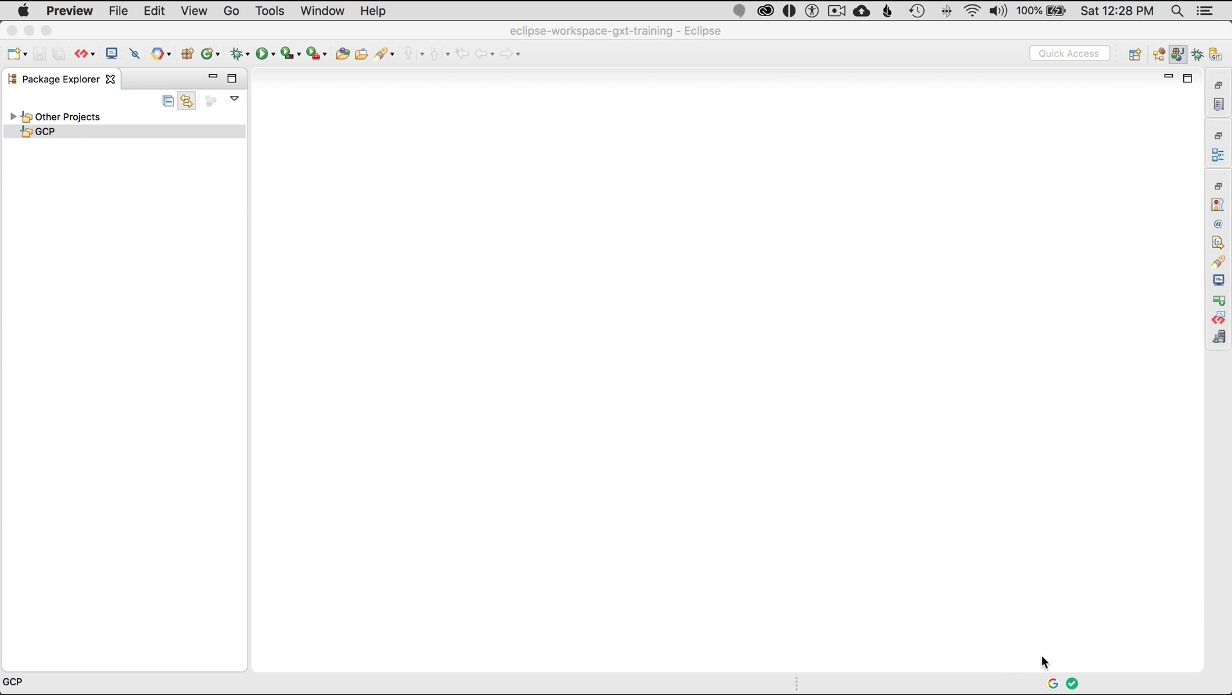
mouse_move(1046, 628)
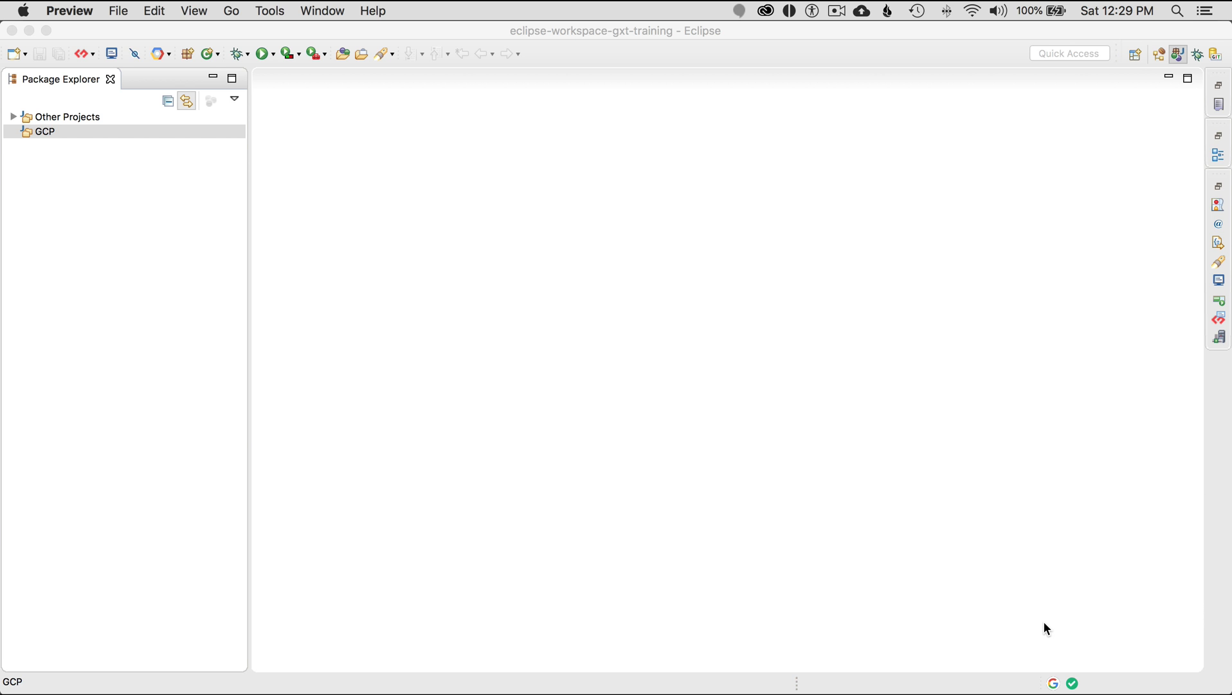
mouse_move(1054, 688)
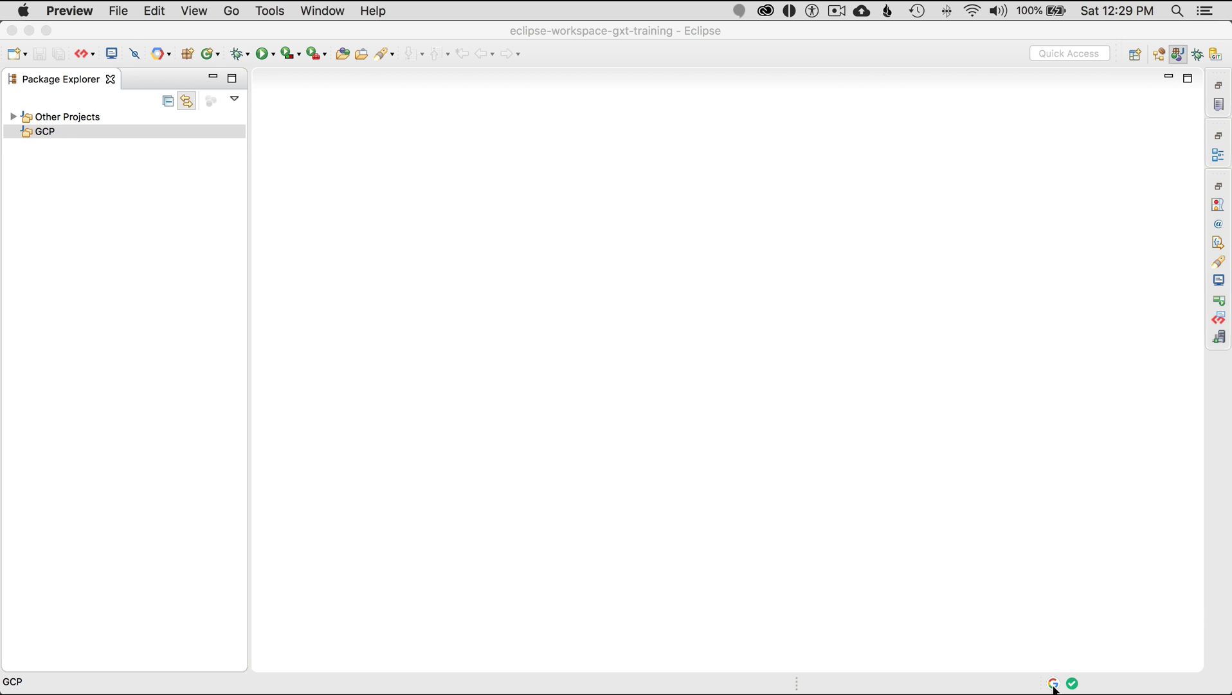
mouse_move(1057, 687)
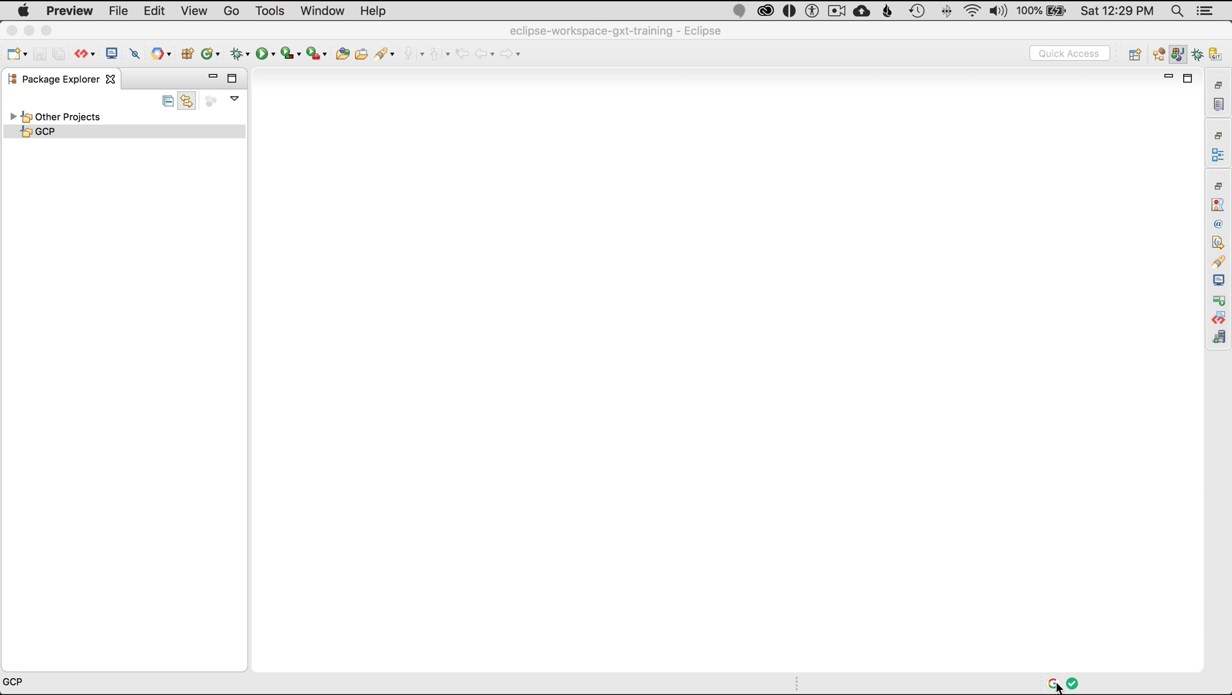
click(45, 131)
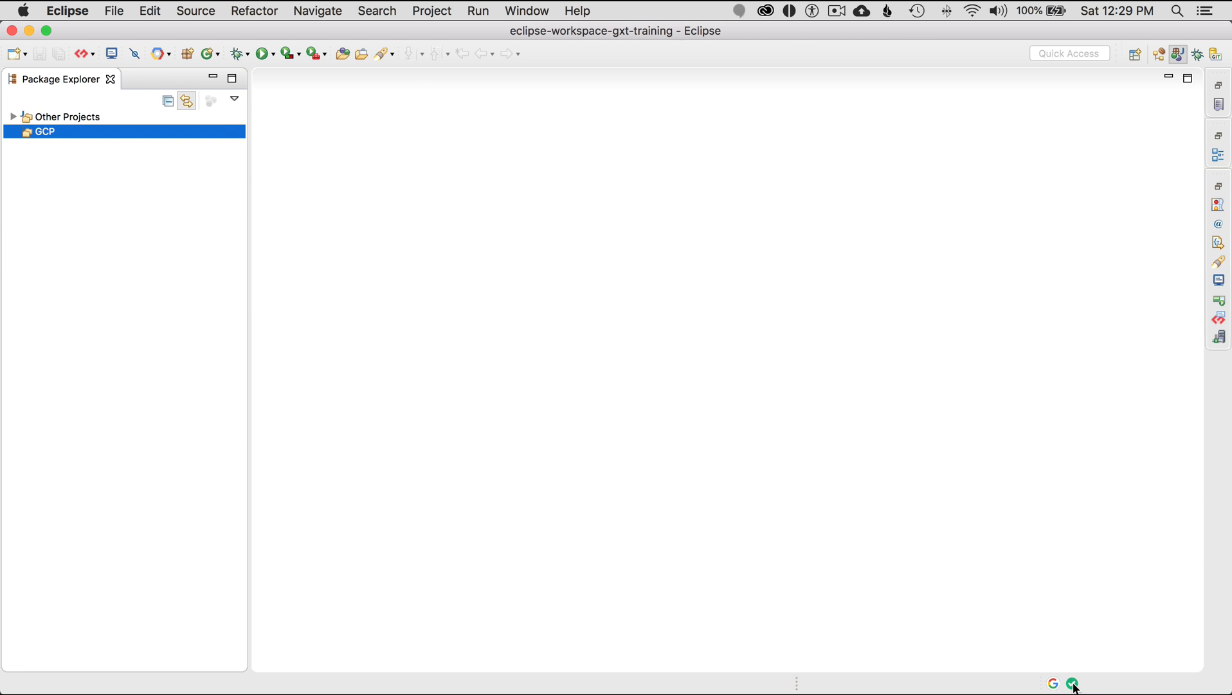
click(1072, 683)
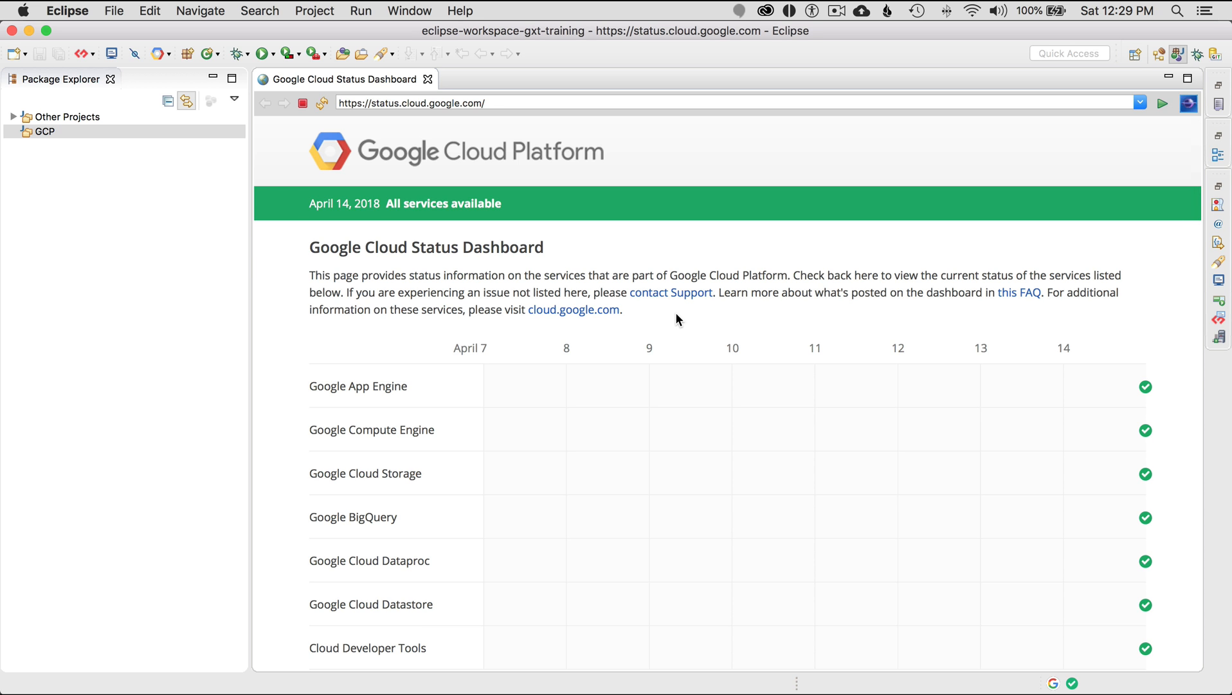
scroll(down, 3)
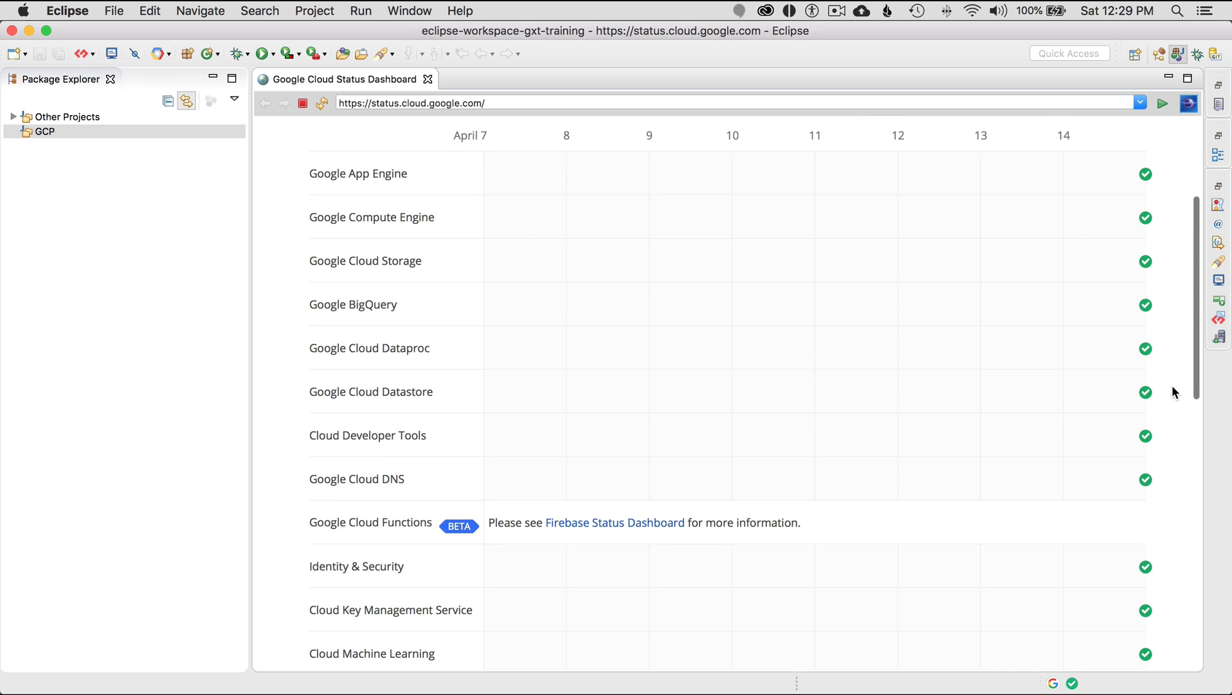
scroll(up, 3)
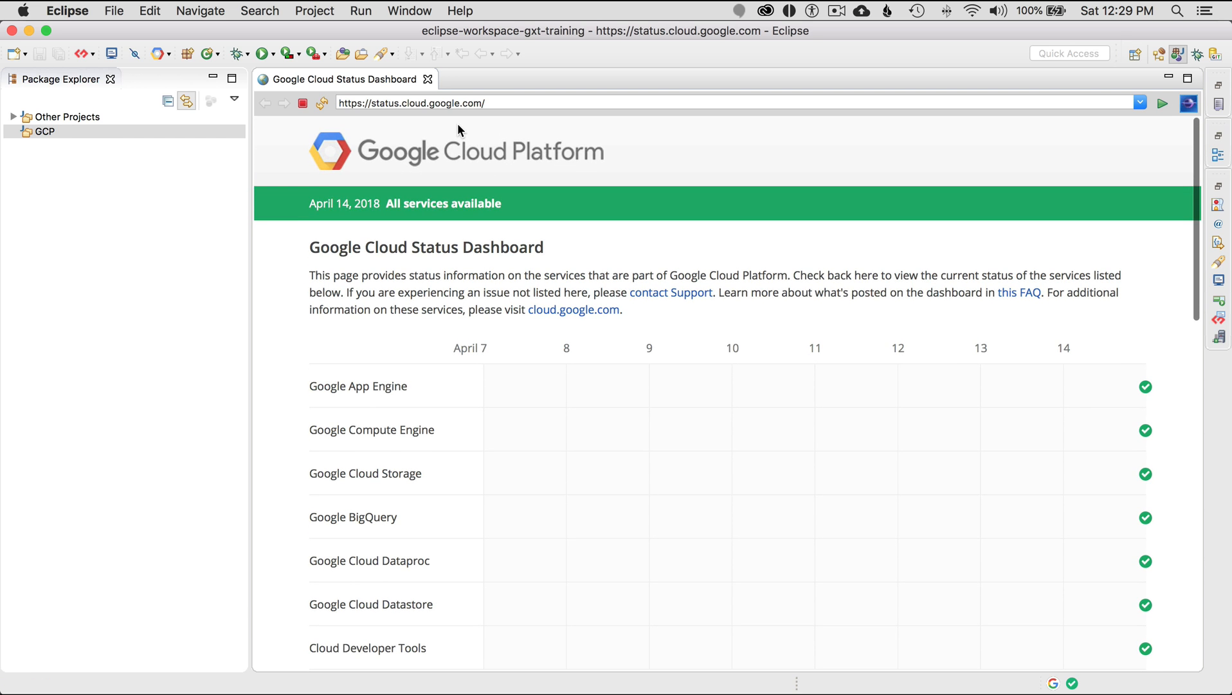
mouse_move(430, 80)
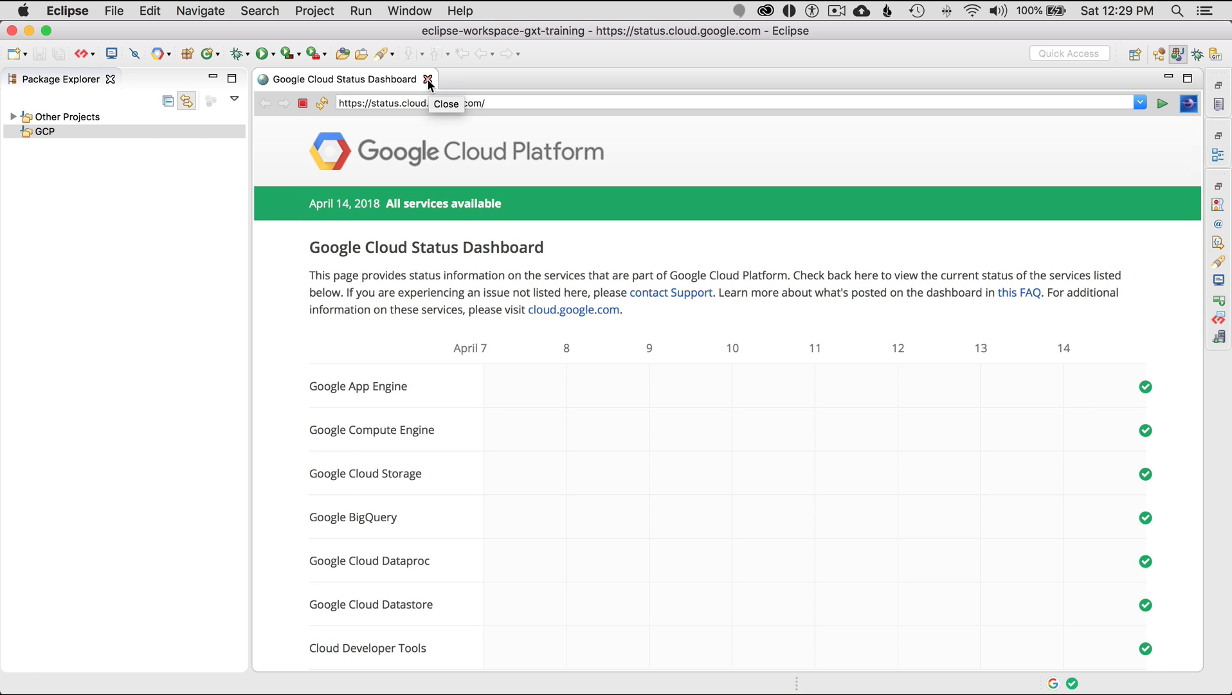
click(428, 78)
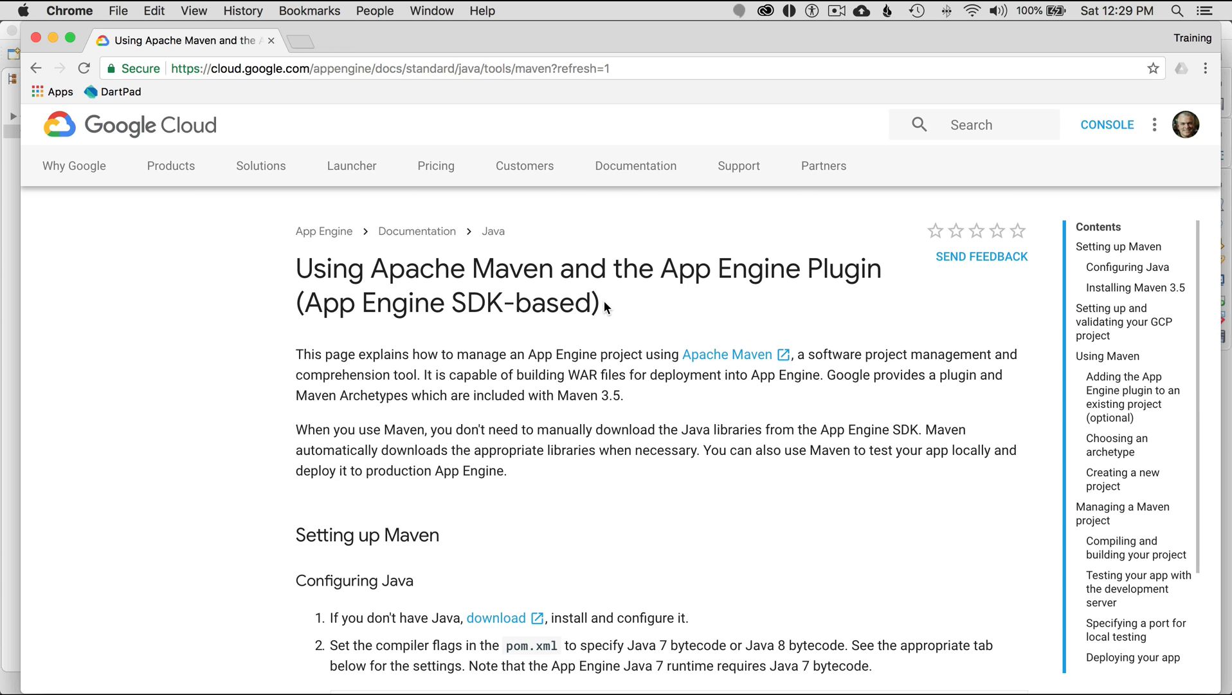
Read down through Java setup, Maven installation and project setup to the App Engine archetypes table
scroll(down, 3)
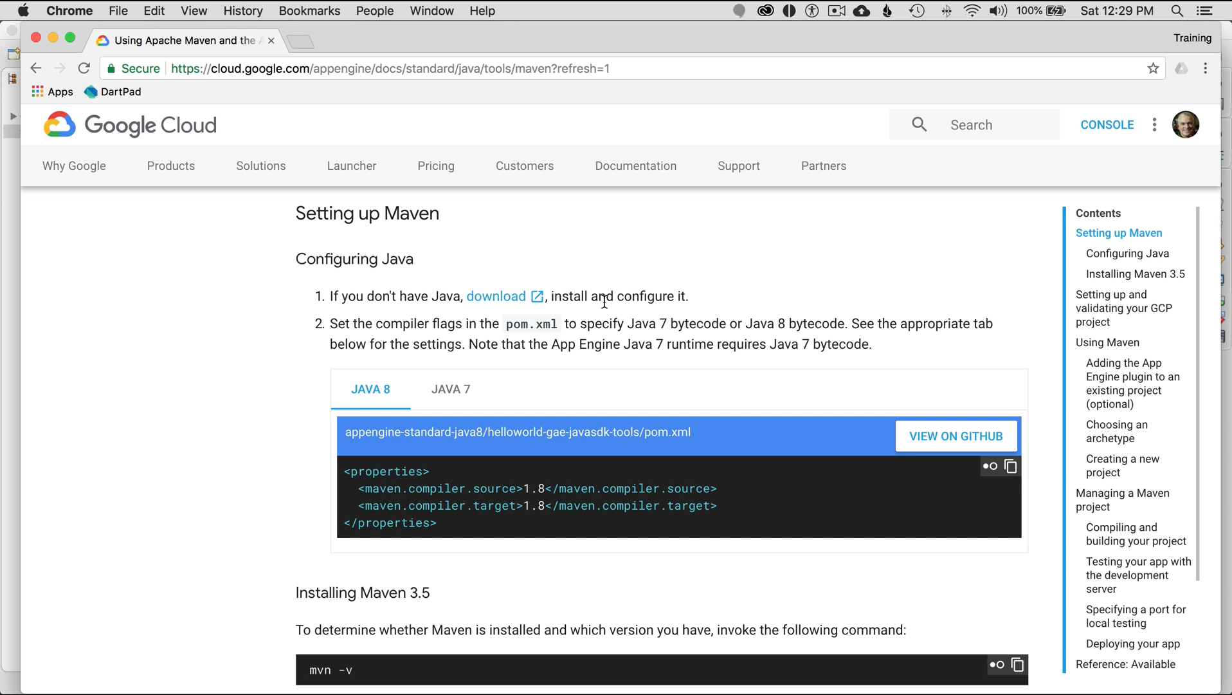
scroll(down, 3)
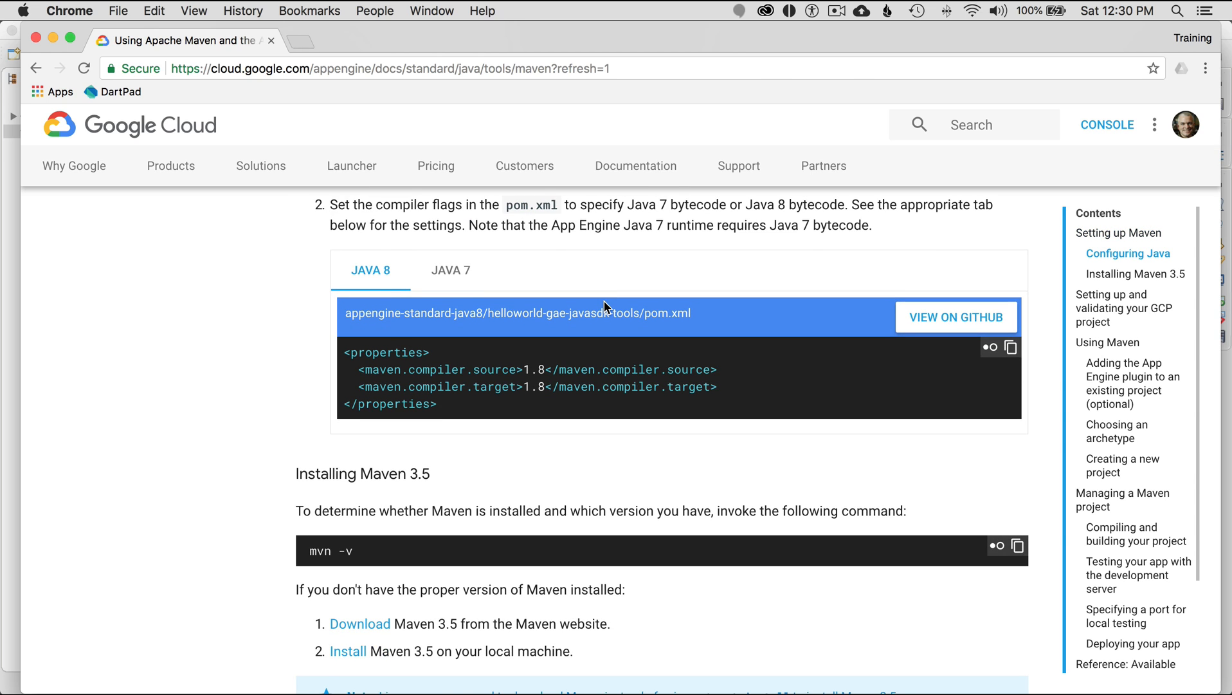
scroll(down, 3)
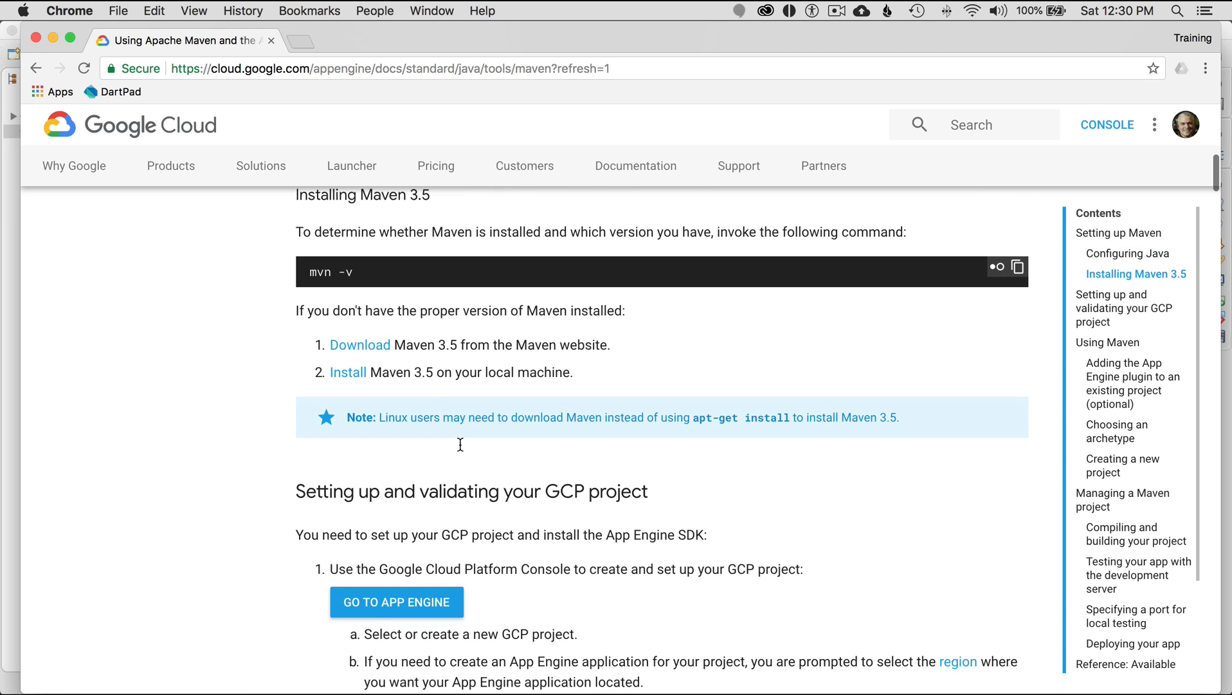
scroll(down, 3)
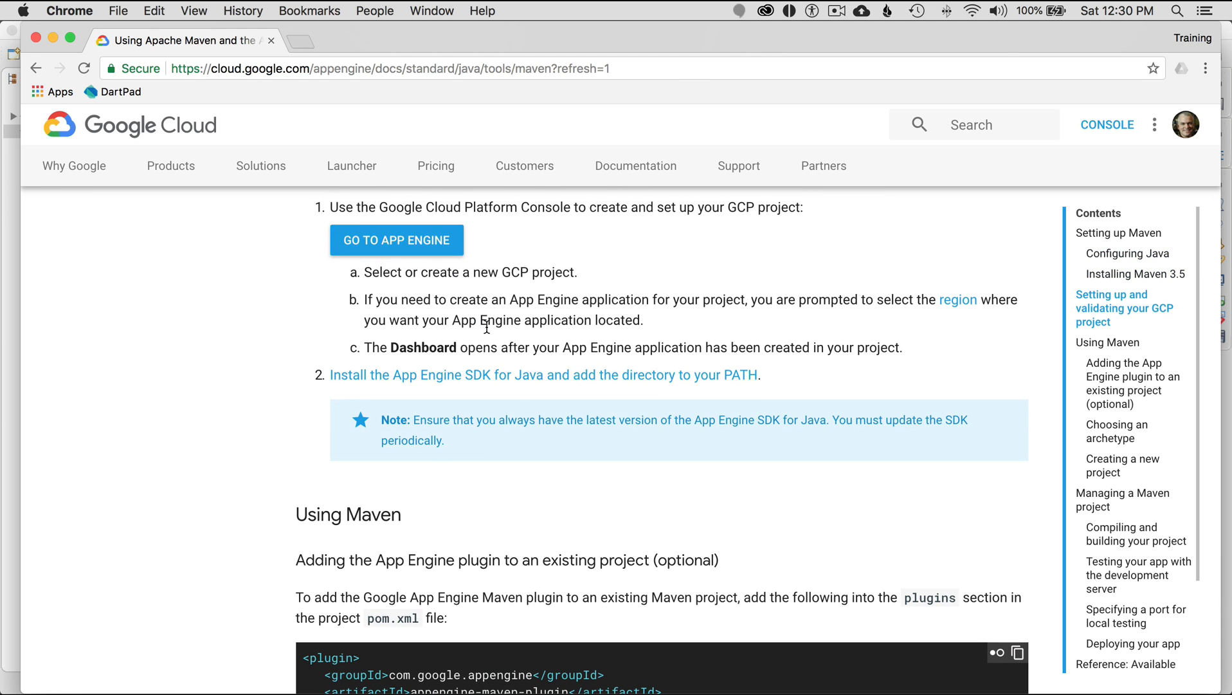
scroll(down, 3)
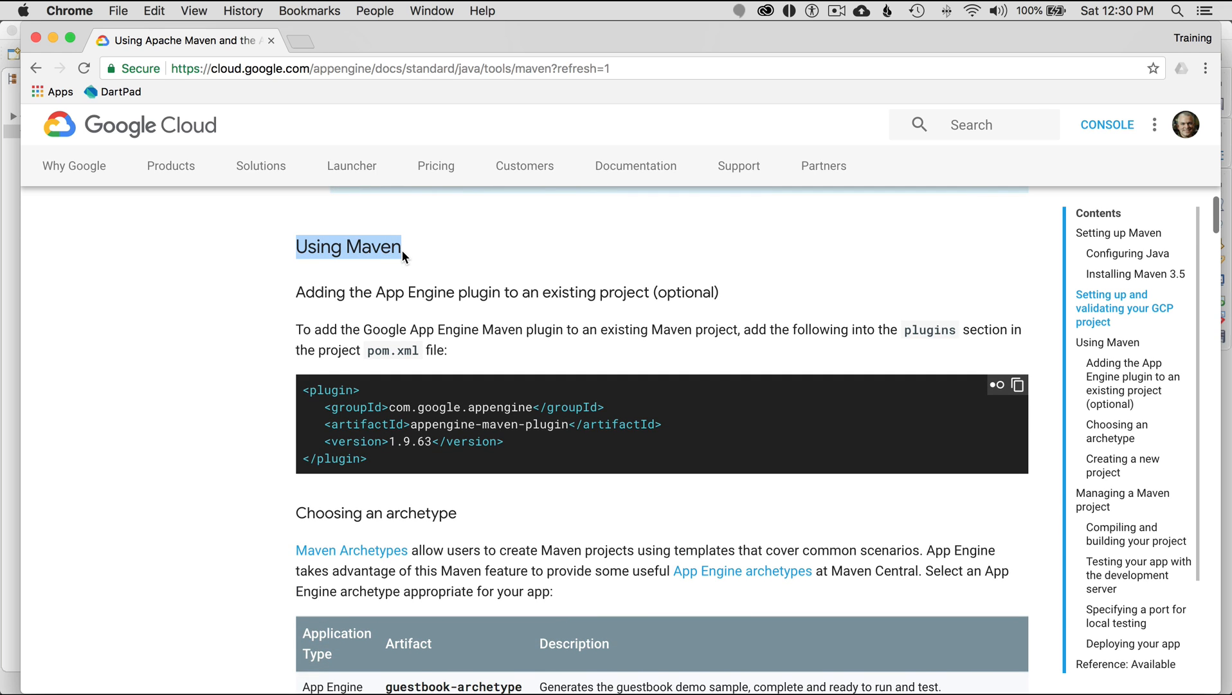
scroll(down, 3)
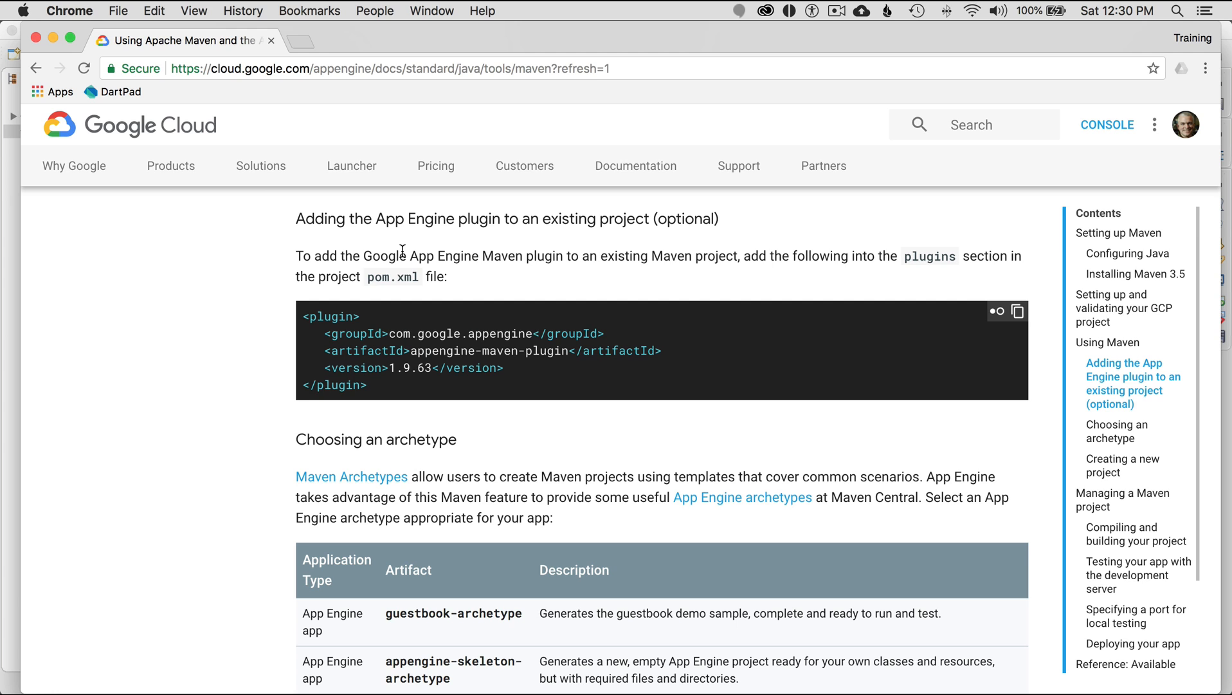
scroll(down, 3)
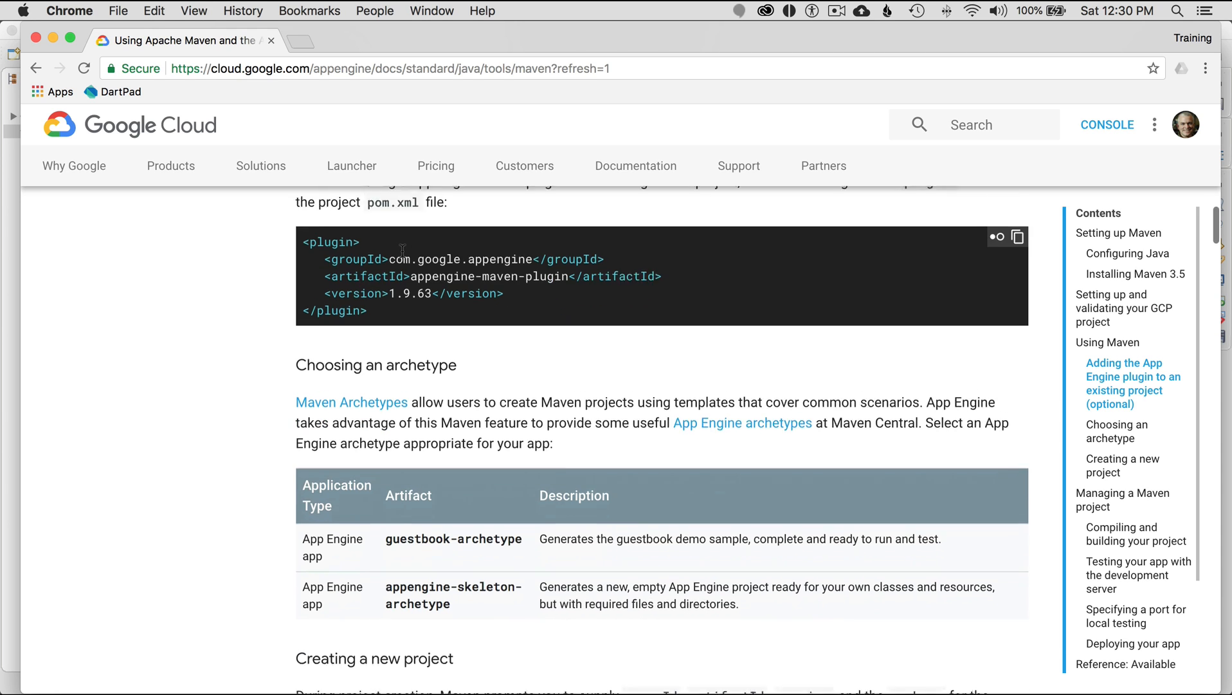
scroll(down, 3)
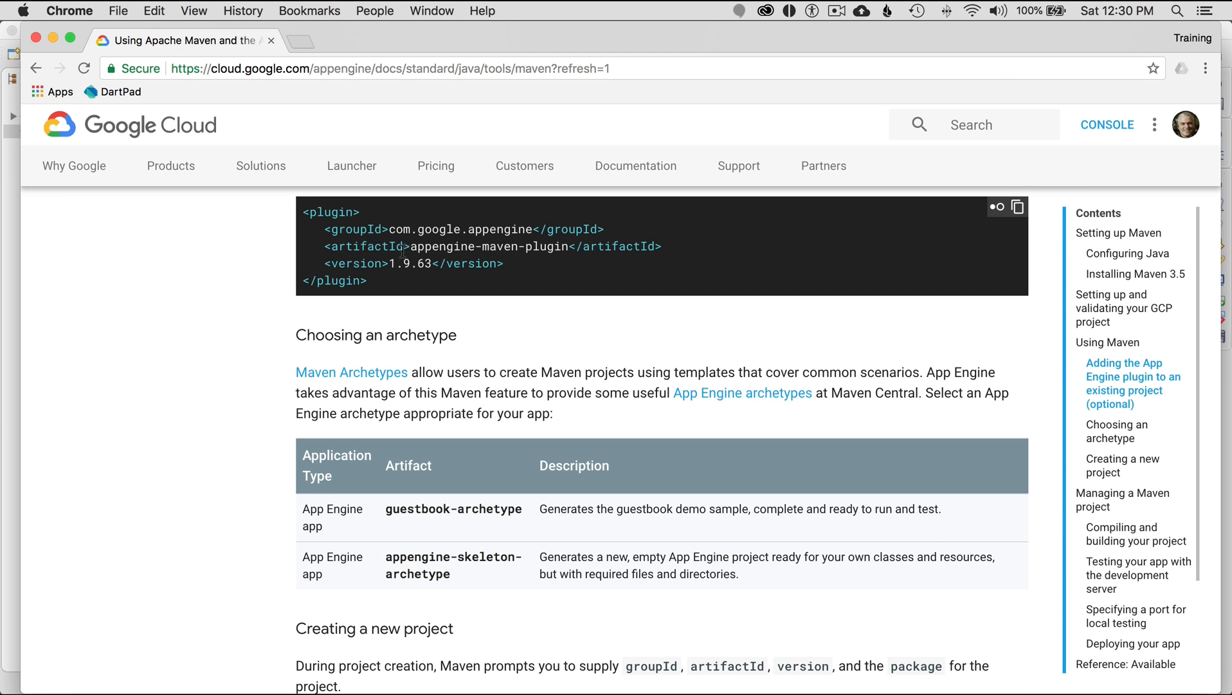
Reach 'Creating a new project' and inspect the mvn archetype:generate command words, including the tooling flag's false value
scroll(down, 3)
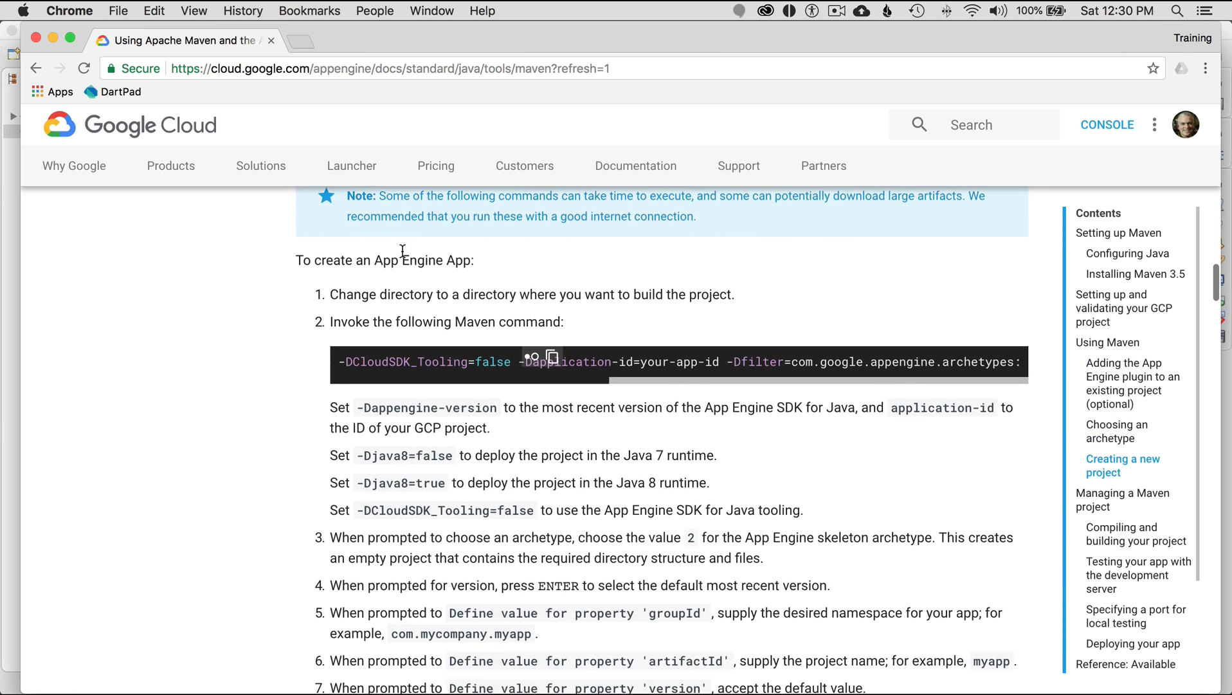
scroll(left, 3)
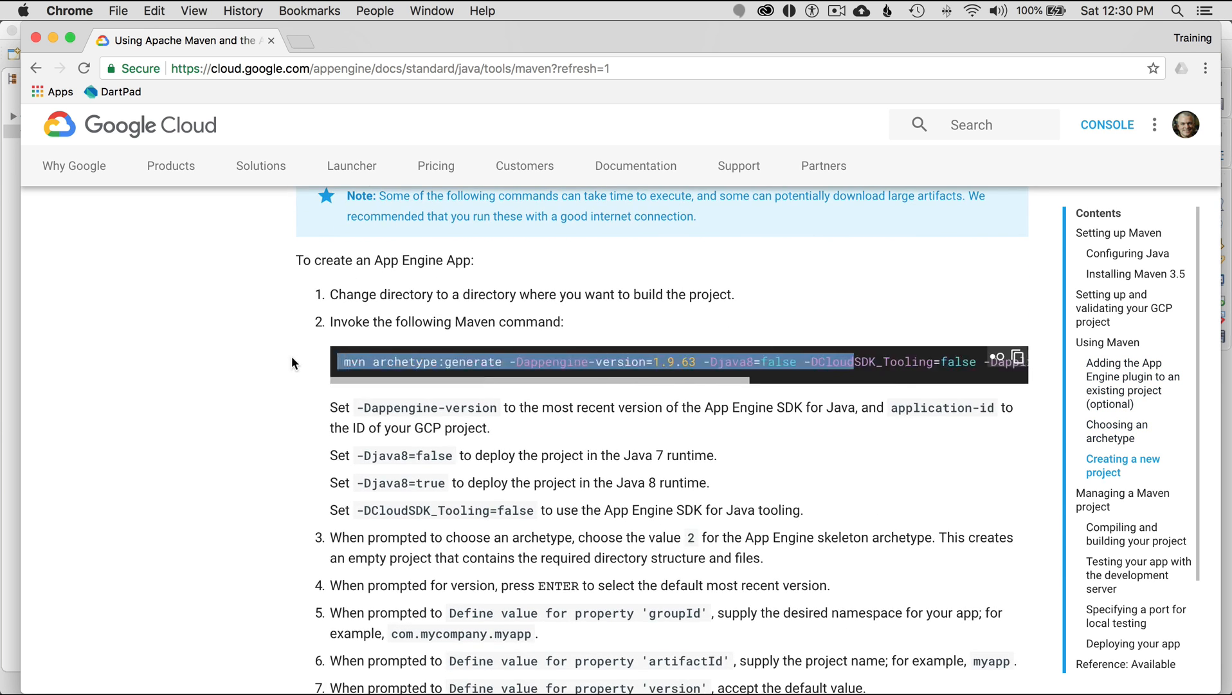
double_click(440, 361)
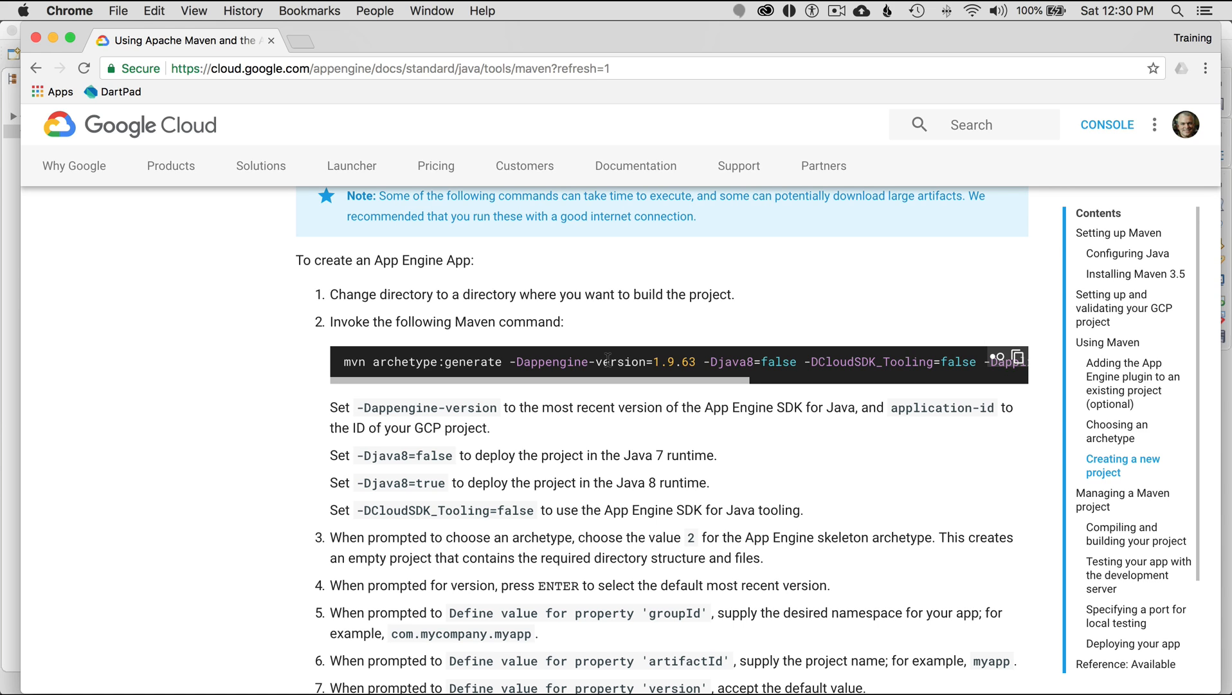
mouse_move(420, 378)
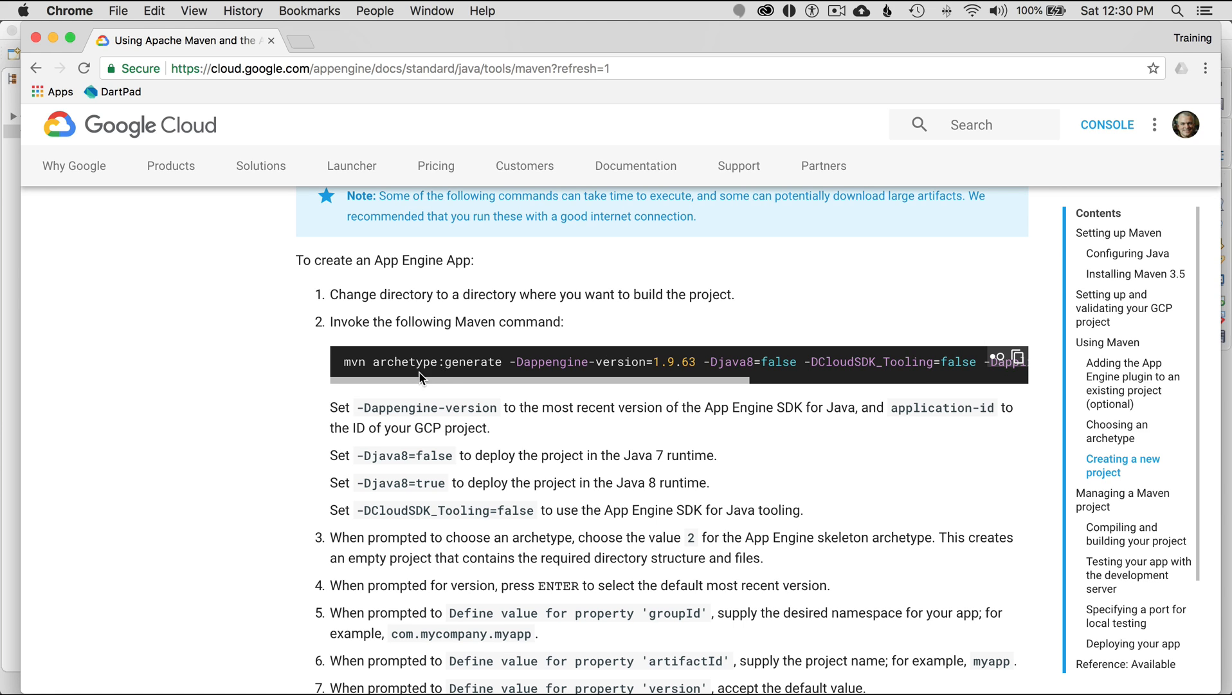
mouse_move(530, 367)
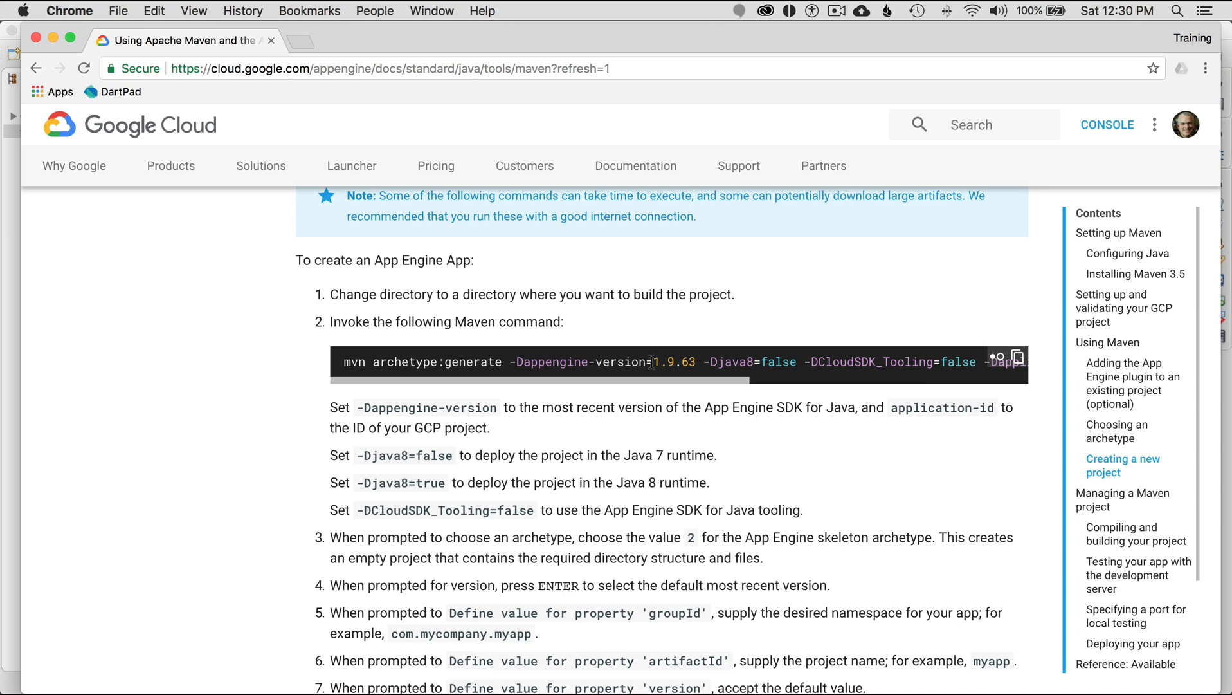
double_click(674, 362)
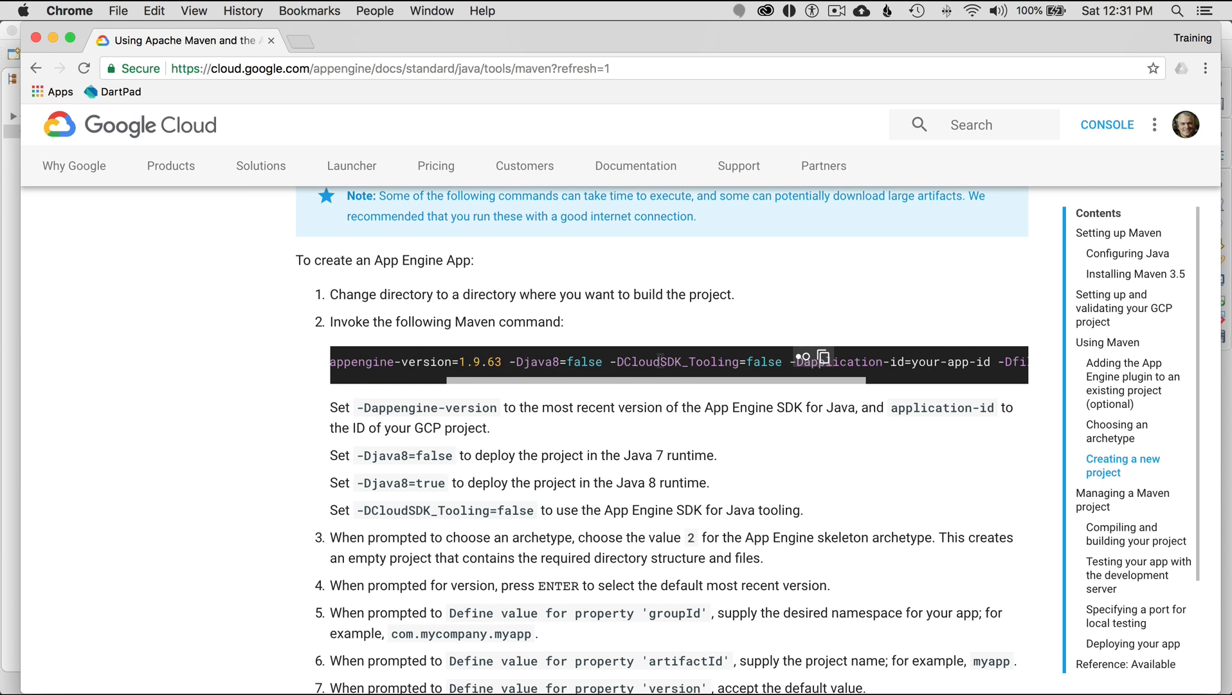
double_click(763, 362)
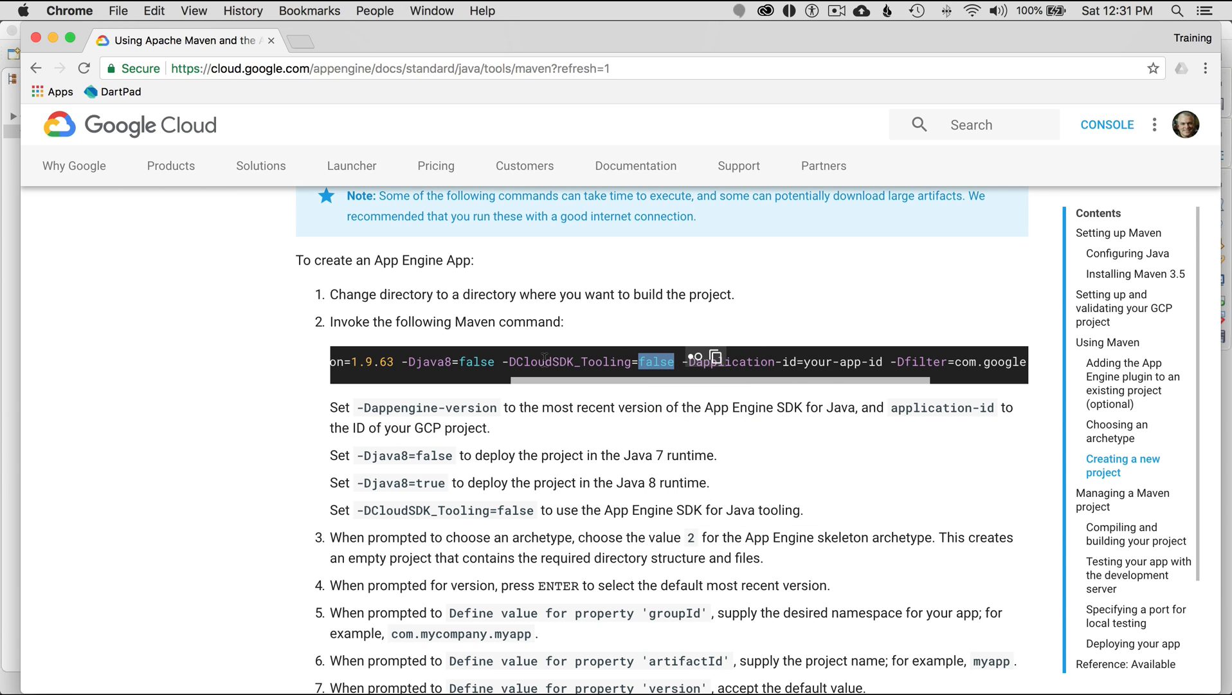
mouse_move(782, 368)
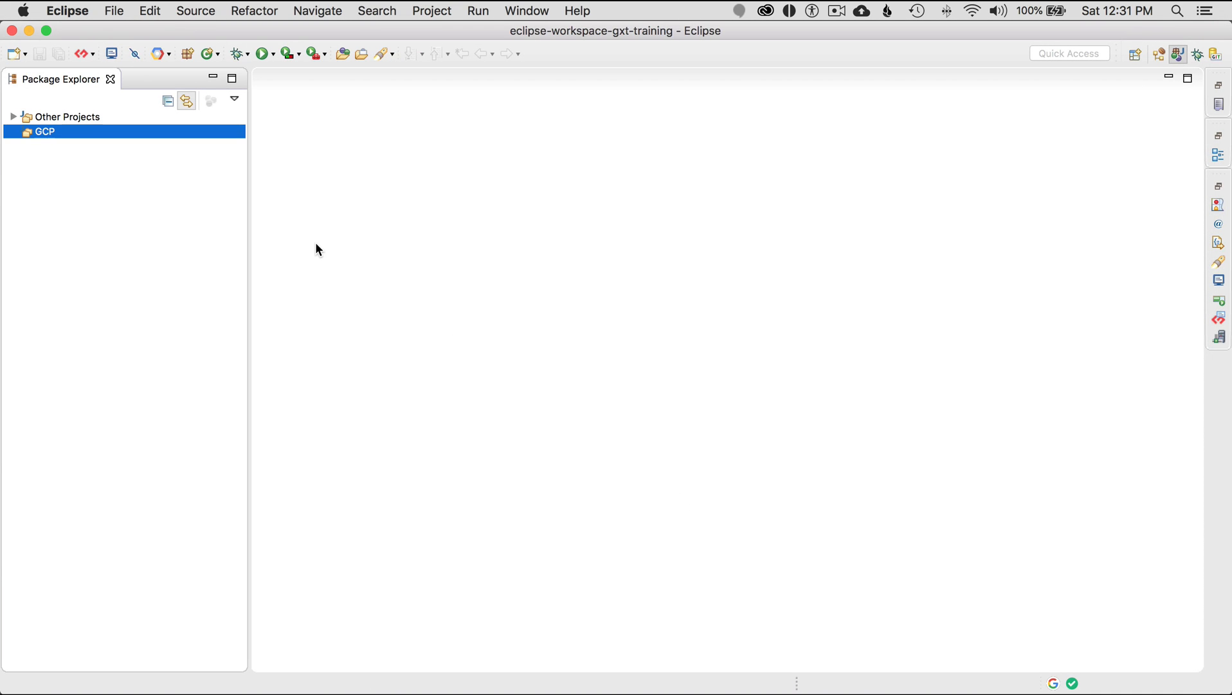
mouse_move(66, 10)
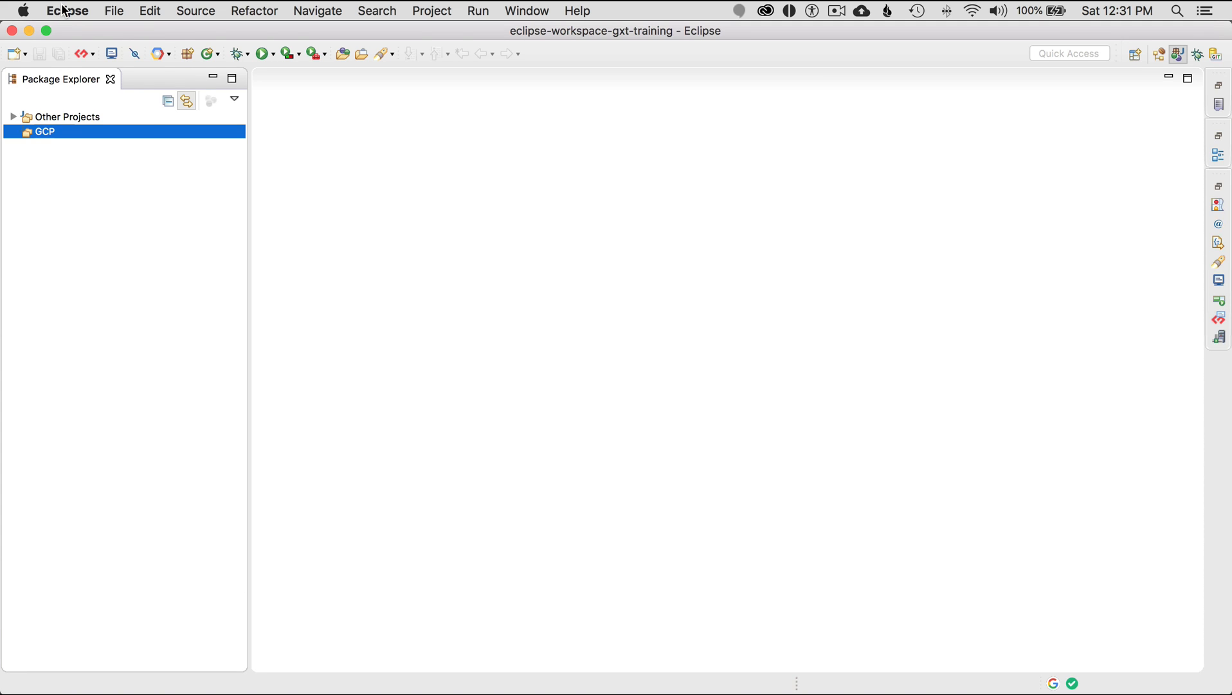
In Preferences filtered by 'maven', remove Remote: Maven Central from Maven > Archetypes catalogs
click(67, 10)
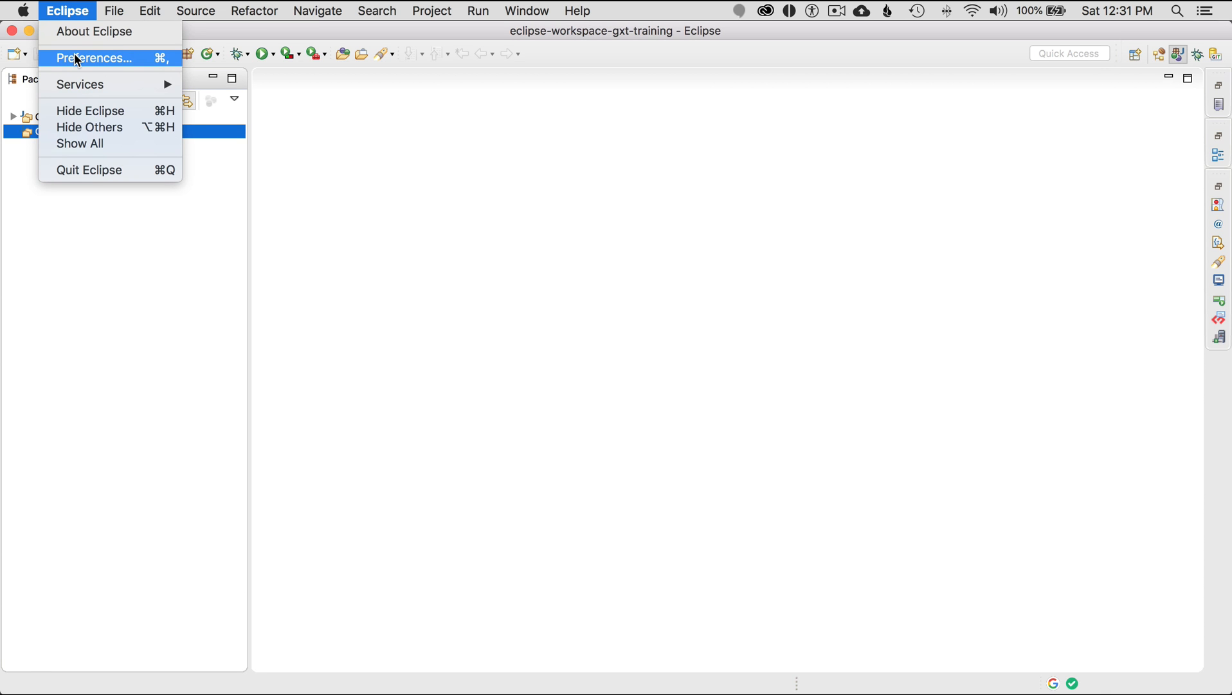
click(95, 58)
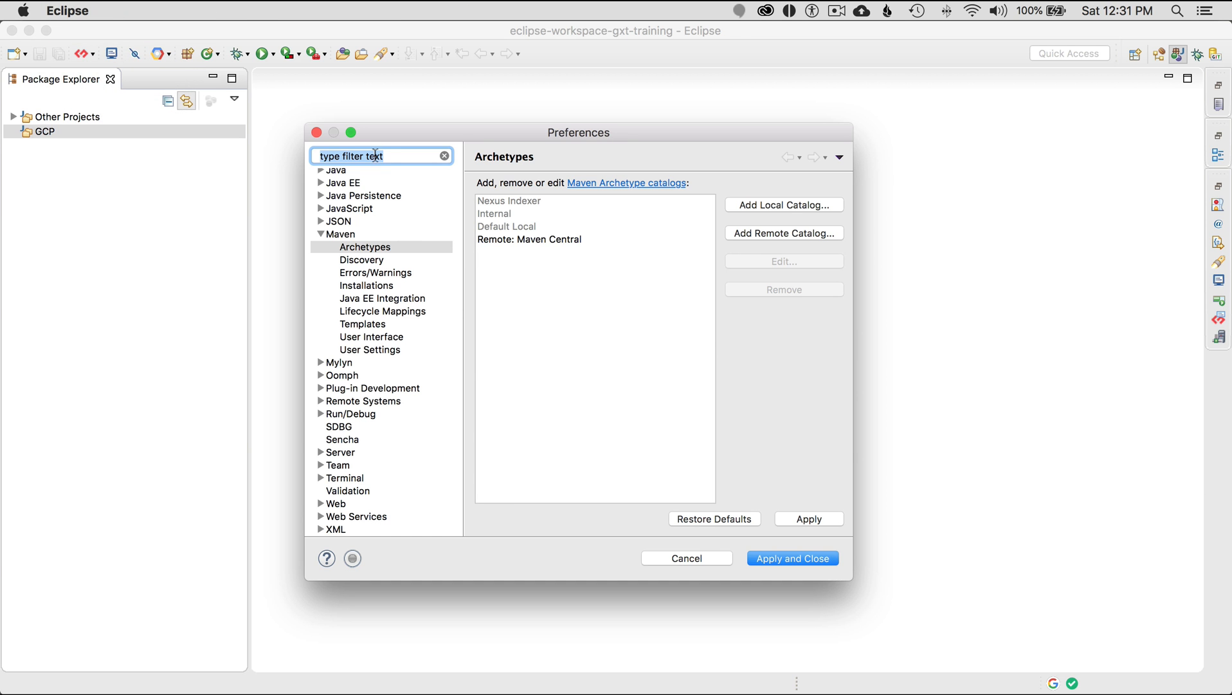
text(maven)
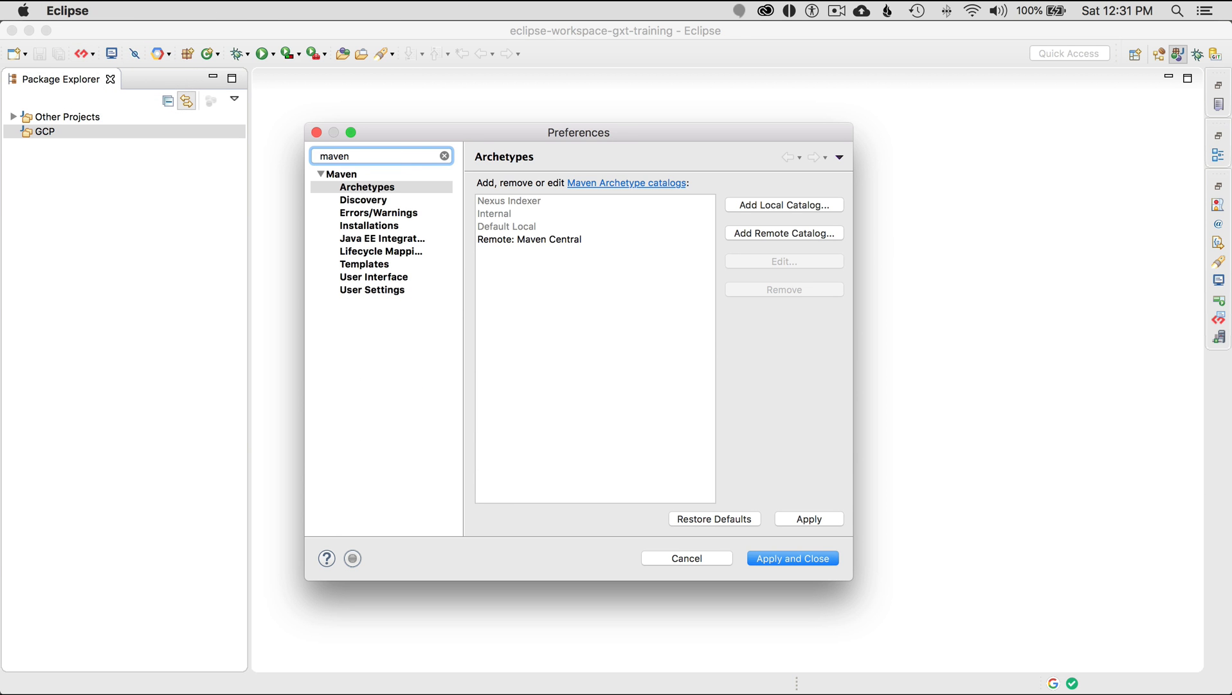
click(342, 174)
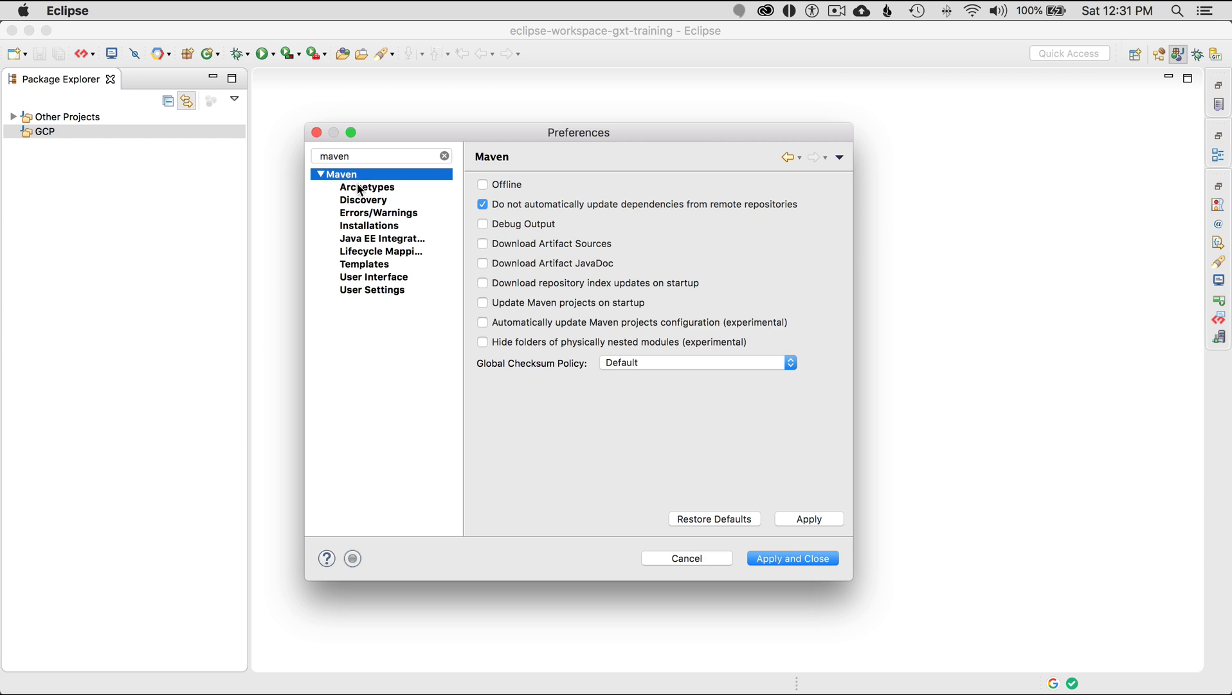
click(366, 186)
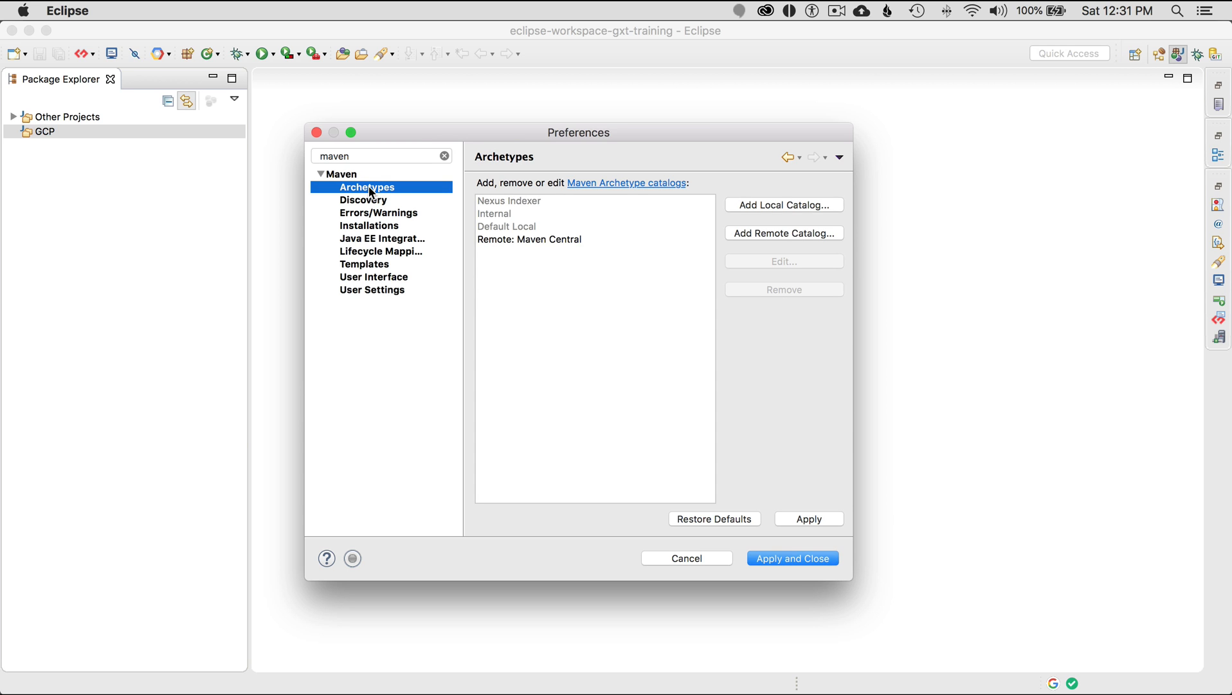
mouse_move(760, 235)
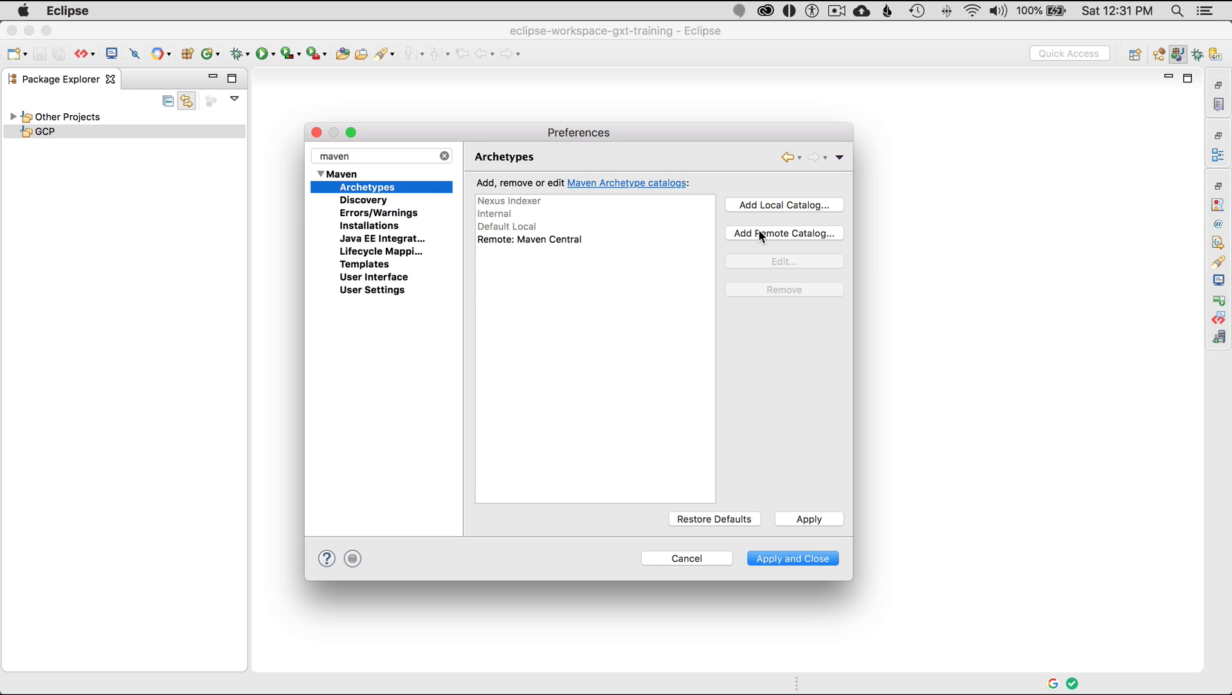
click(550, 239)
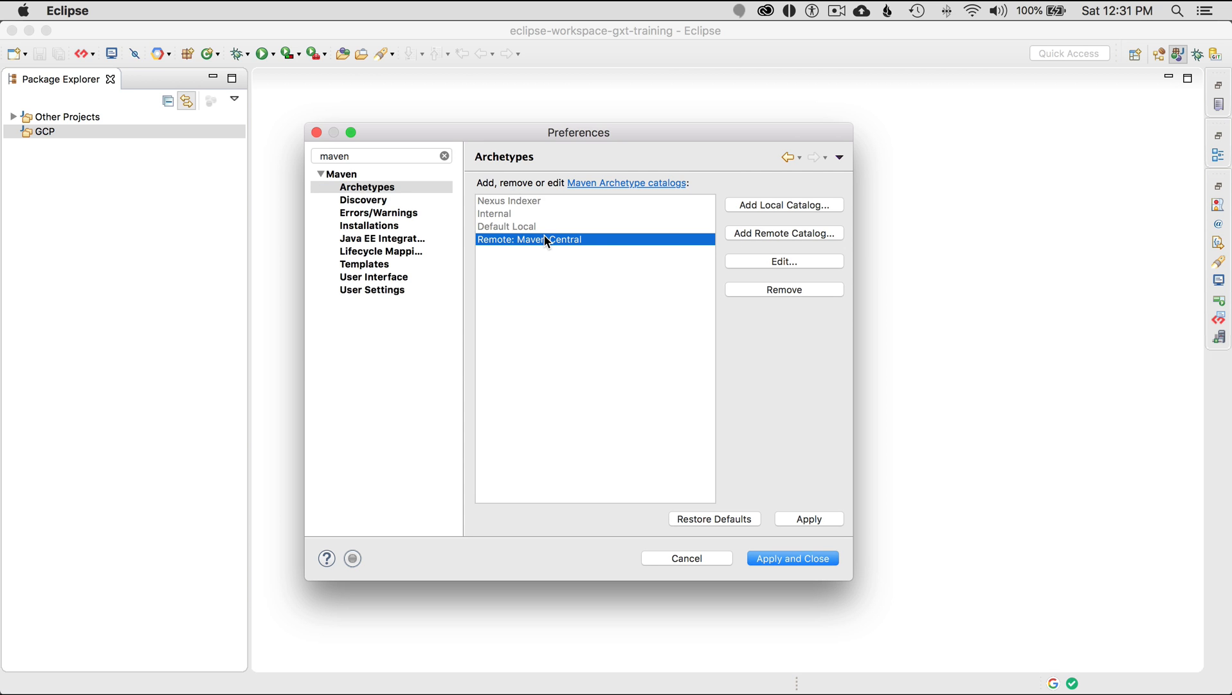
click(783, 290)
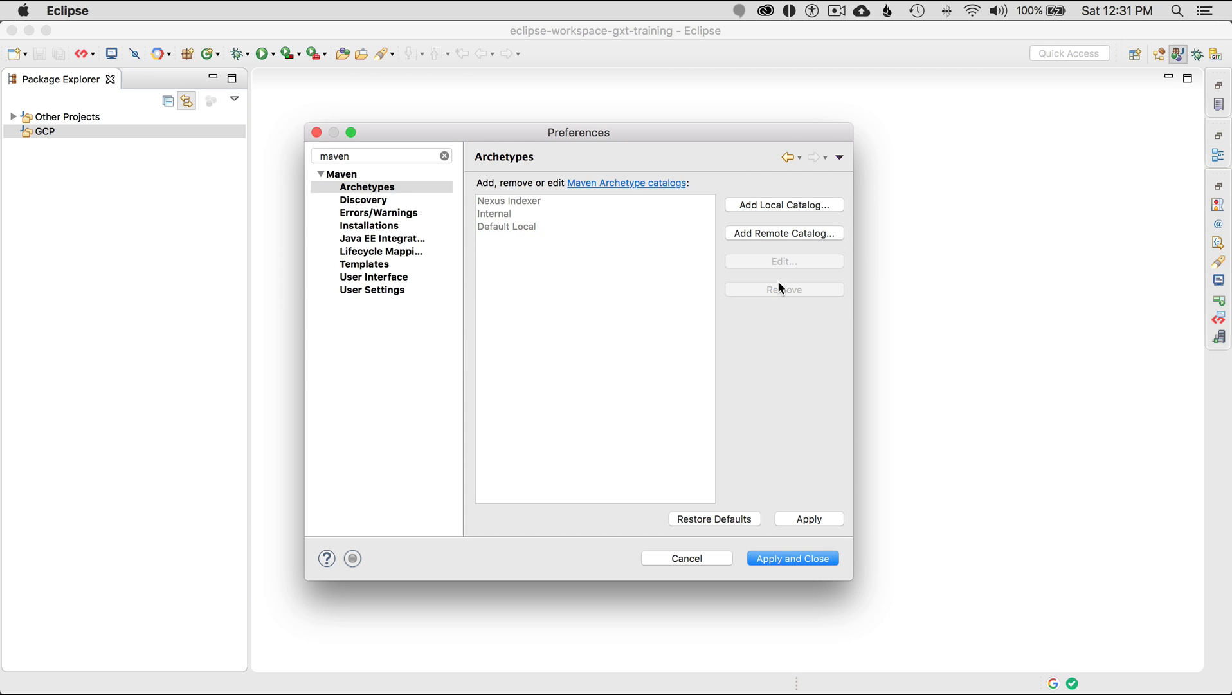
click(783, 233)
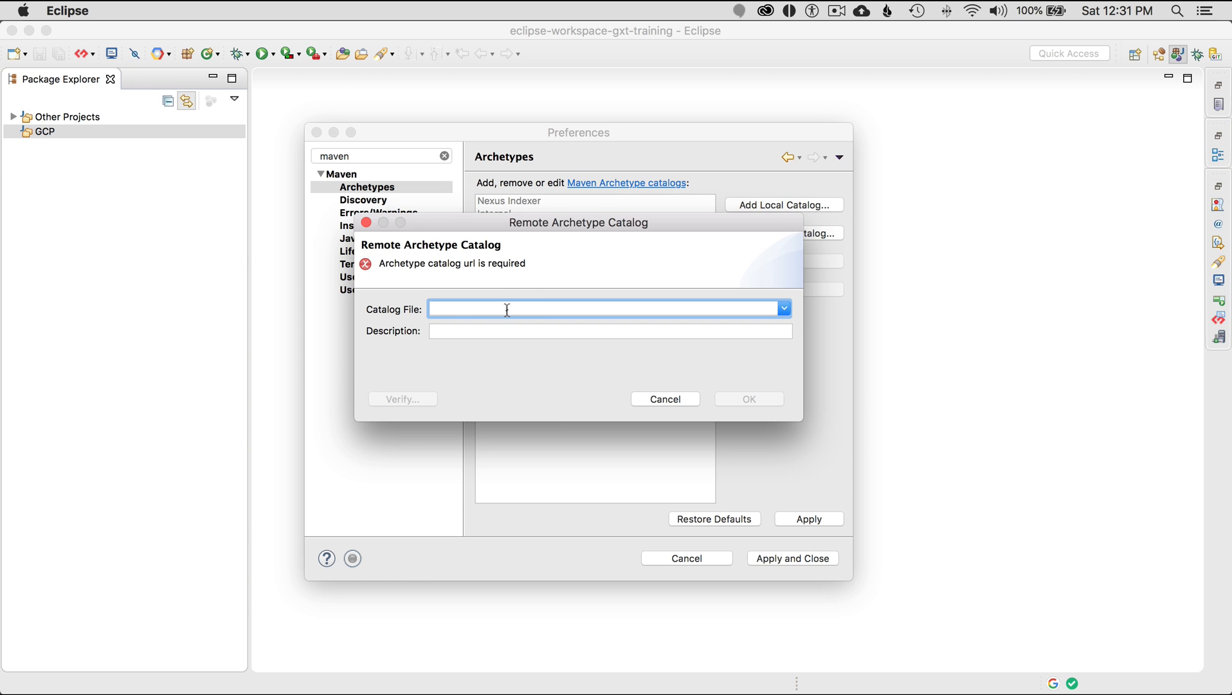
mouse_move(506, 310)
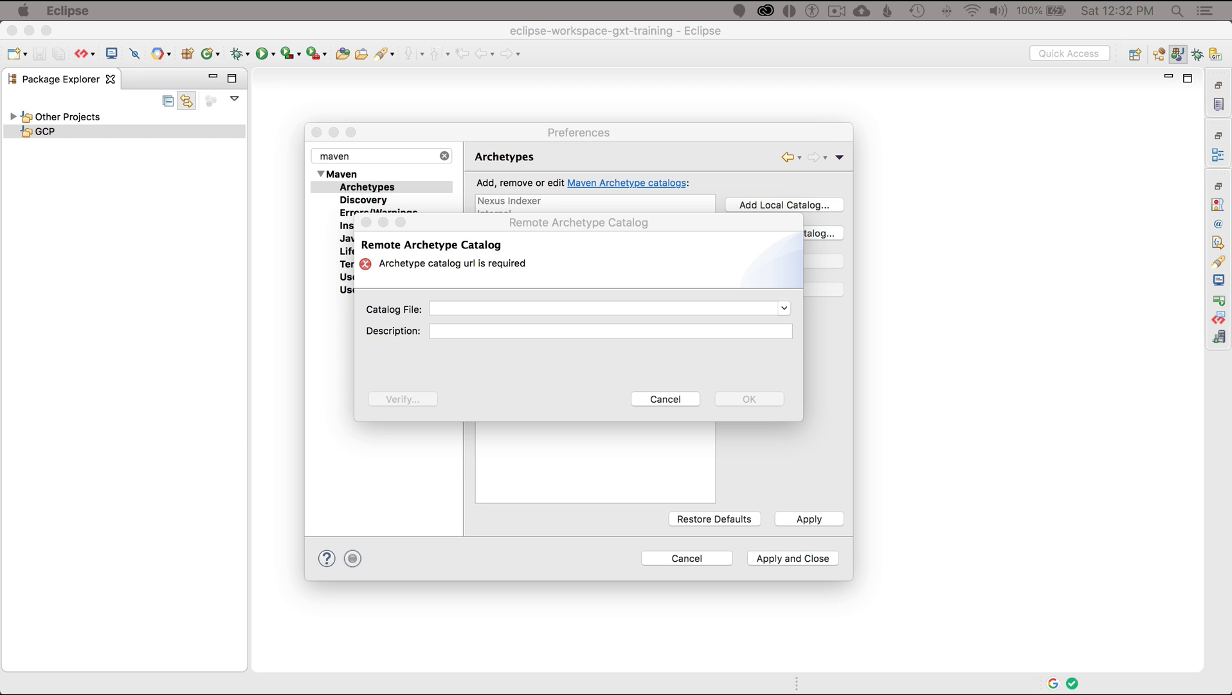
mouse_move(555, 175)
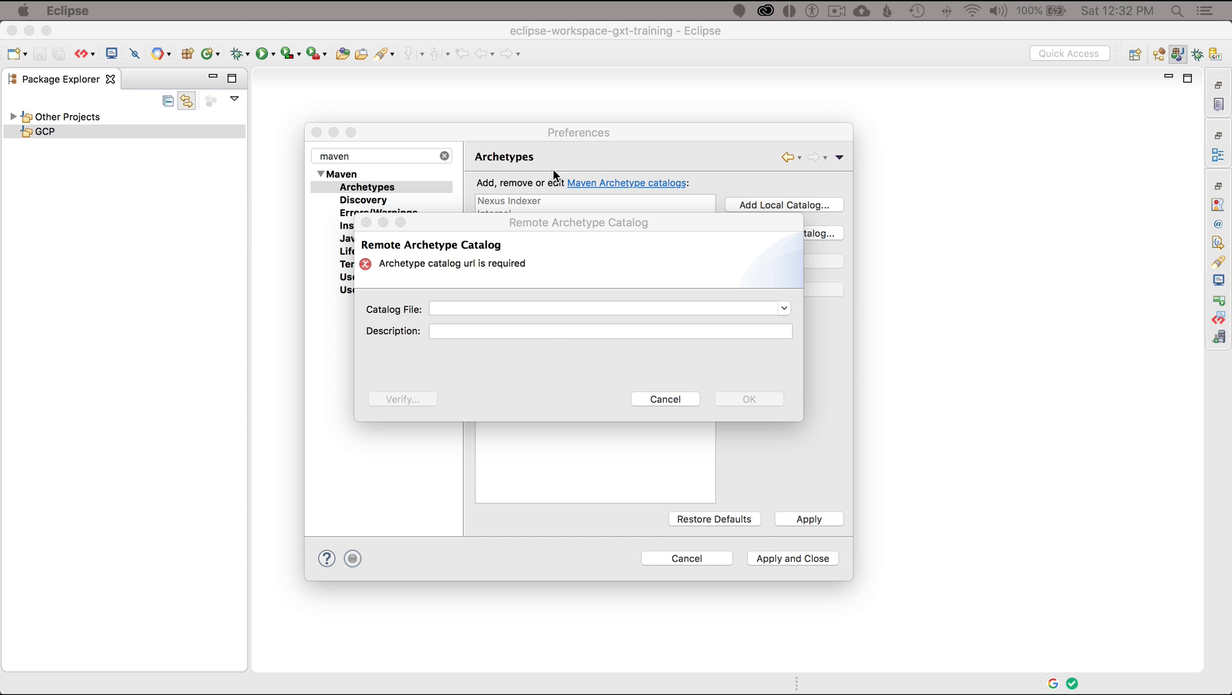
text(http://repo1.maven.org/maven2/archetype-catalog.xml)
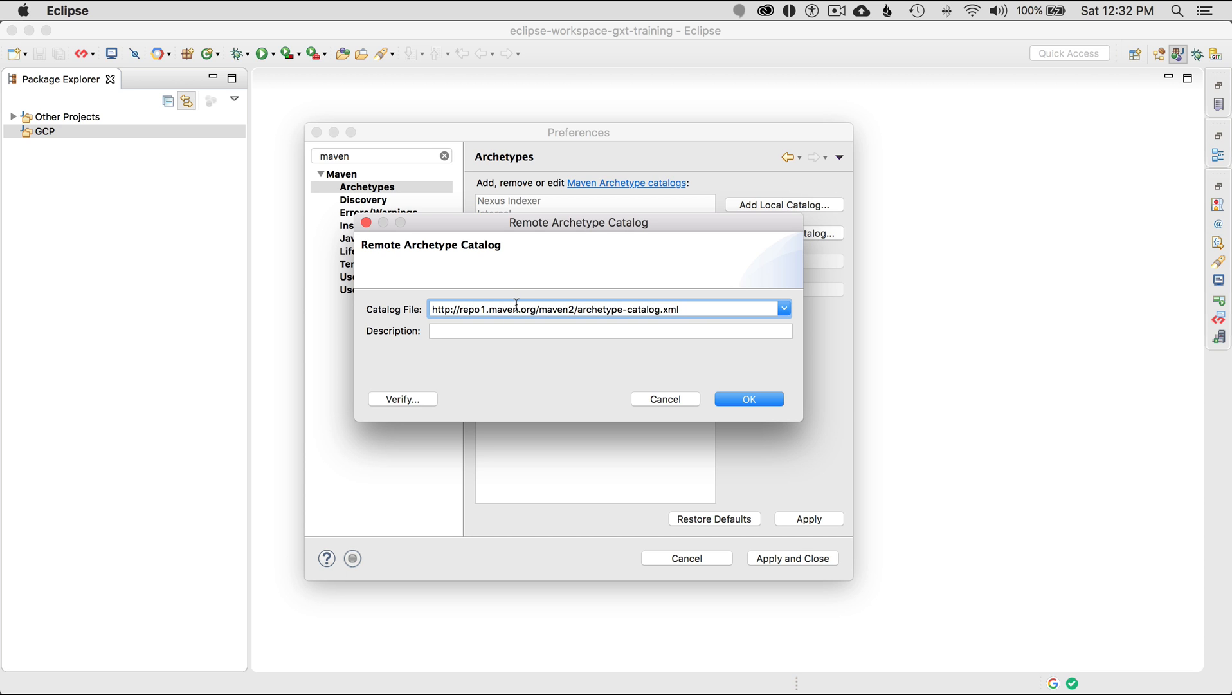
click(609, 307)
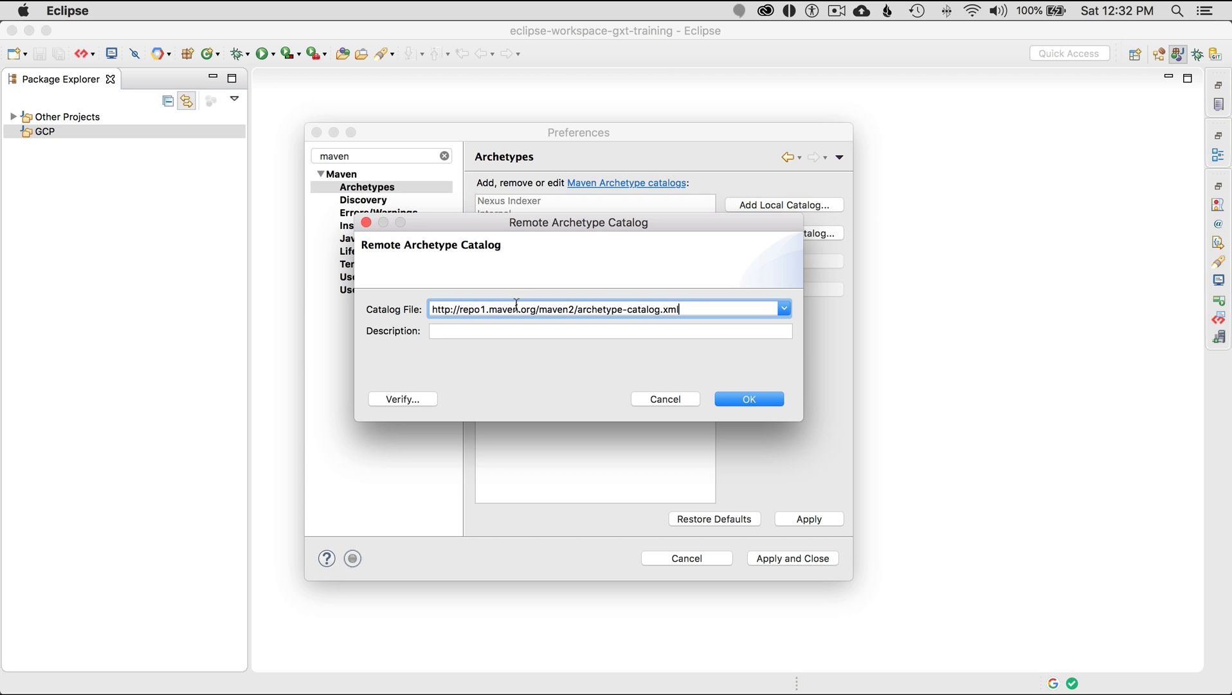
text(Mav)
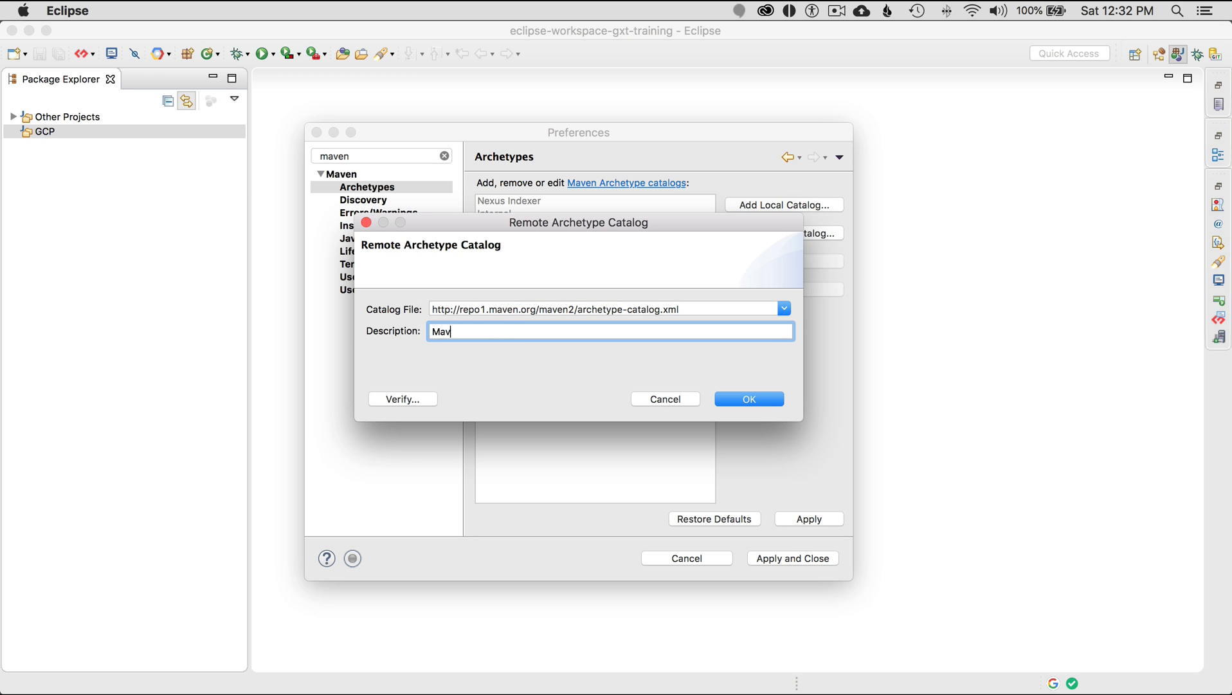
text(en Central)
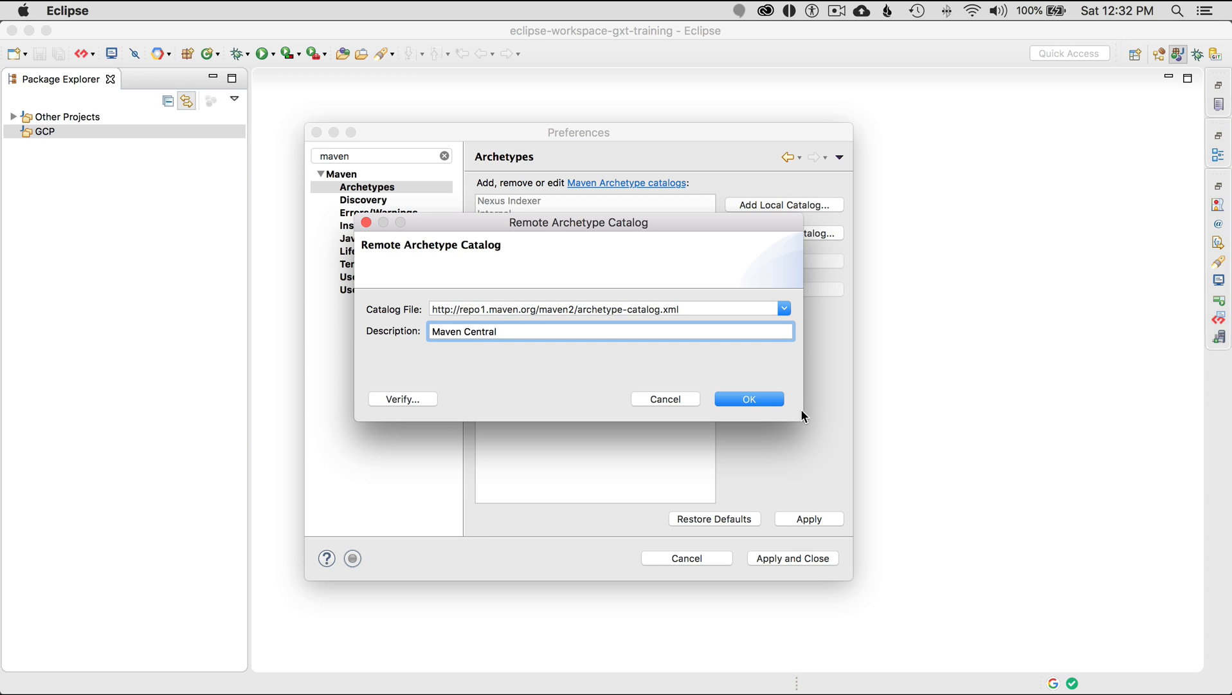
click(747, 399)
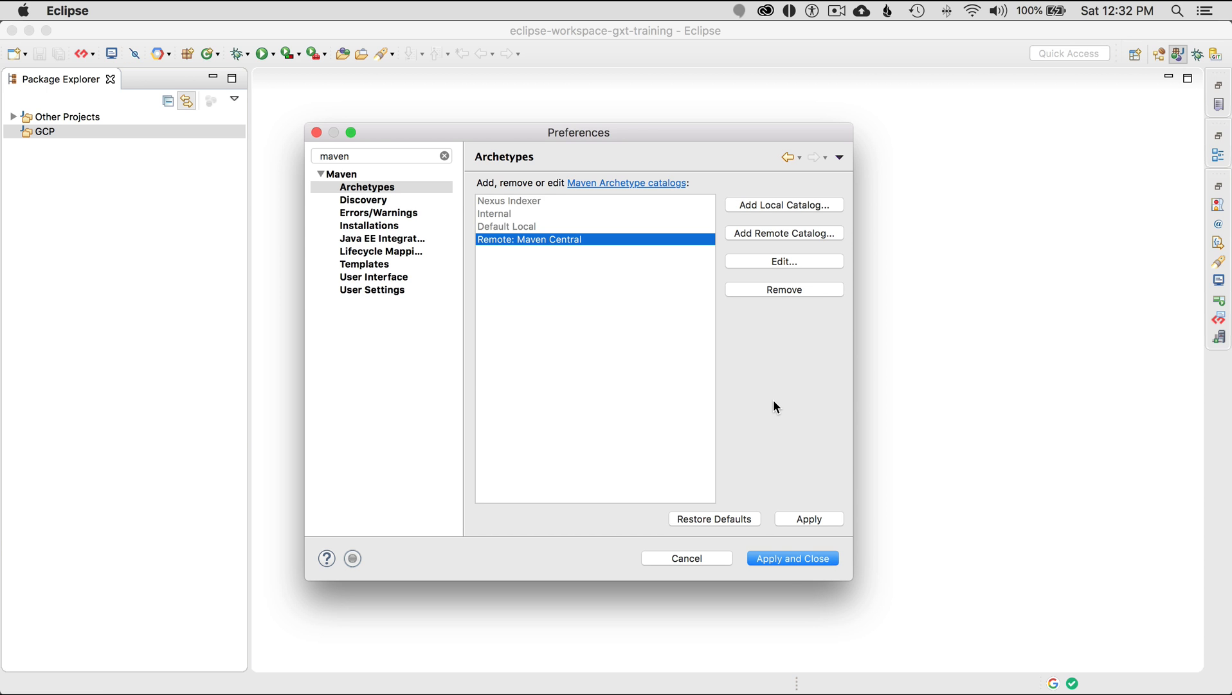
click(792, 558)
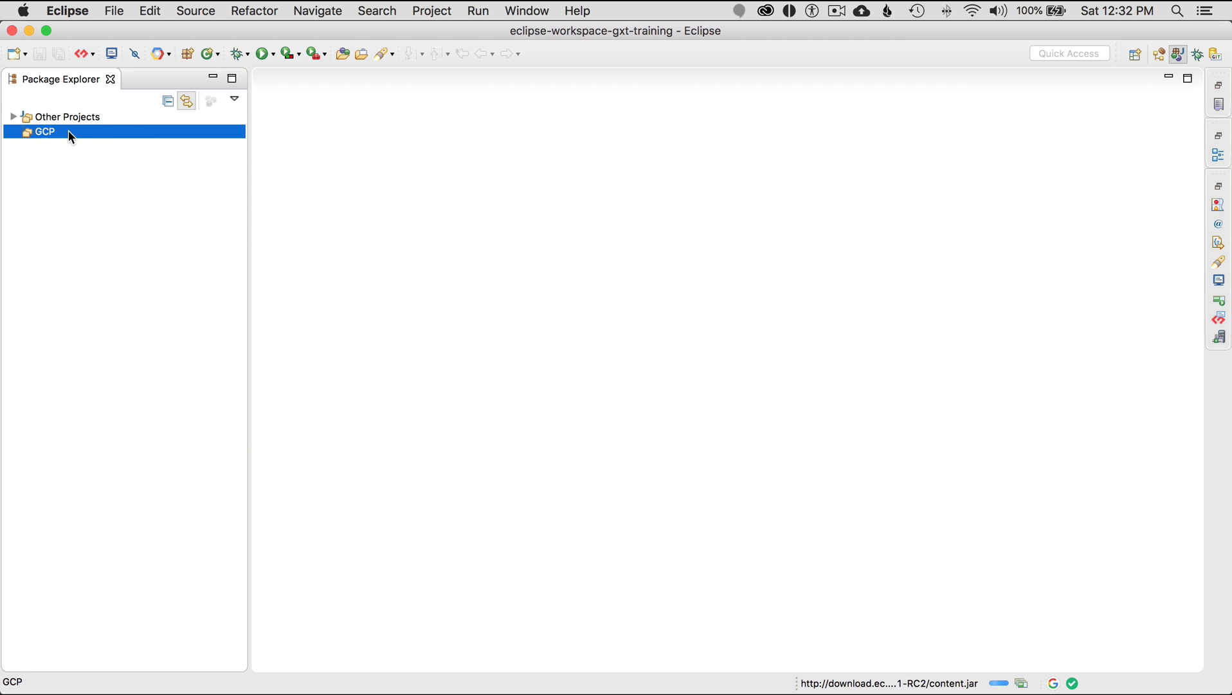
mouse_move(240, 98)
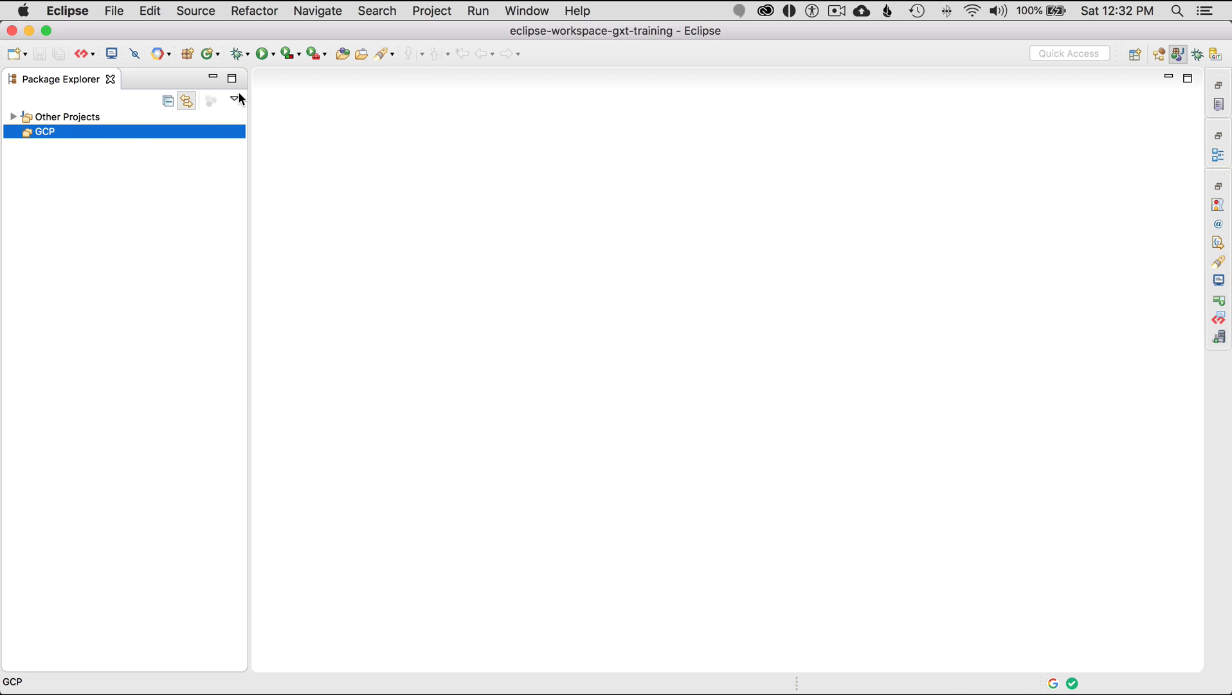
click(234, 98)
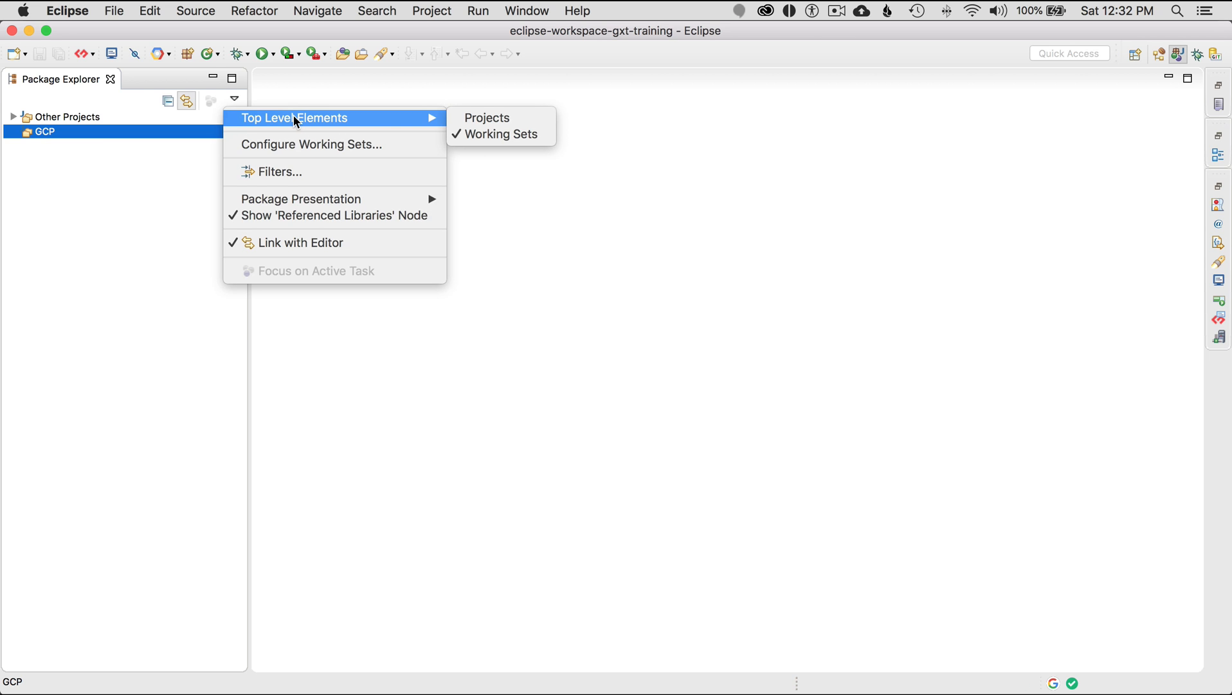
mouse_move(486, 118)
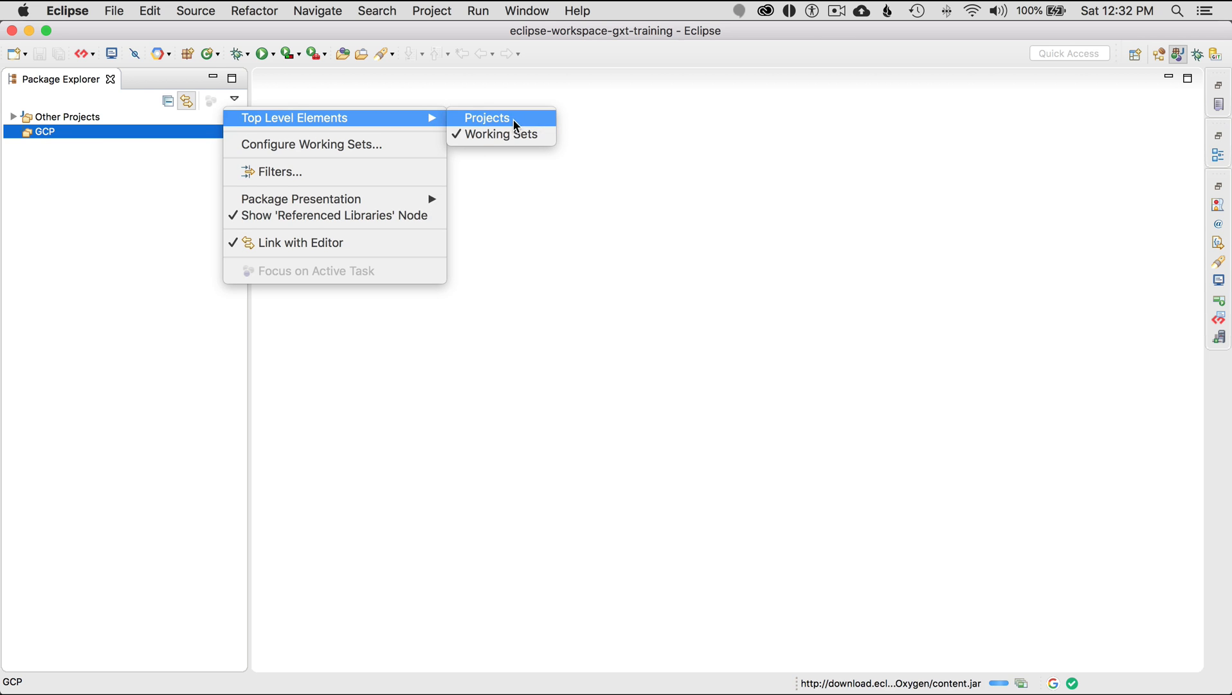
mouse_move(503, 133)
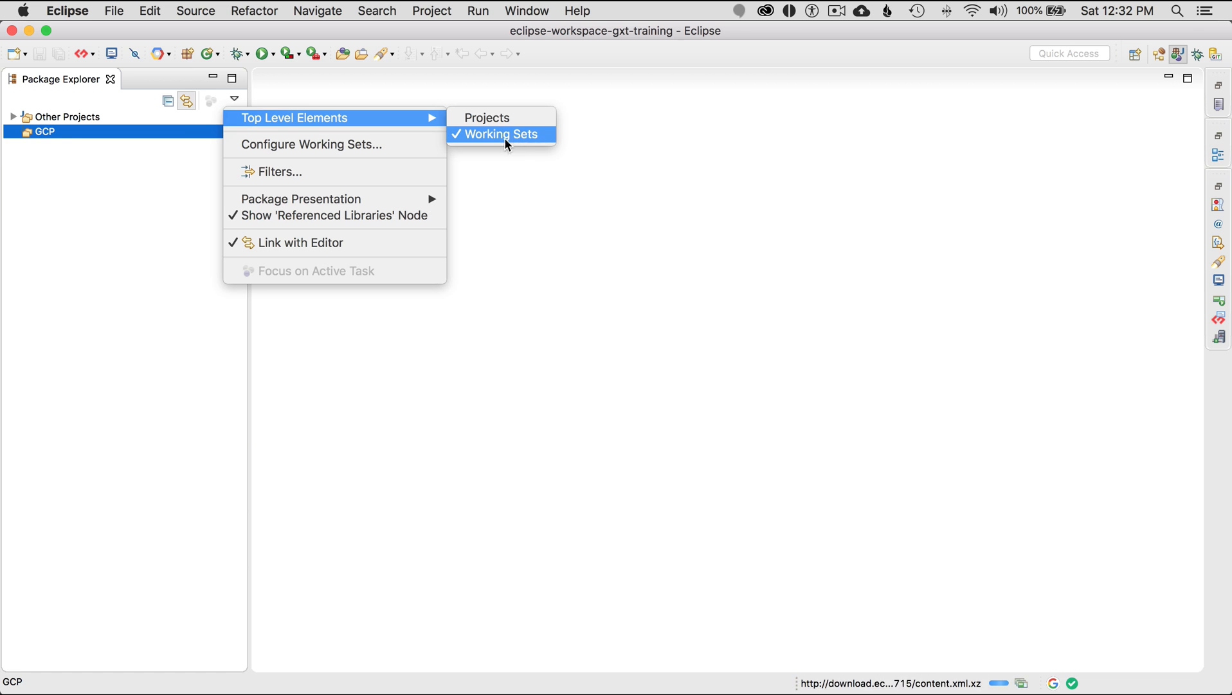
click(505, 134)
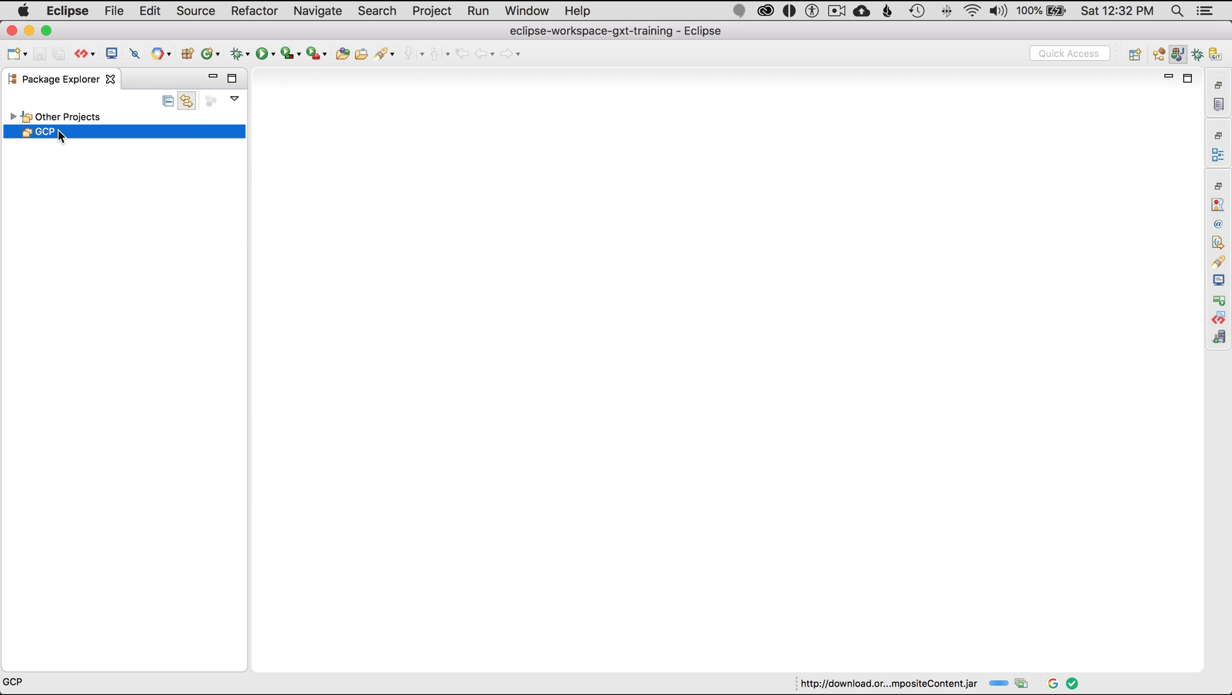
right_click(43, 131)
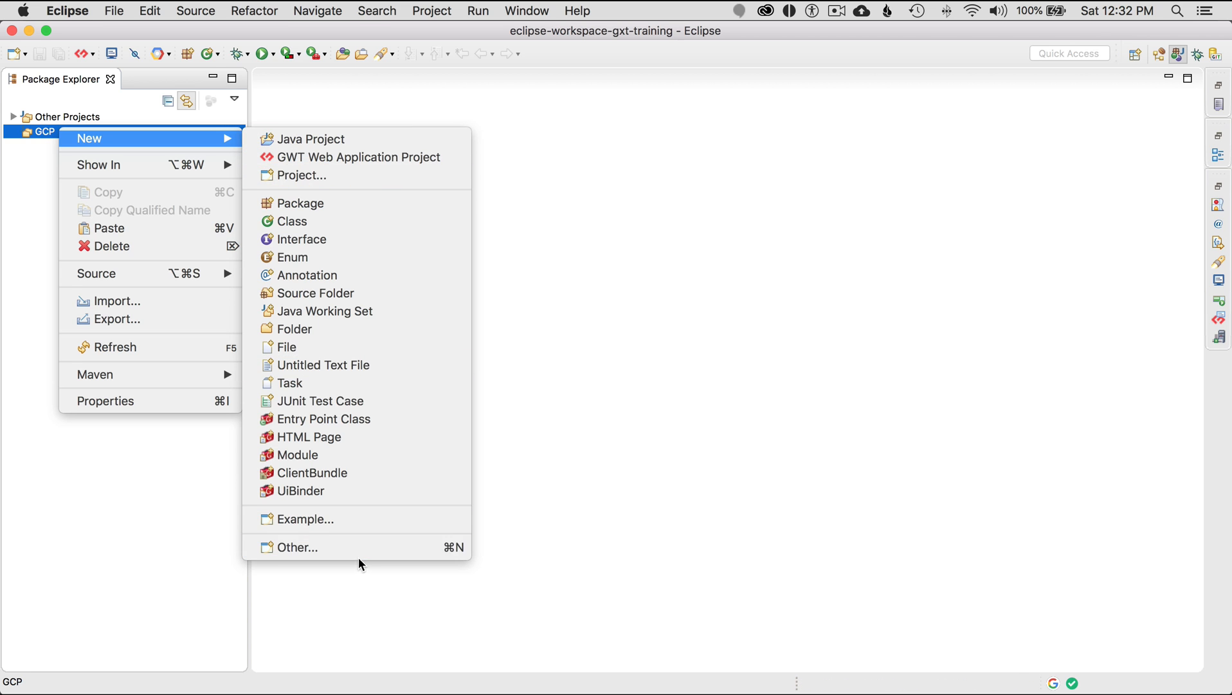
From New > Other… filtered by 'maven', start the Maven Project wizard
click(297, 546)
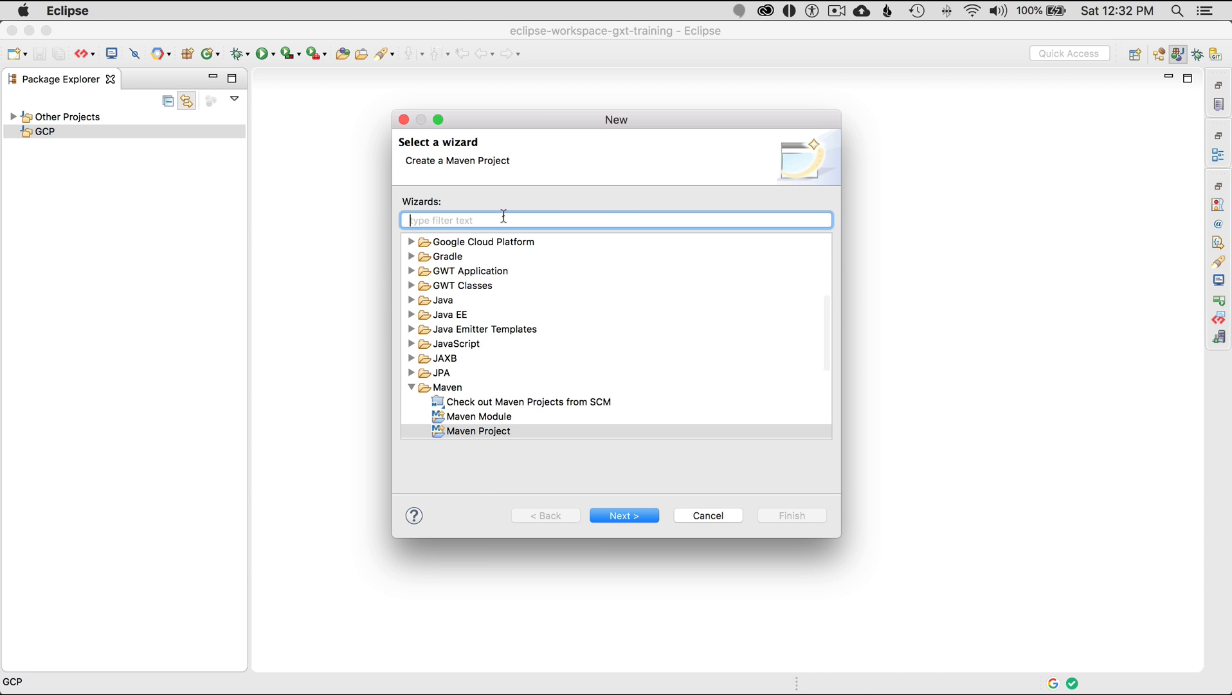
text(maven)
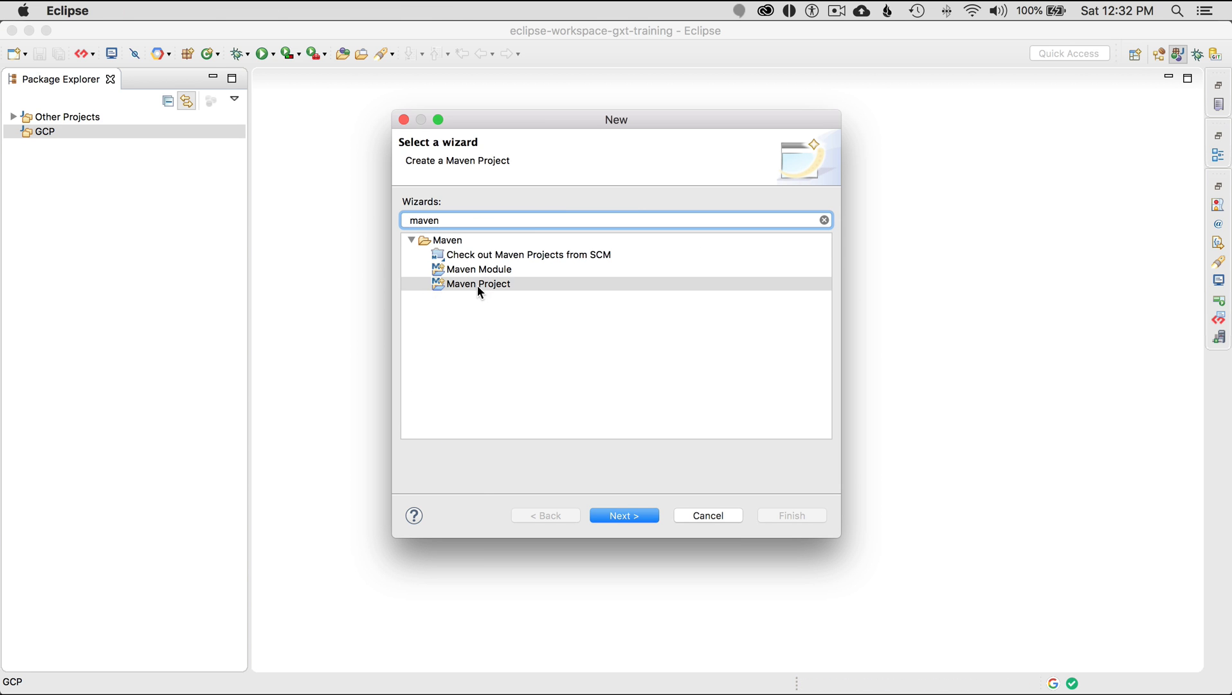
click(622, 515)
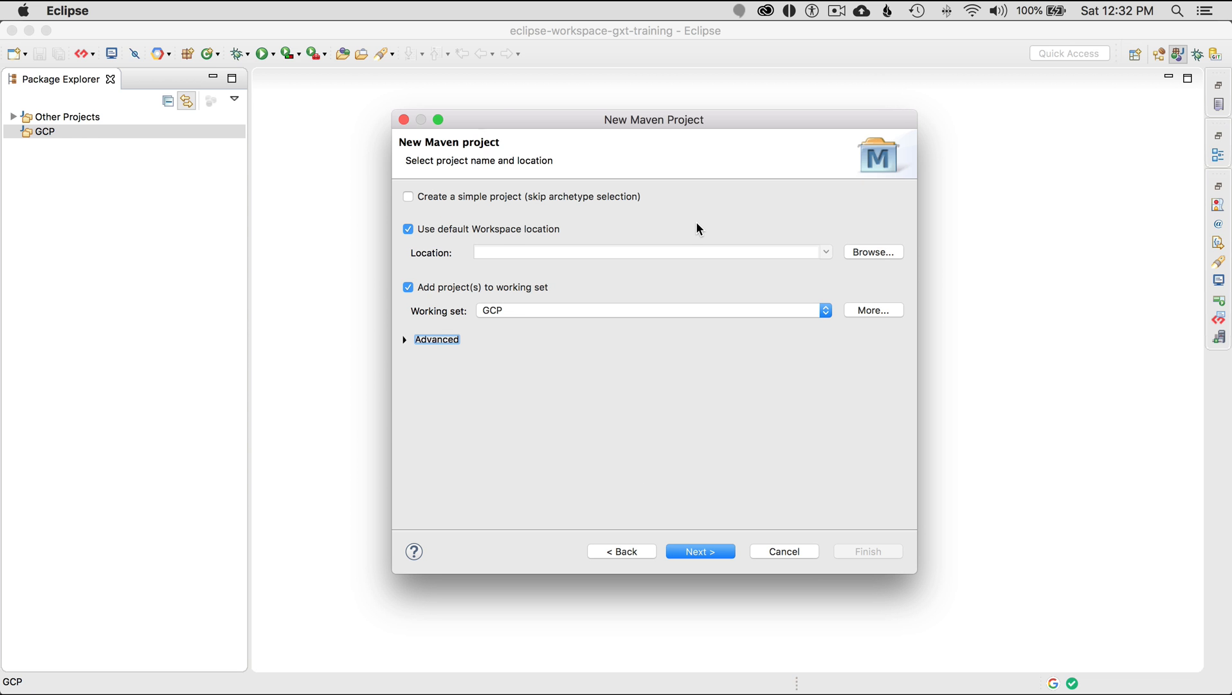
Set the project location to training/gcp/app_engine_standard instead of the default workspace and advance
click(408, 229)
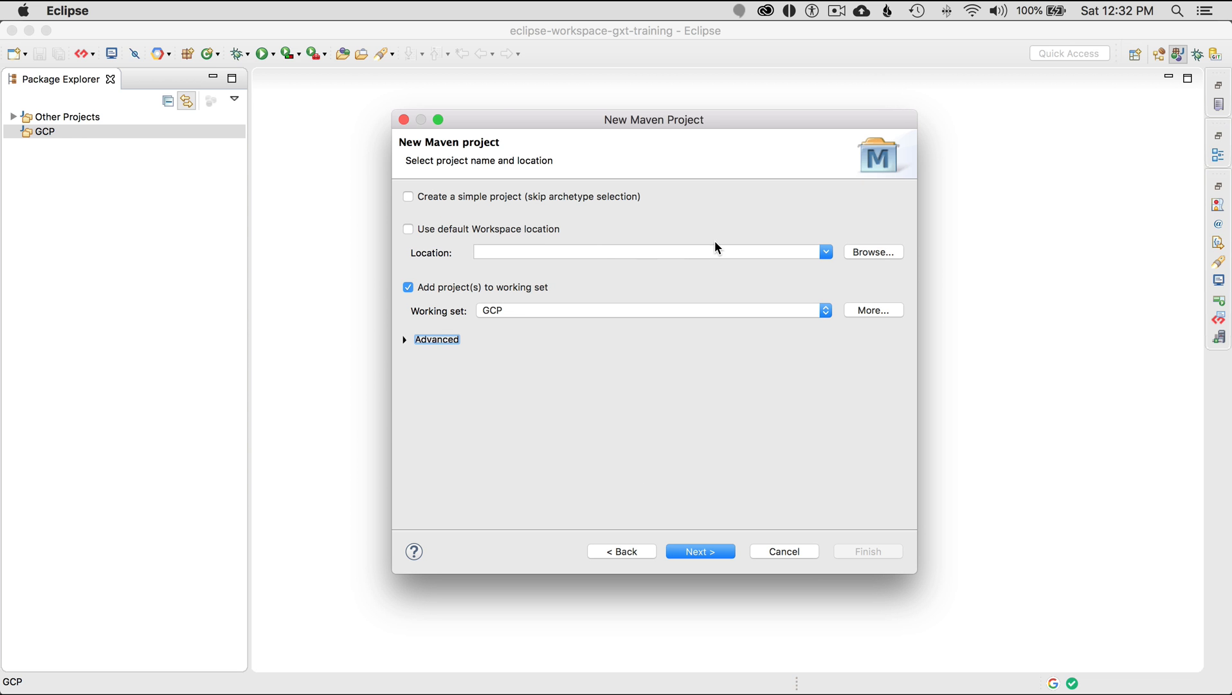
click(872, 252)
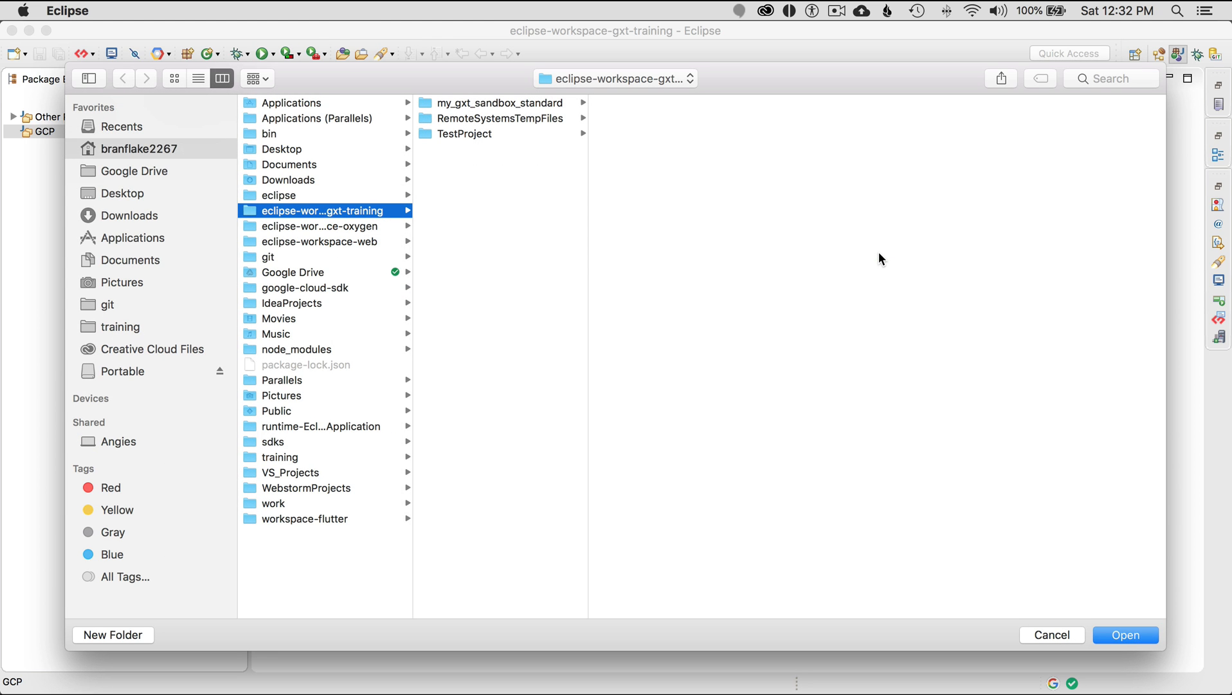
click(120, 327)
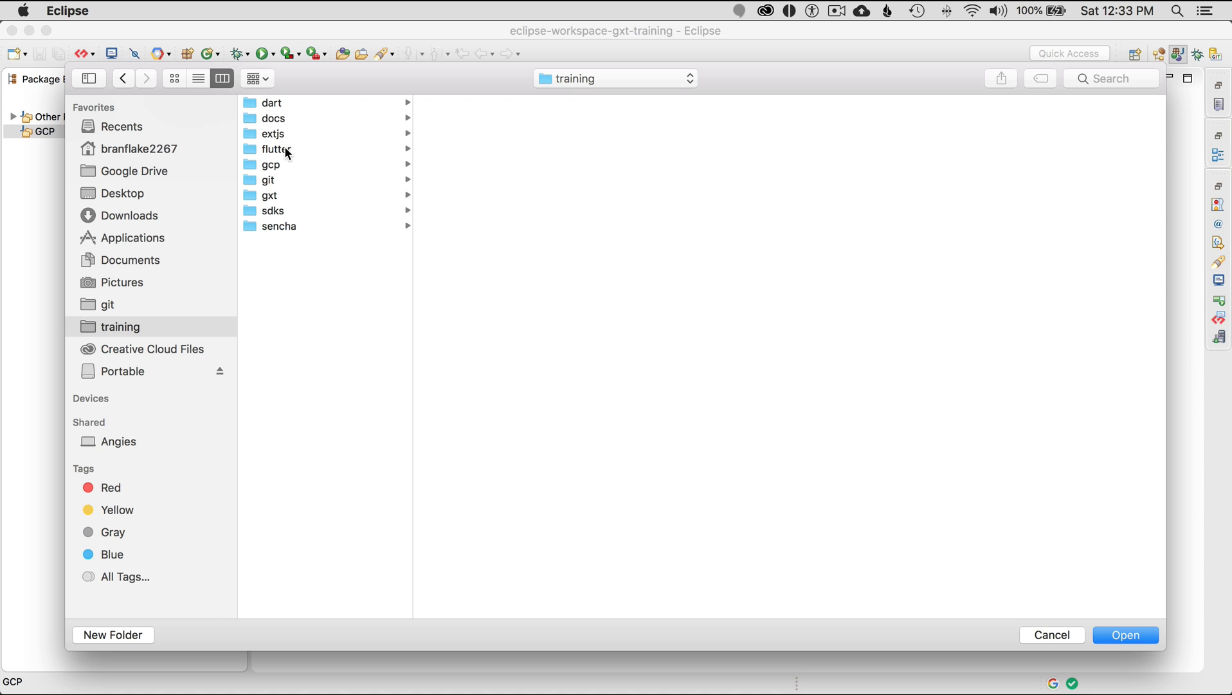
mouse_move(289, 141)
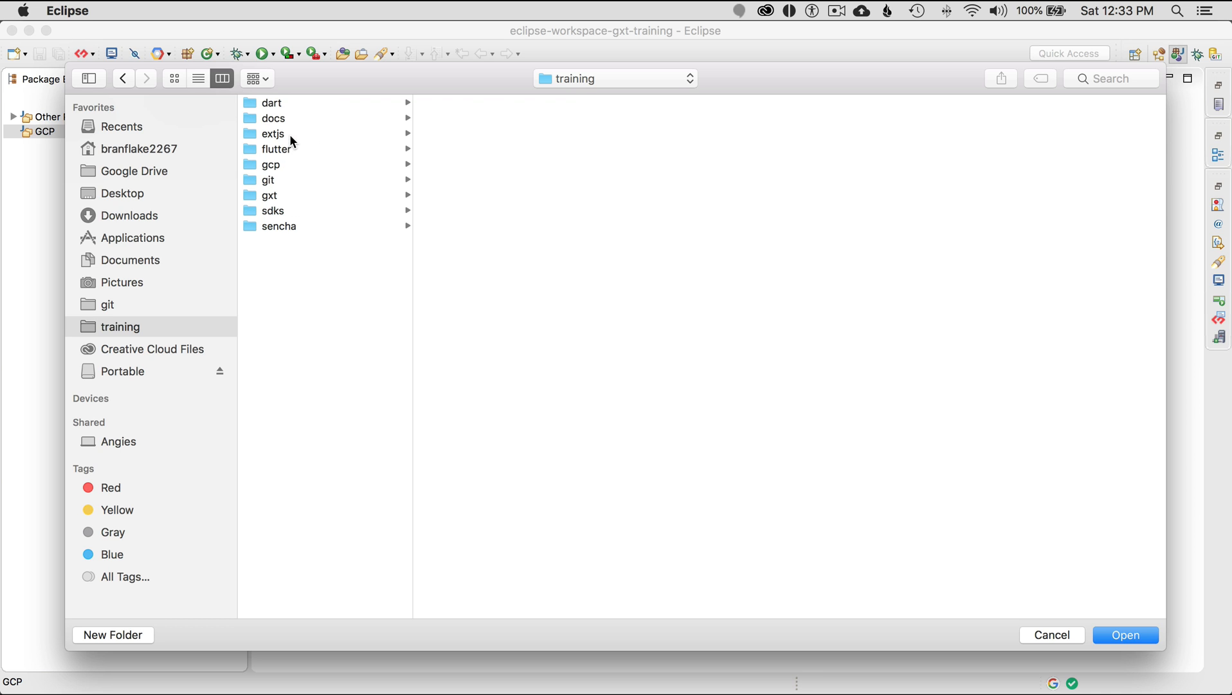
click(272, 164)
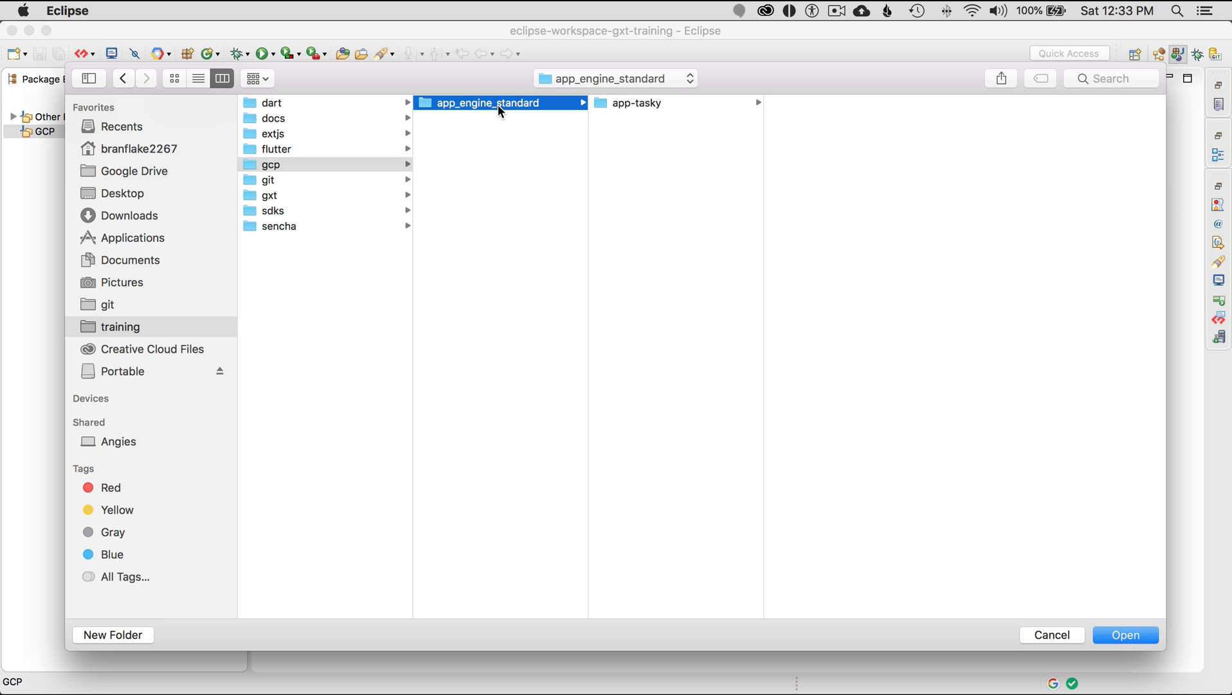
mouse_move(547, 114)
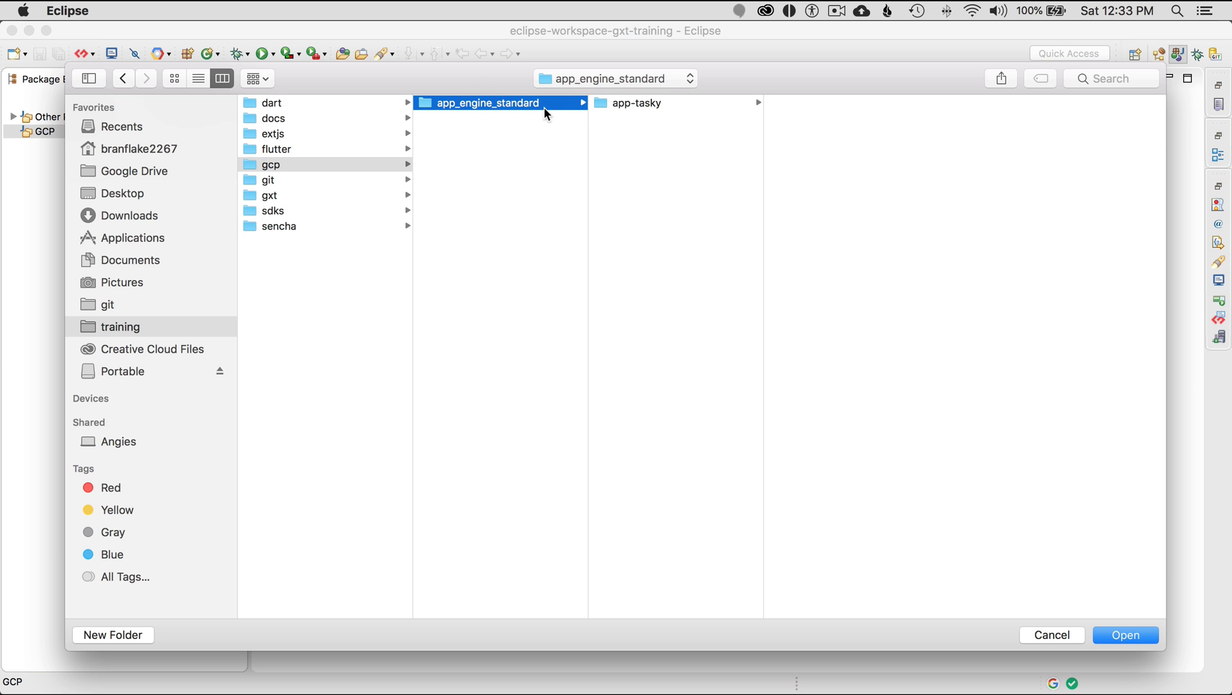
click(1125, 634)
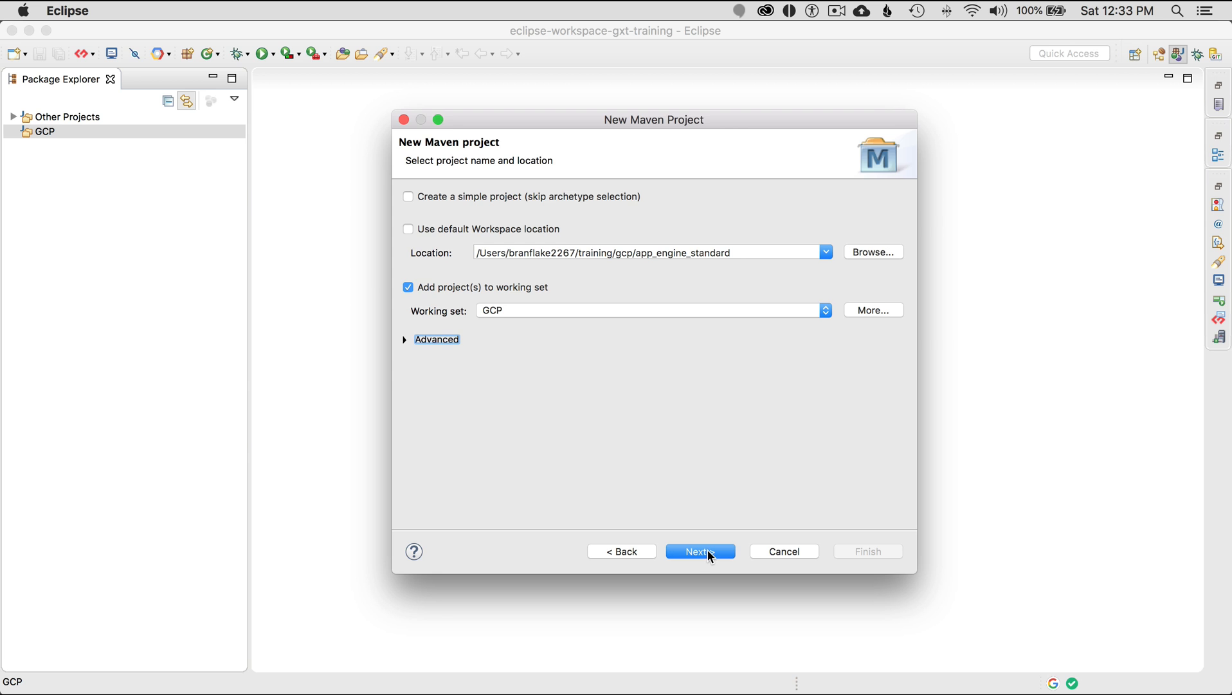
click(698, 550)
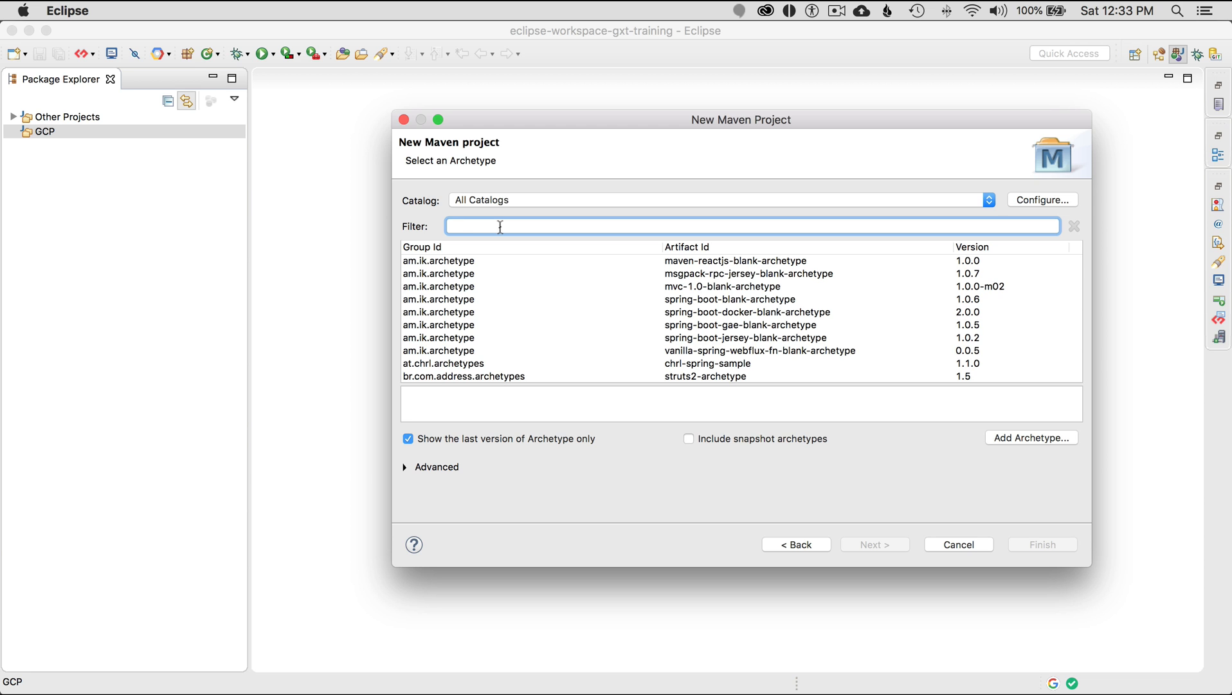
Filter by com.google.appengine.archetypes and choose appengine-standard-archetype 1.0.2 for the project
text(com.)
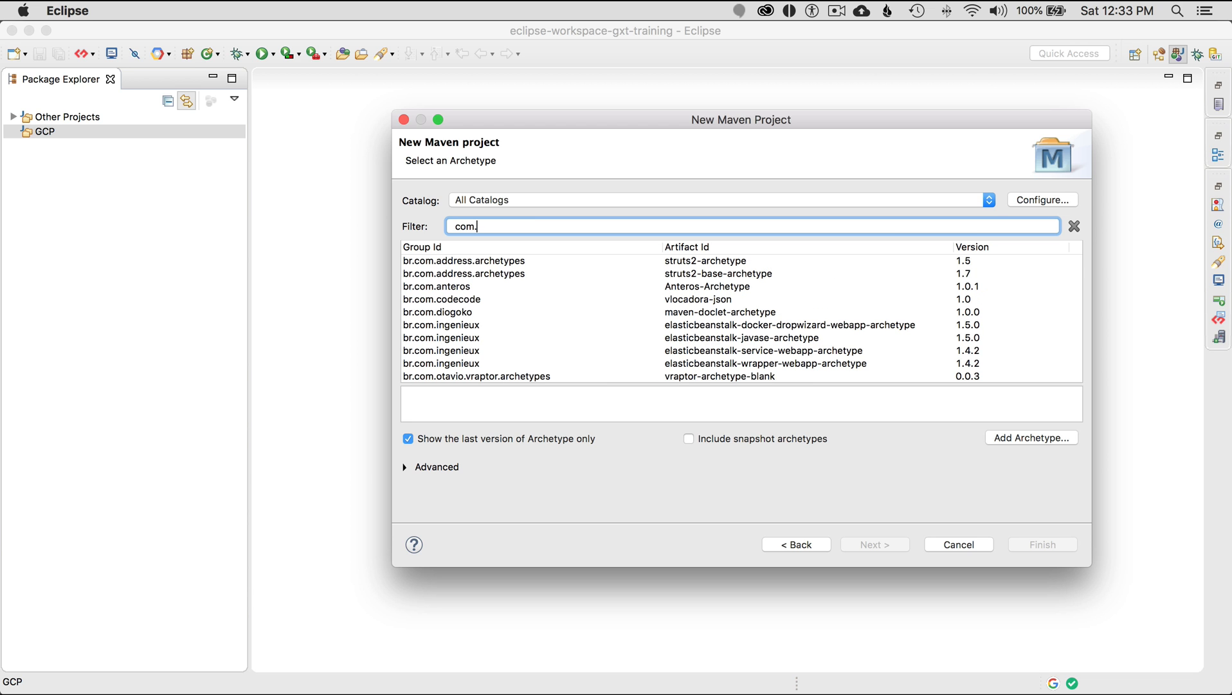
text(google.)
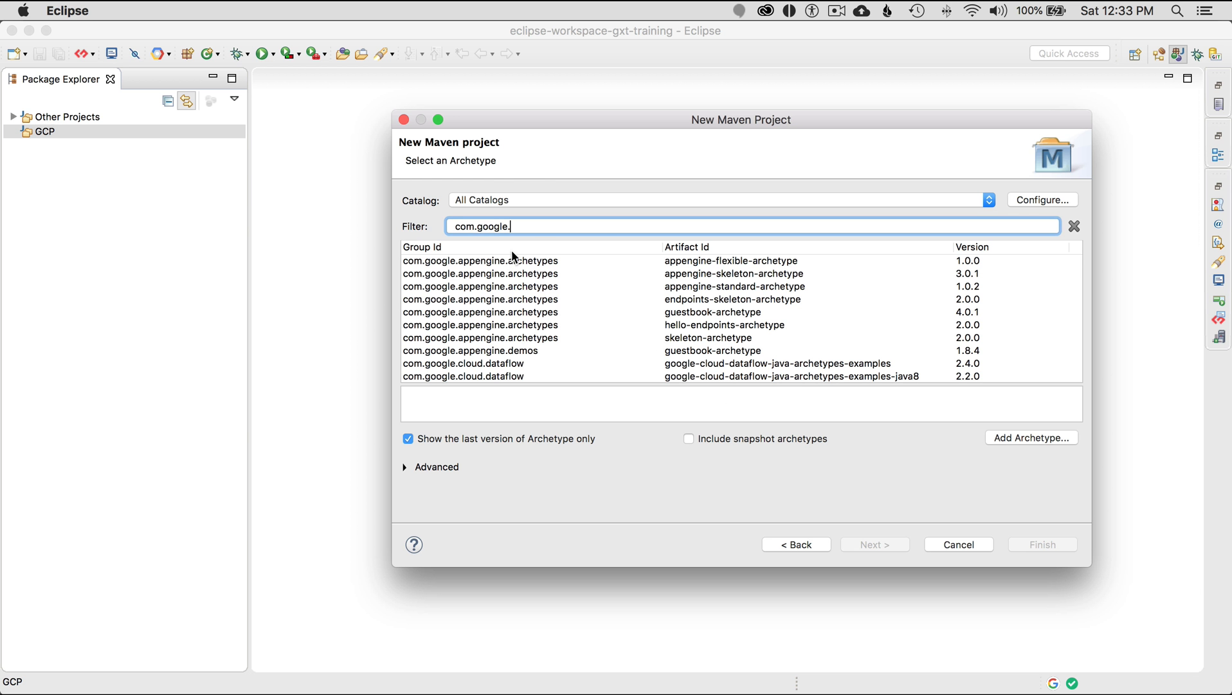
text(appengine.archetypes)
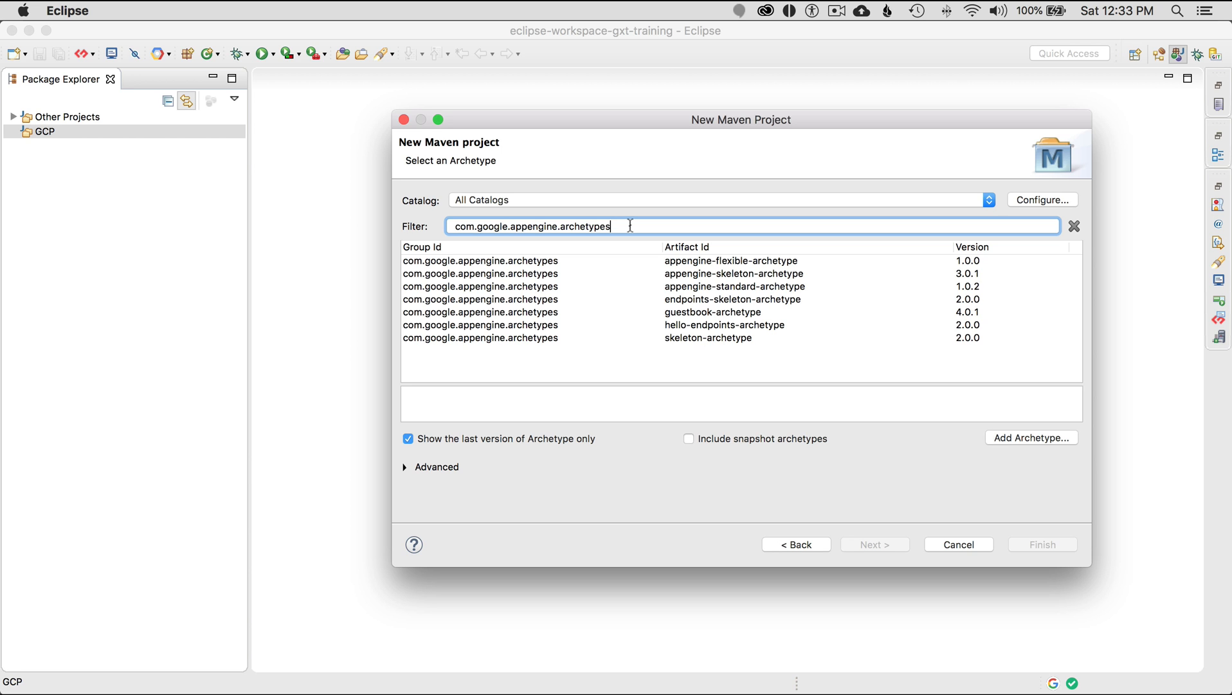
mouse_move(721, 292)
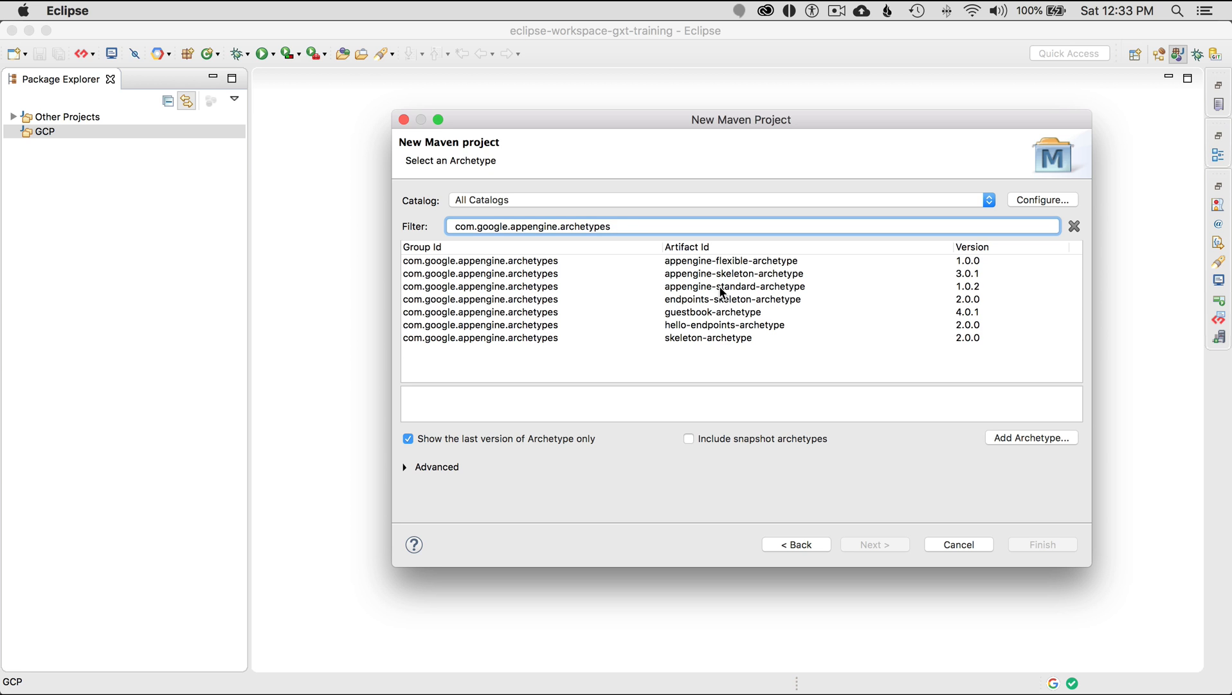
click(735, 285)
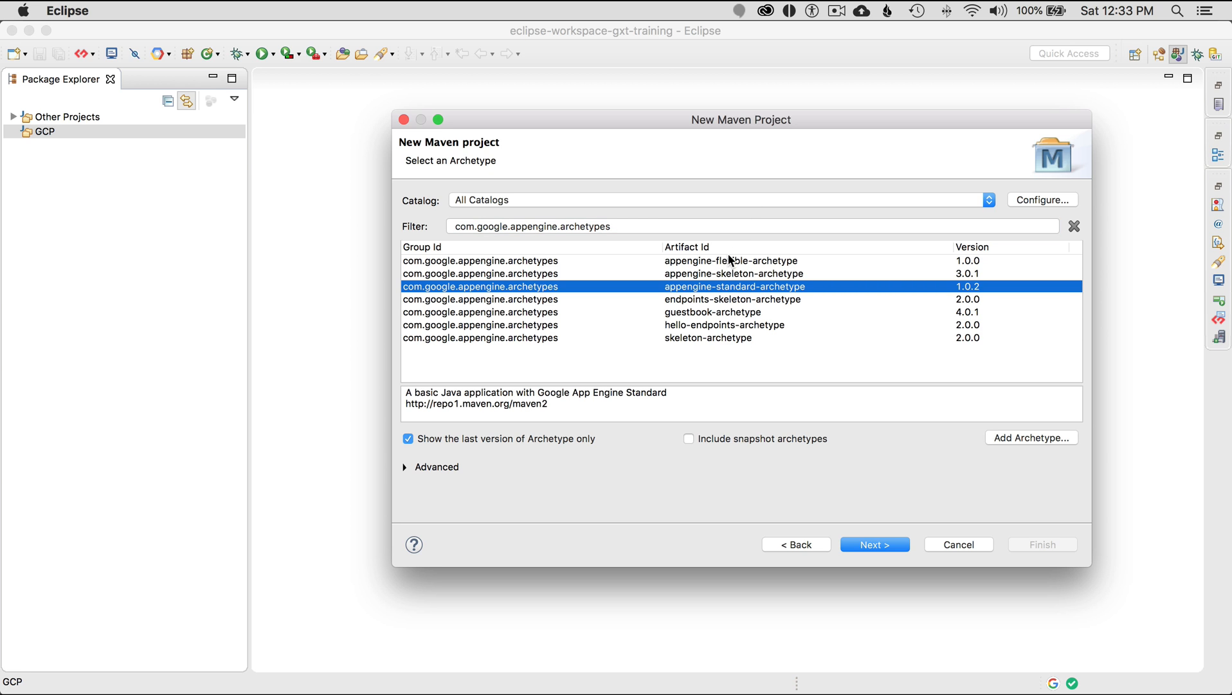
mouse_move(742, 295)
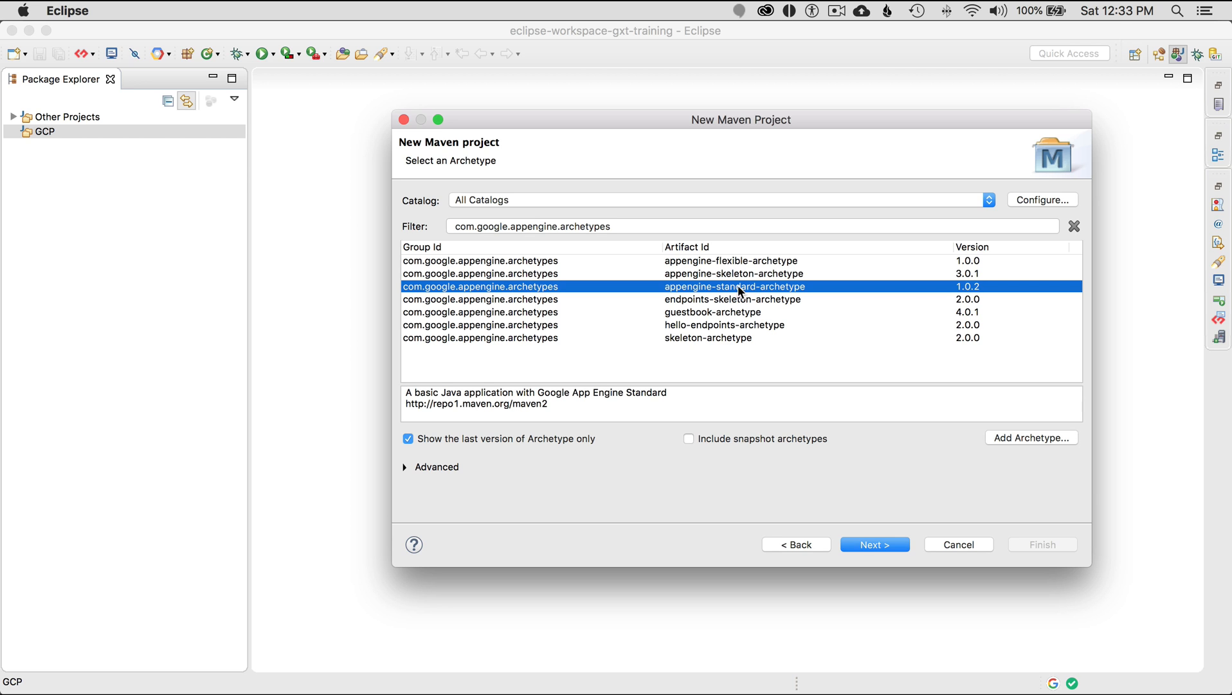
mouse_move(781, 492)
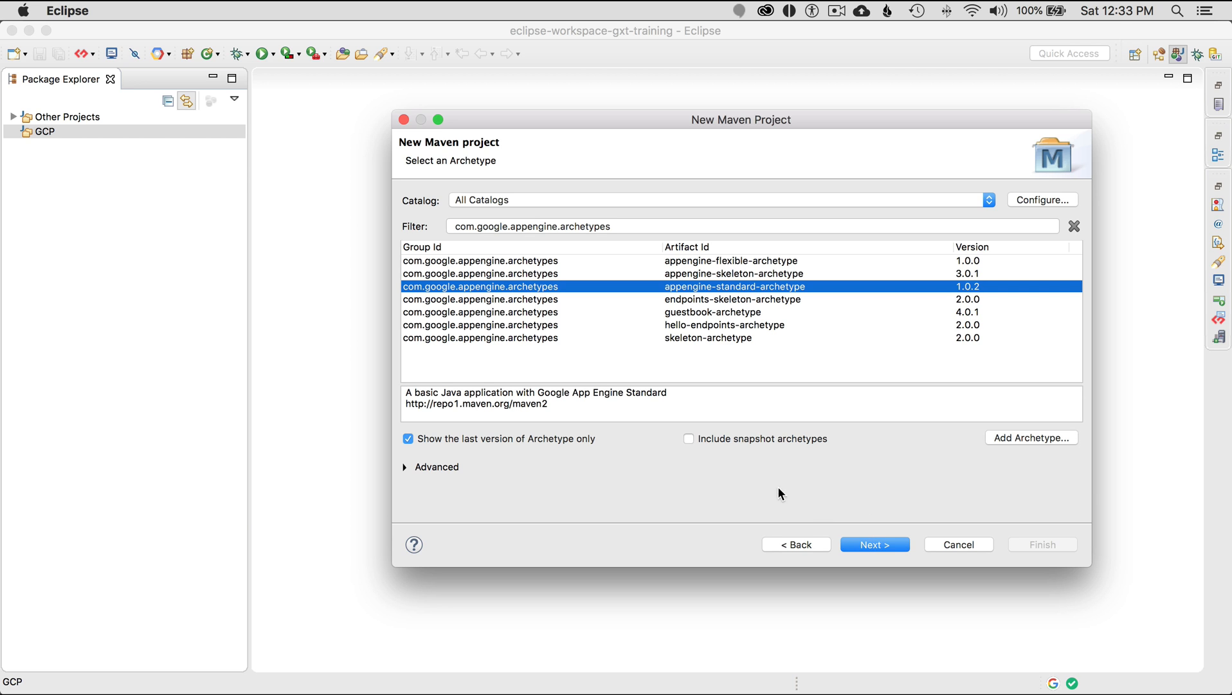
click(874, 544)
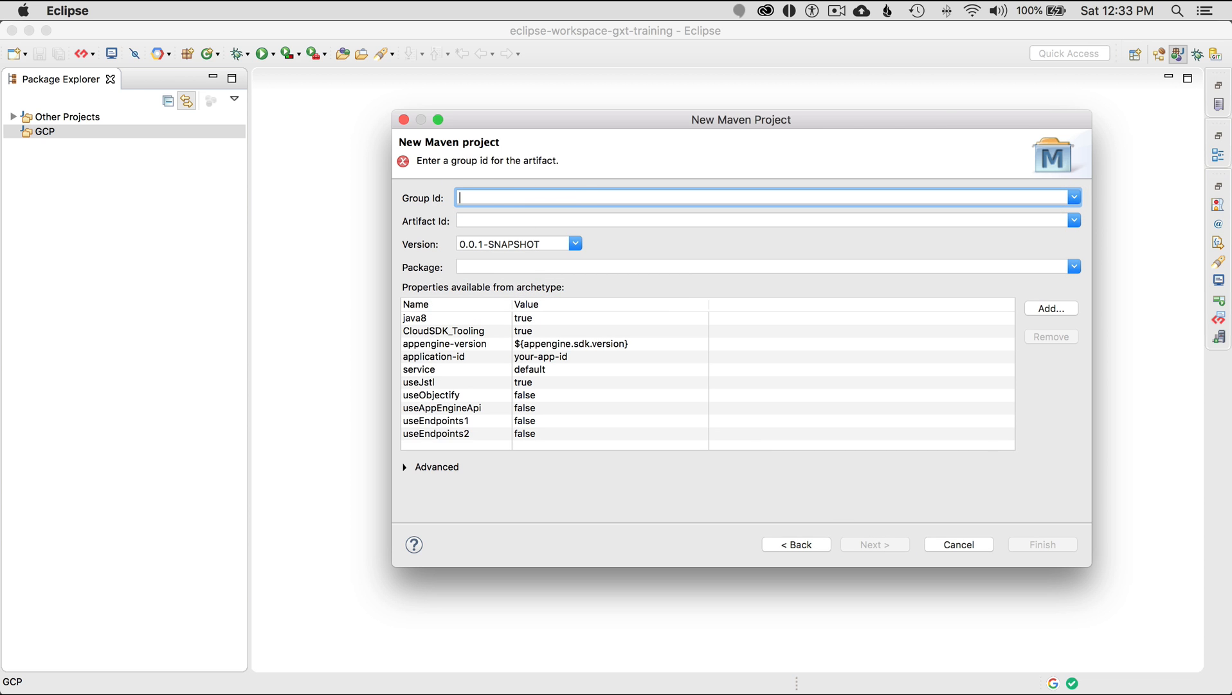
Enter Mountains-Server as both the Group Id and the Artifact Id
text(Mountains.)
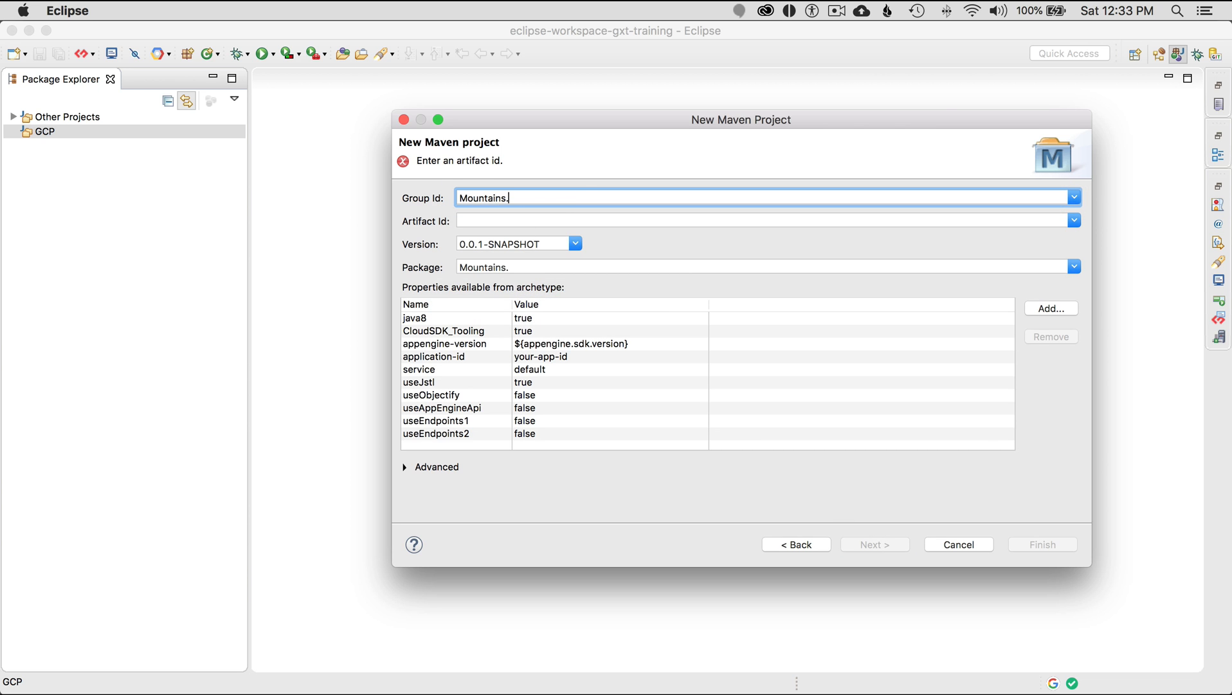
text(Server)
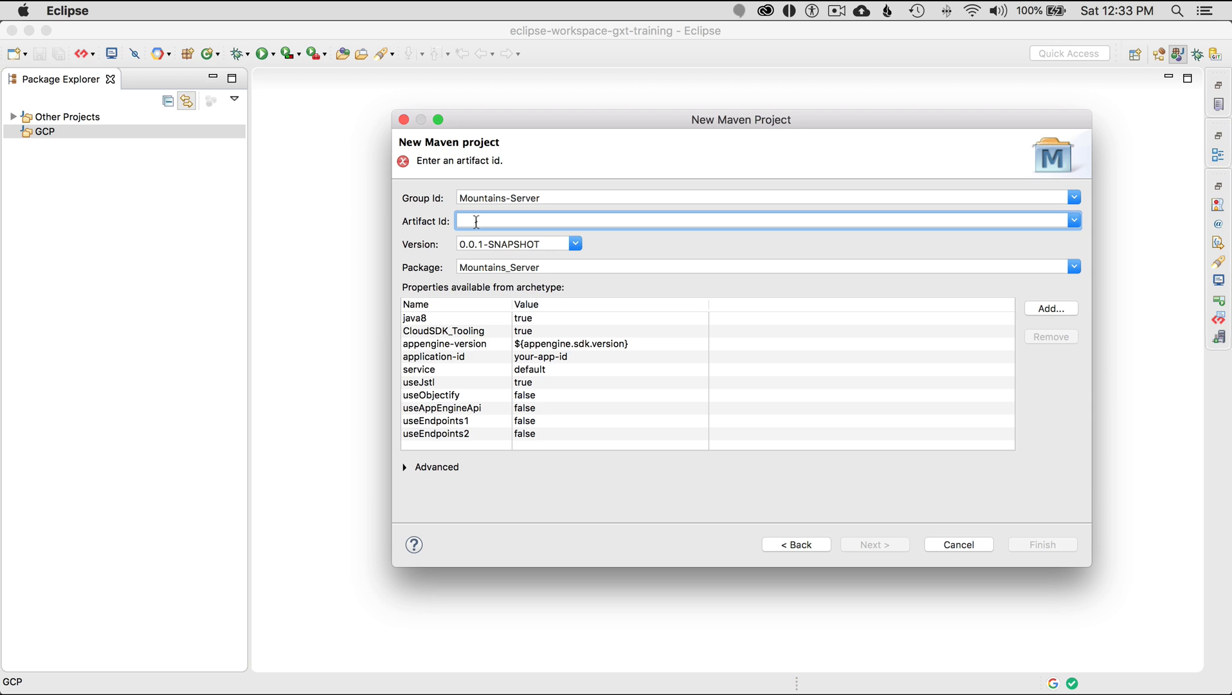
mouse_move(67, 149)
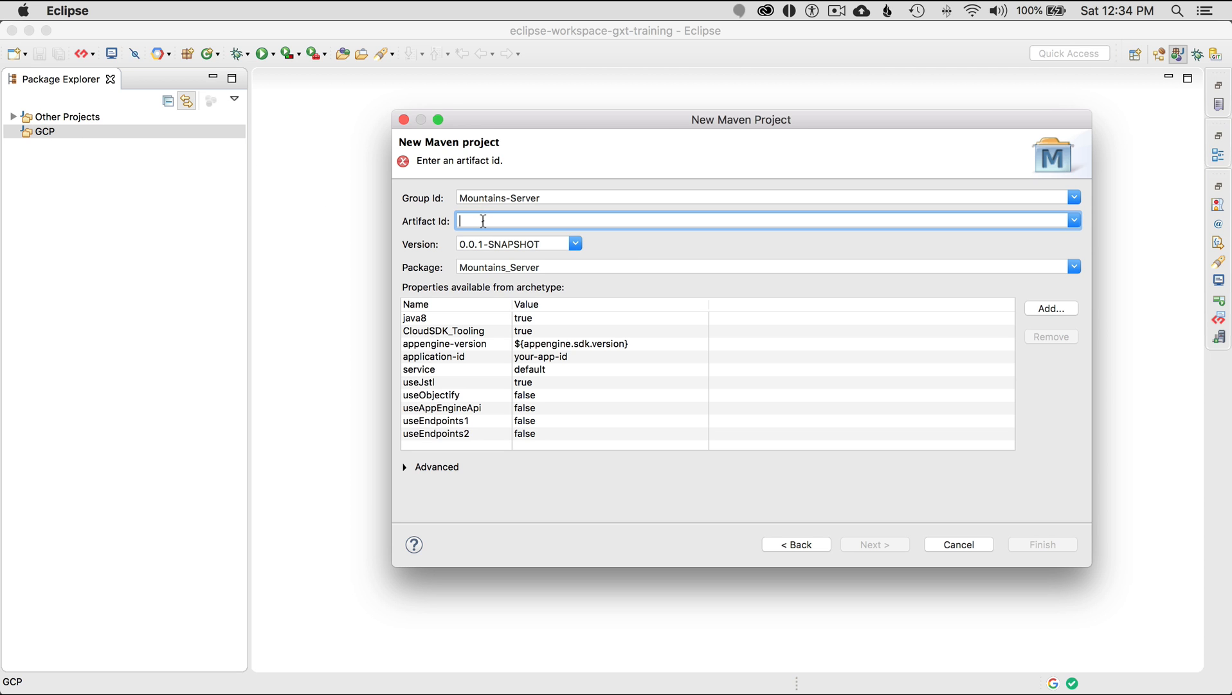
text(Mountains-s)
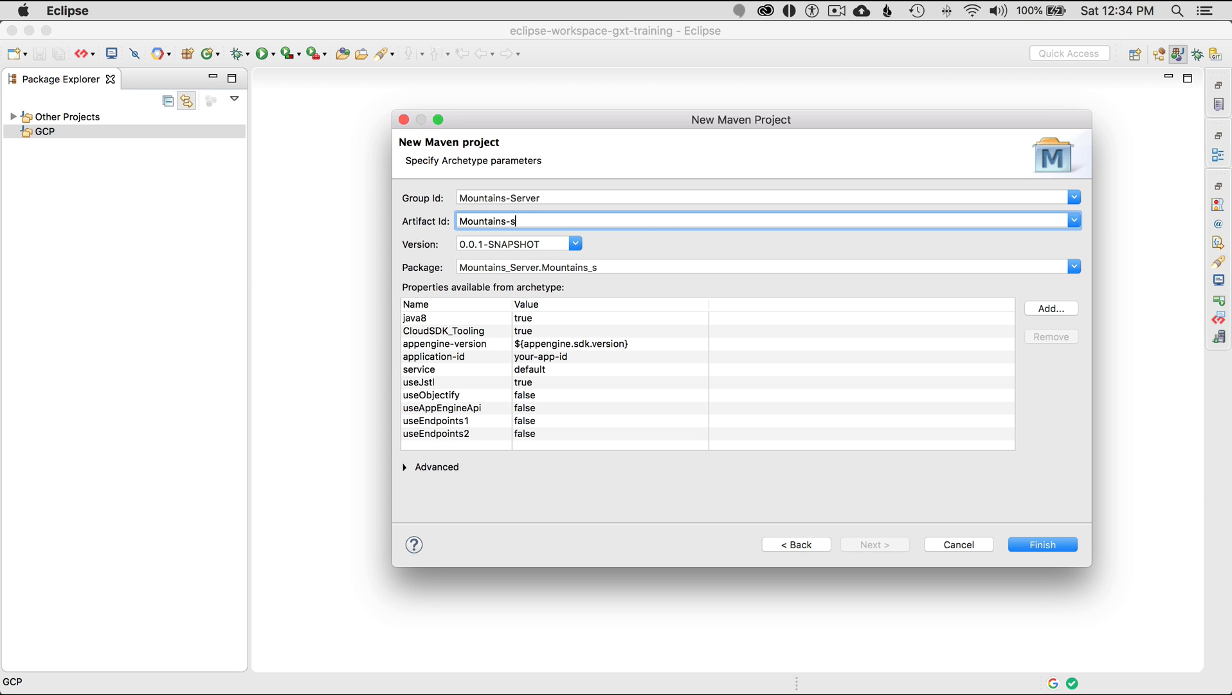
text(erver)
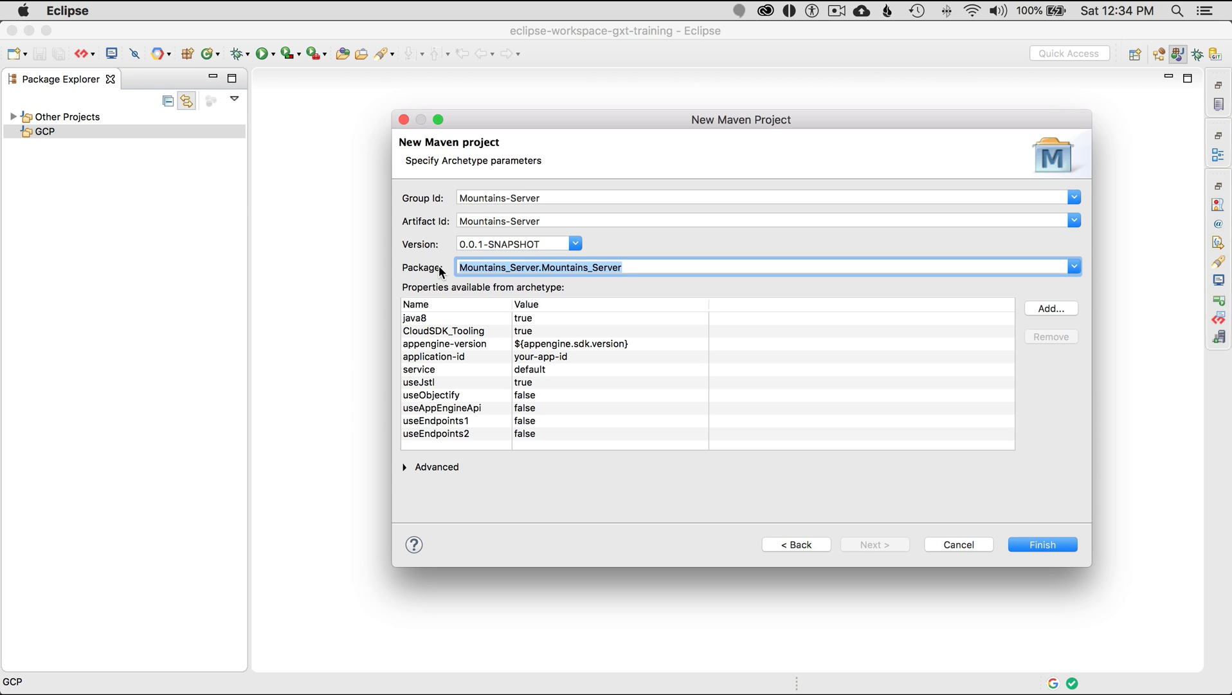
Set the package to com.gawkat.mountains.server and change CloudSDK_Tooling from true to false
text(com.g)
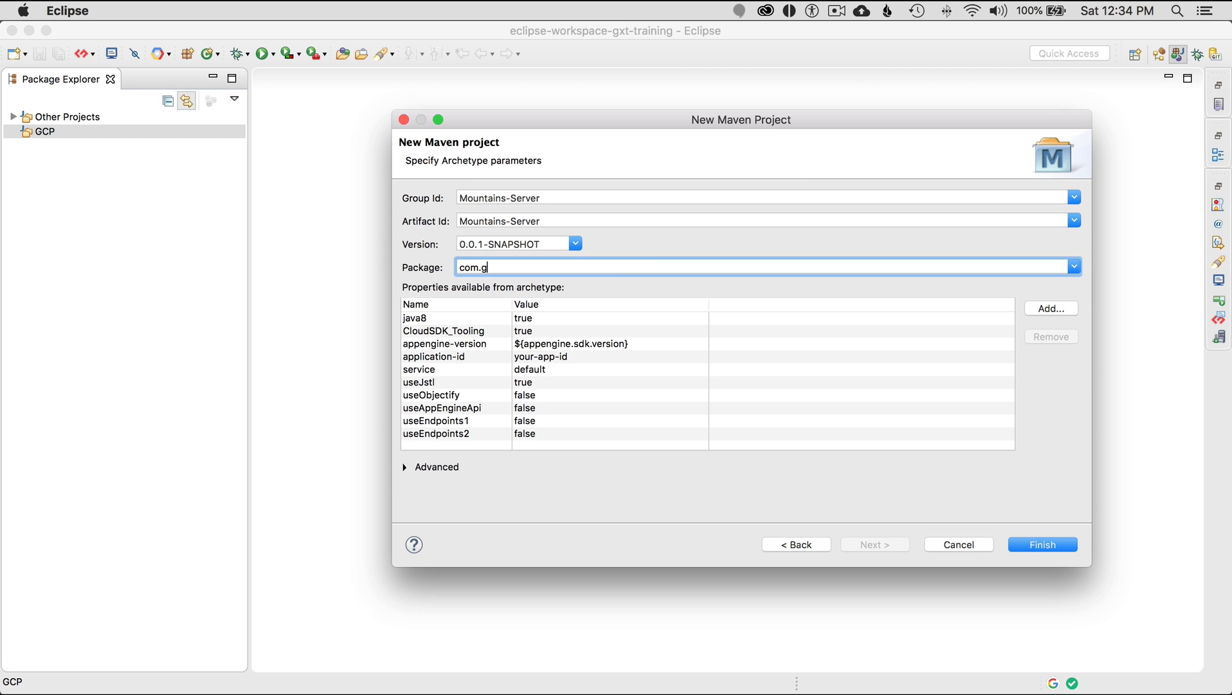
text(awkat.)
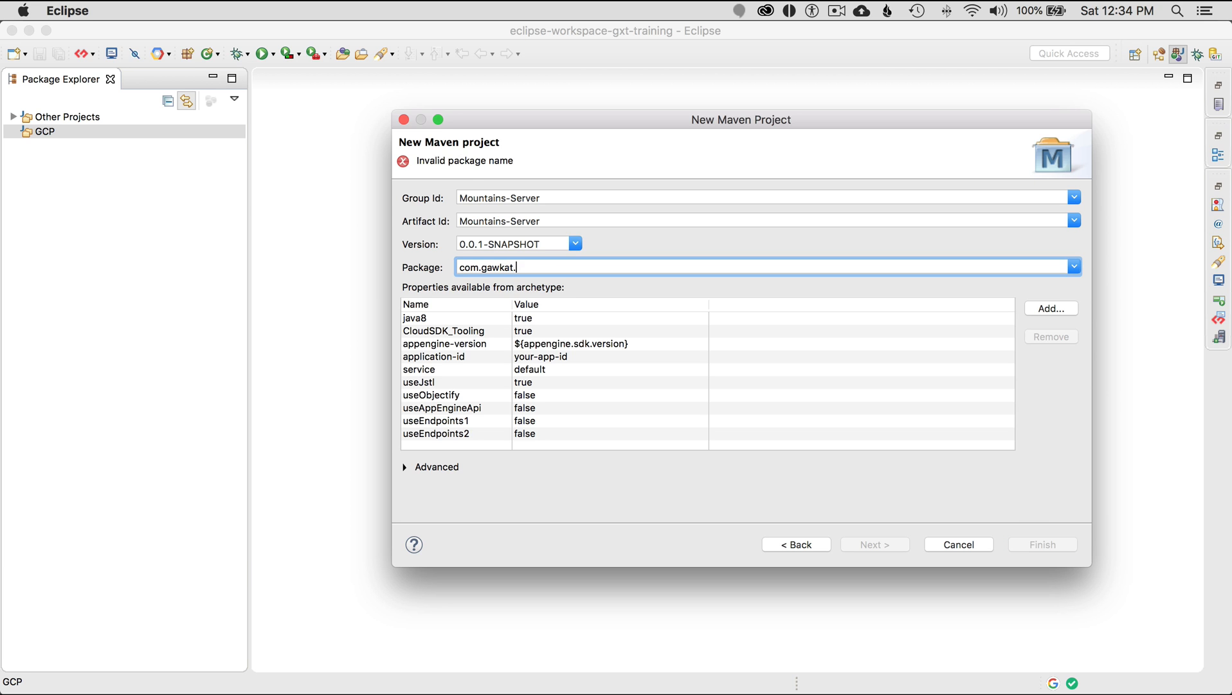
text(mountains)
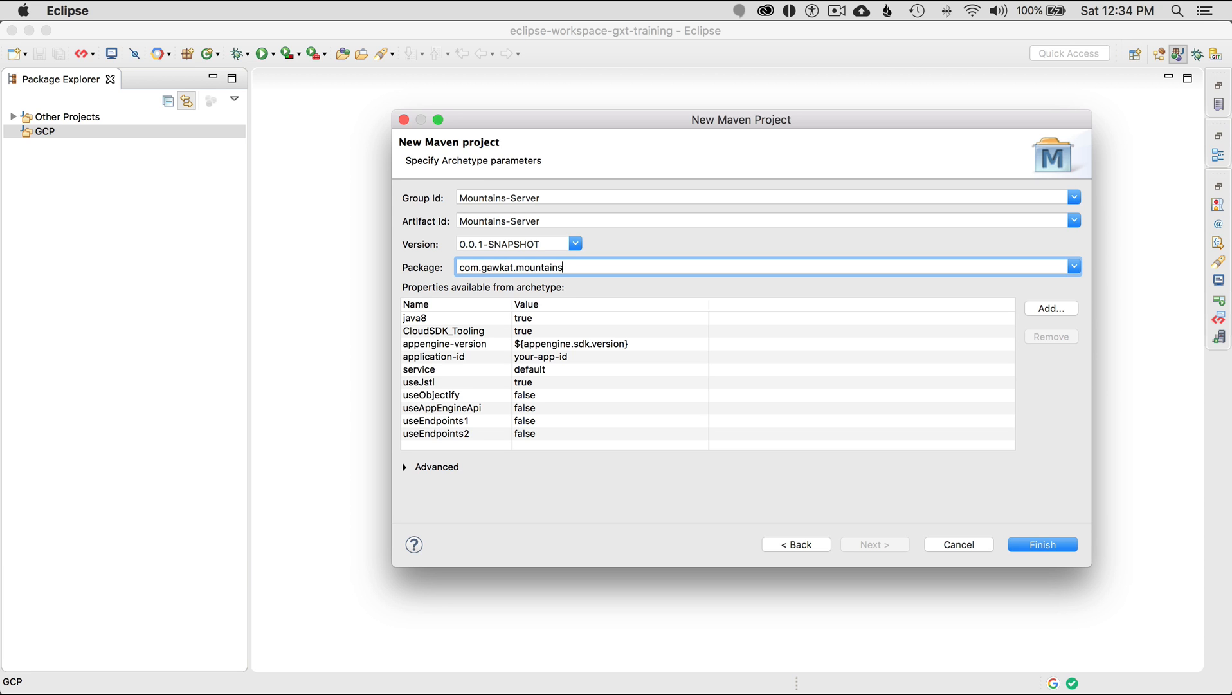
text(.serve)
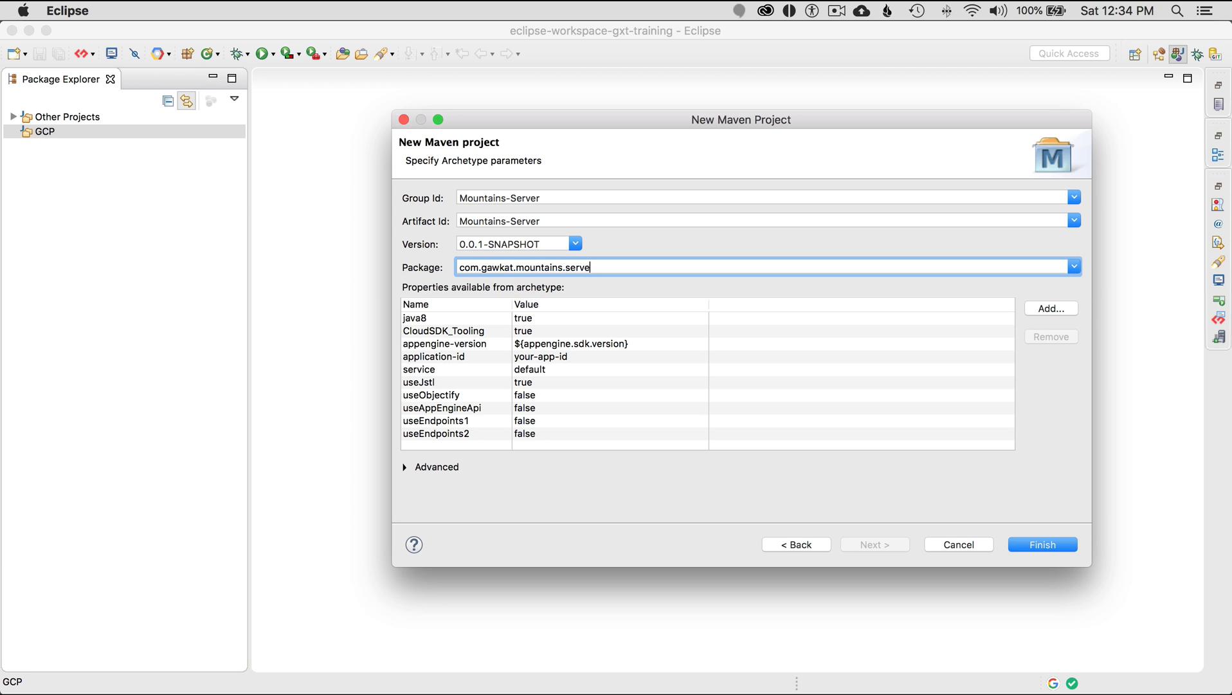
text(r)
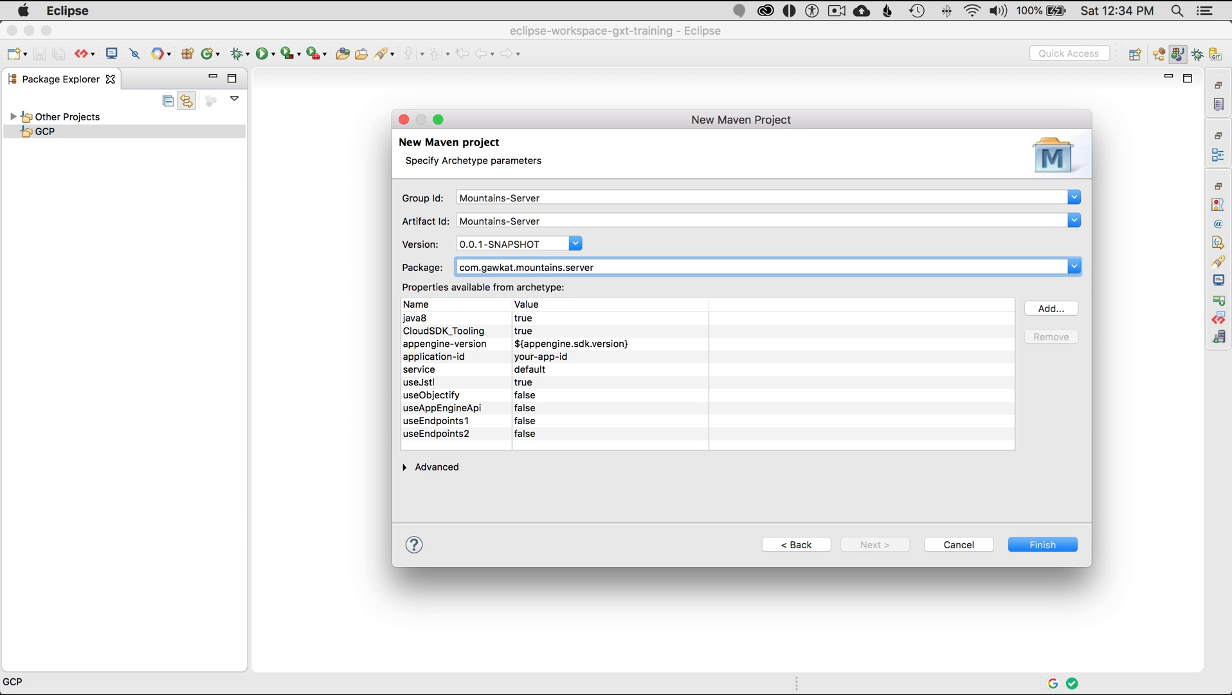
click(593, 266)
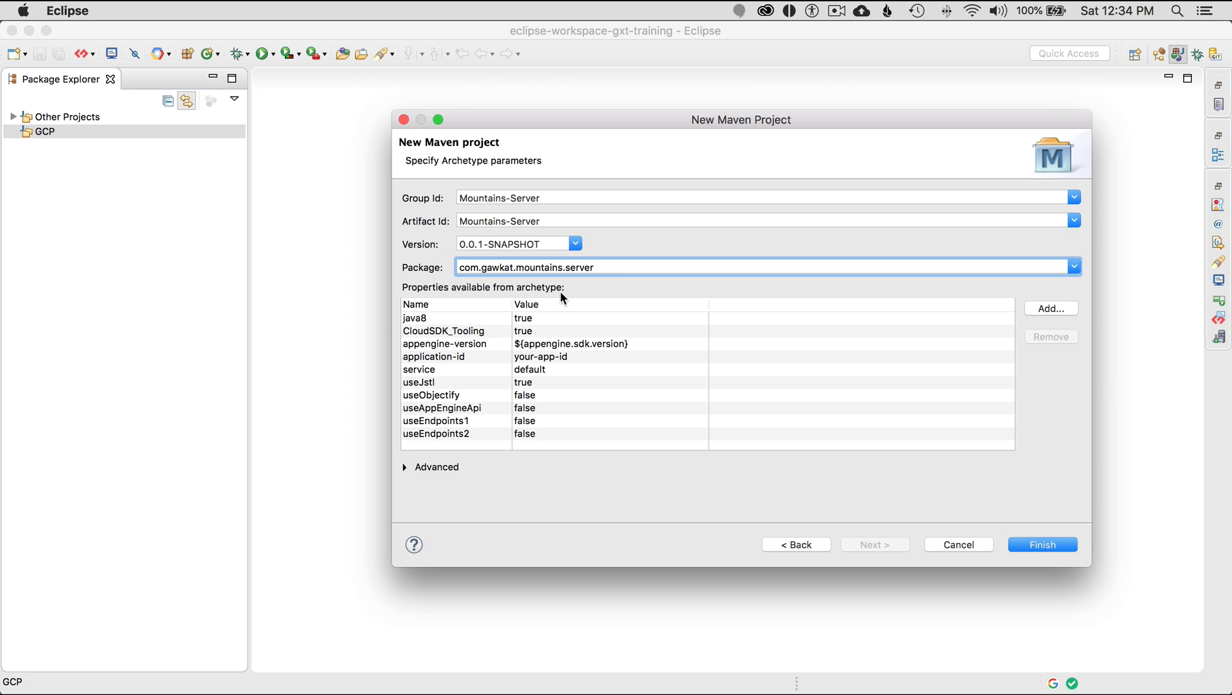
click(414, 317)
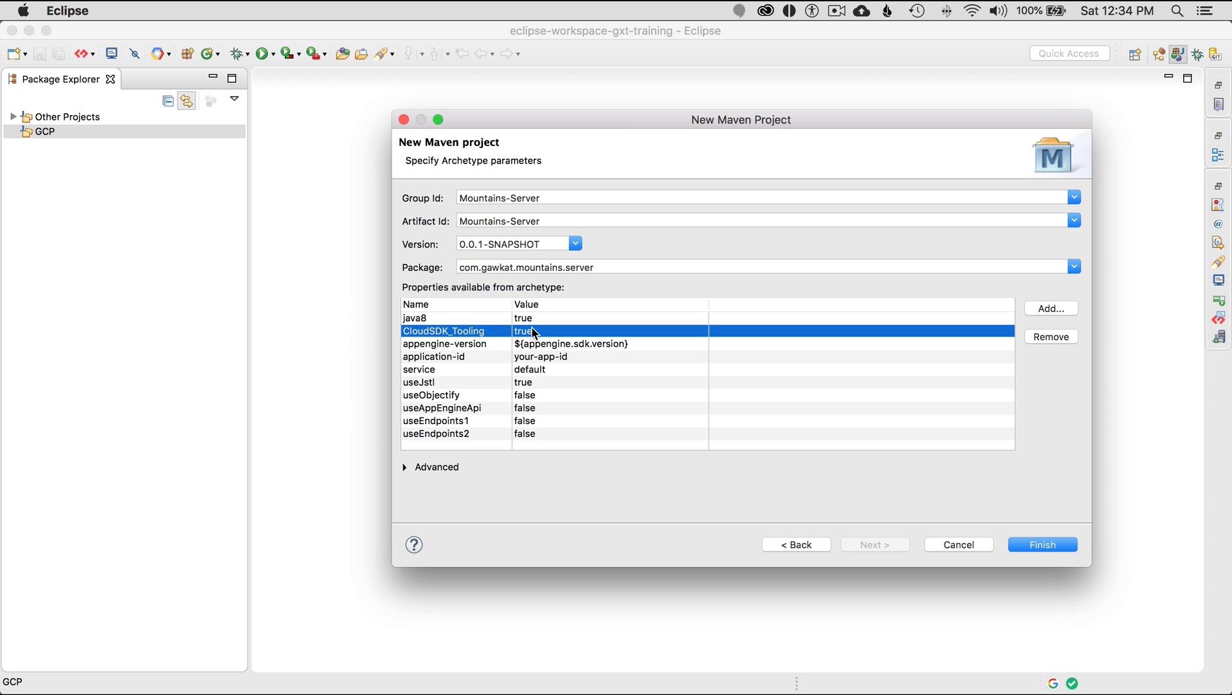
text(fals)
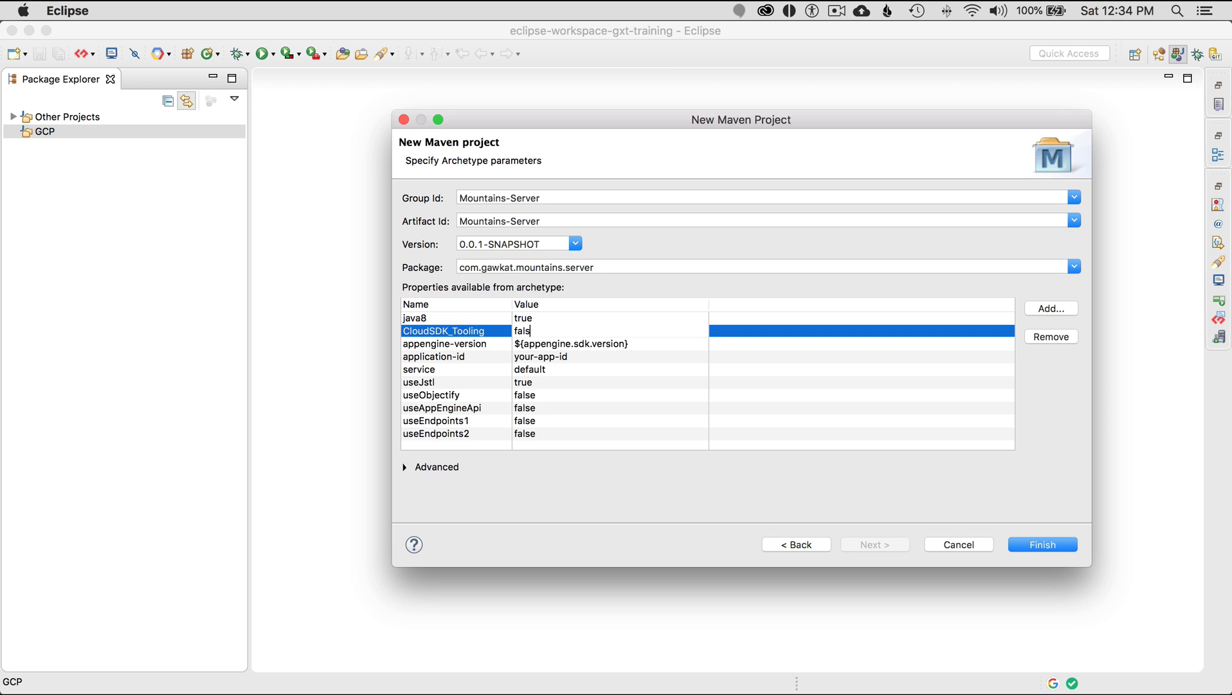
click(446, 344)
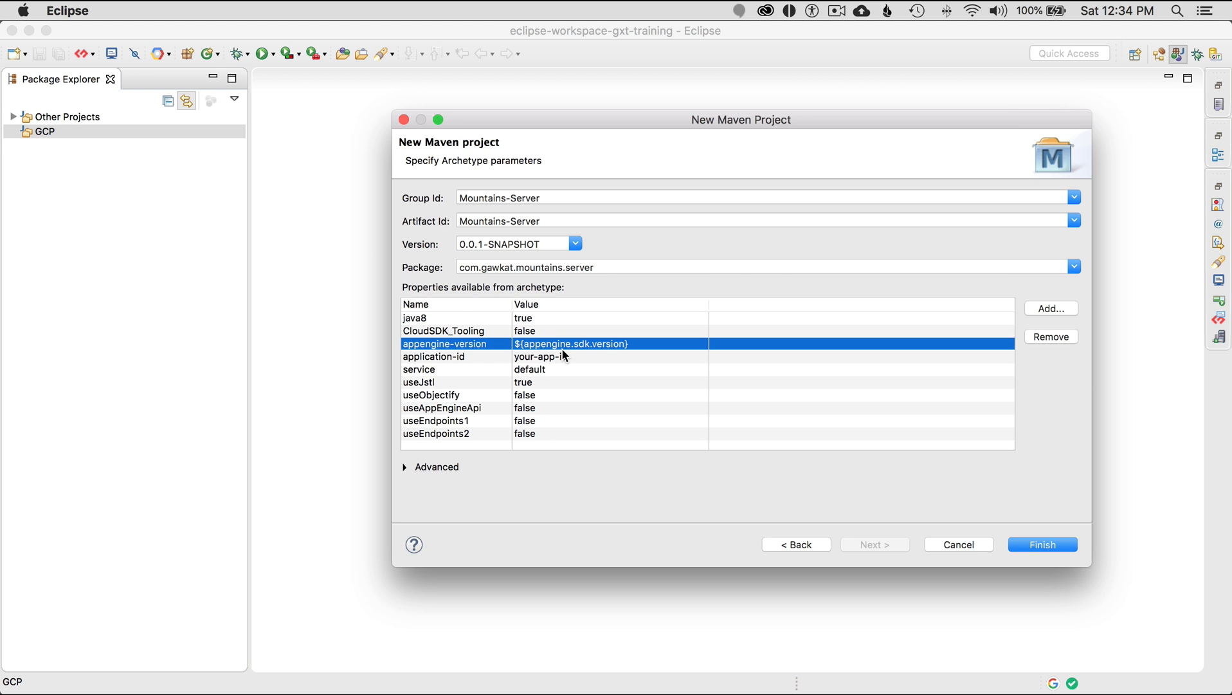
click(387, 385)
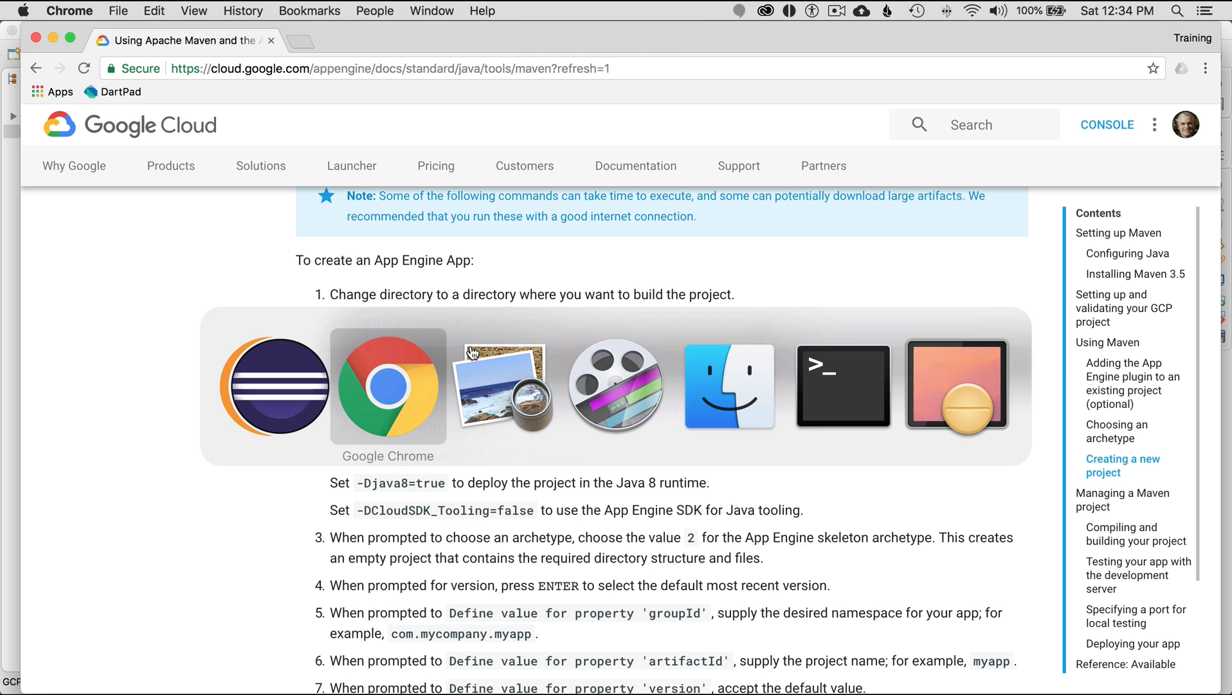
scroll(down, 3)
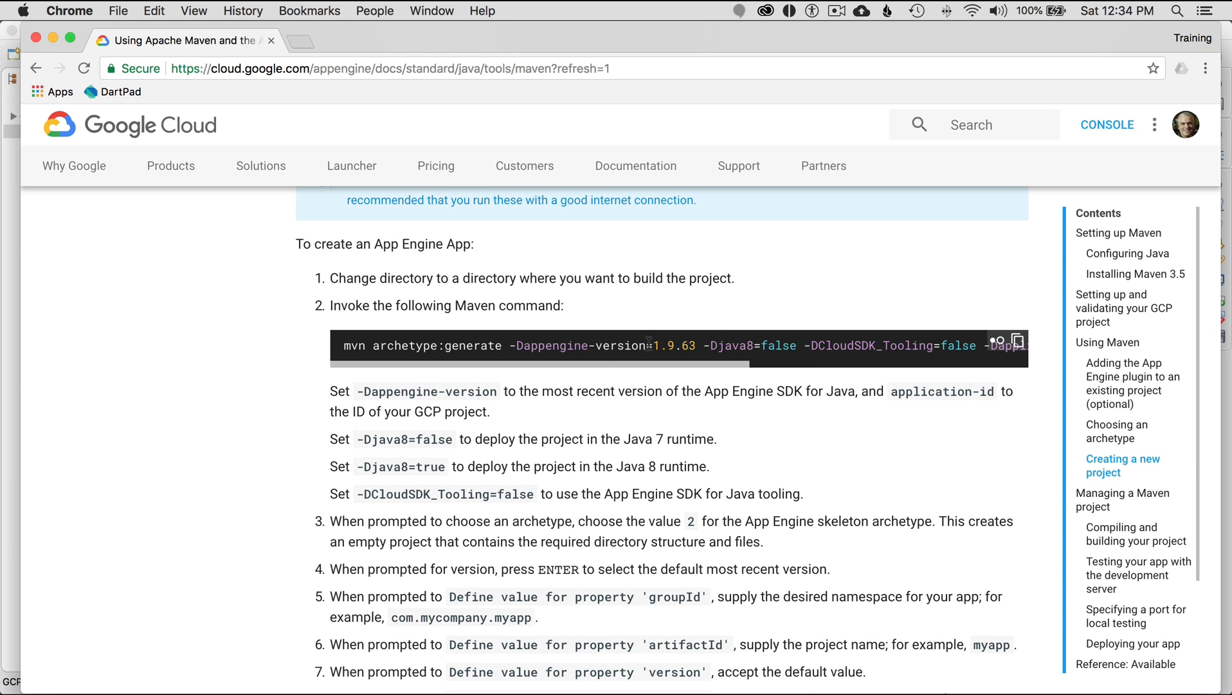
double_click(674, 345)
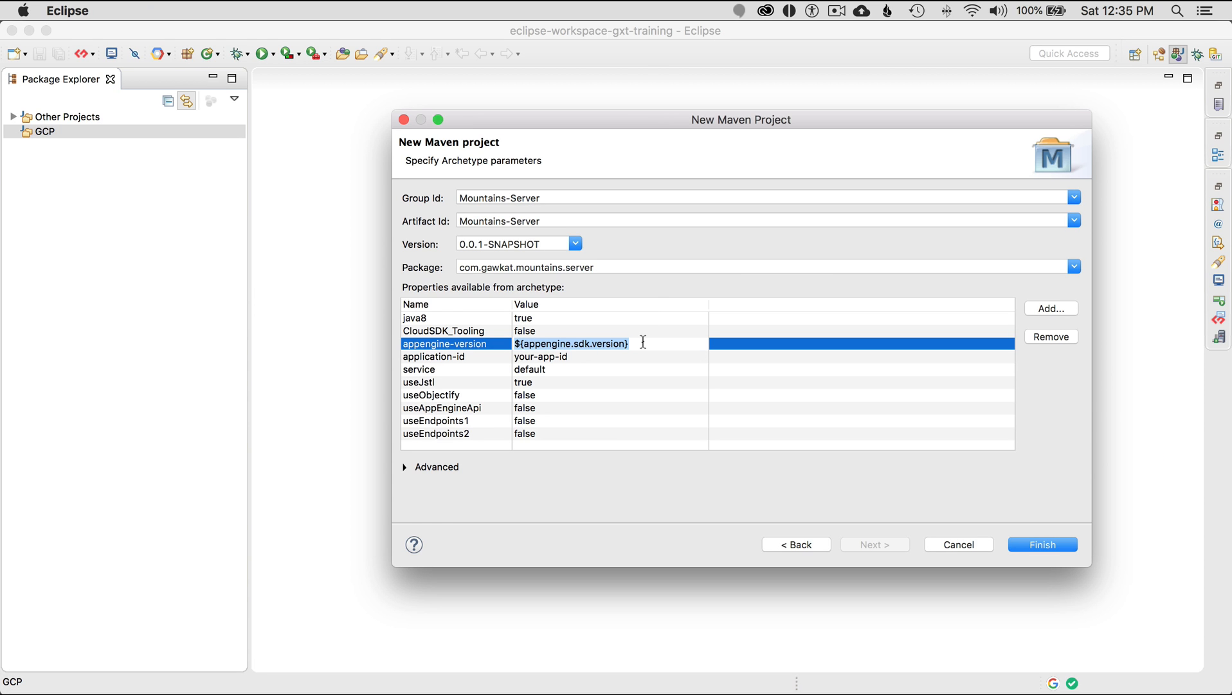
Set appengine-version 1.9.69, application-id donnelson-53958 and useObjectify true in the archetype parameters
text(1.9.69)
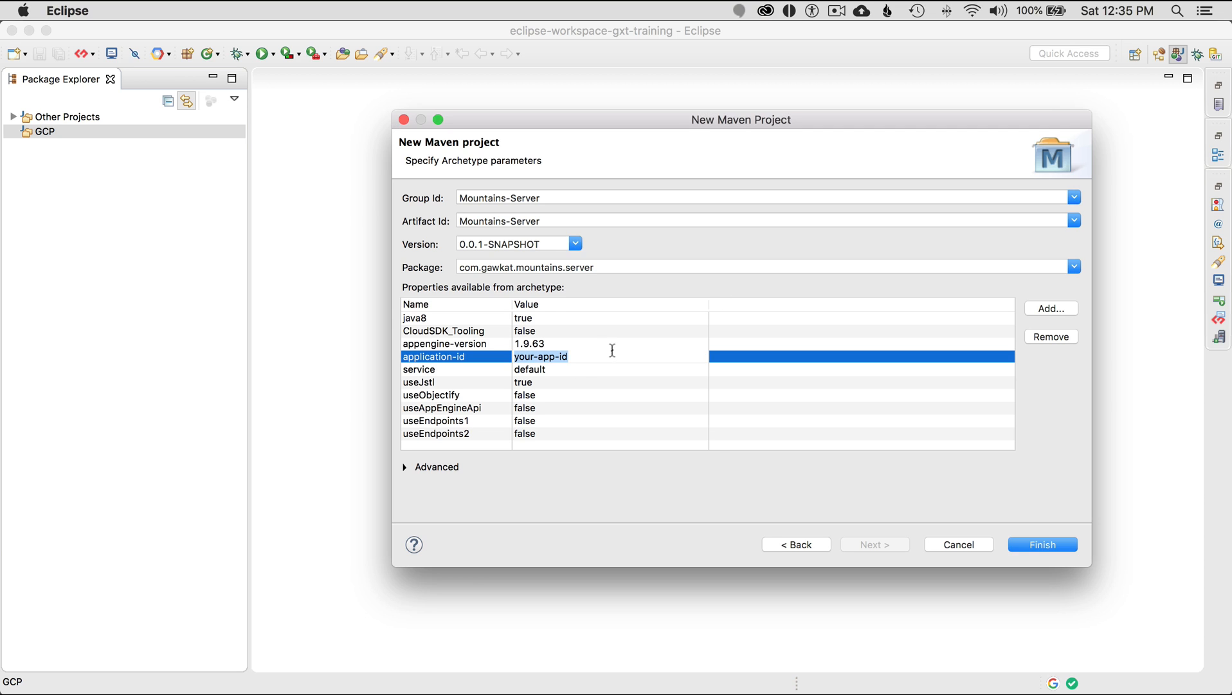
text(donnelson-53958)
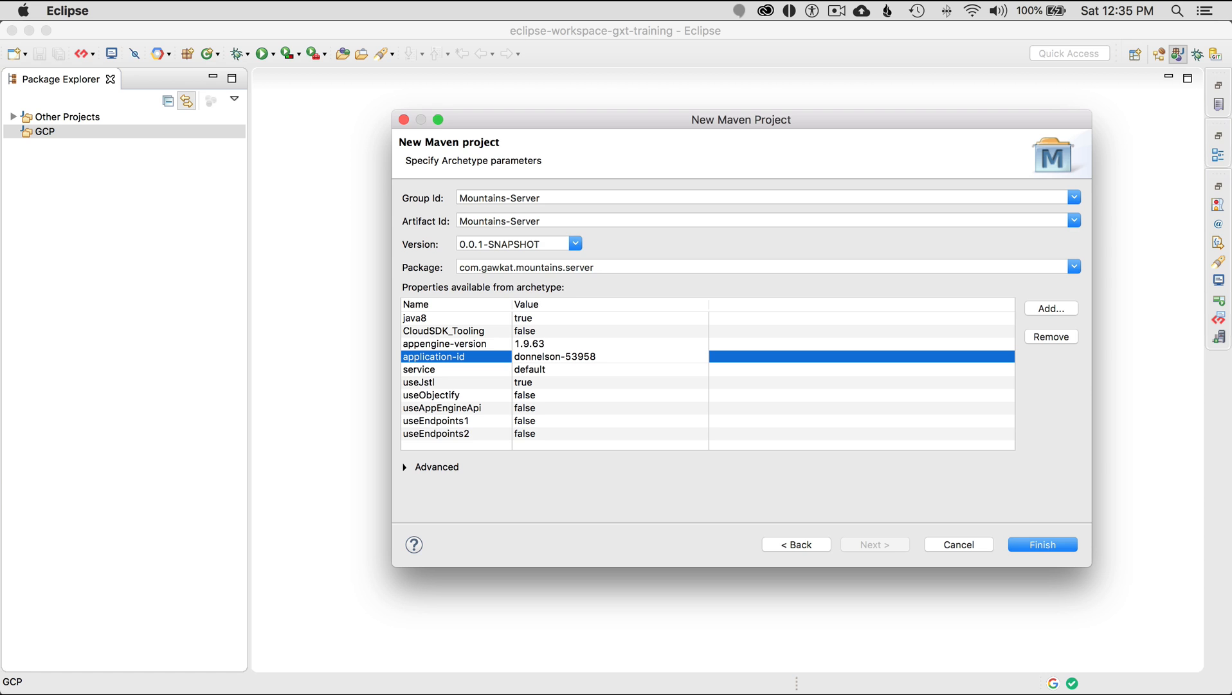
click(554, 356)
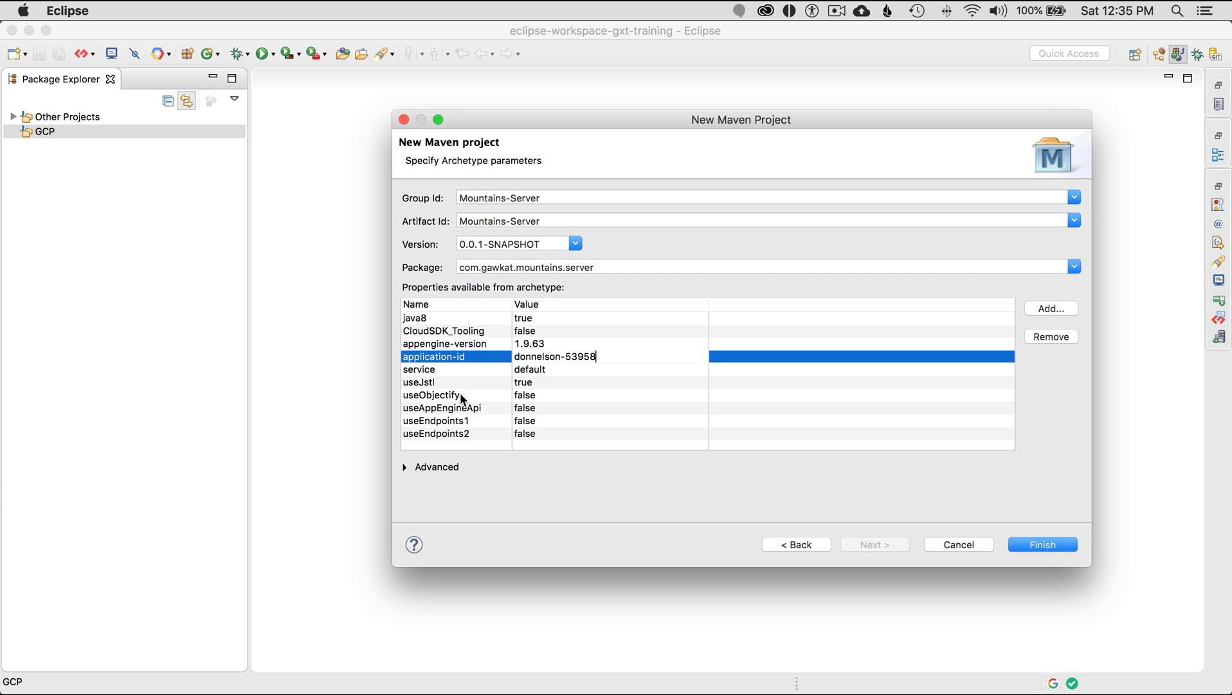
click(438, 370)
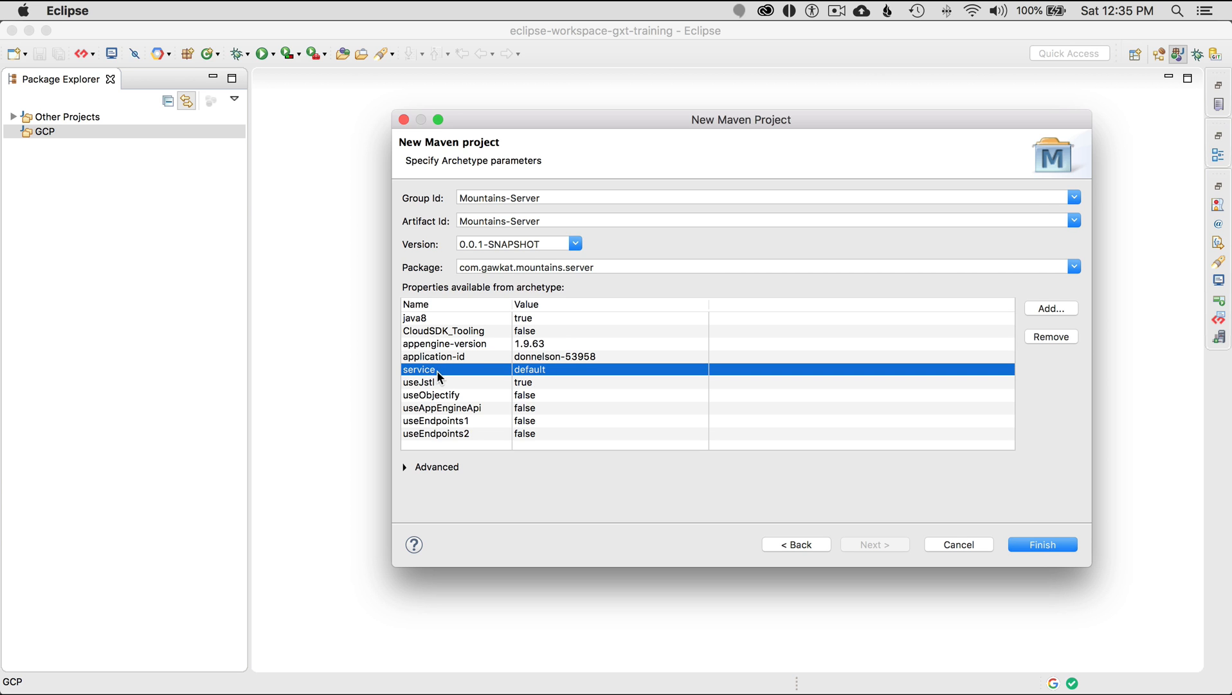
mouse_move(531, 388)
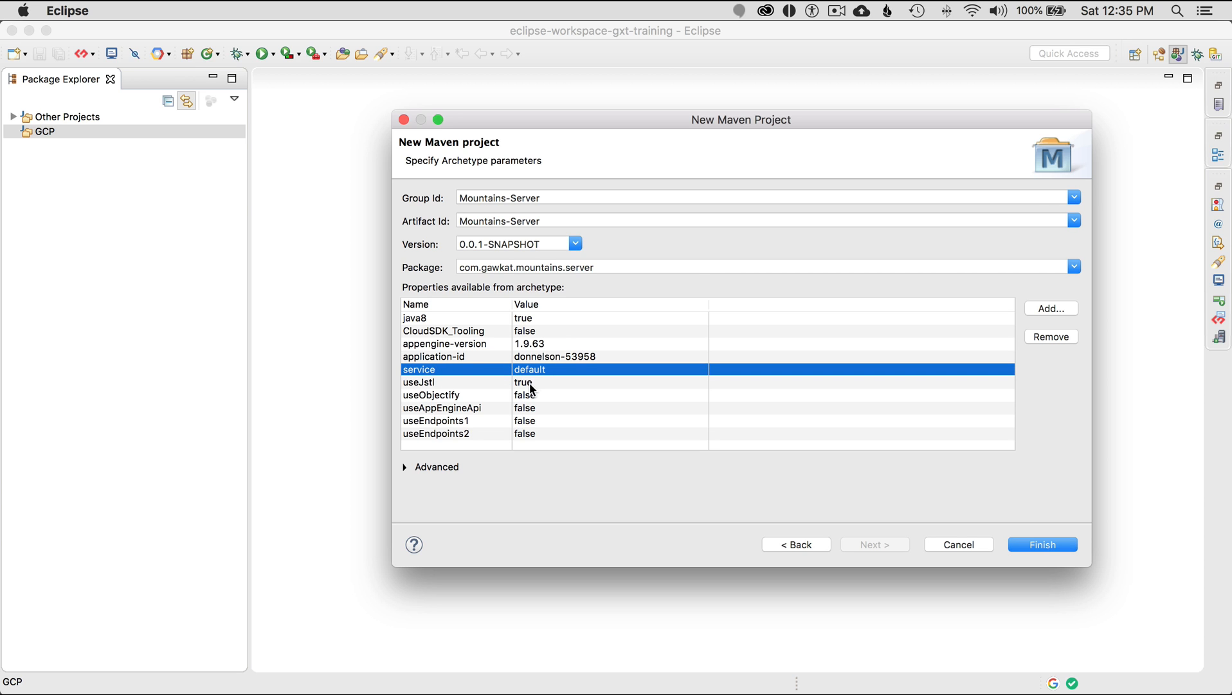
mouse_move(526, 409)
text(tru)
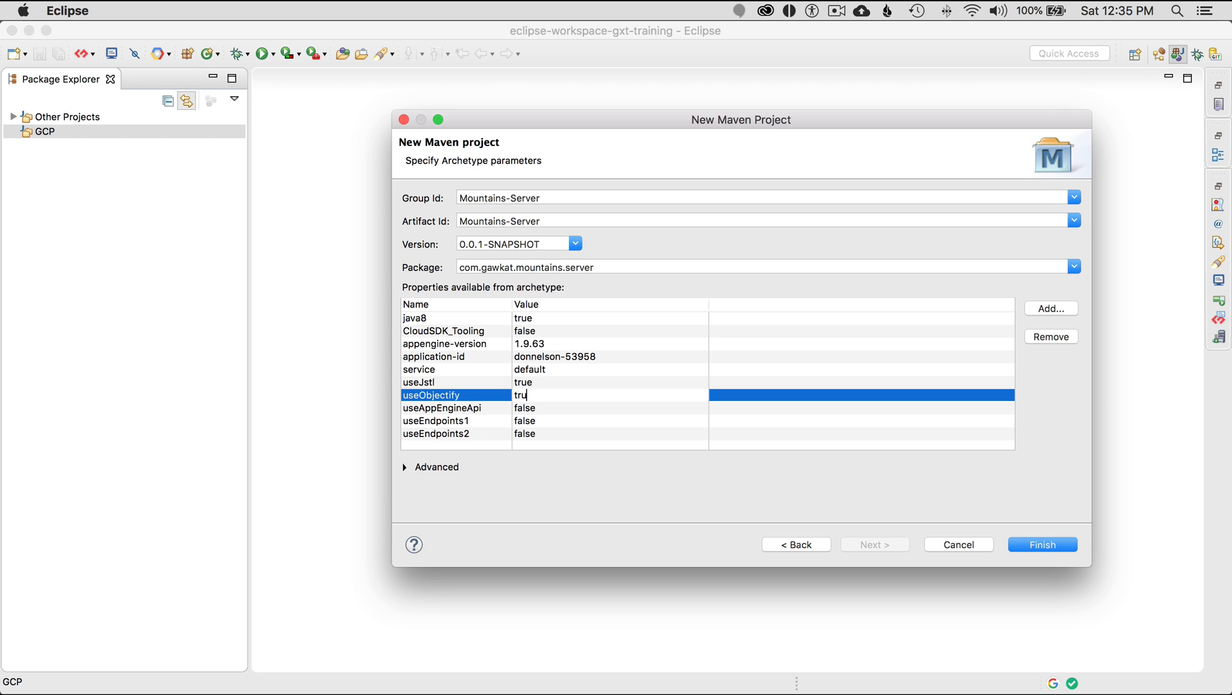
text(e)
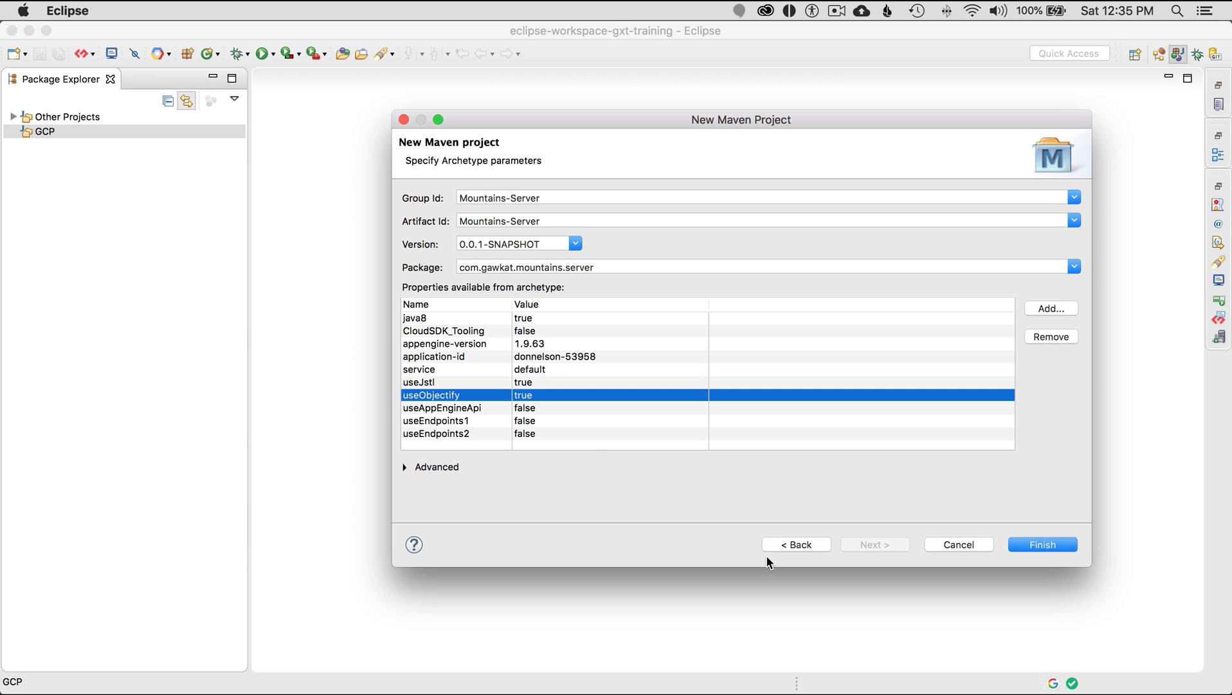
mouse_move(494, 196)
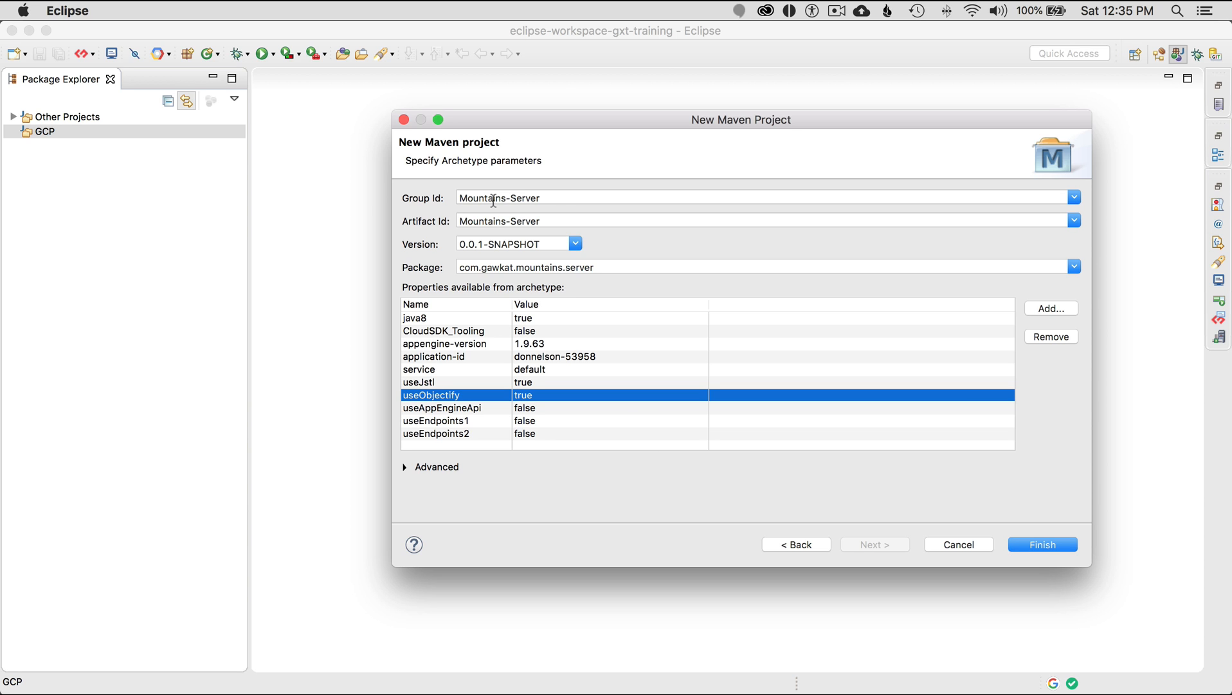
mouse_move(564, 195)
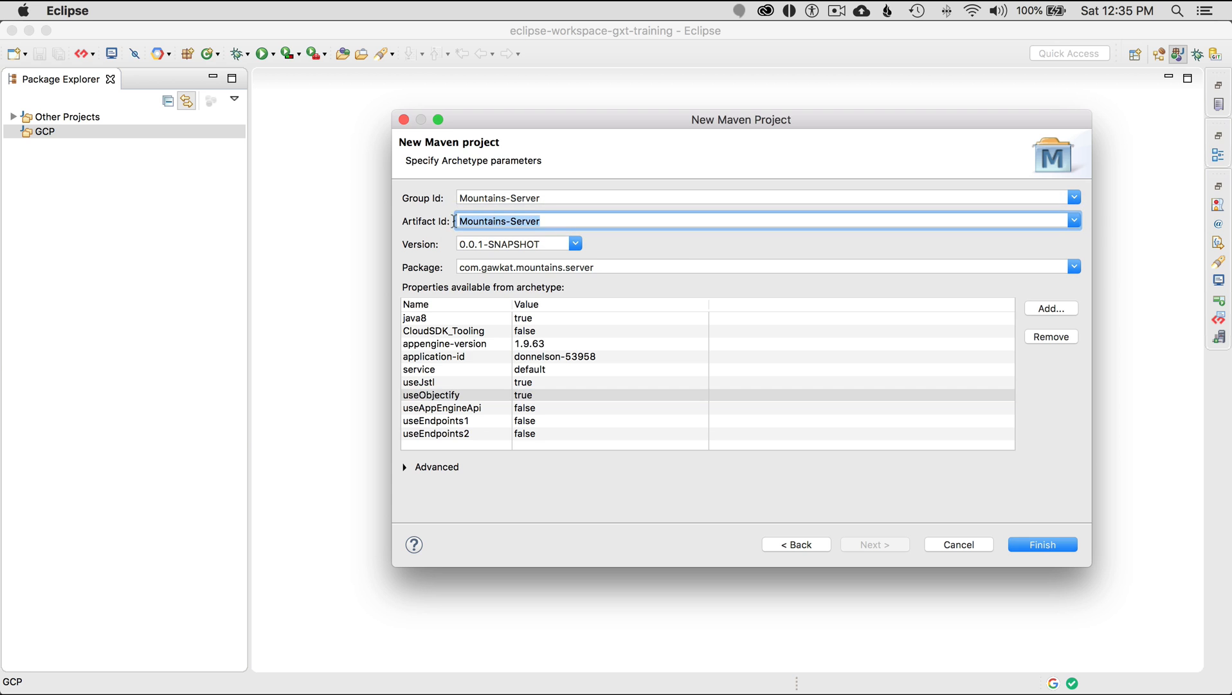
mouse_move(674, 250)
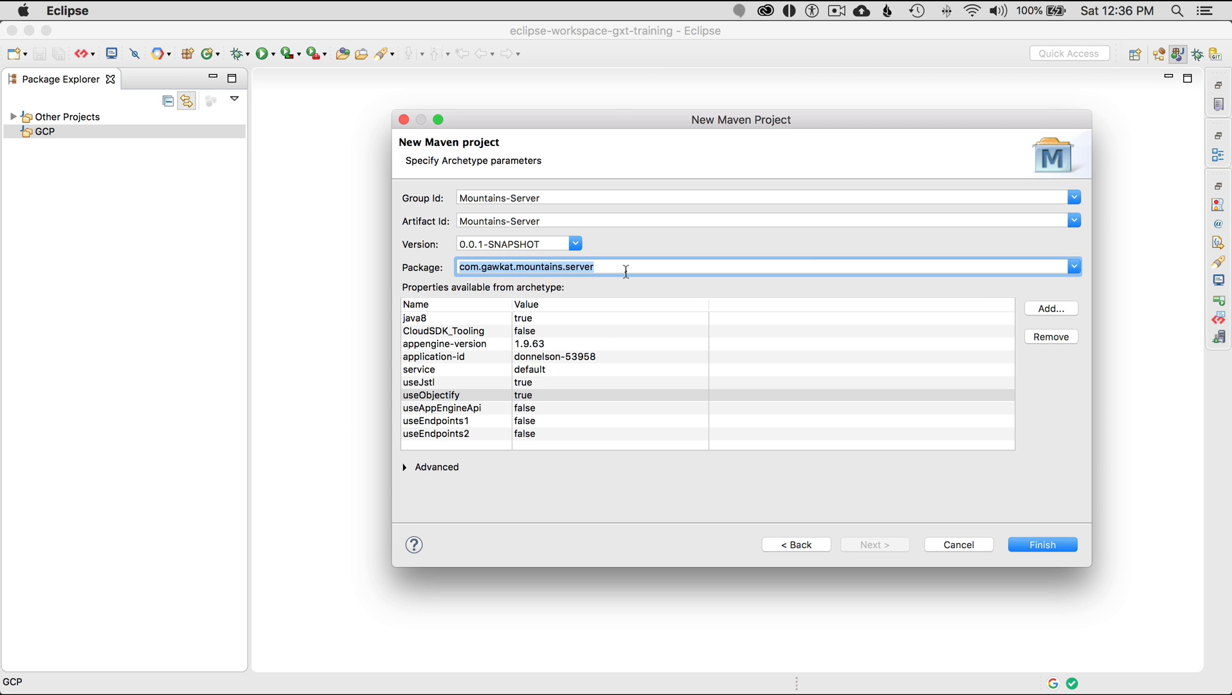
mouse_move(475, 321)
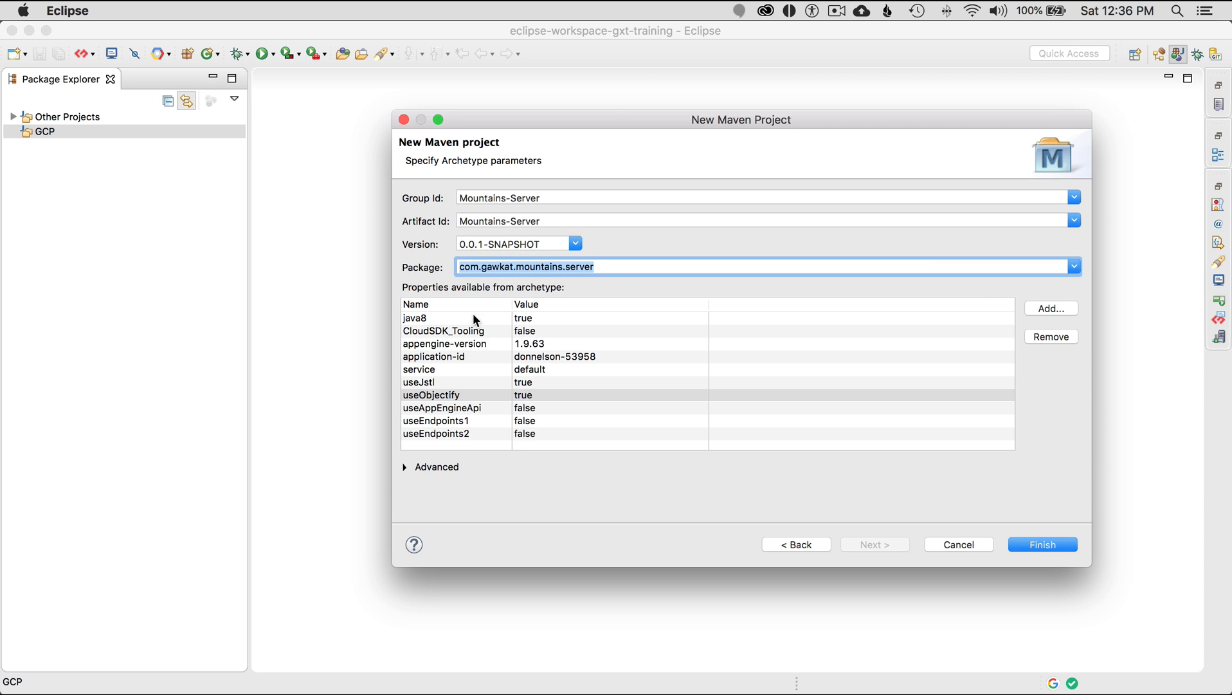
mouse_move(539, 325)
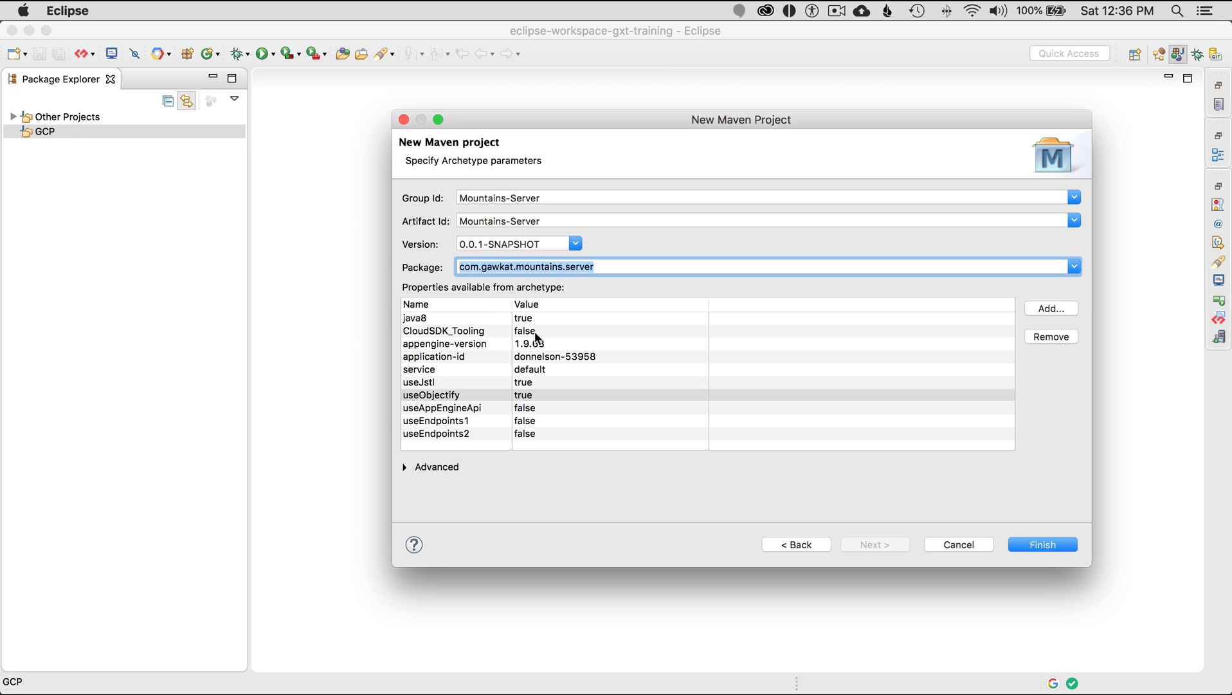
mouse_move(530, 348)
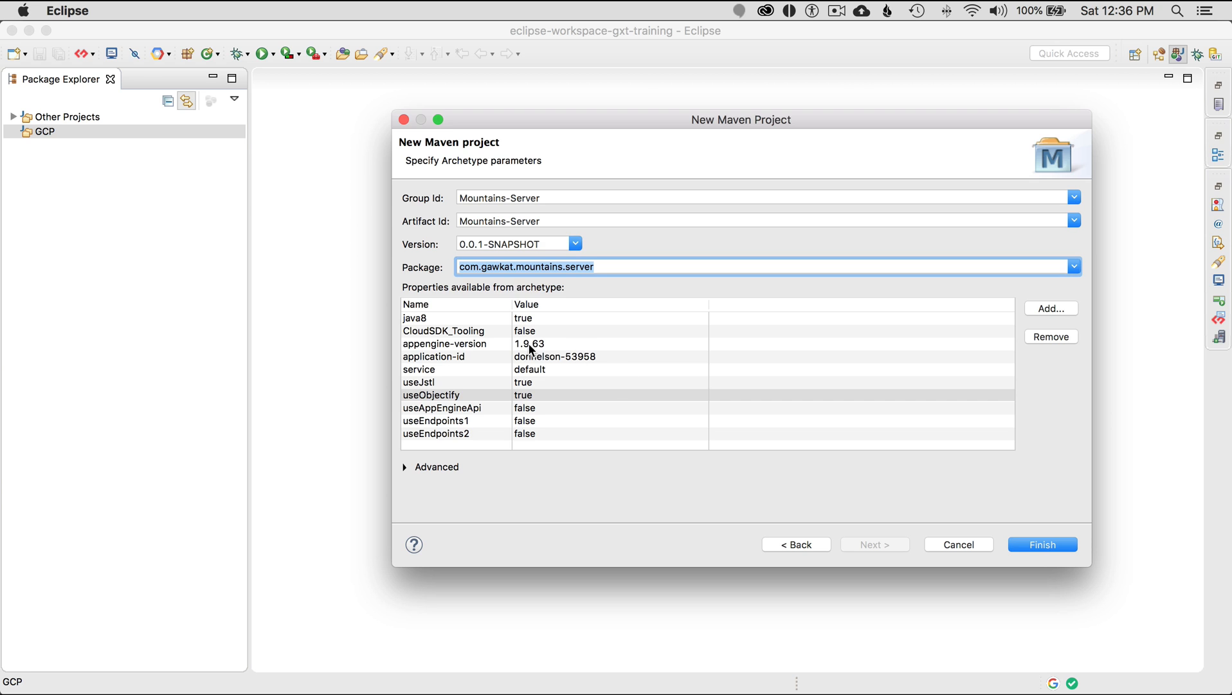
mouse_move(553, 351)
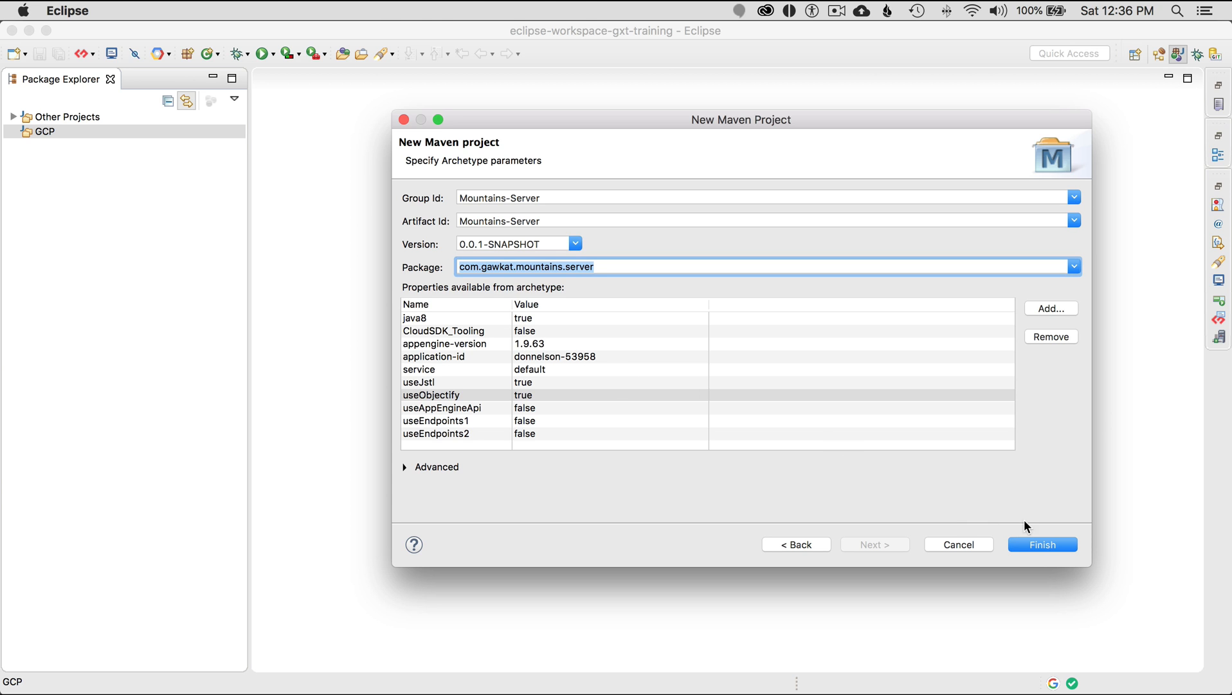
Finish creating the Mountains-Server project and locate it under GCP in the Package Explorer
click(1042, 544)
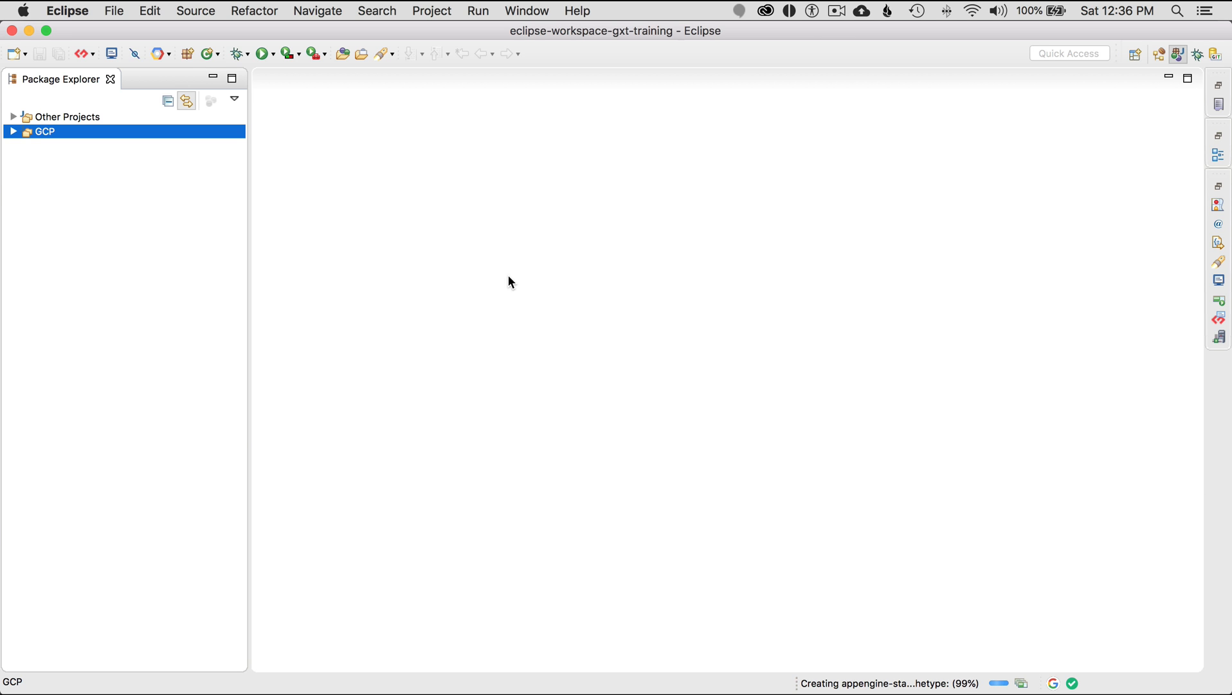
click(14, 131)
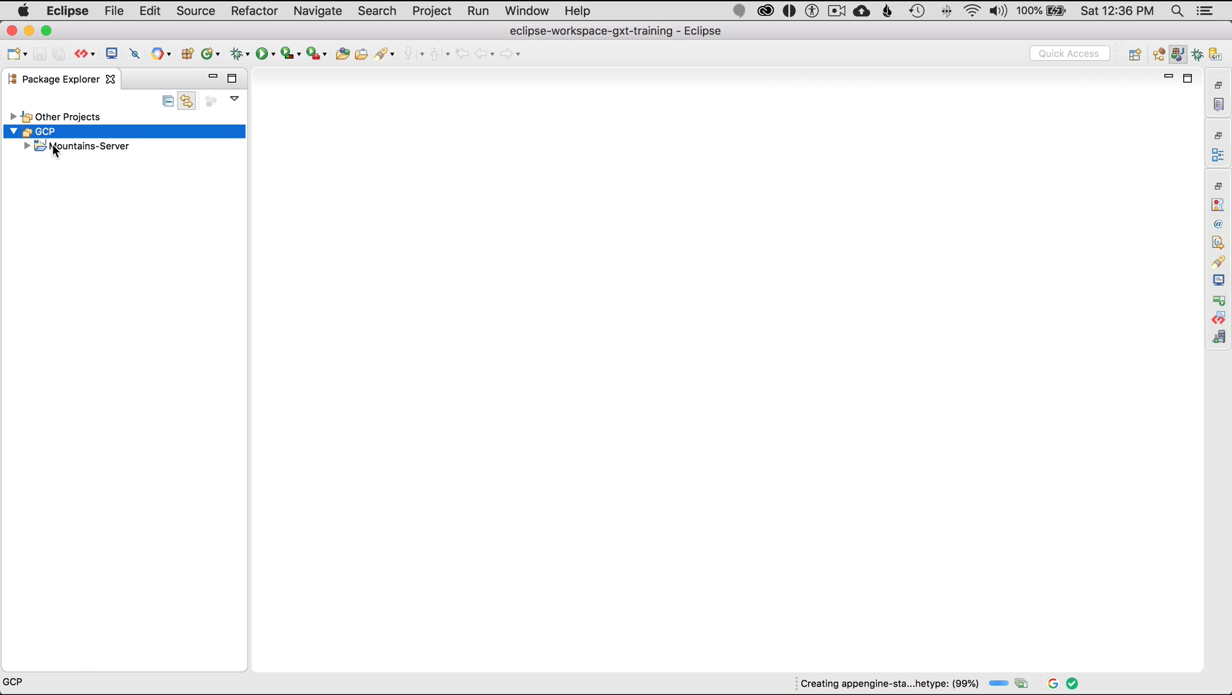
click(90, 145)
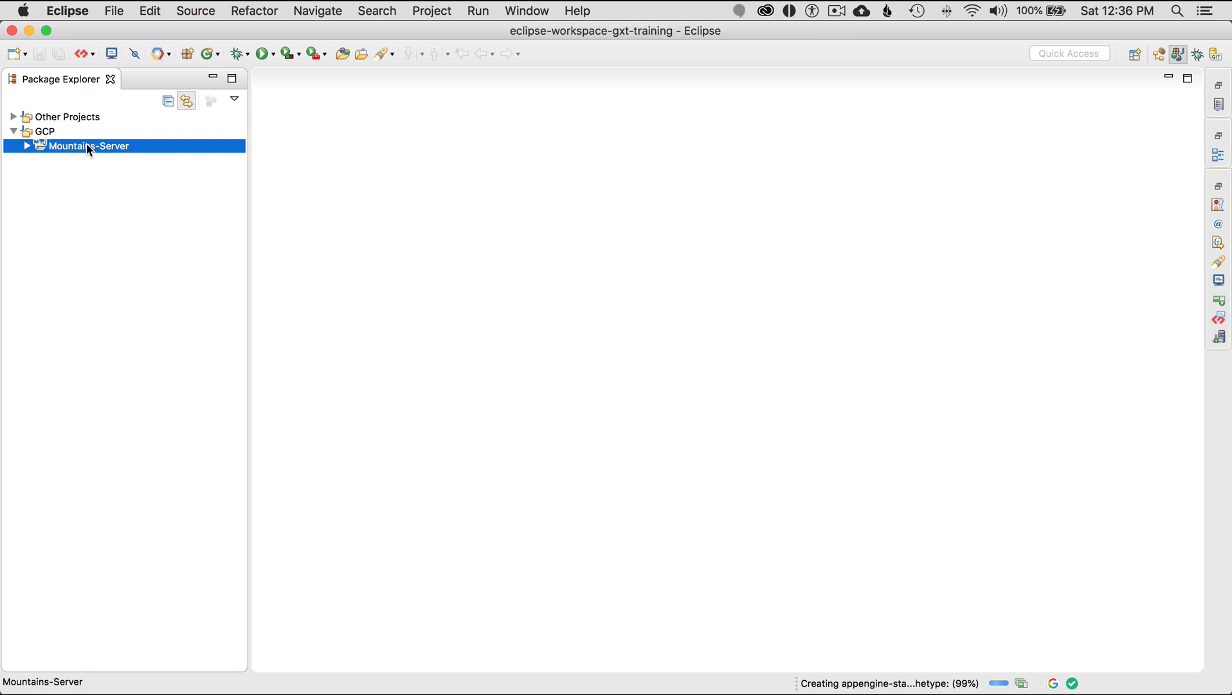
mouse_move(27, 152)
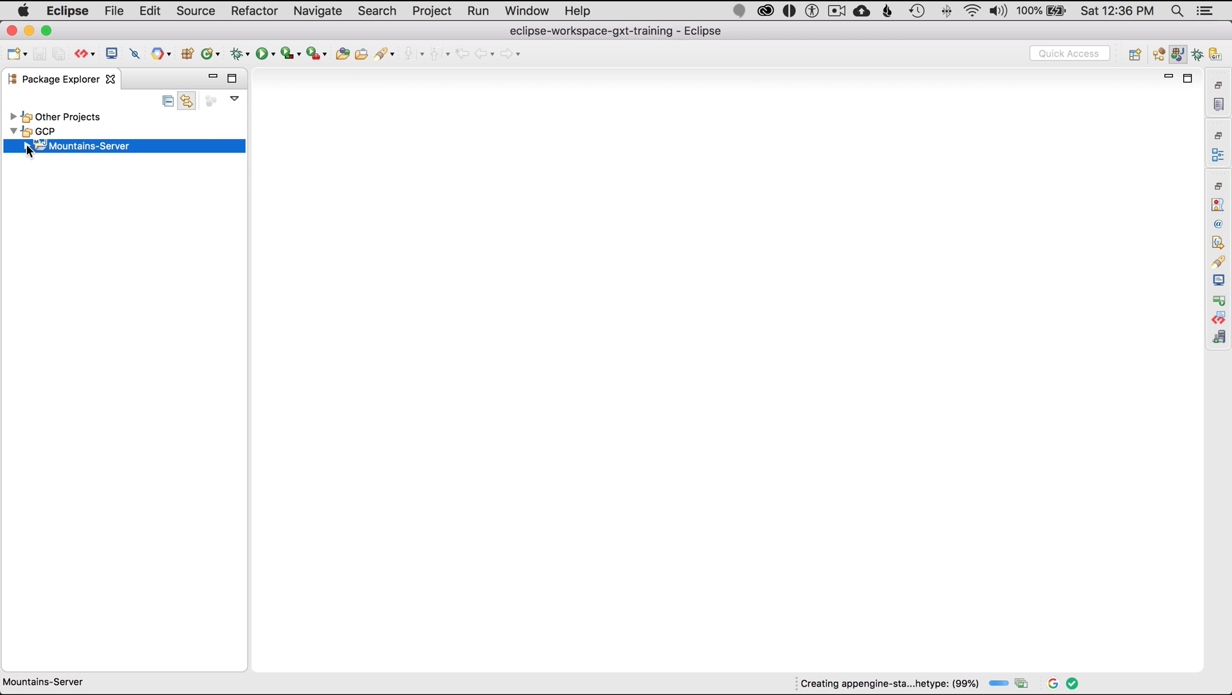
Expand Mountains-Server and open its pom.xml to show the artifact overview
click(28, 145)
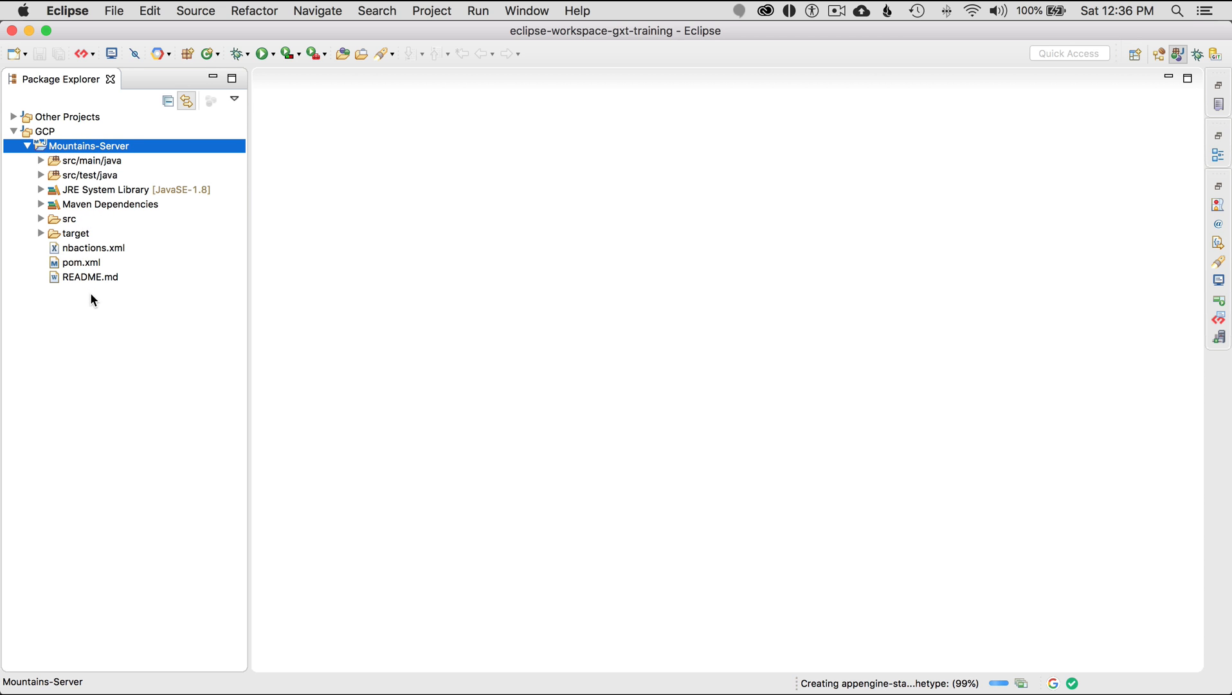
click(81, 261)
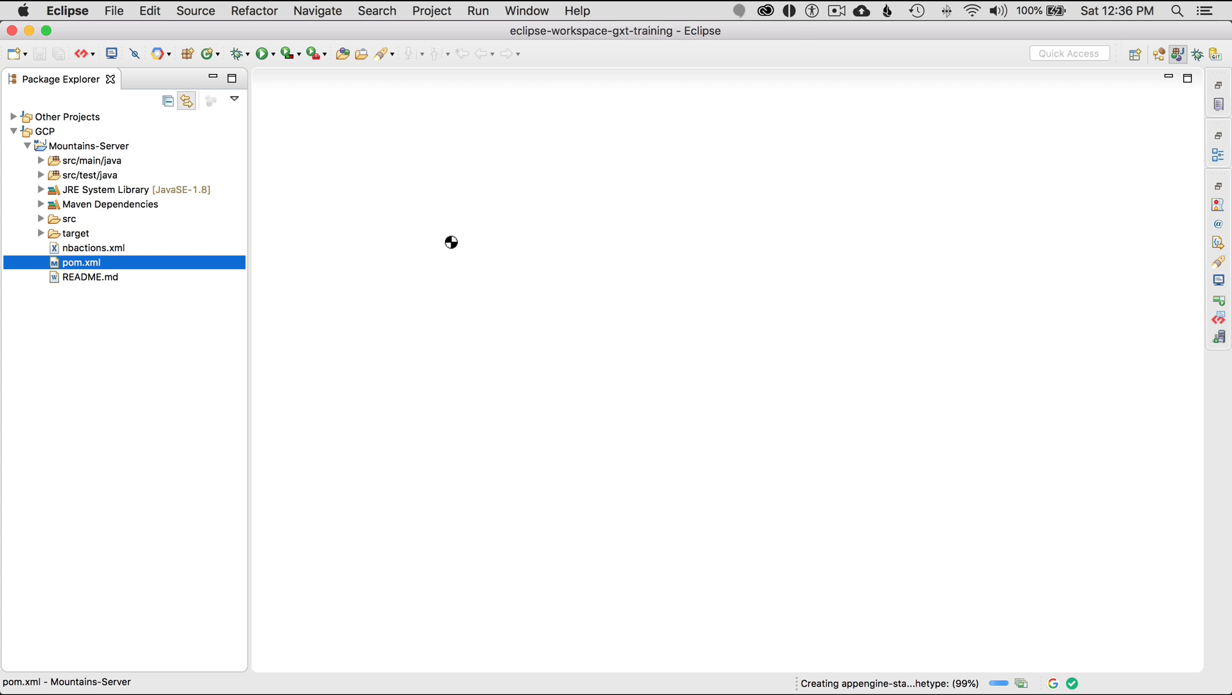
double_click(80, 261)
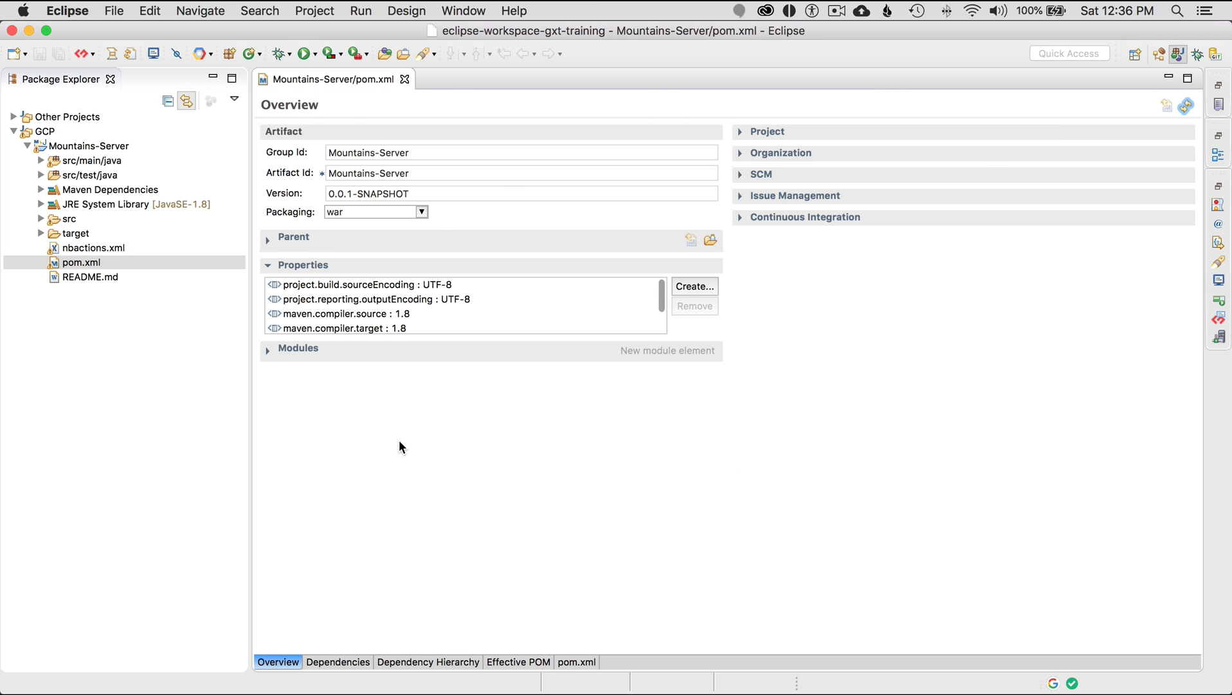
View the raw pom.xml source and locate the App Engine API dependency
click(576, 662)
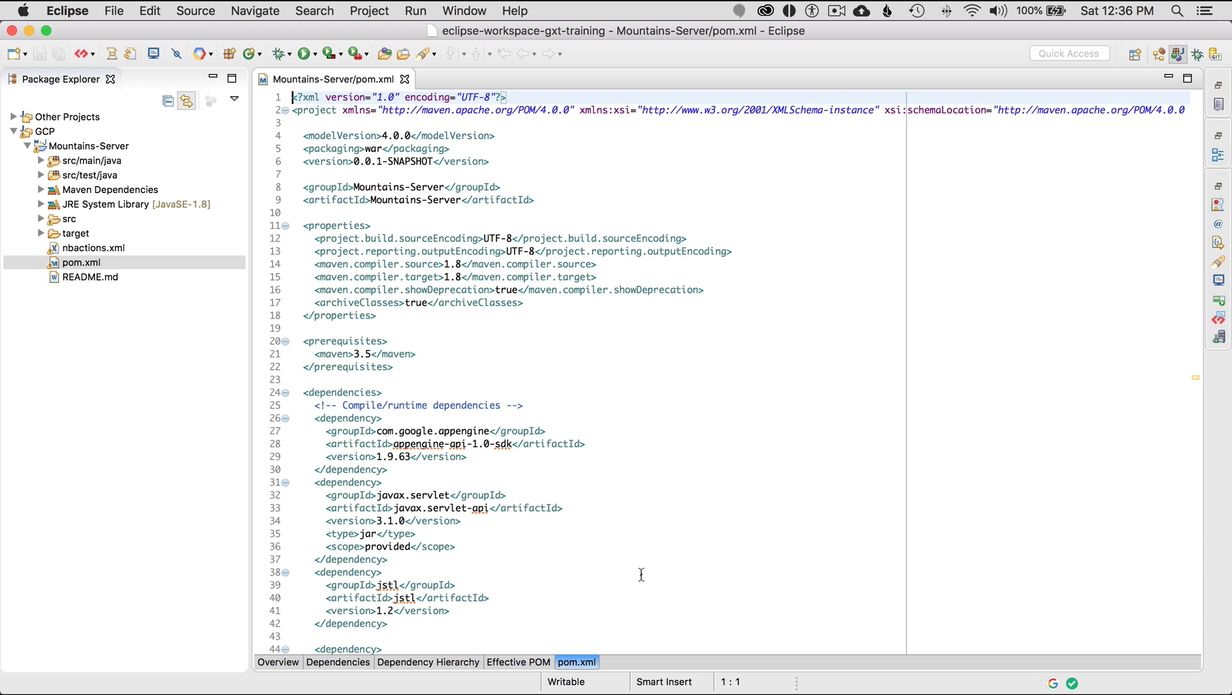
scroll(down, 3)
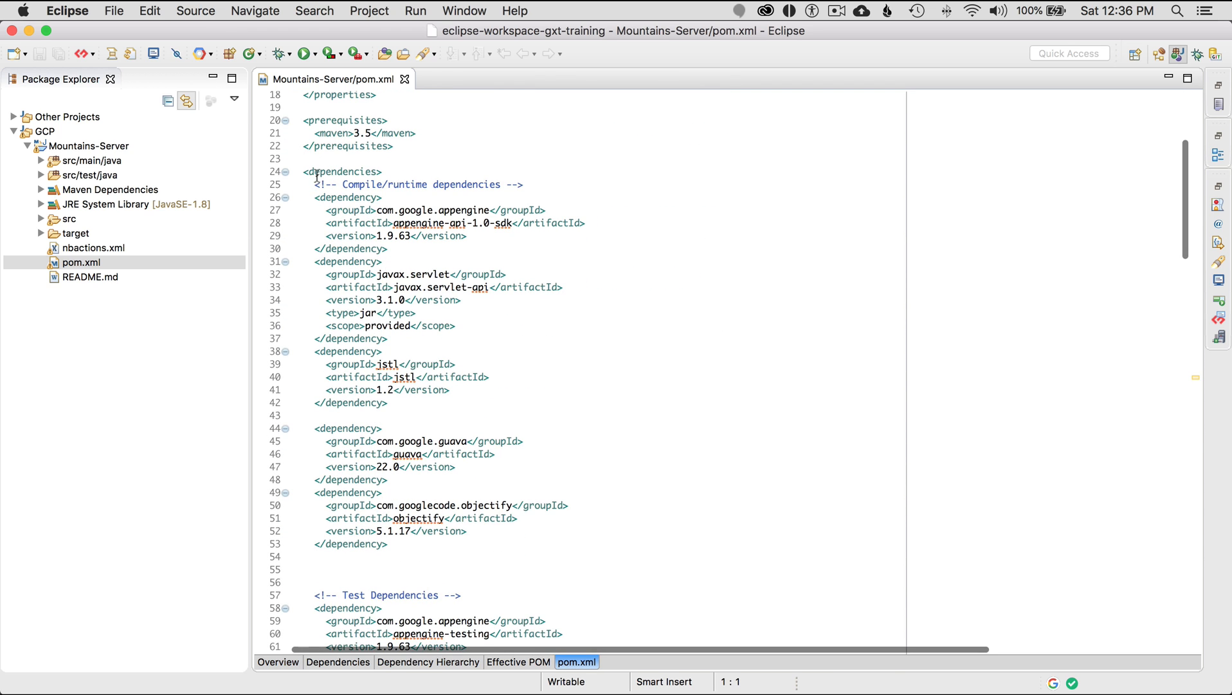
scroll(down, 3)
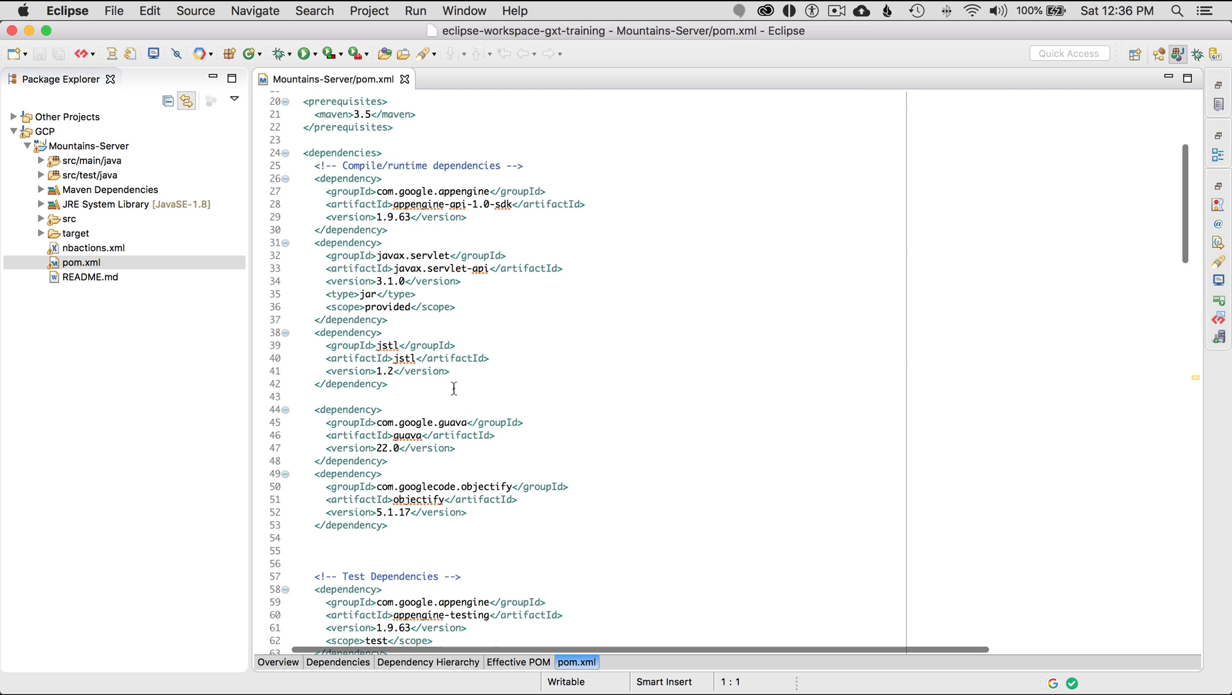
click(490, 190)
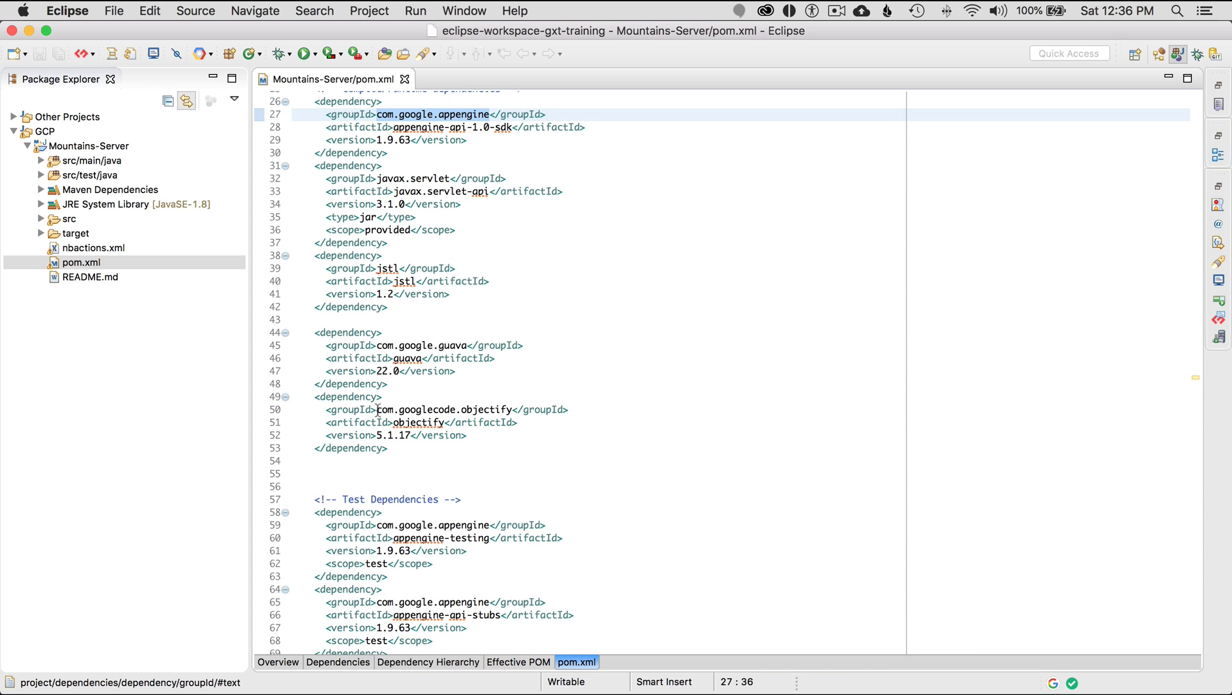
Review the Java 1.8 compiler properties further down and check the project's JRE System Library
scroll(down, 3)
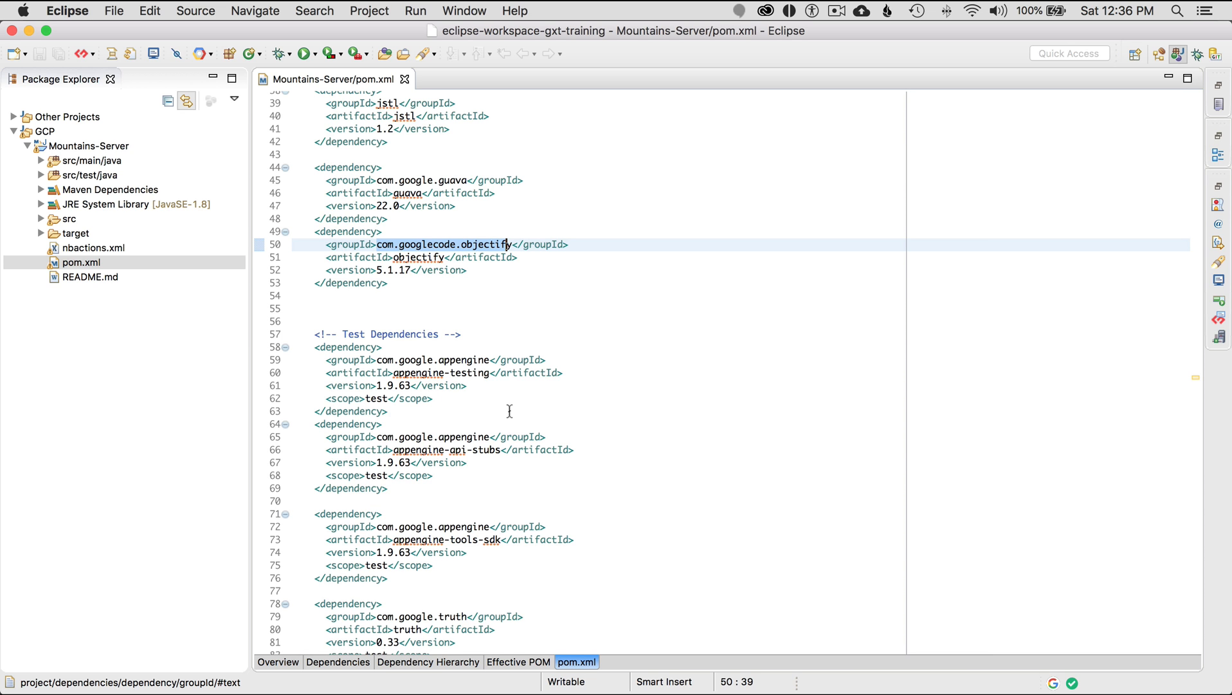
scroll(down, 3)
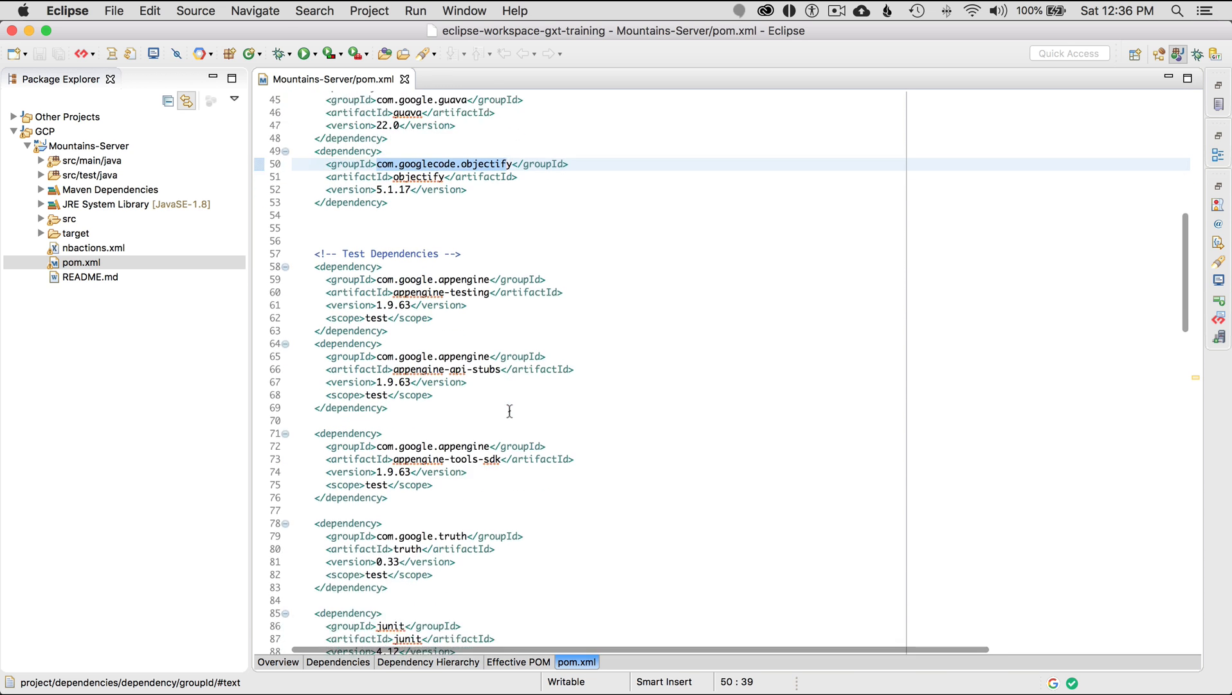
scroll(down, 3)
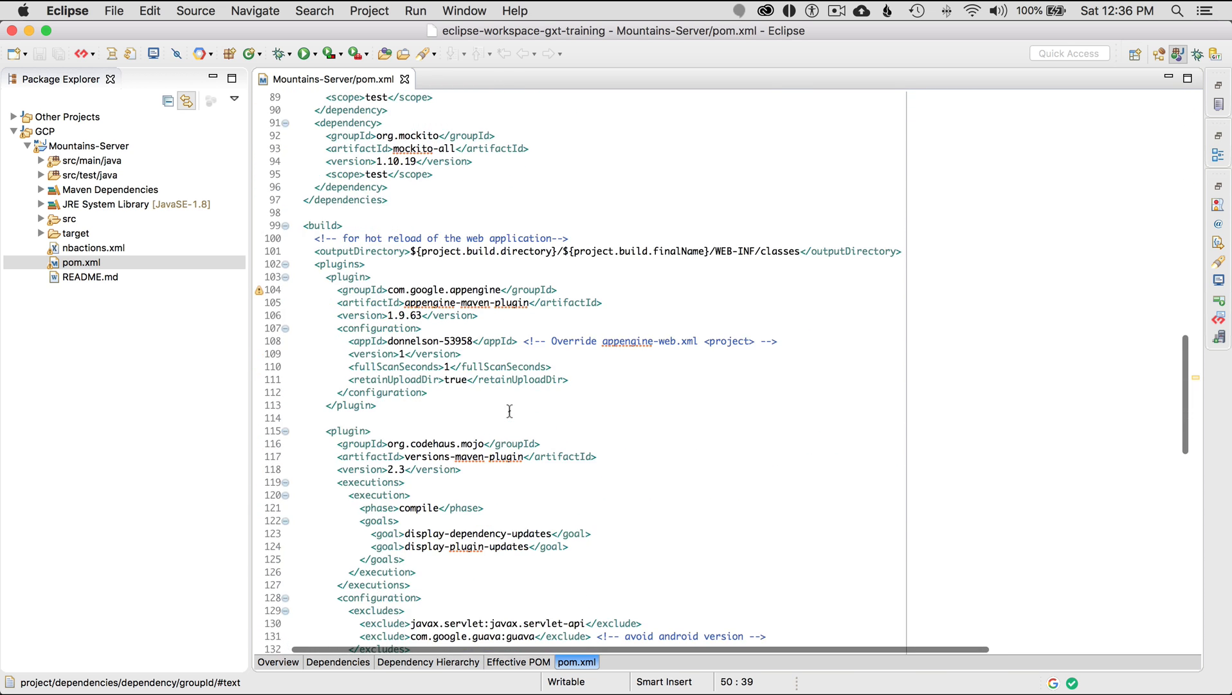
scroll(down, 3)
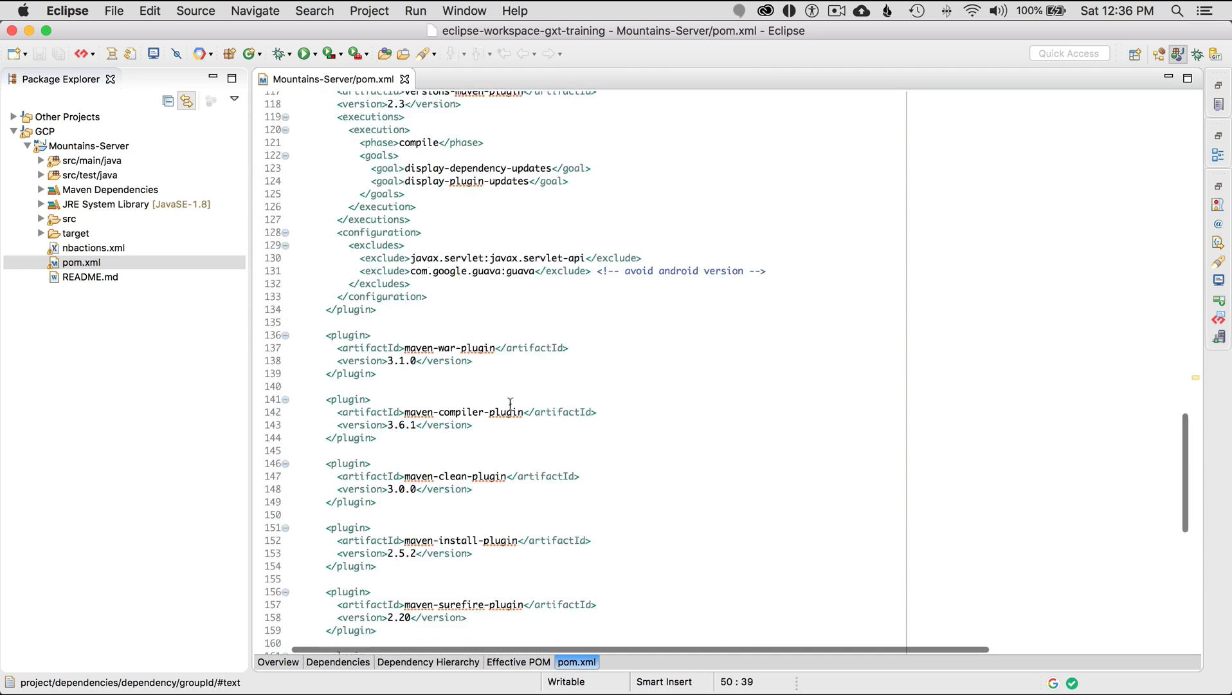
scroll(down, 3)
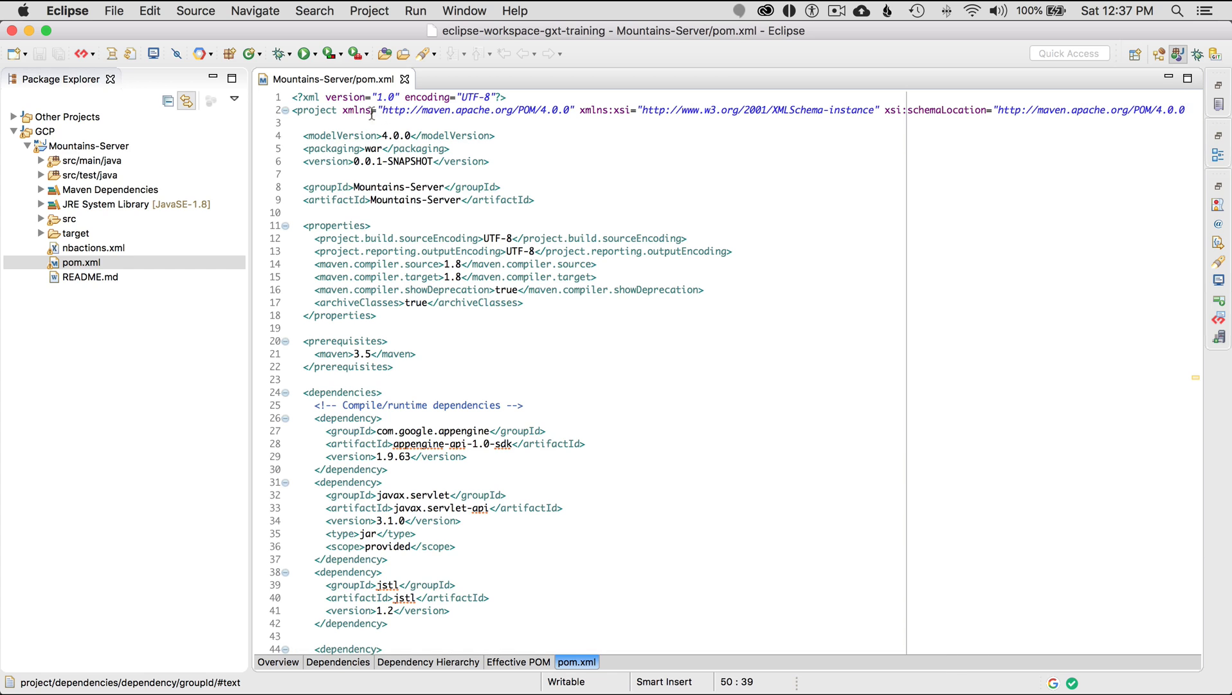
click(466, 264)
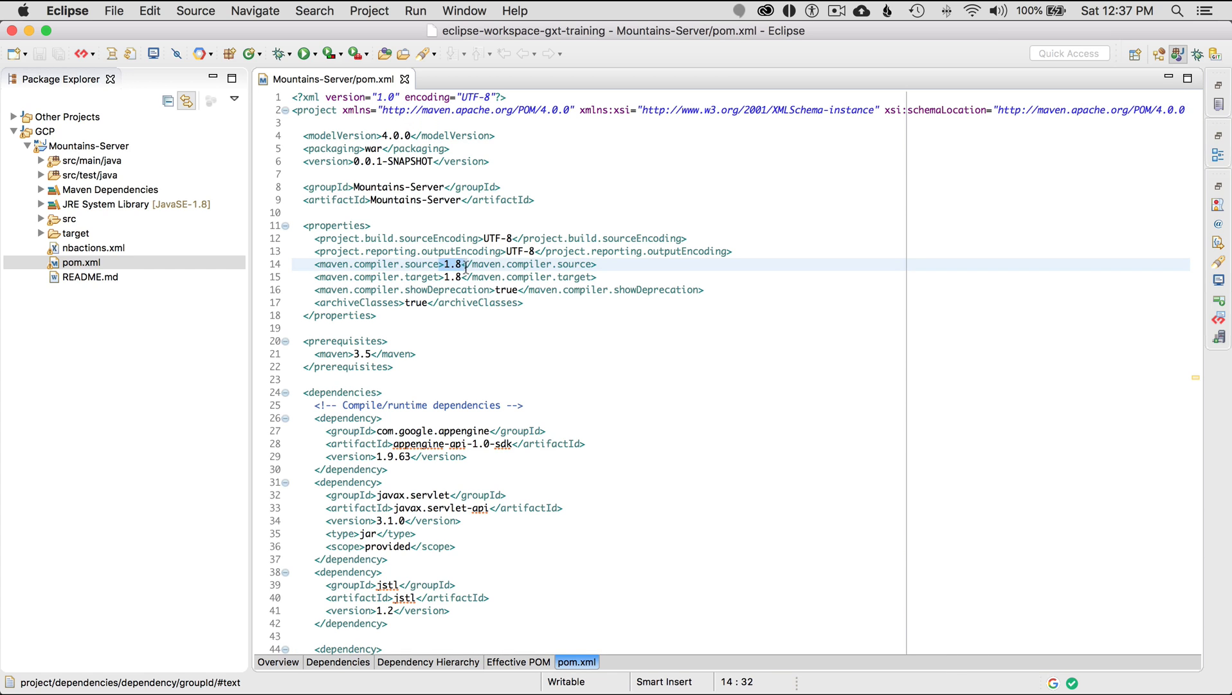
click(456, 276)
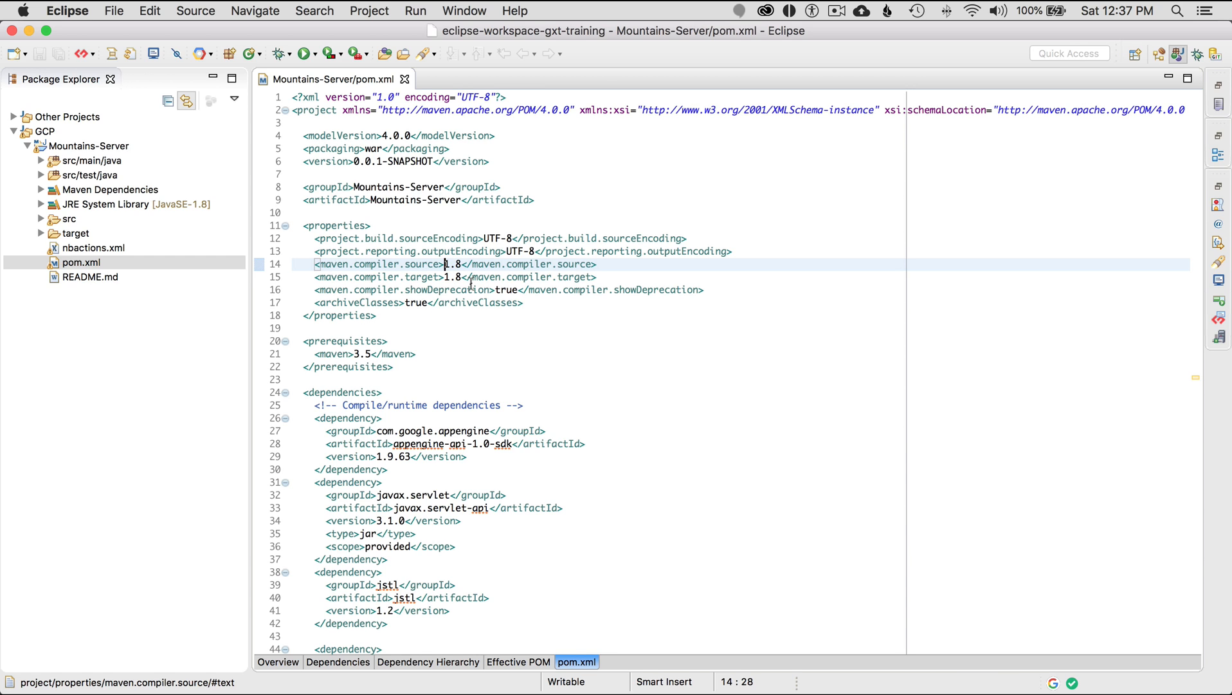
click(126, 203)
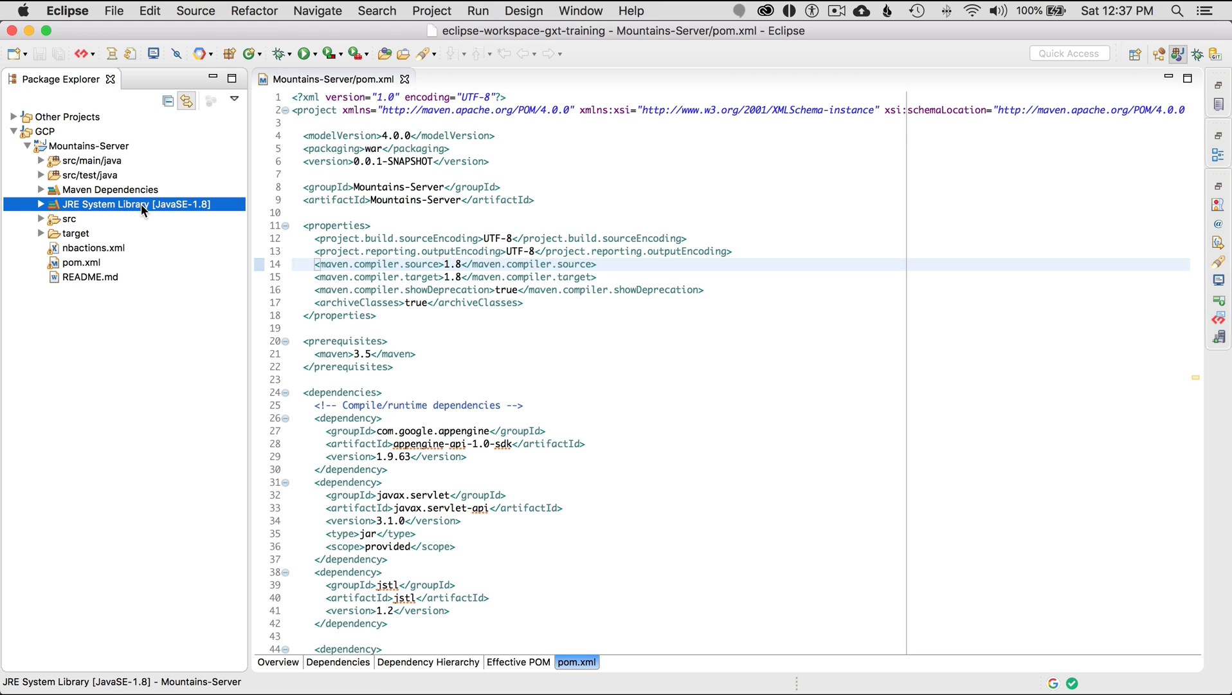
mouse_move(189, 209)
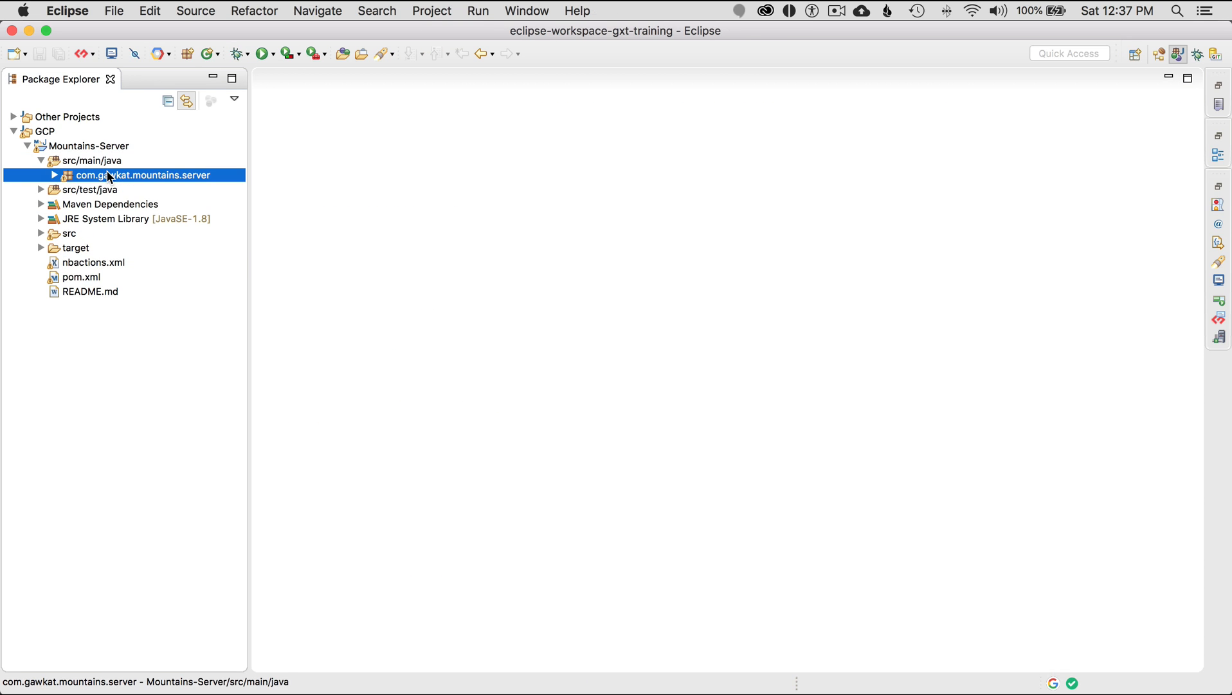
Open HelloAppEngine.java from the server package and switch the workspace to the Debug perspective
double_click(142, 175)
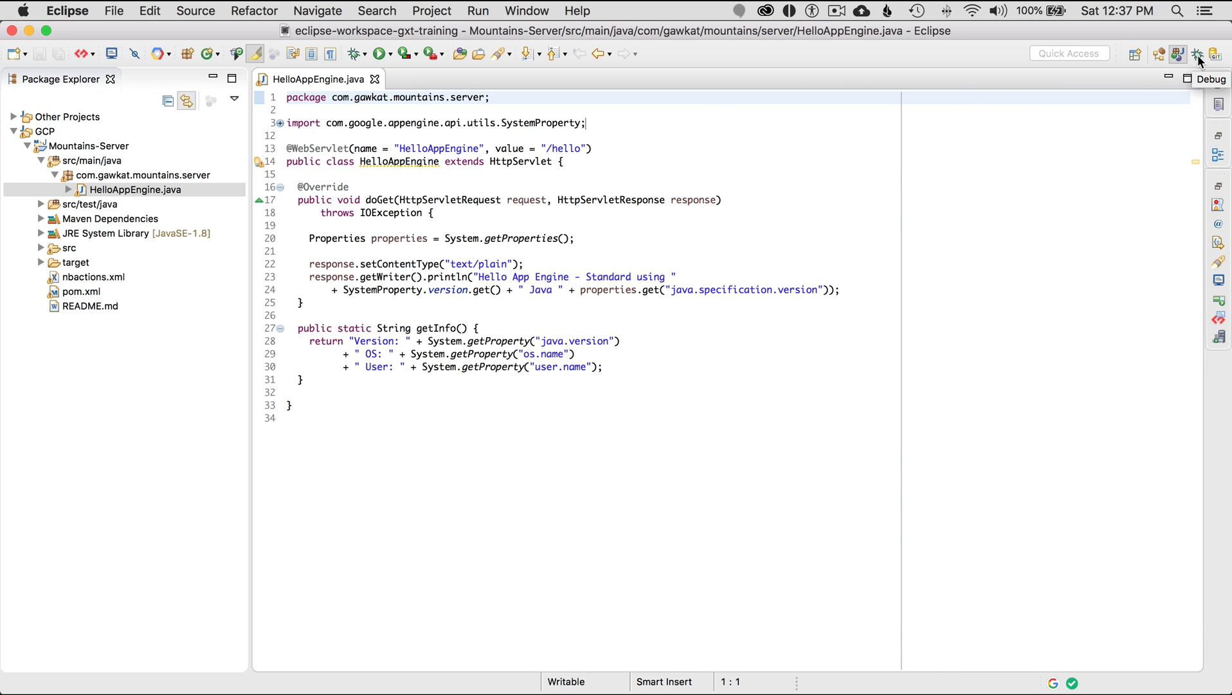
click(527, 10)
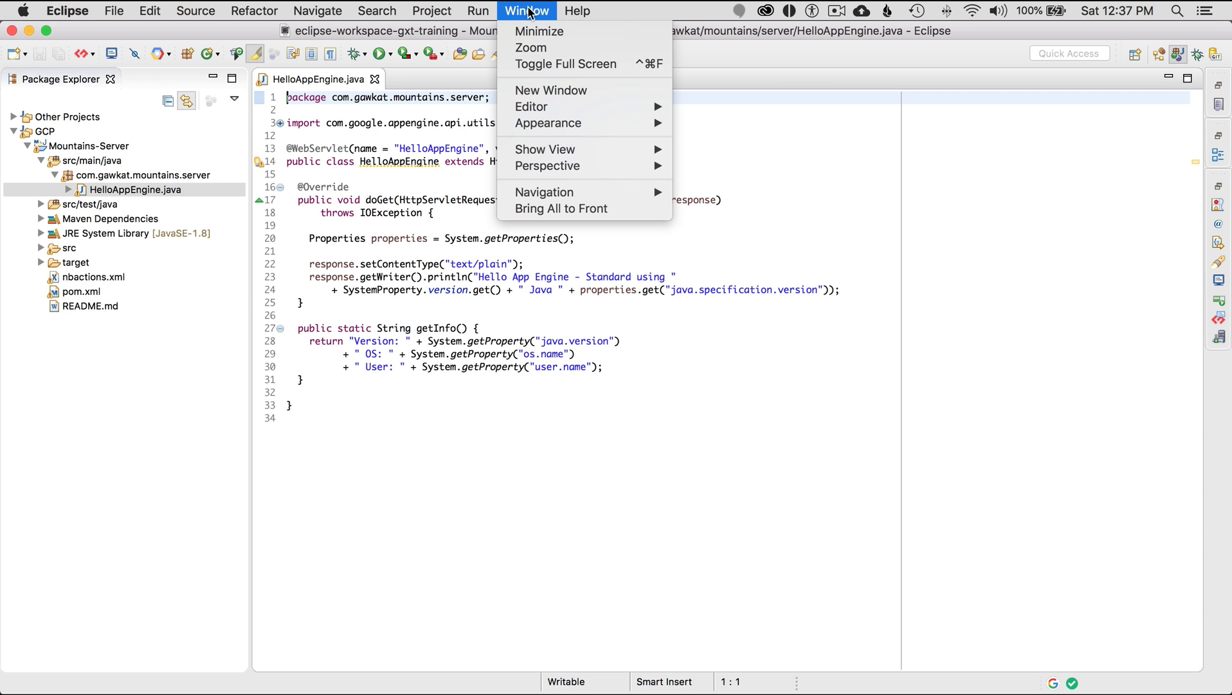
mouse_move(548, 166)
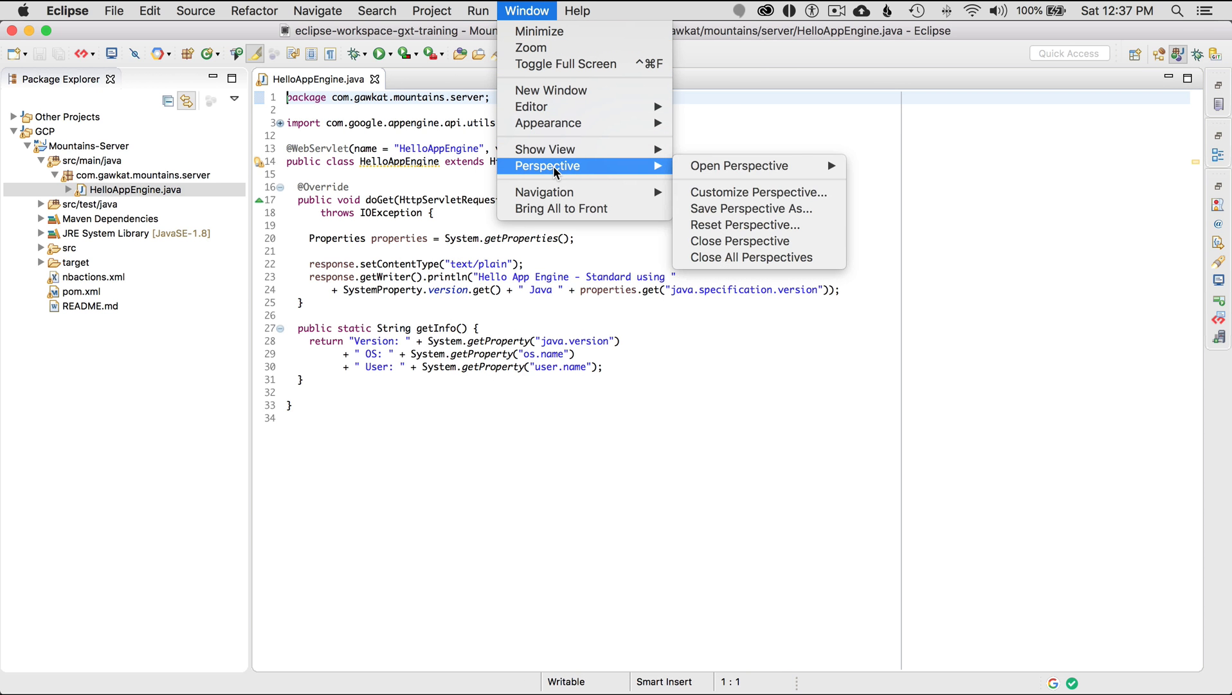
click(477, 10)
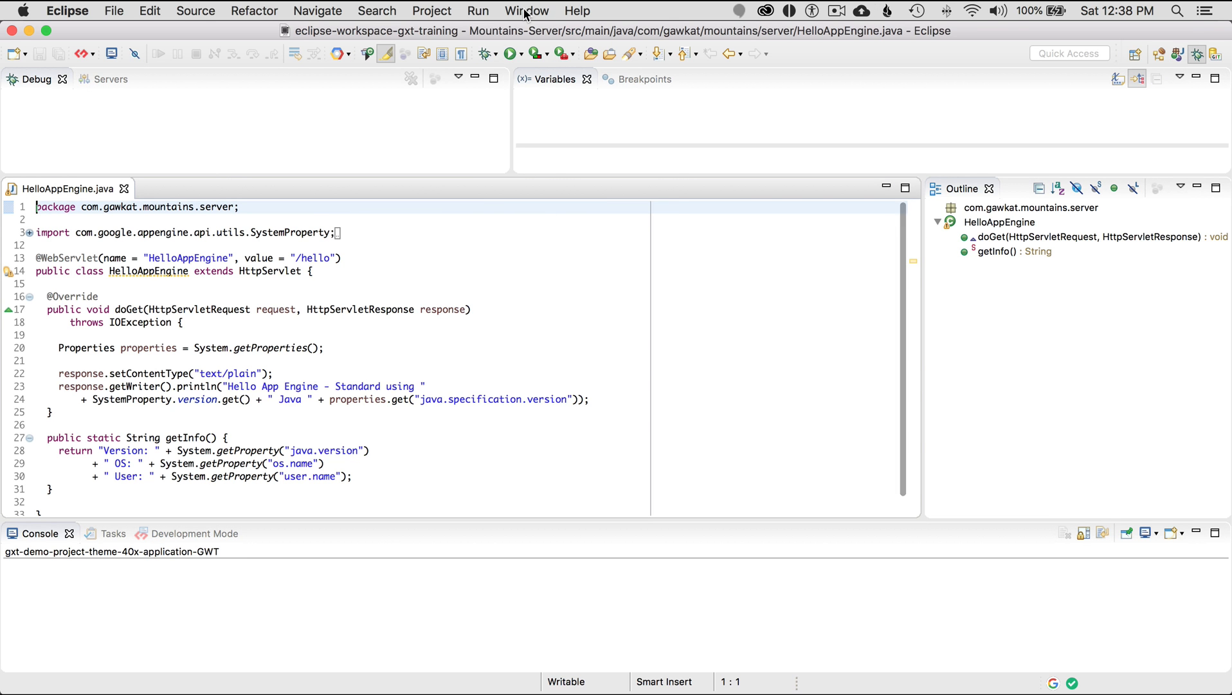
mouse_move(194, 257)
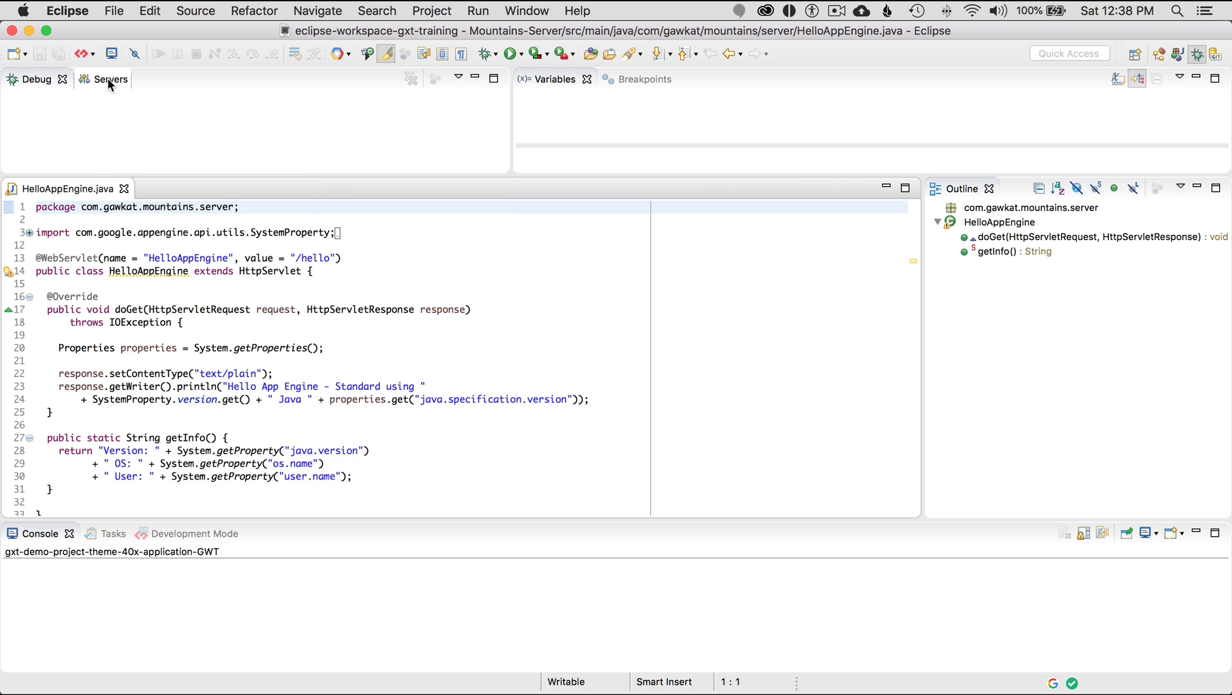
Show the Servers view, which reports no servers exist yet
click(94, 79)
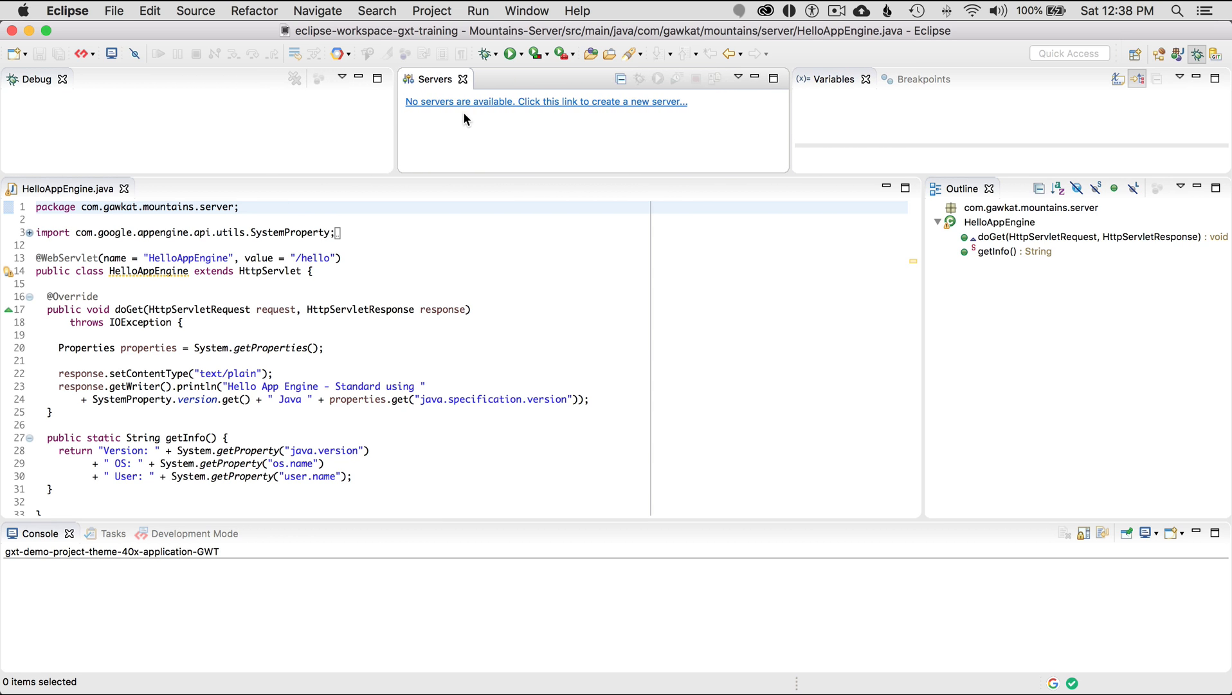
mouse_move(531, 104)
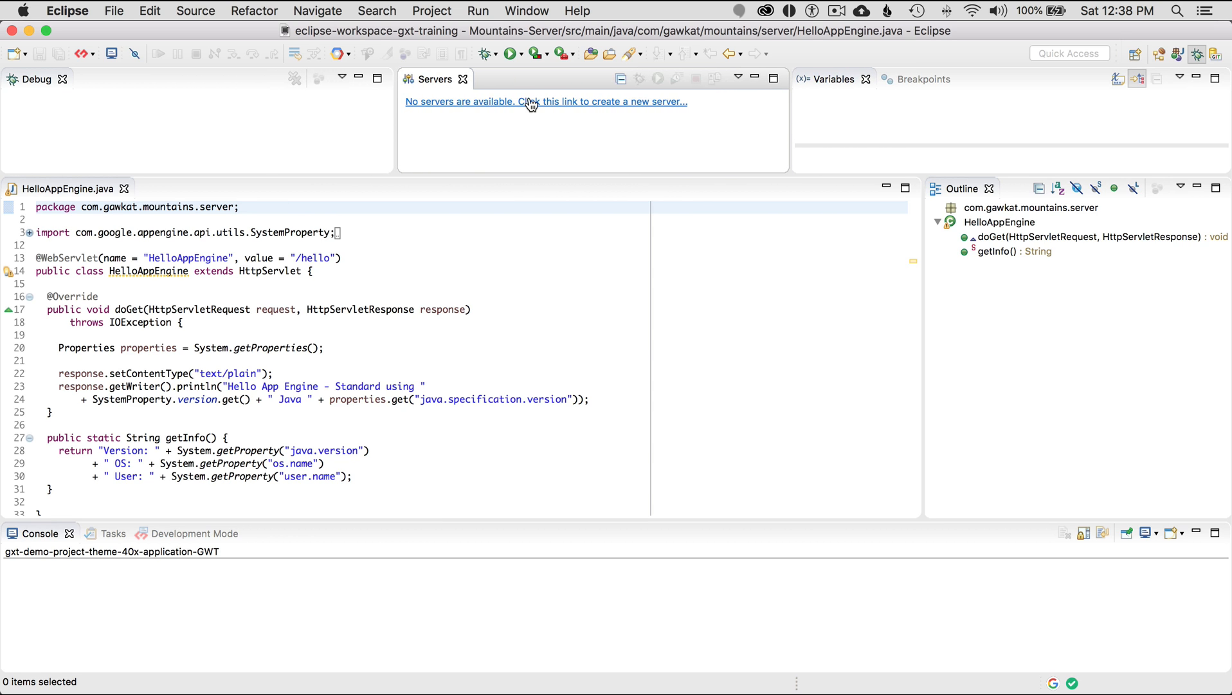
Start a new server definition and choose App Engine Standard from the Google server types
click(546, 102)
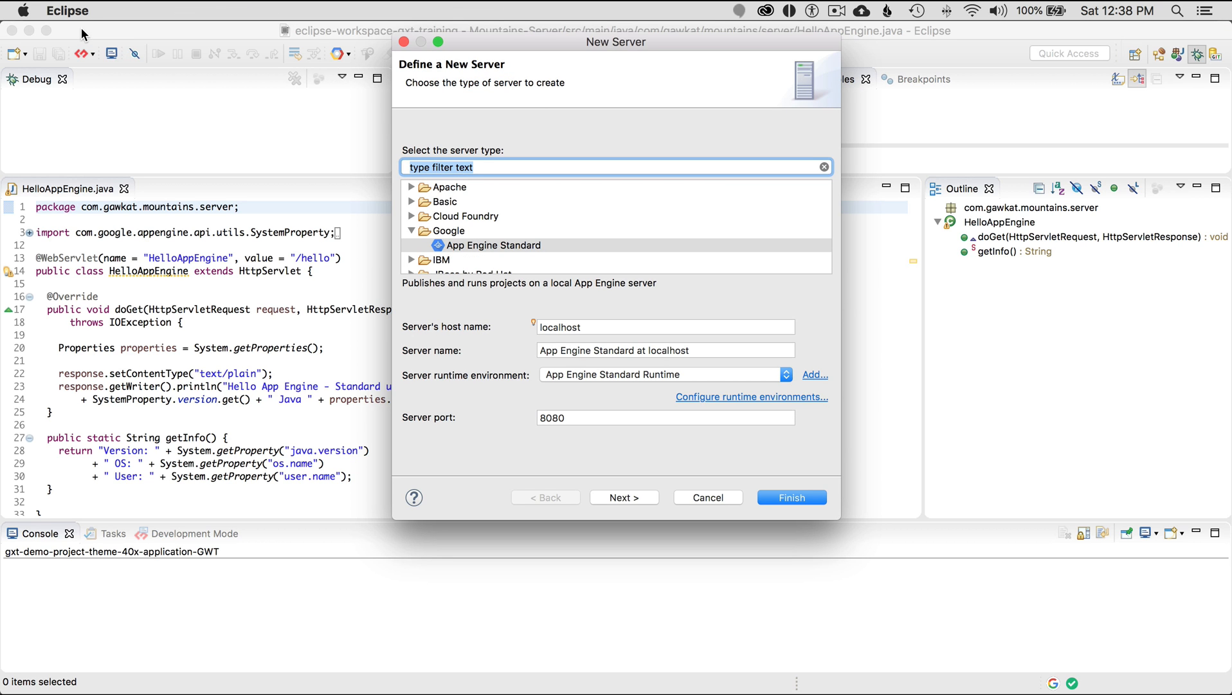
mouse_move(657, 225)
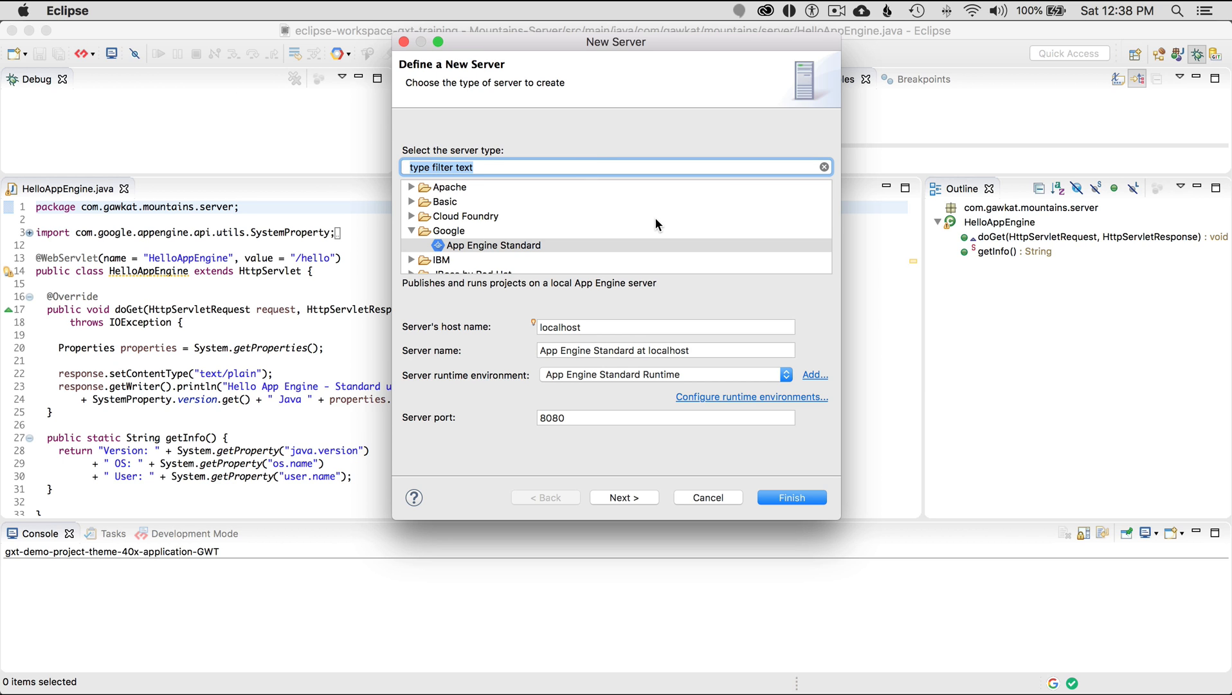
mouse_move(492, 247)
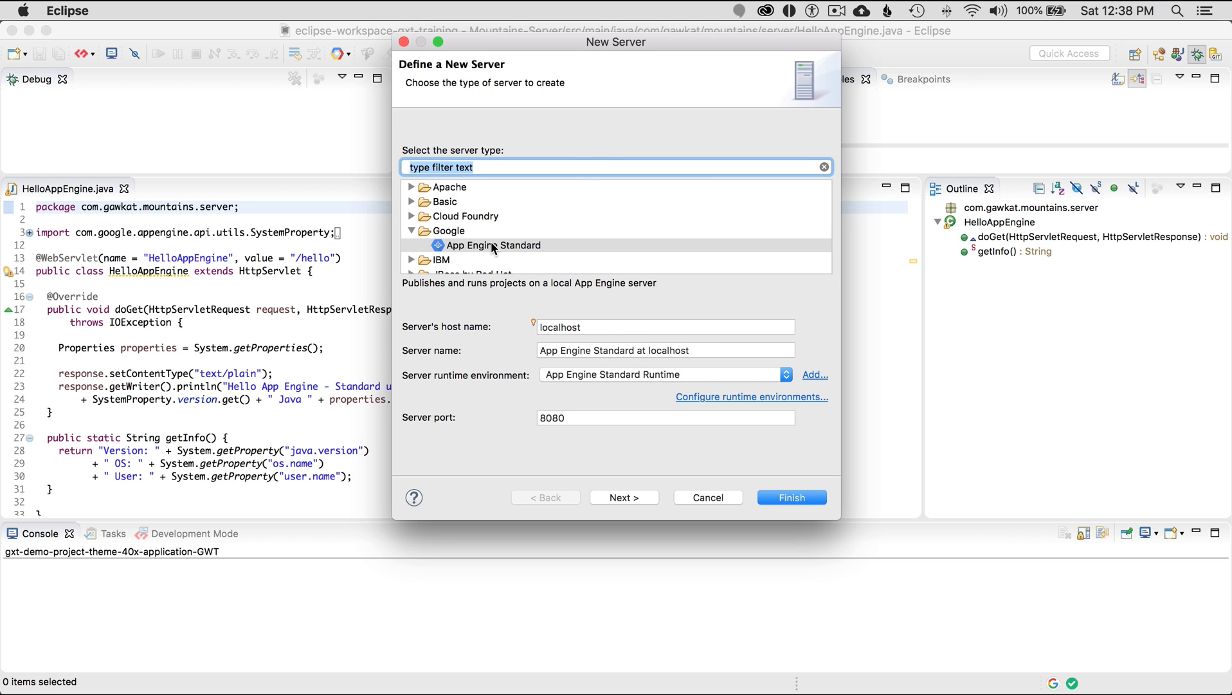
click(491, 244)
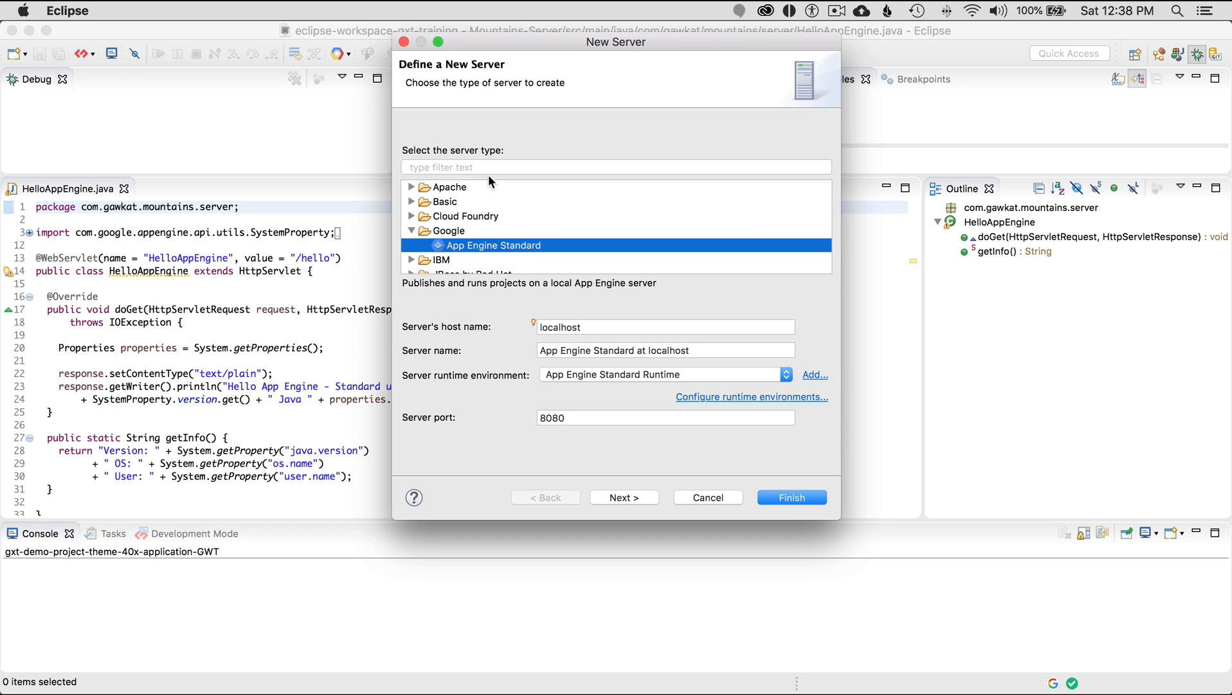
text(google)
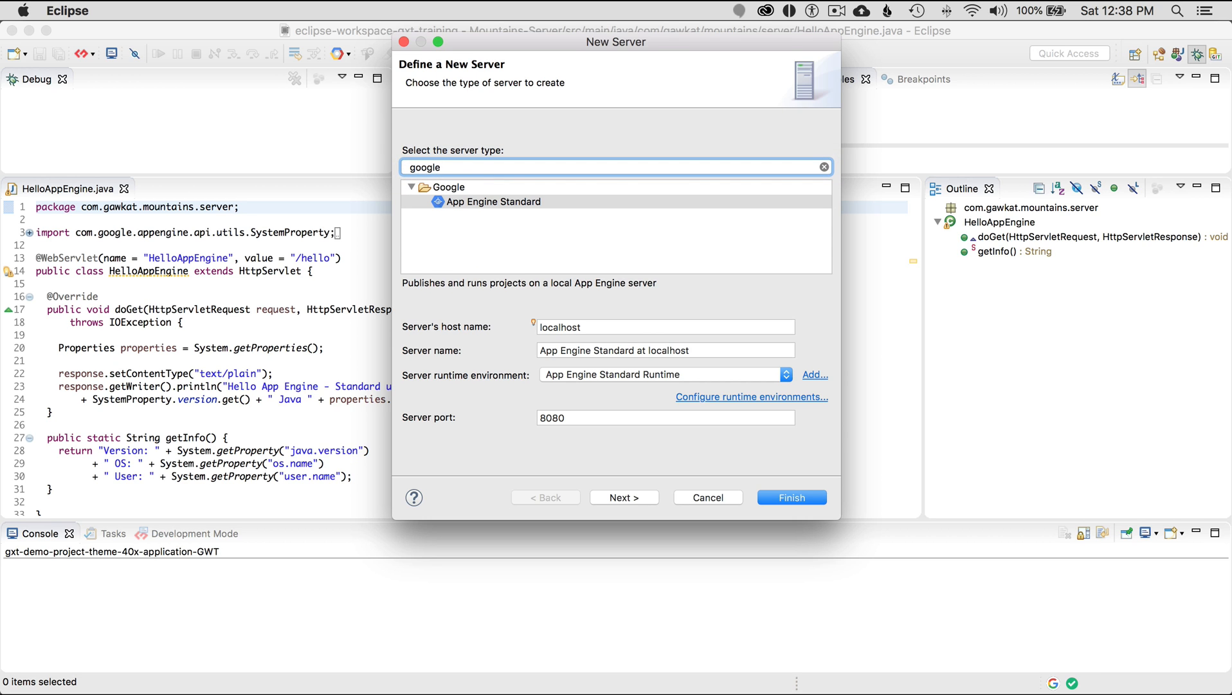
click(495, 201)
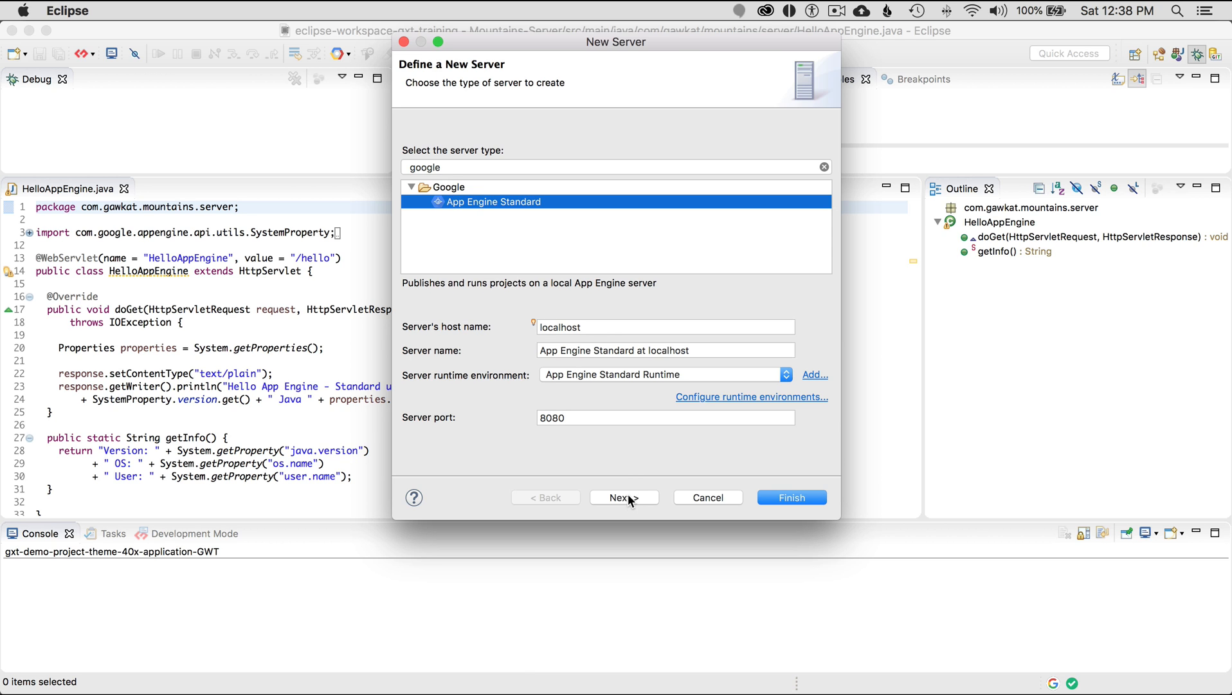
mouse_move(639, 496)
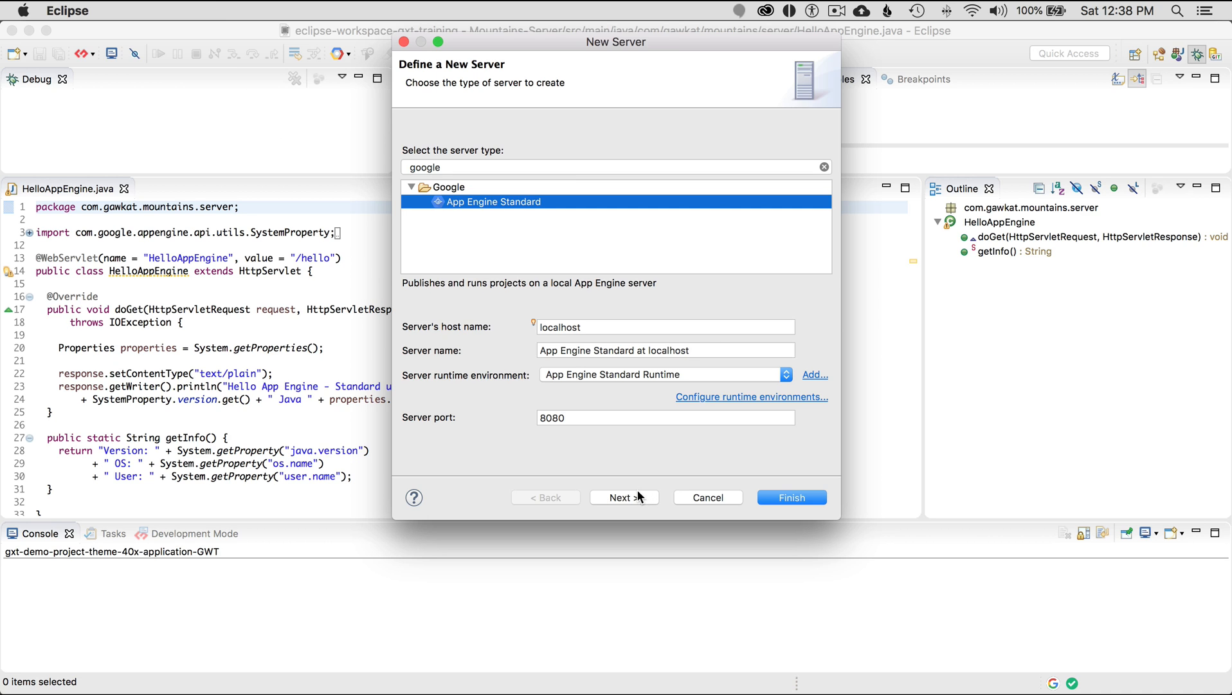
mouse_move(600, 382)
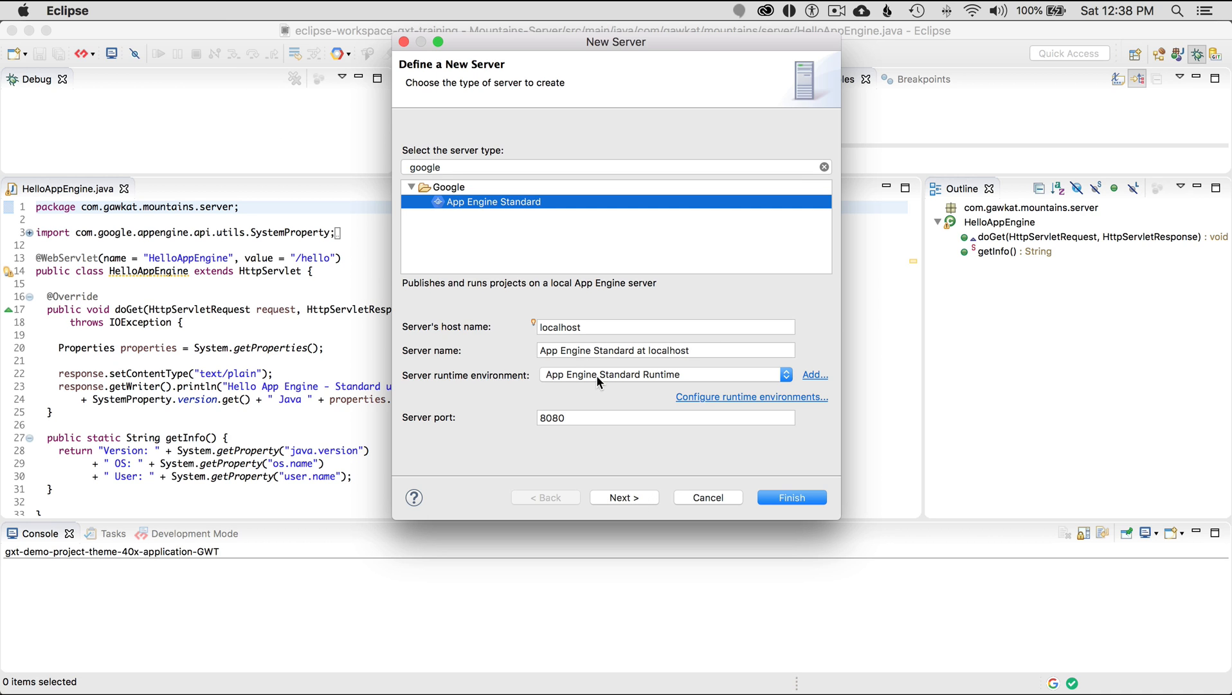
Confirm host localhost, server name and port 8080, then continue to the resources page
click(665, 327)
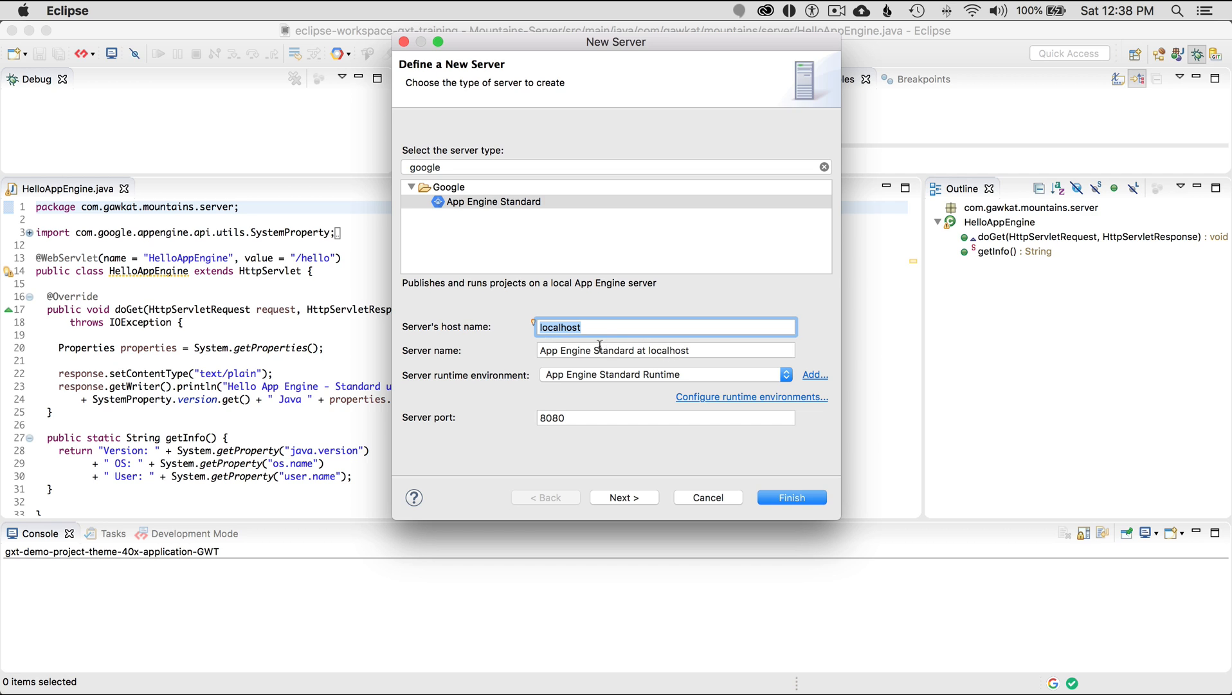
click(665, 350)
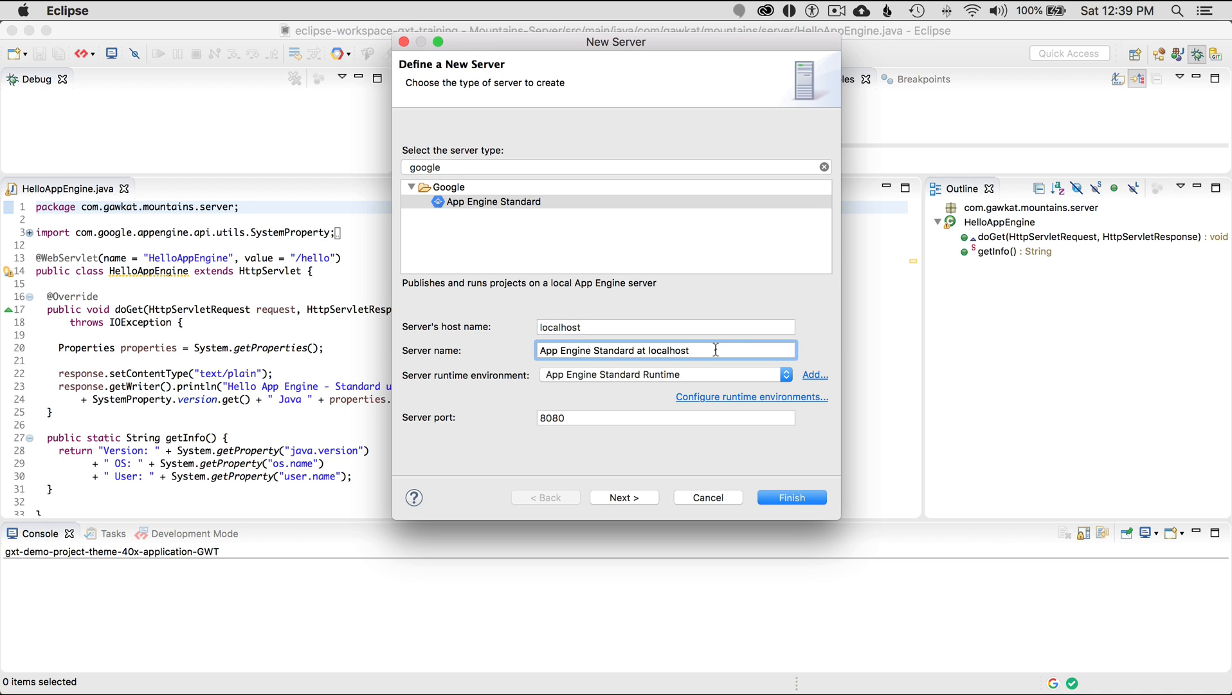
mouse_move(556, 350)
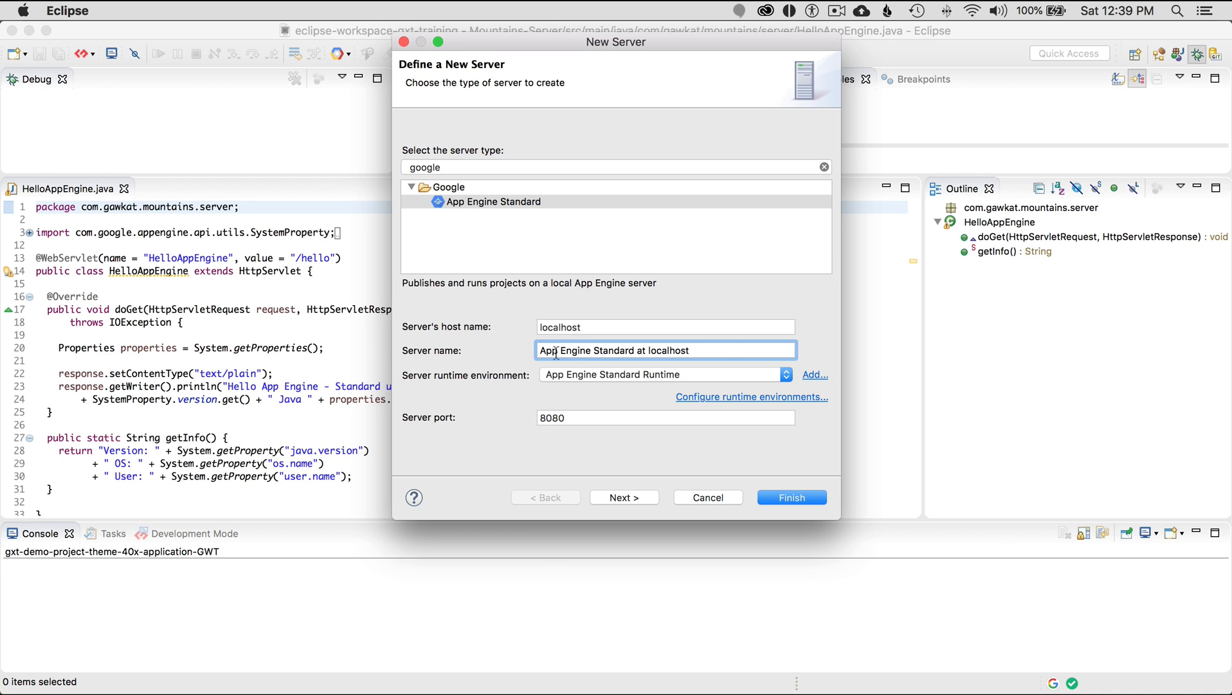
click(664, 417)
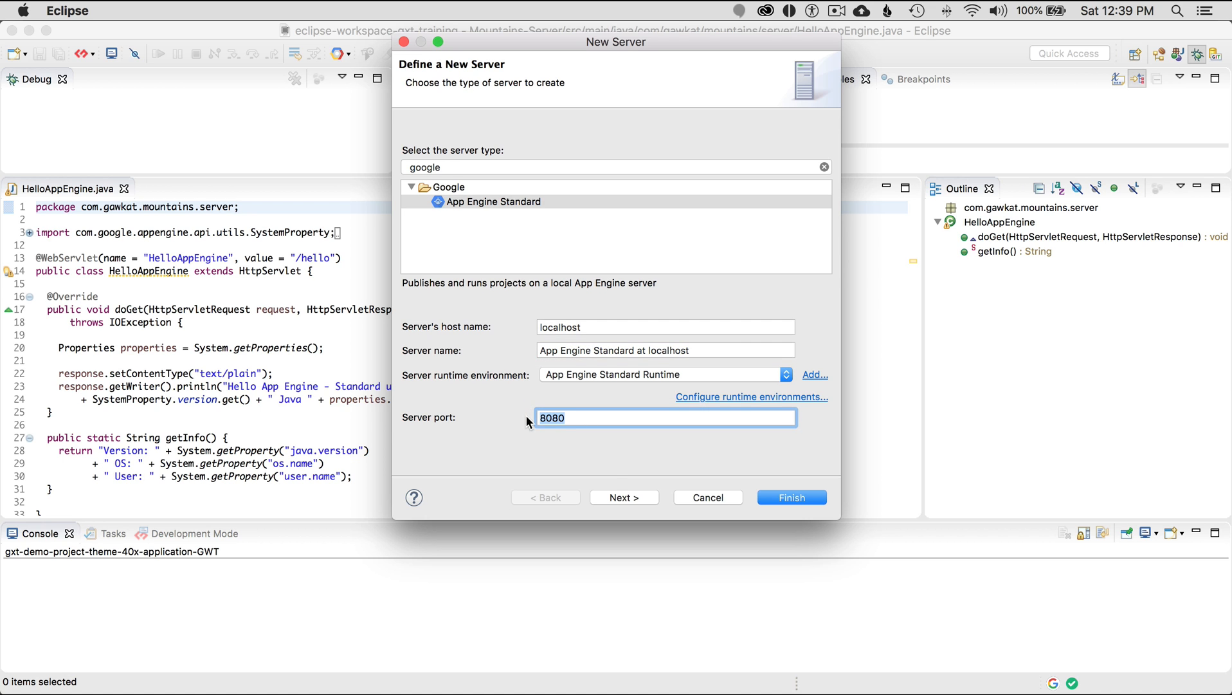
click(622, 496)
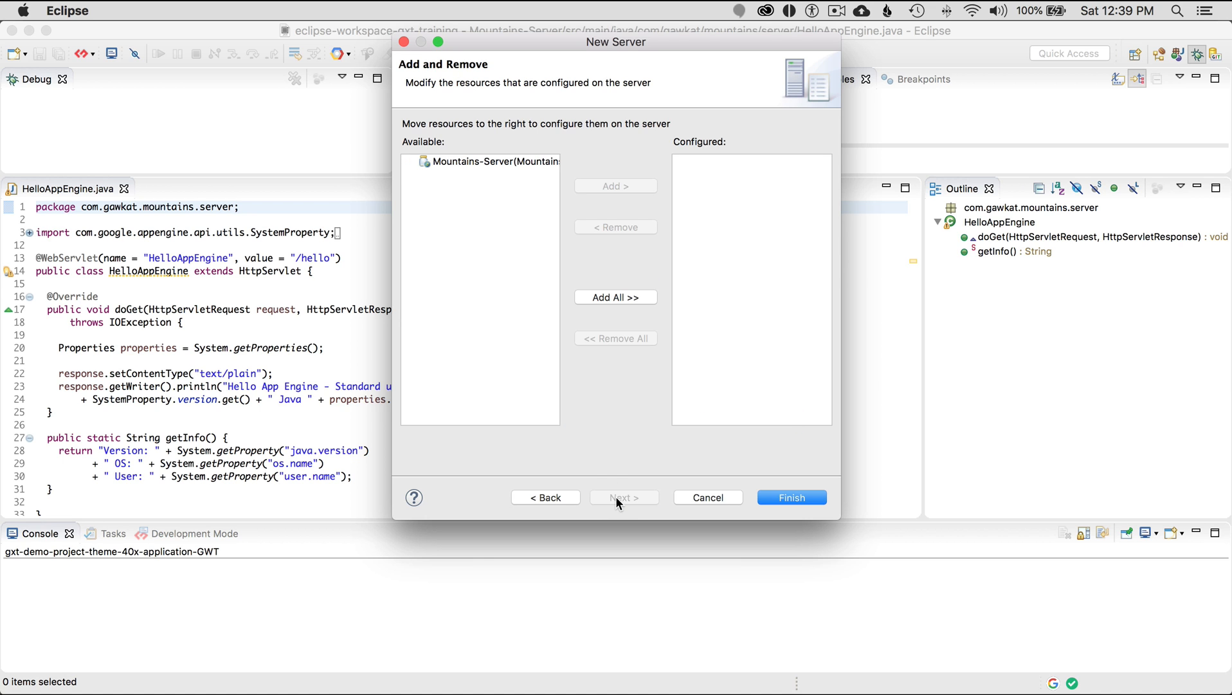
Add Mountains-Server to the server and finish, creating App Engine Standard at localhost
click(480, 161)
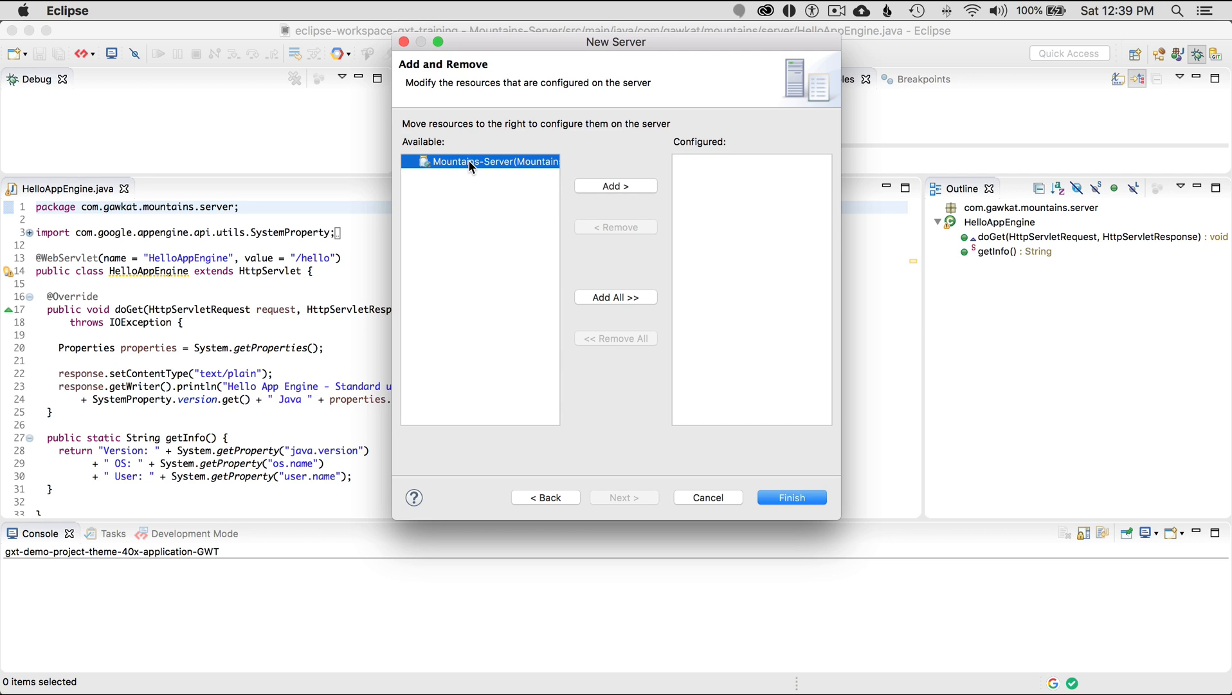
mouse_move(645, 189)
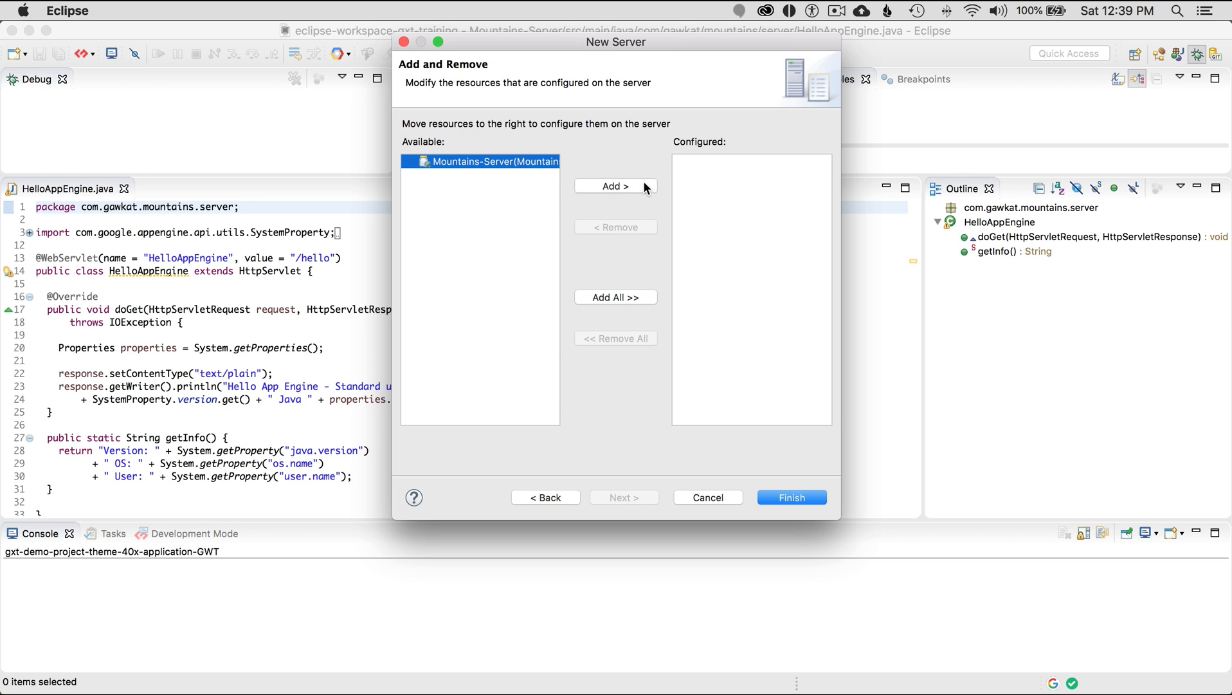
mouse_move(472, 167)
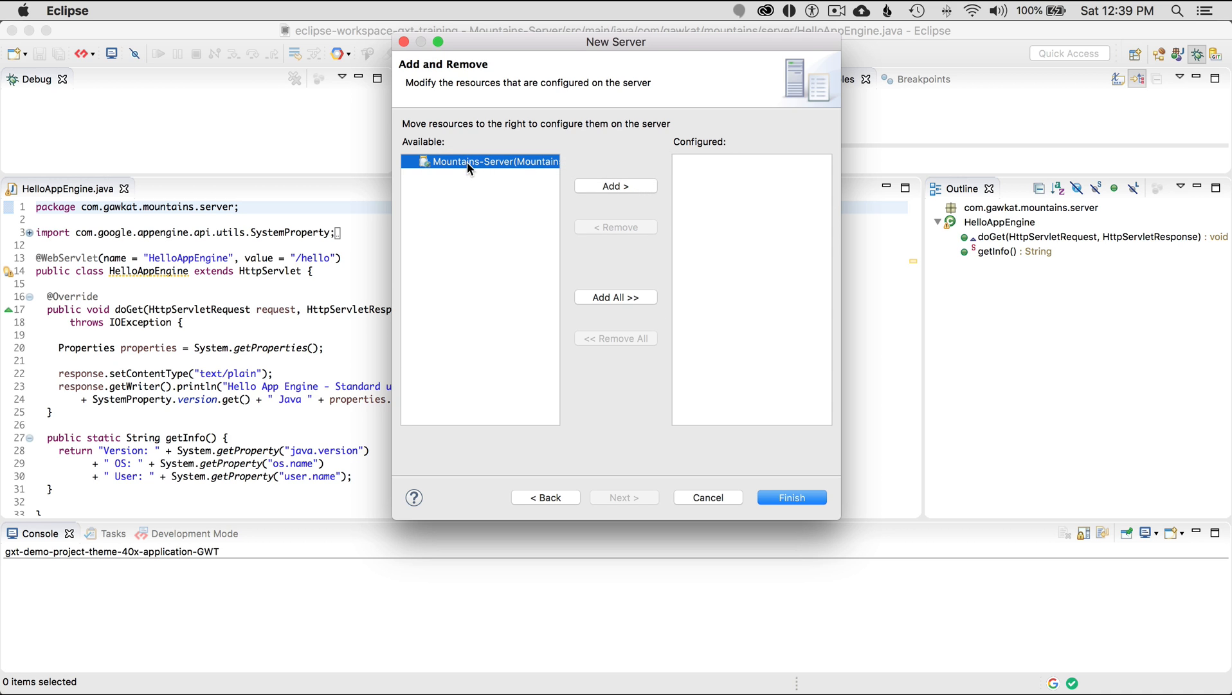
click(615, 186)
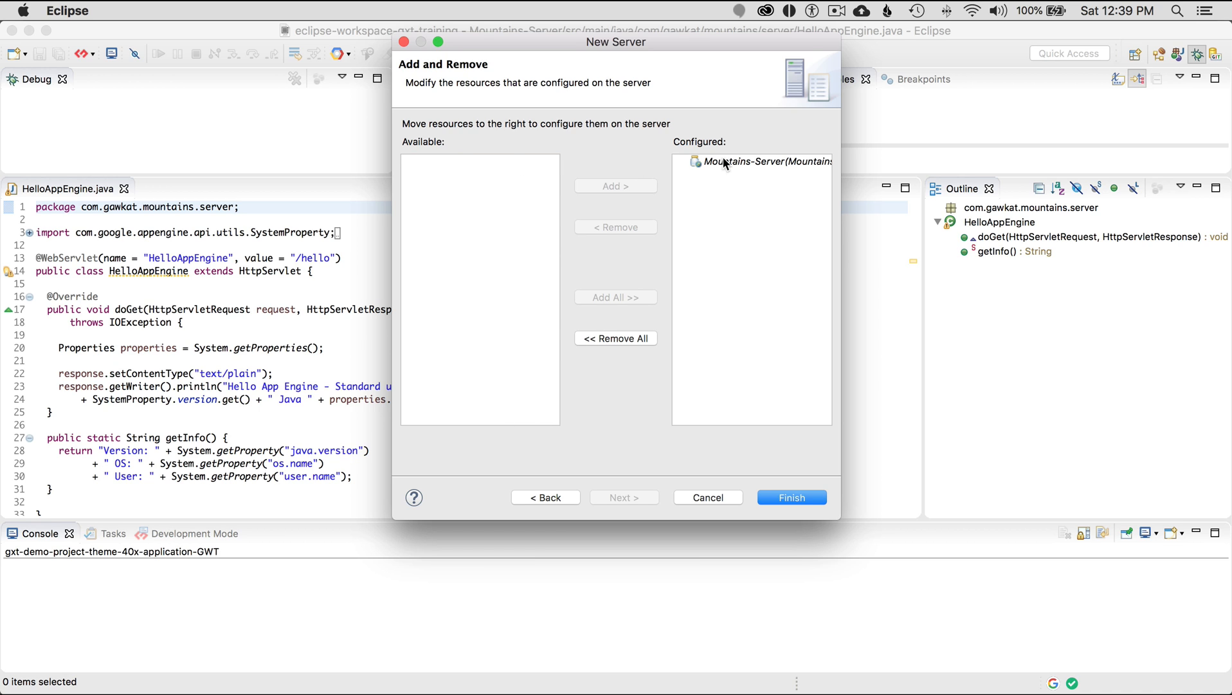
mouse_move(764, 203)
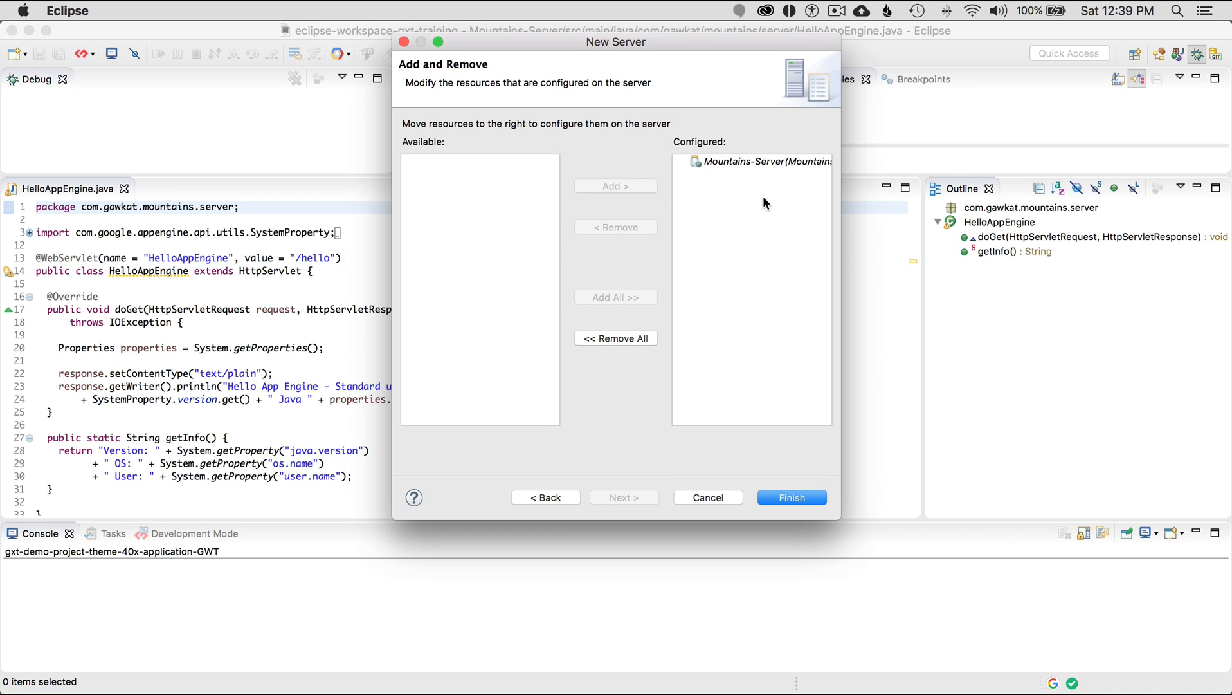
click(791, 497)
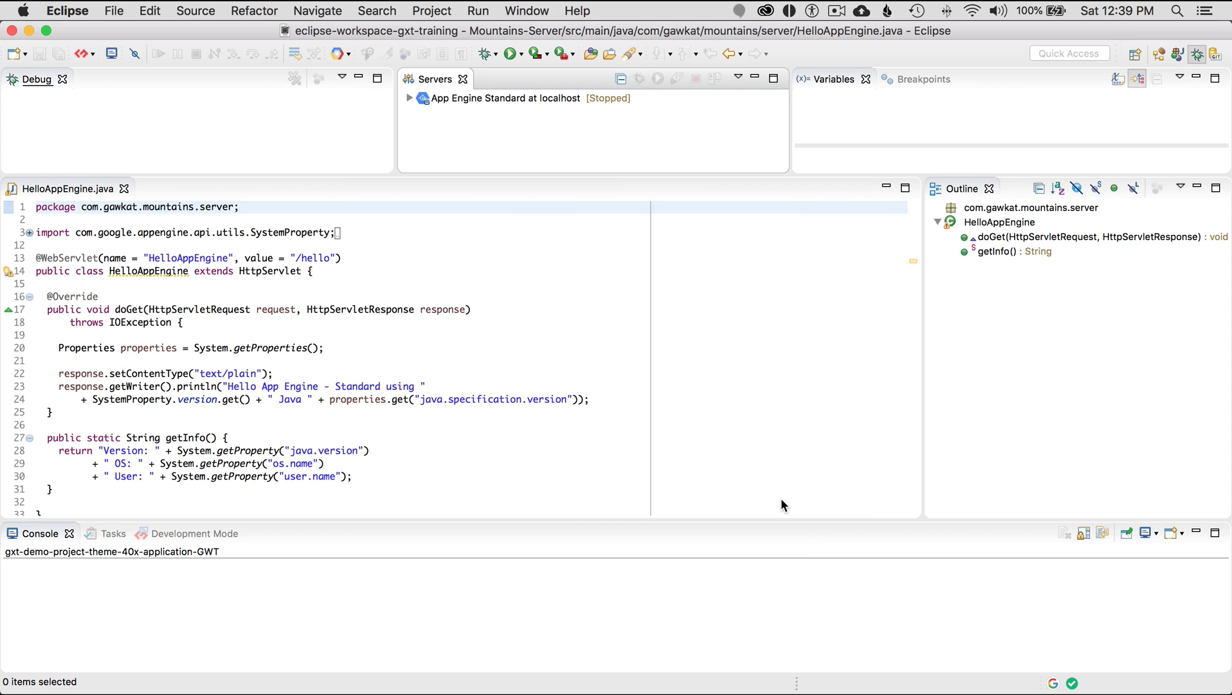
click(409, 97)
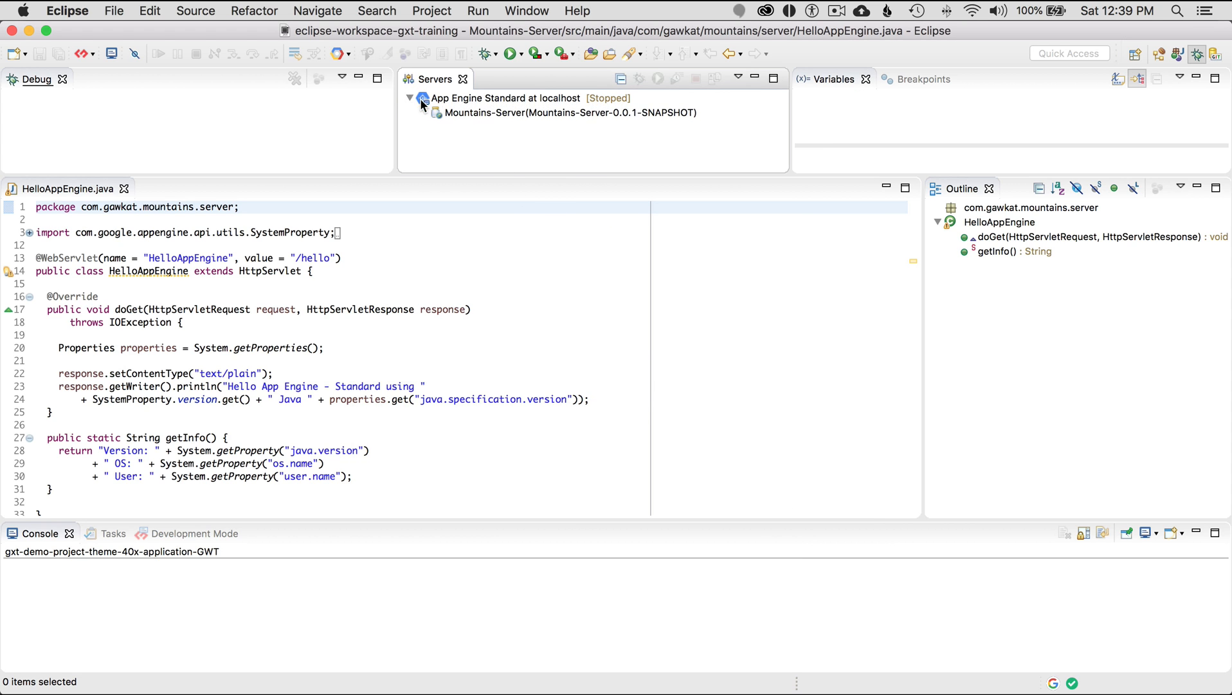
click(505, 97)
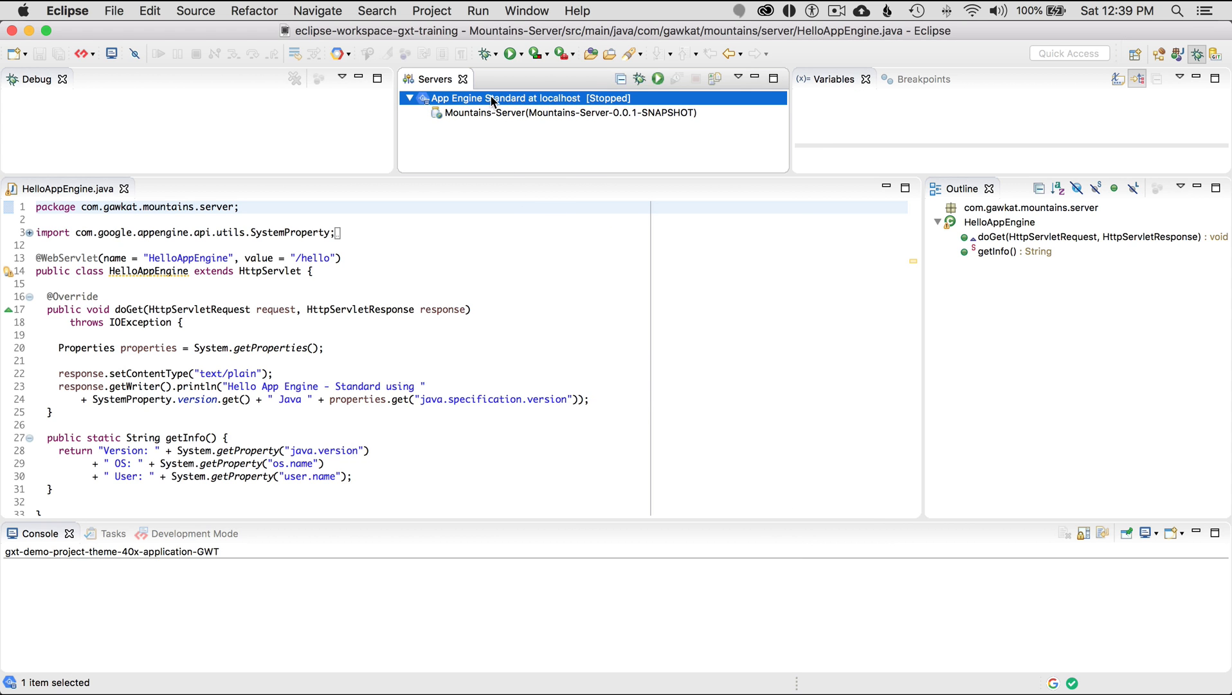
mouse_move(483, 119)
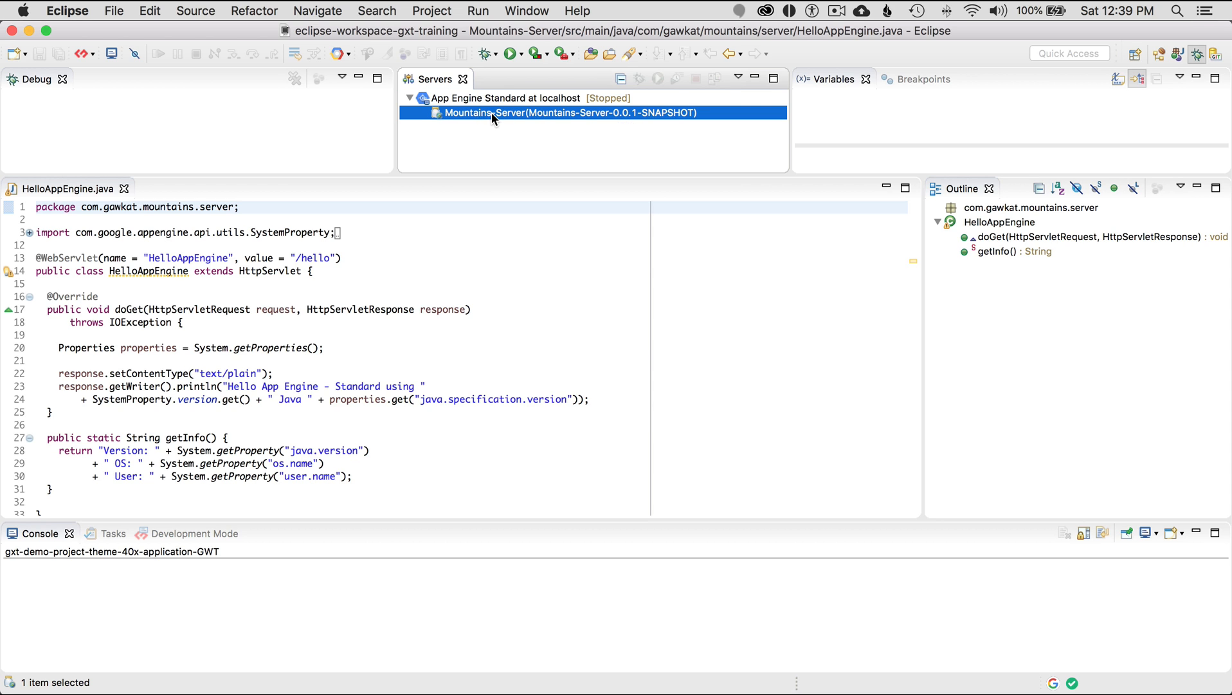
click(506, 98)
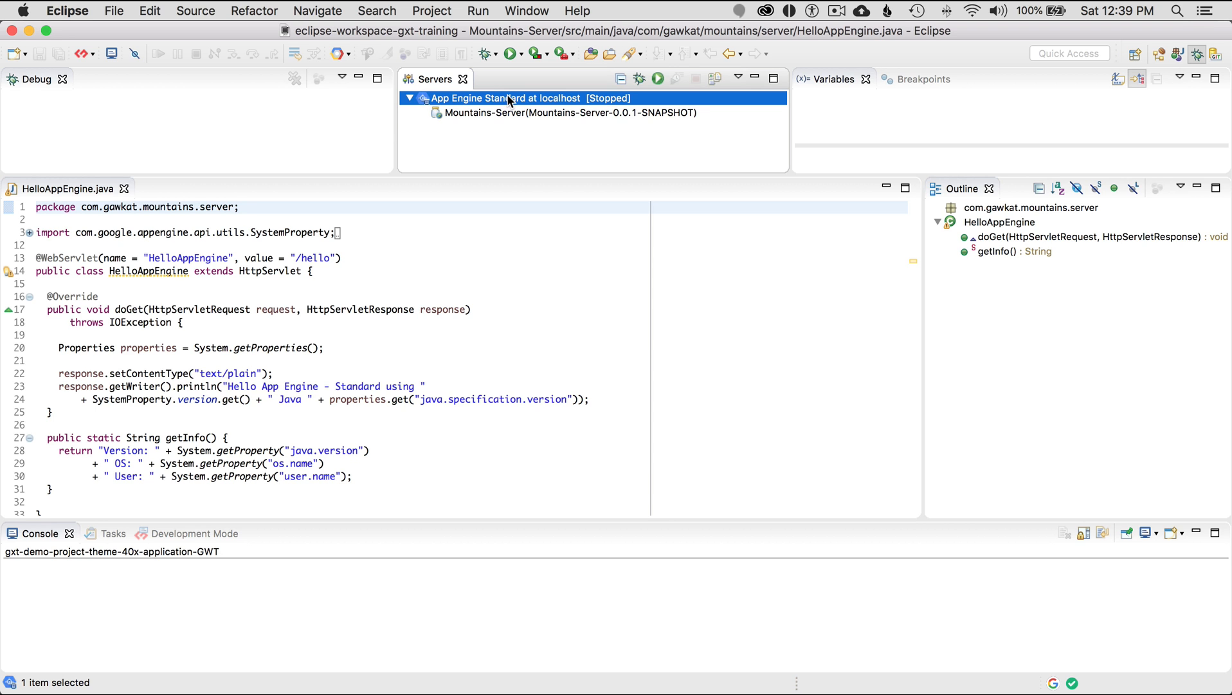
mouse_move(1172, 40)
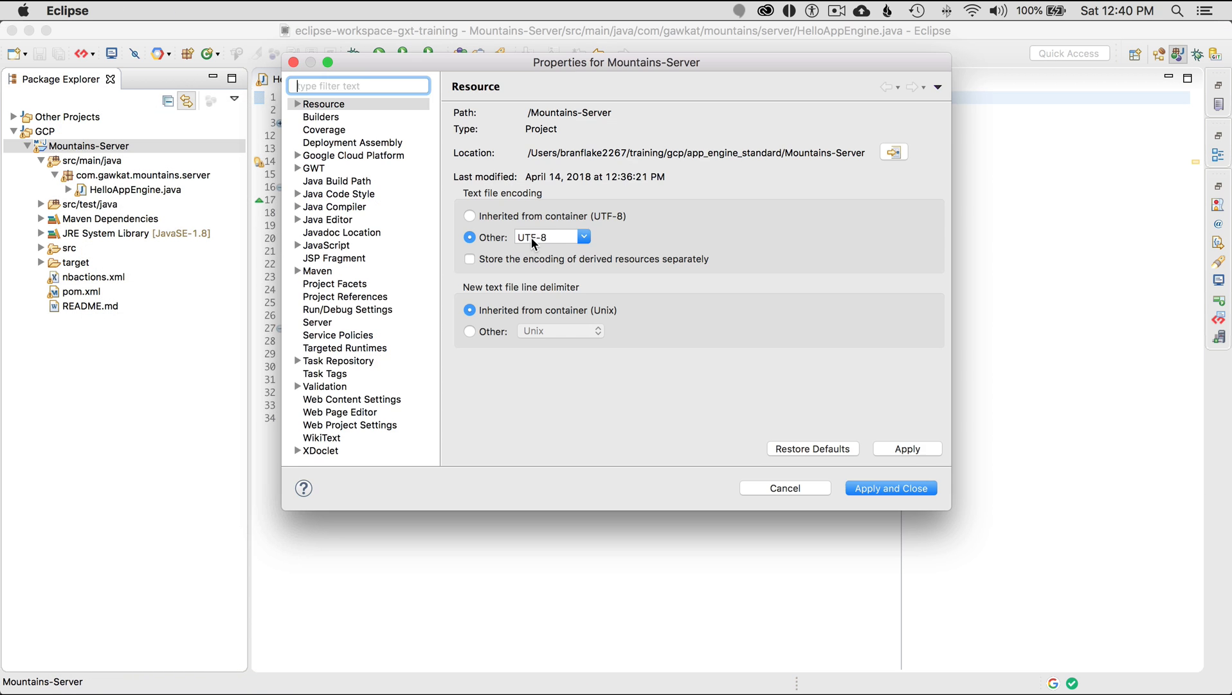
Filter project properties for Project Facets, inspect the App Engine Java Standard Environment facet, and close
text(facets)
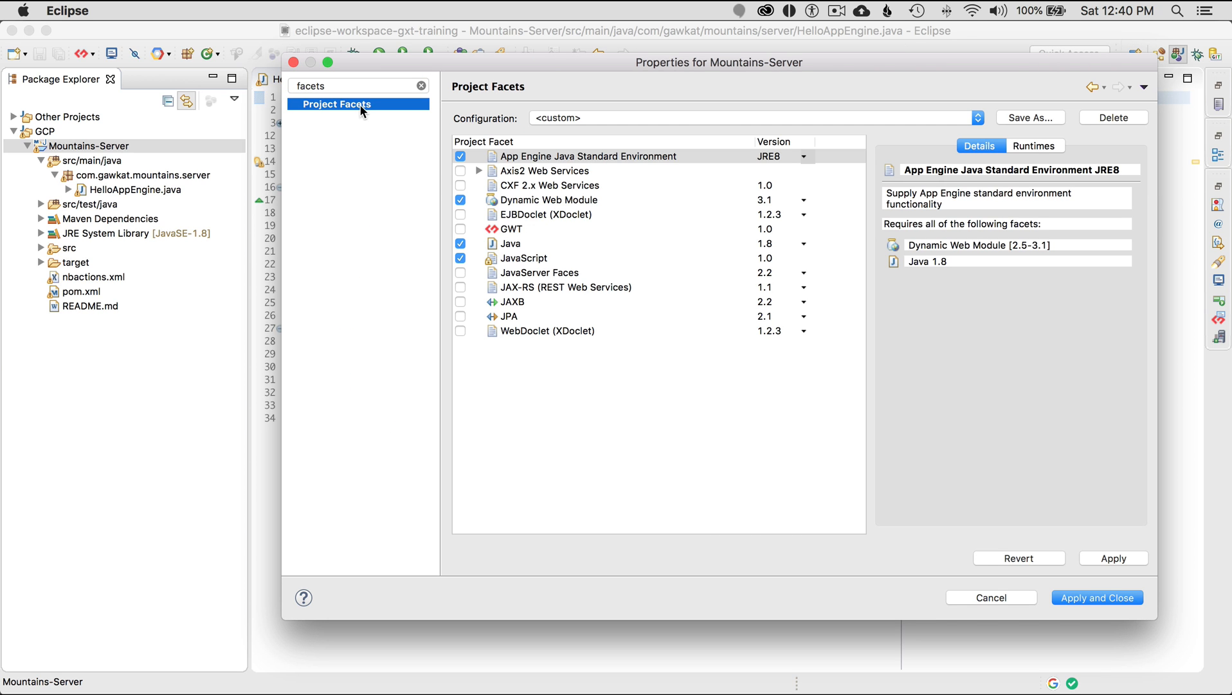
mouse_move(613, 168)
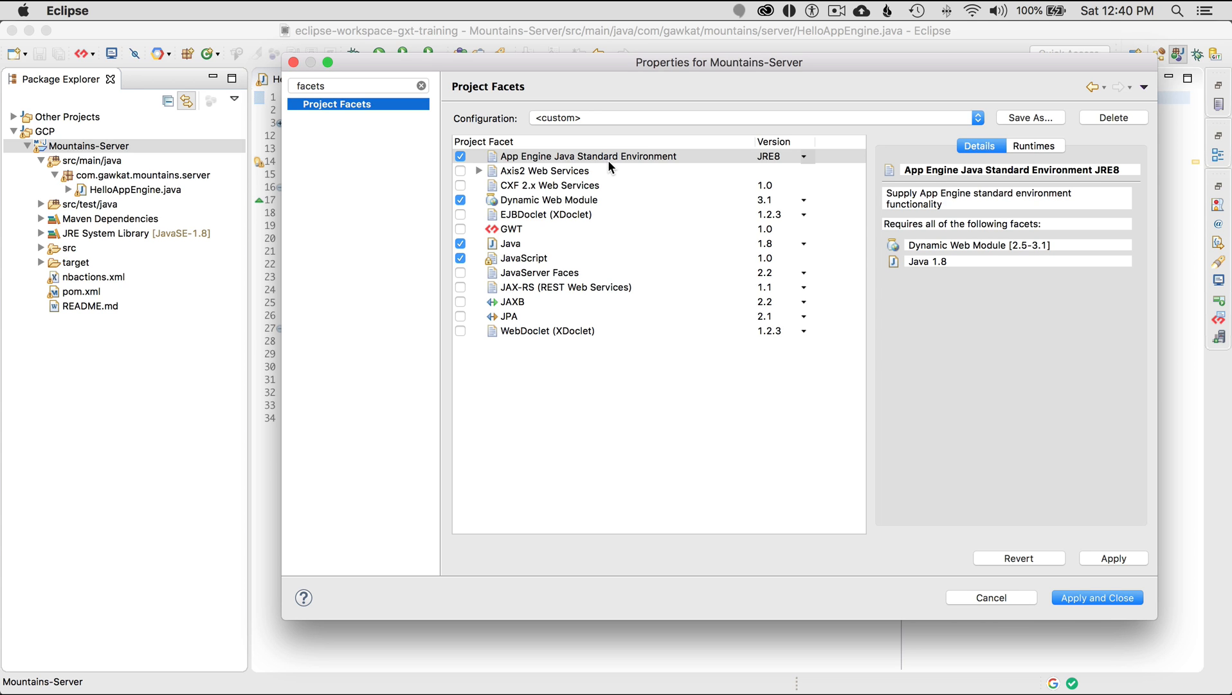
click(585, 156)
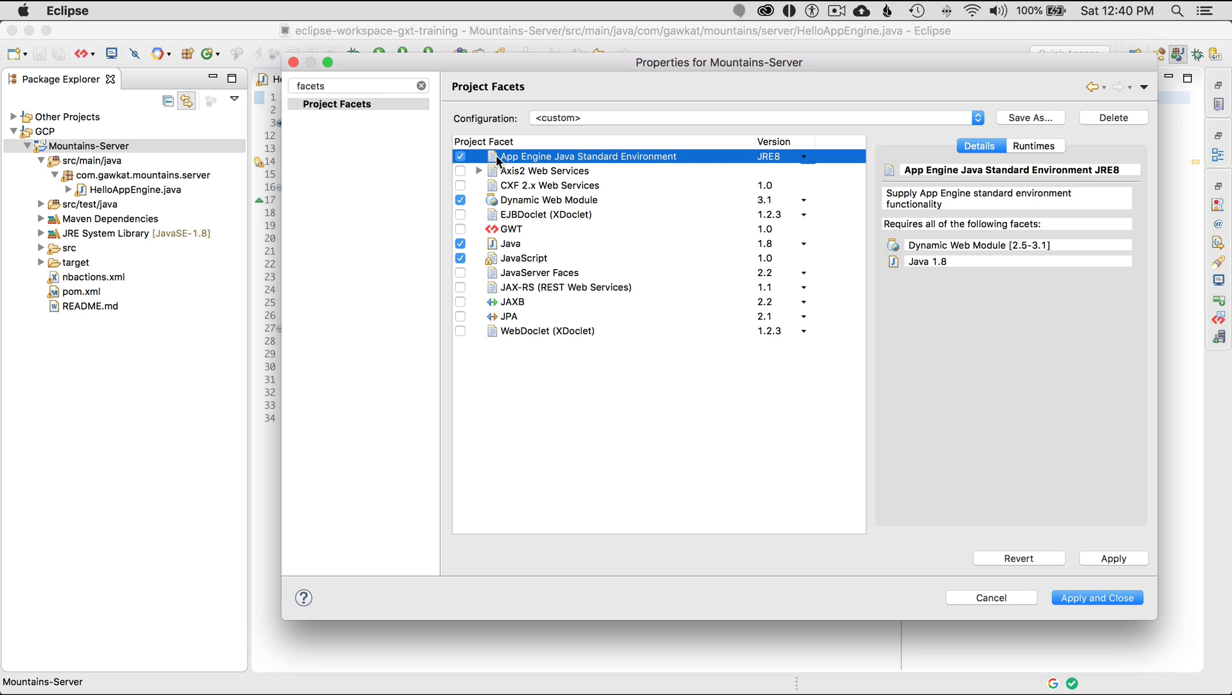
mouse_move(565, 157)
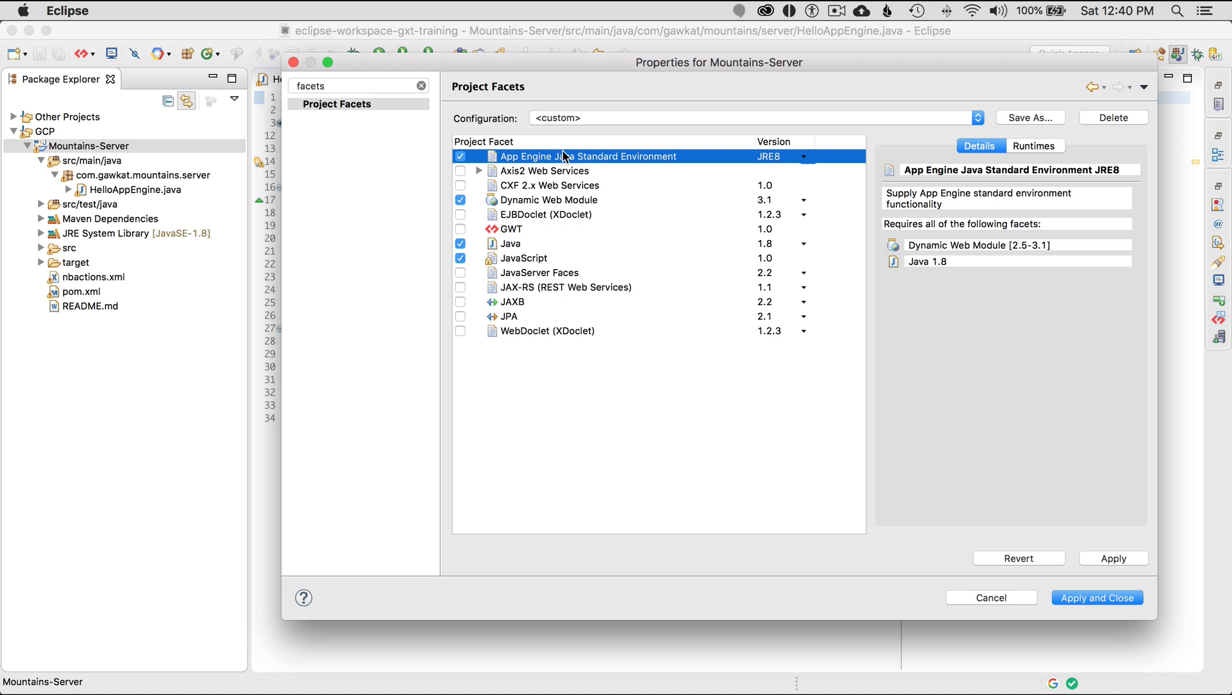
mouse_move(494, 519)
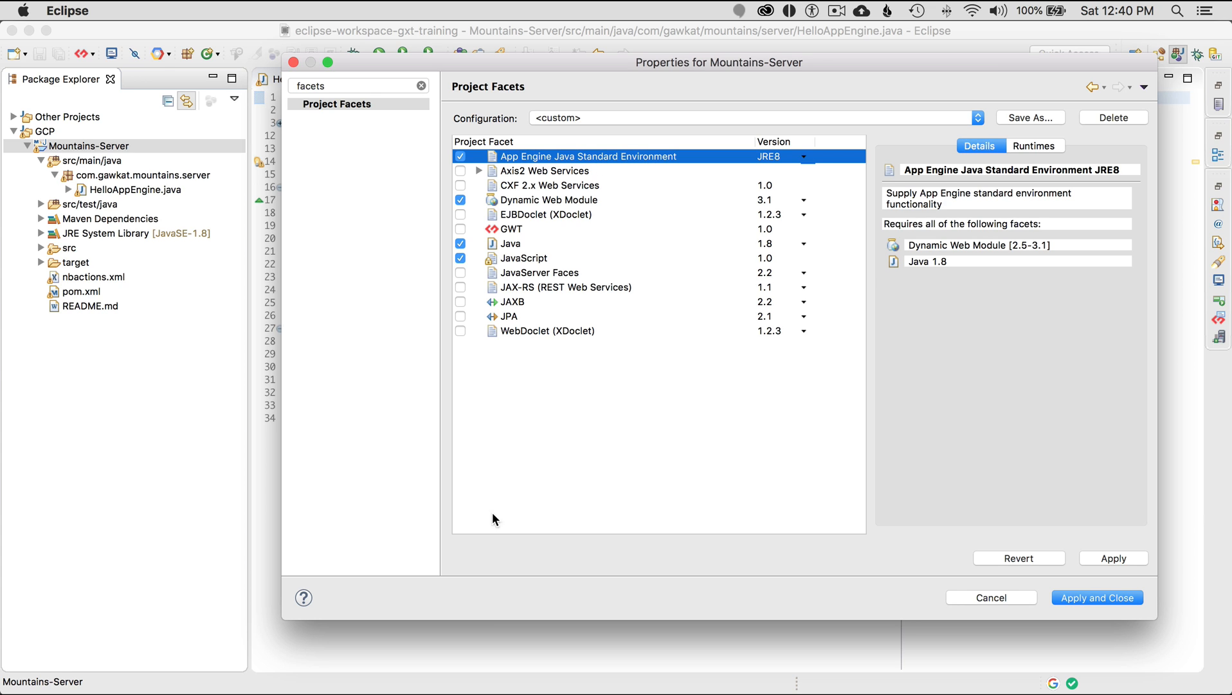
mouse_move(627, 317)
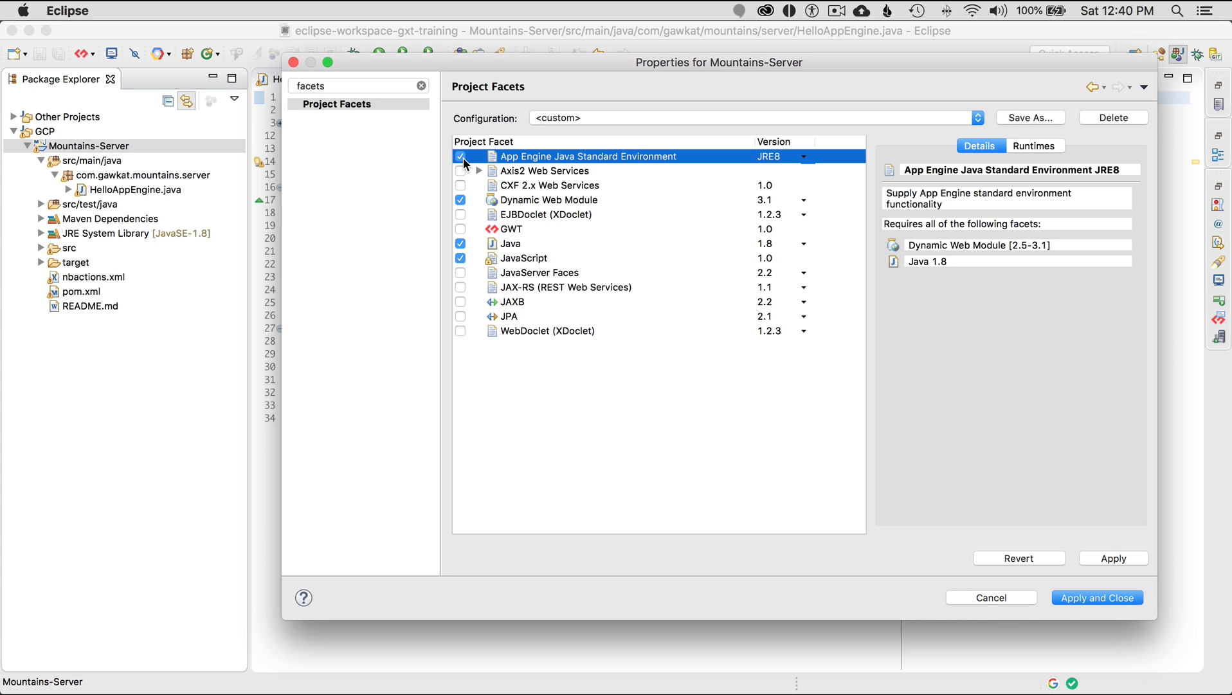
mouse_move(539, 162)
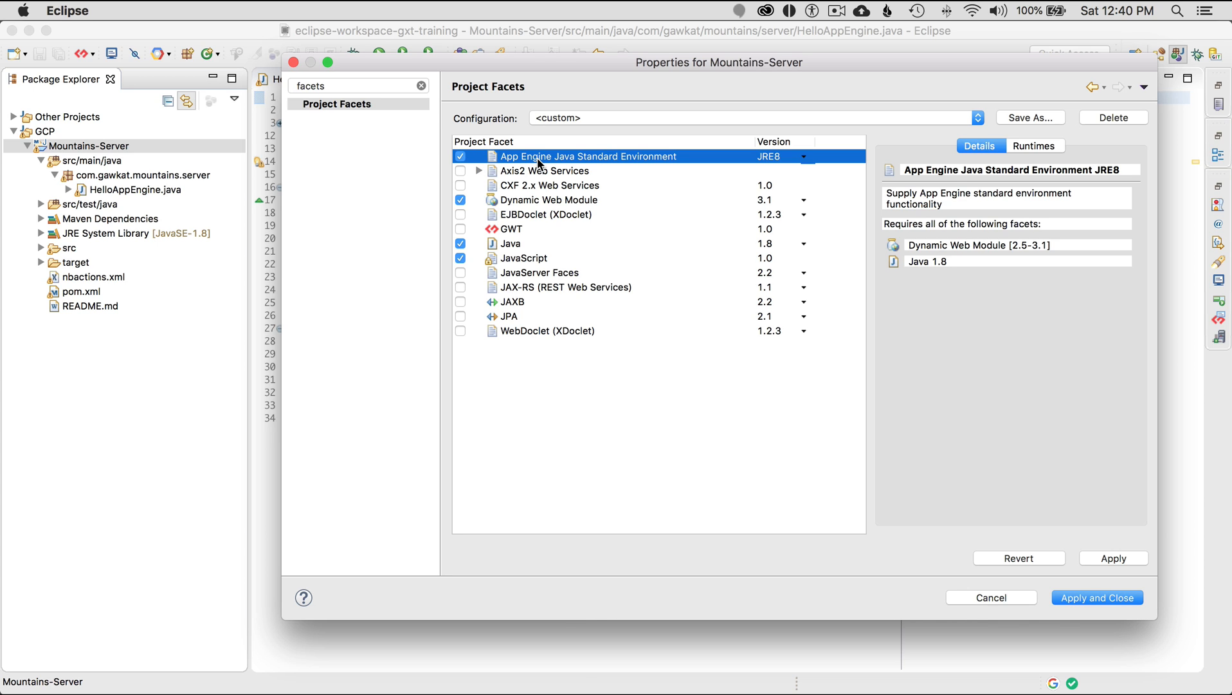
mouse_move(753, 162)
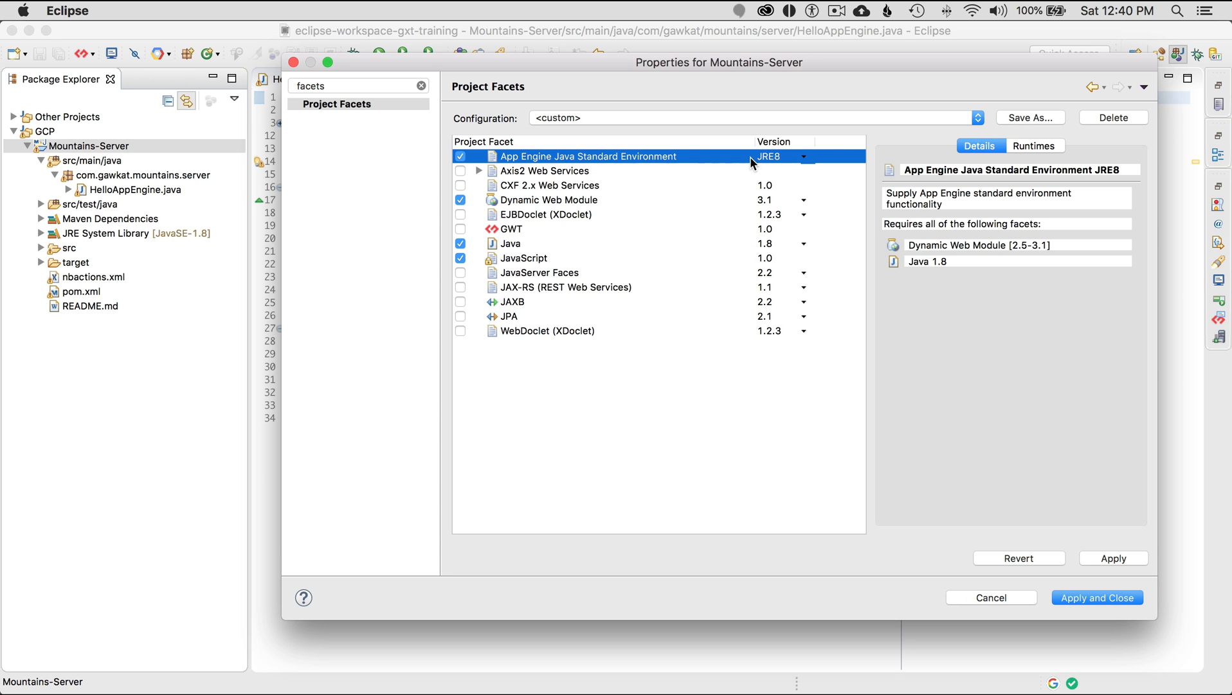
click(1096, 597)
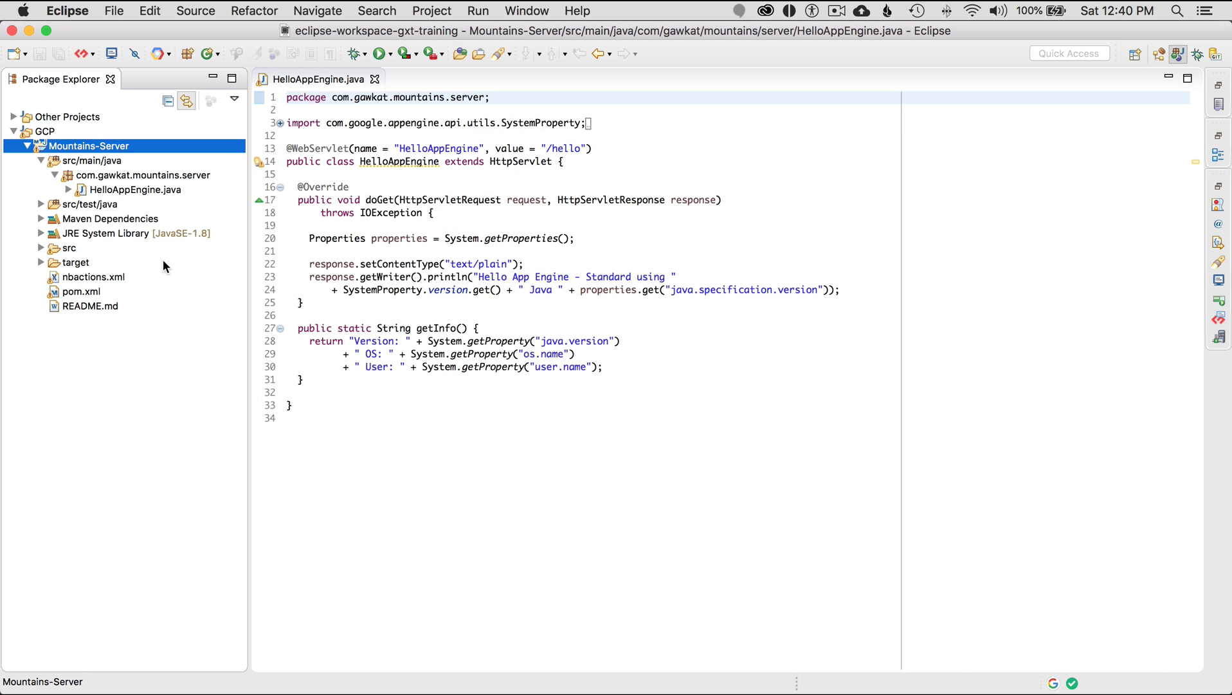
mouse_move(93, 149)
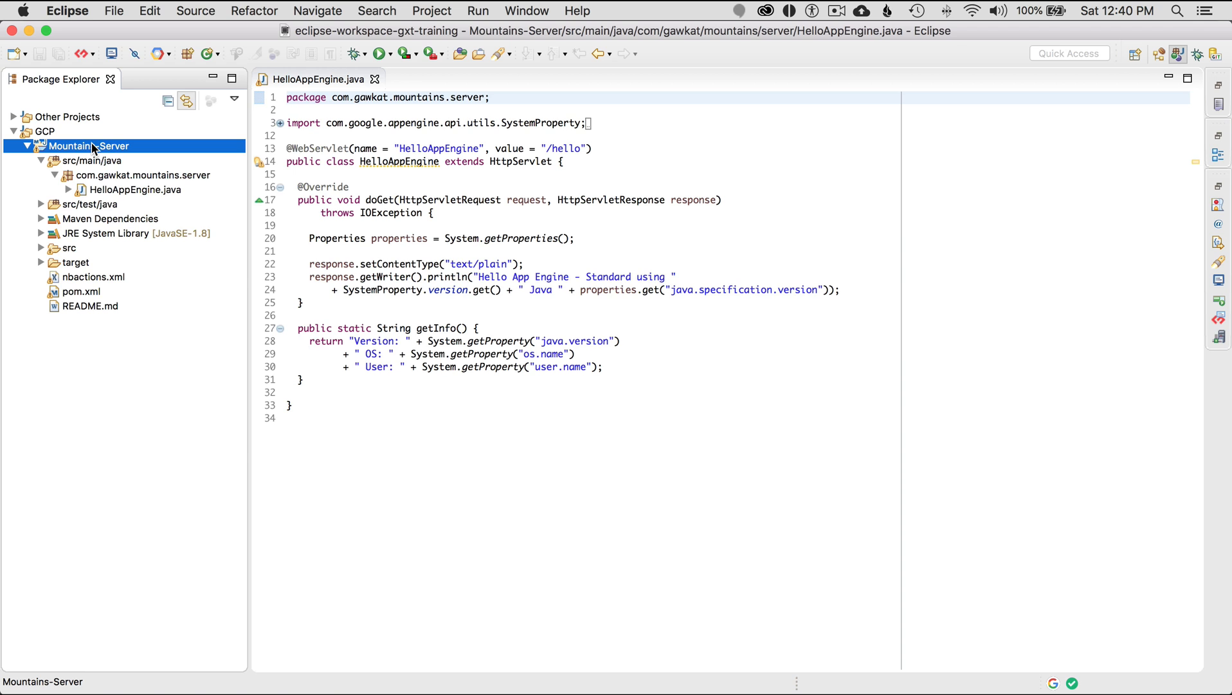
Run Maven Update Project on Mountains-Server and return focus to HelloAppEngine.java
right_click(89, 145)
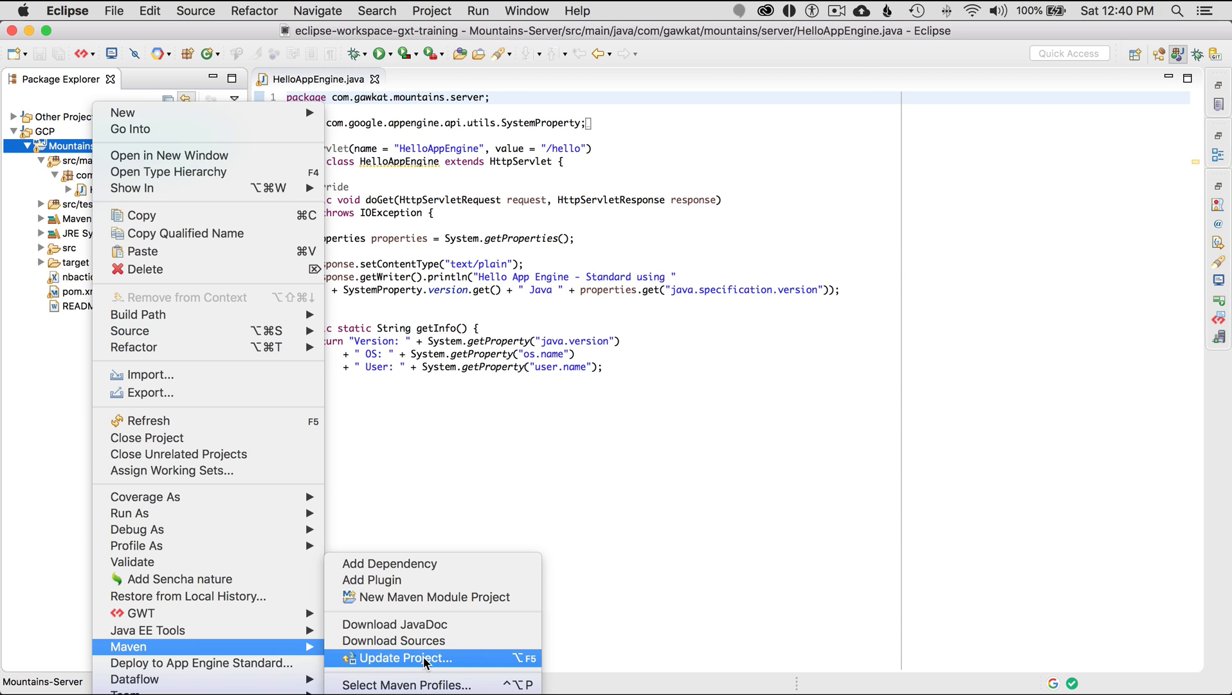
click(405, 657)
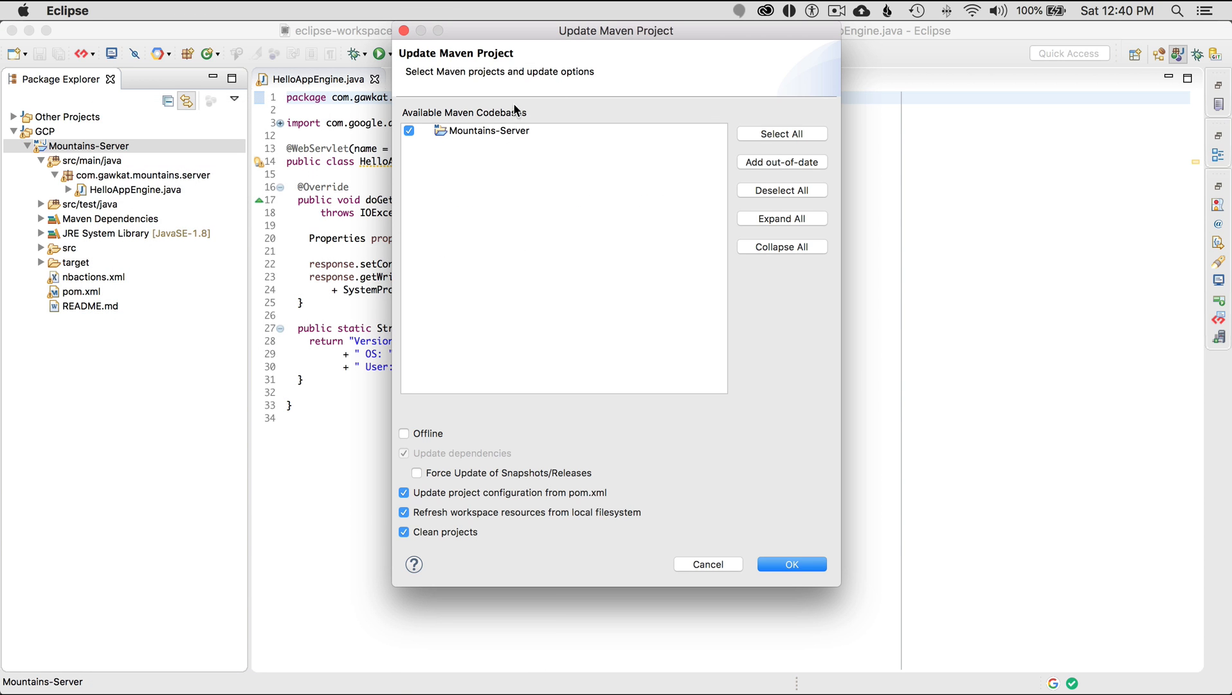
click(791, 563)
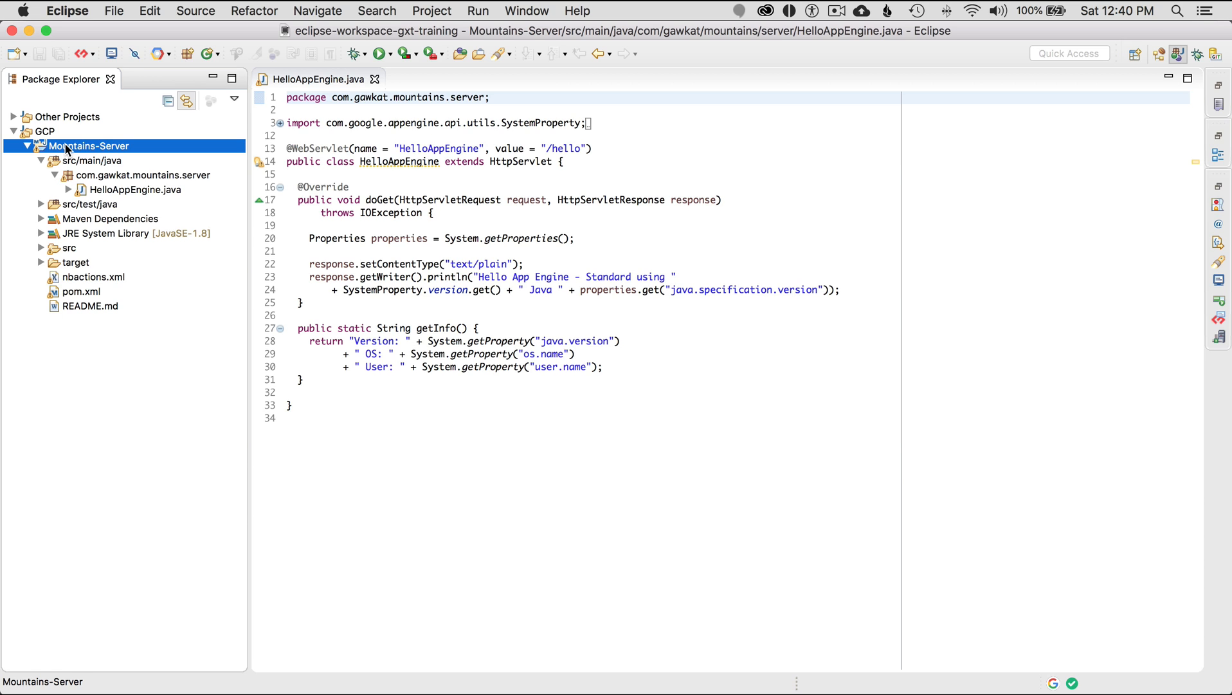
mouse_move(91, 157)
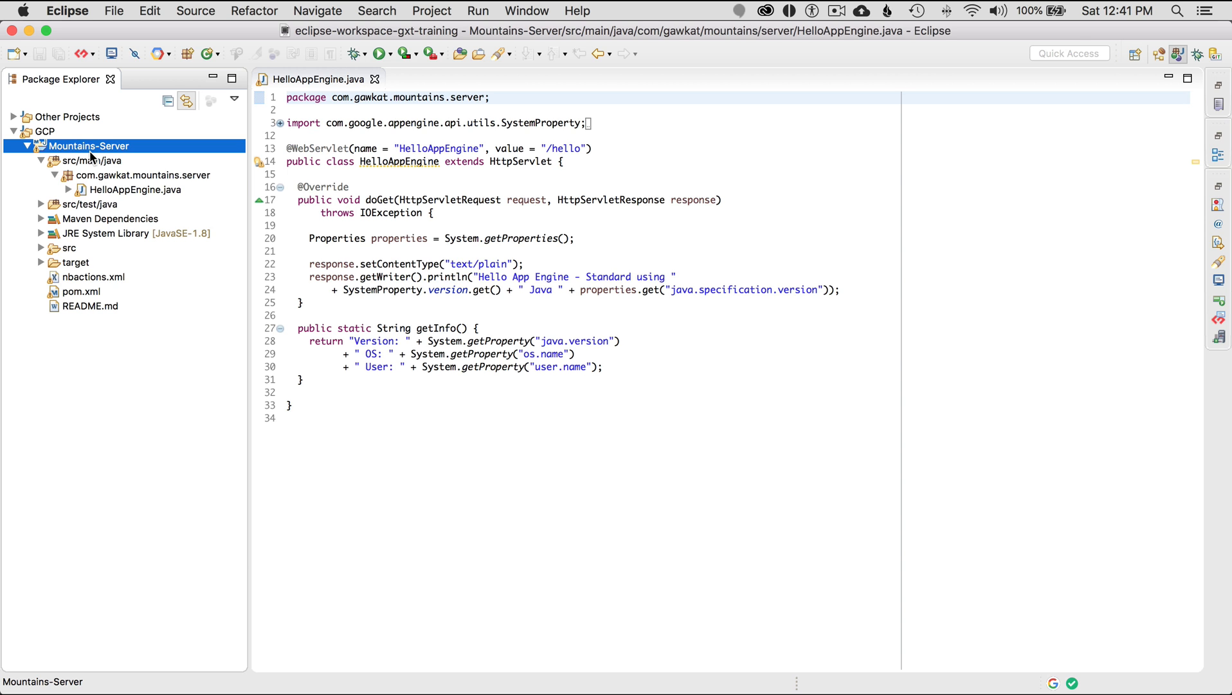
mouse_move(314, 111)
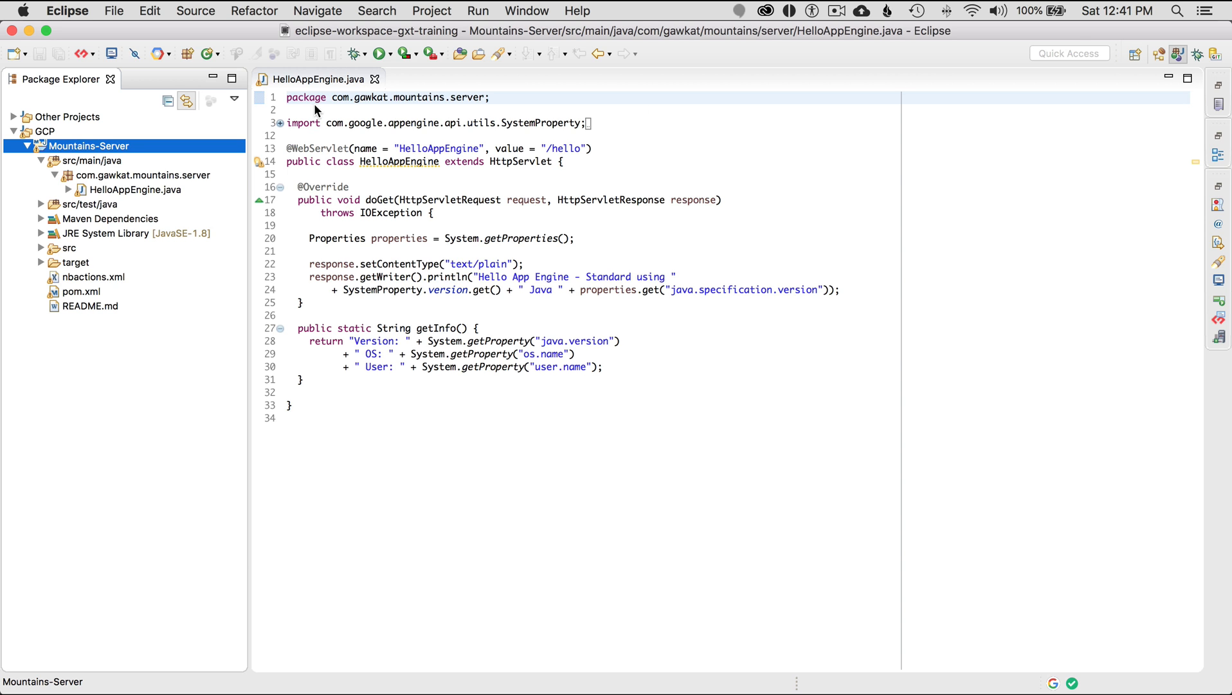
click(1195, 54)
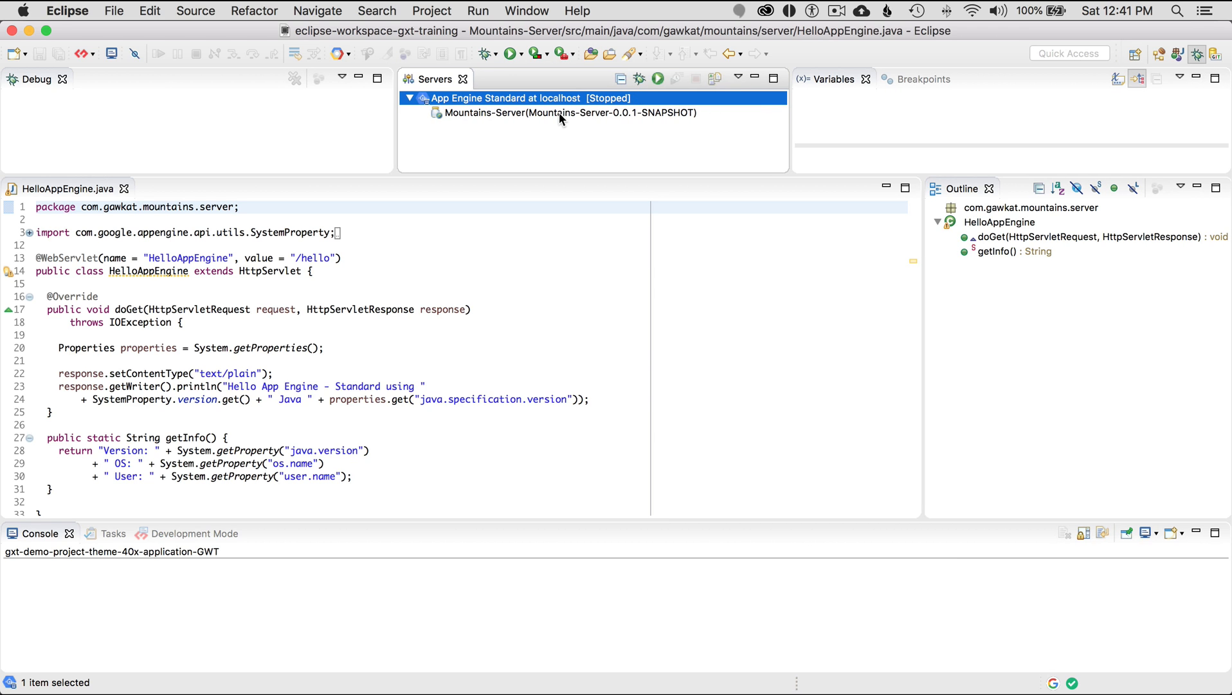
mouse_move(518, 100)
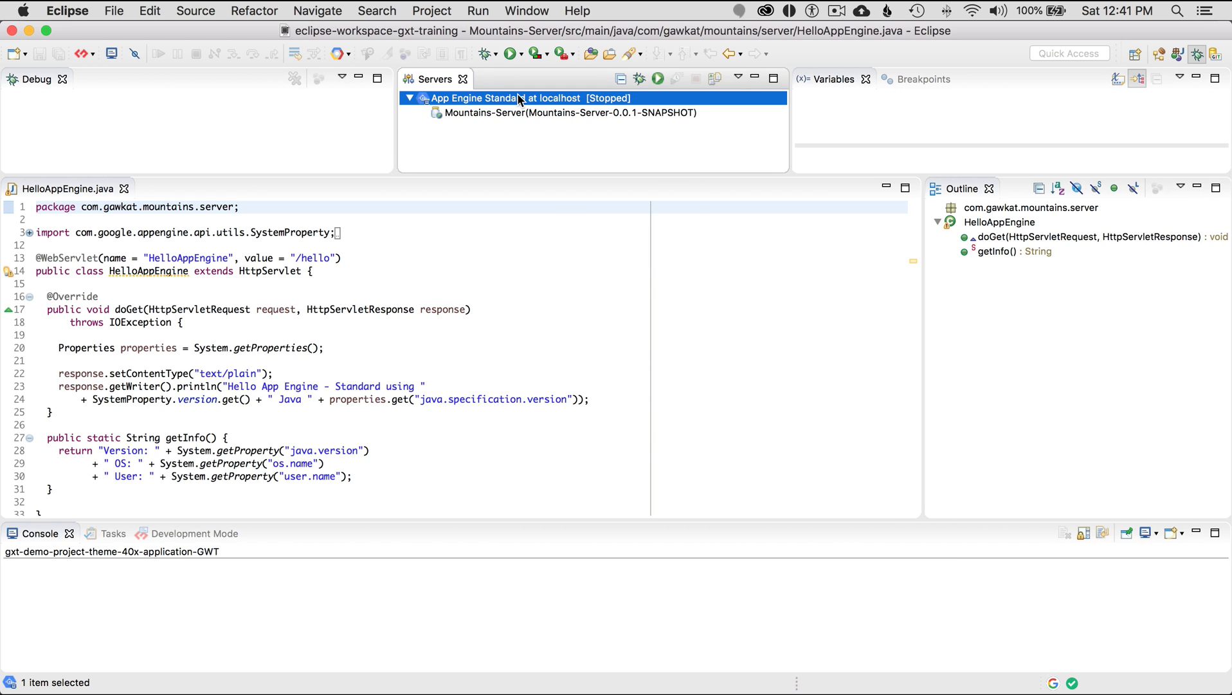
Start the App Engine Standard server at localhost from the Servers view
right_click(503, 98)
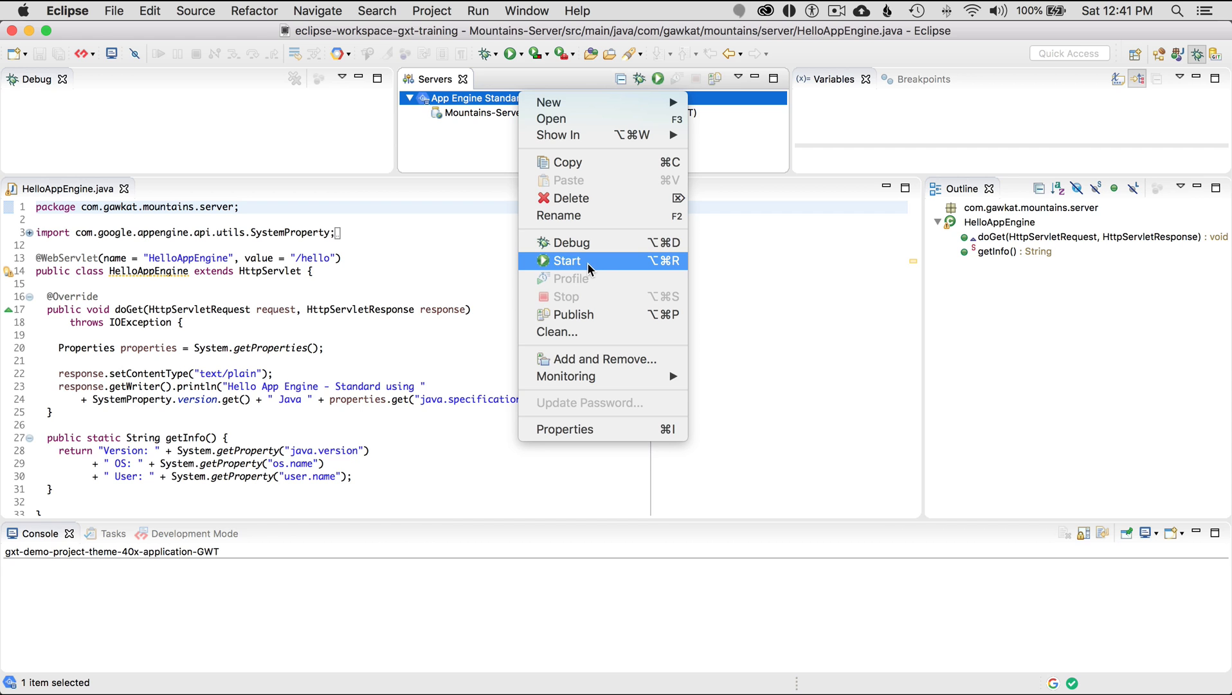
mouse_move(603, 268)
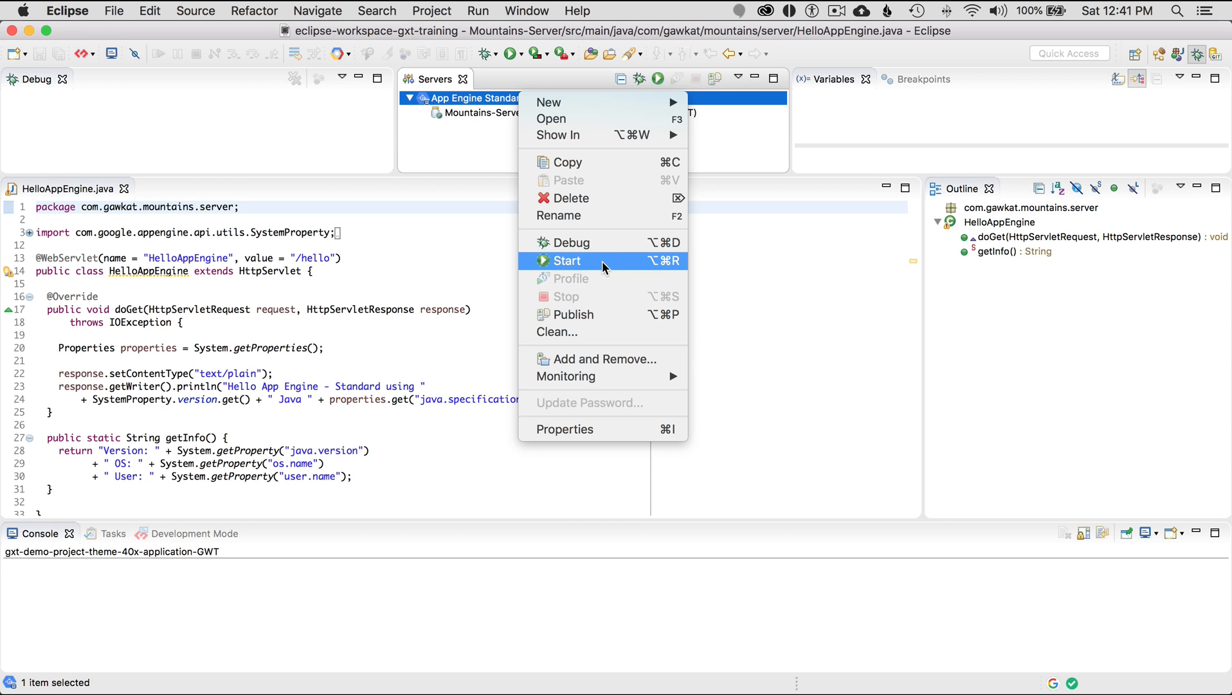
click(567, 261)
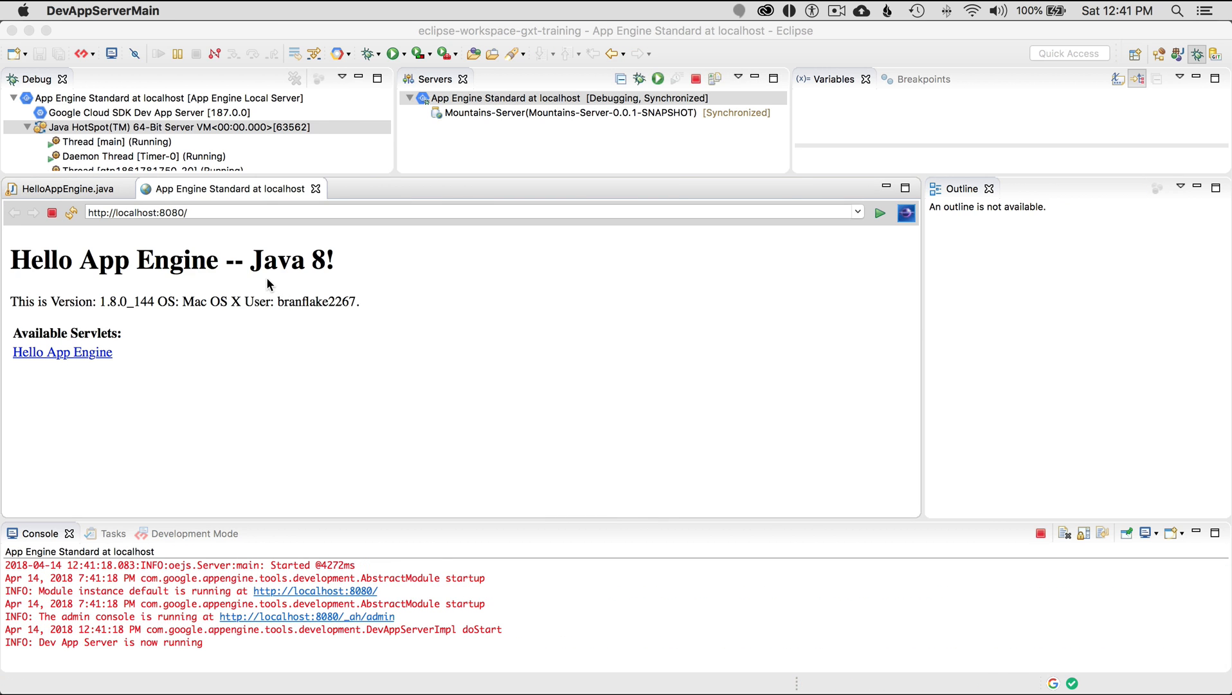
mouse_move(232, 194)
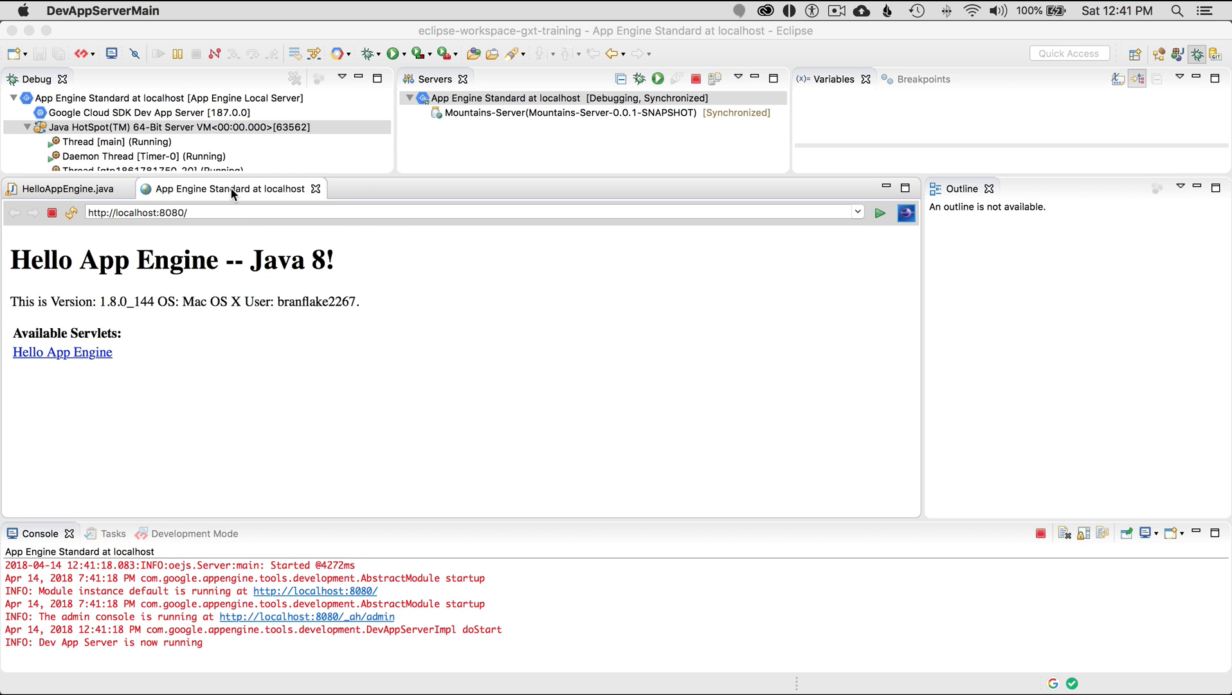
mouse_move(920, 239)
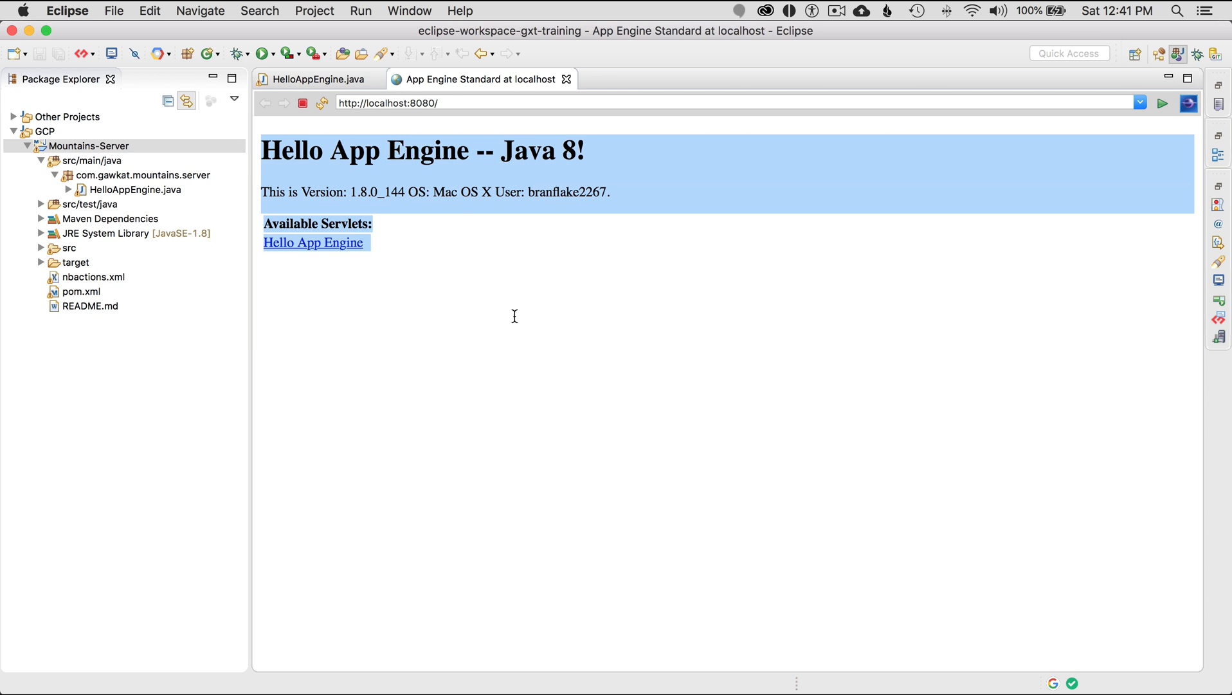
Open the Hello App Engine servlet page in the embedded browser and restore the multi-view layout
click(314, 242)
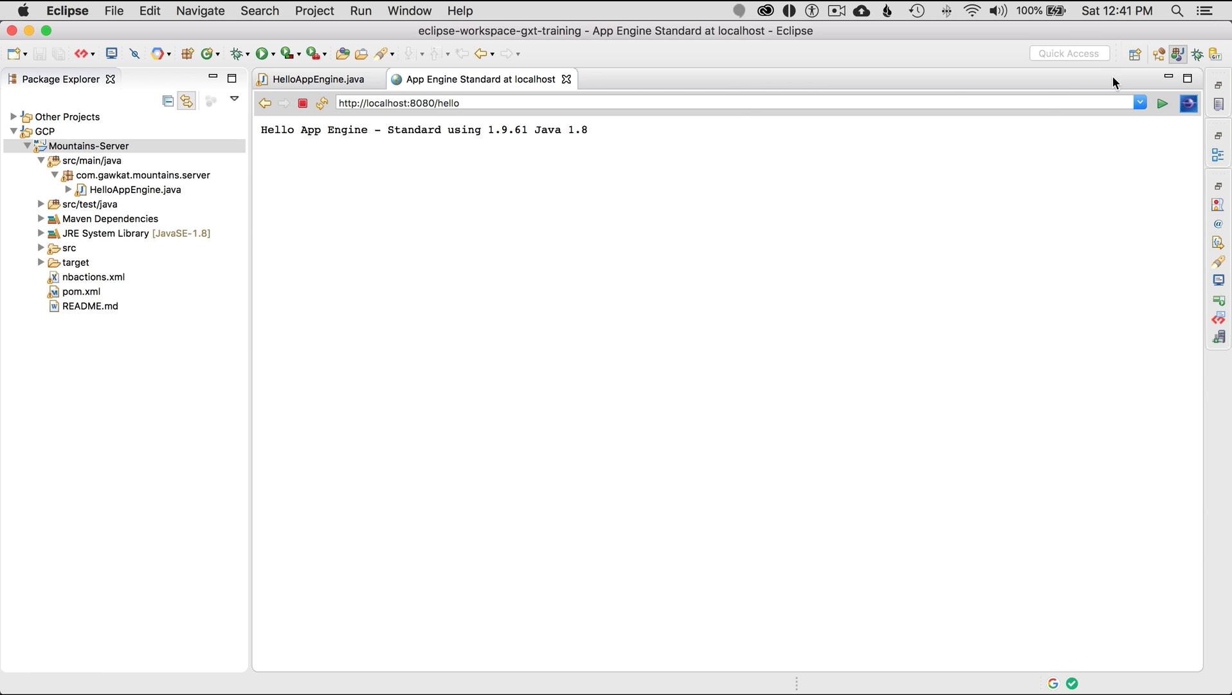
click(261, 54)
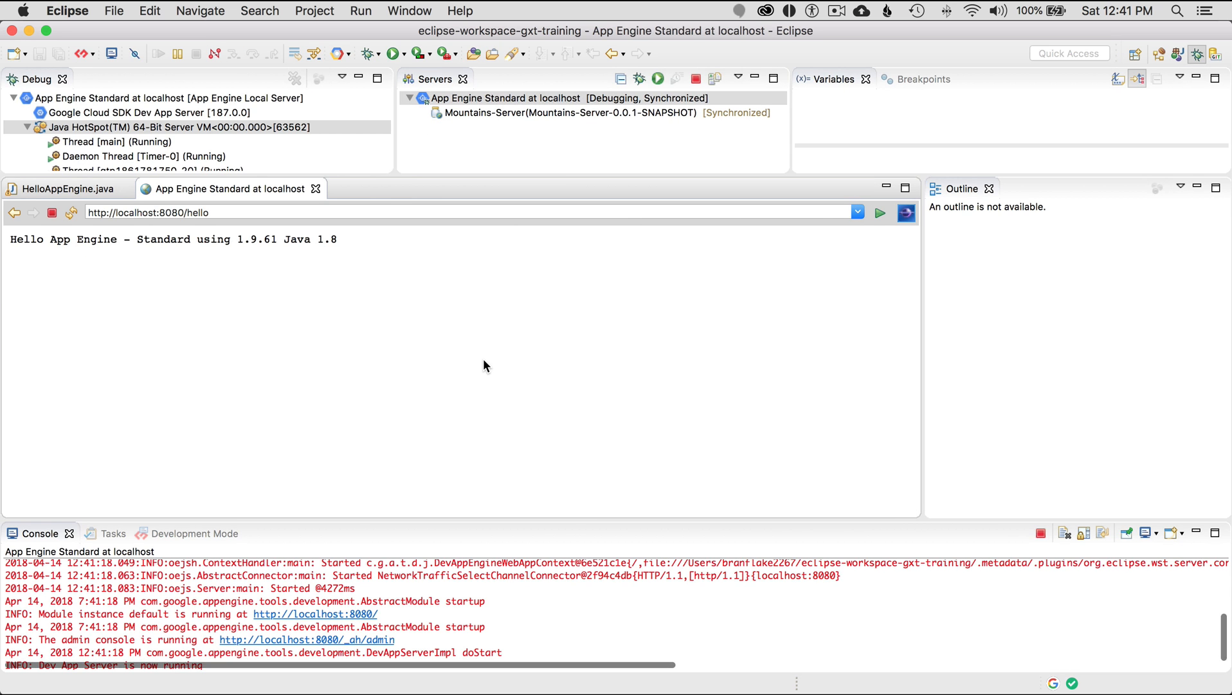
mouse_move(466, 504)
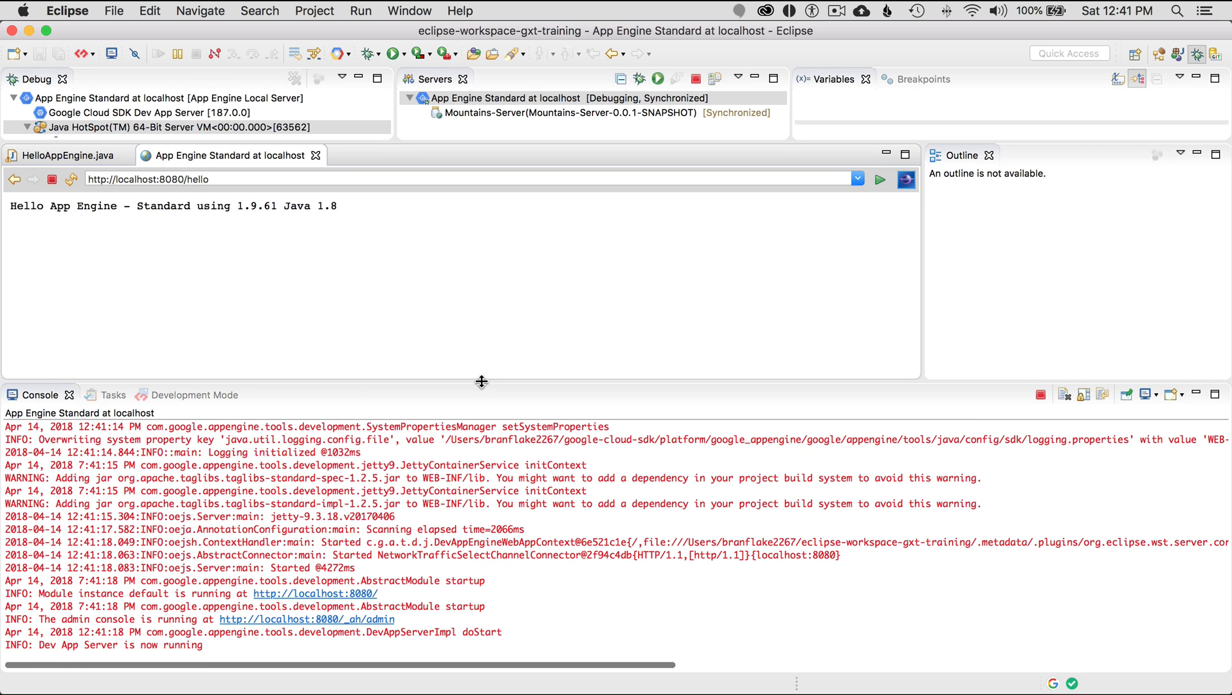
mouse_move(247, 622)
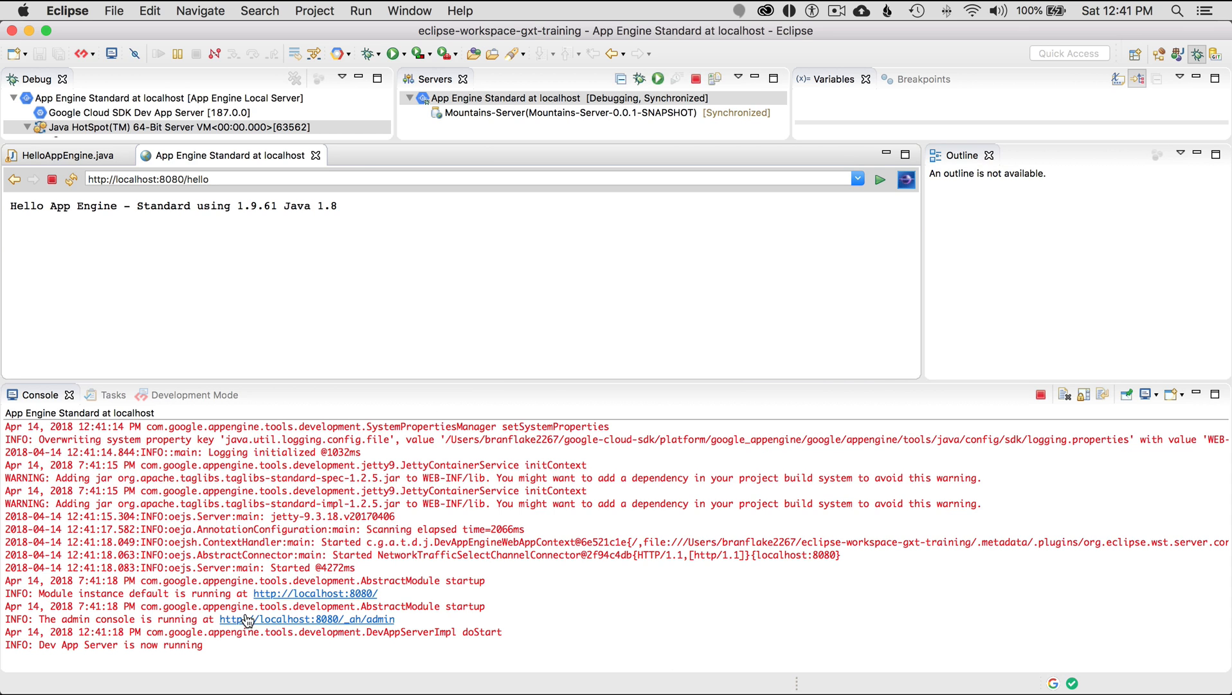
mouse_move(324, 624)
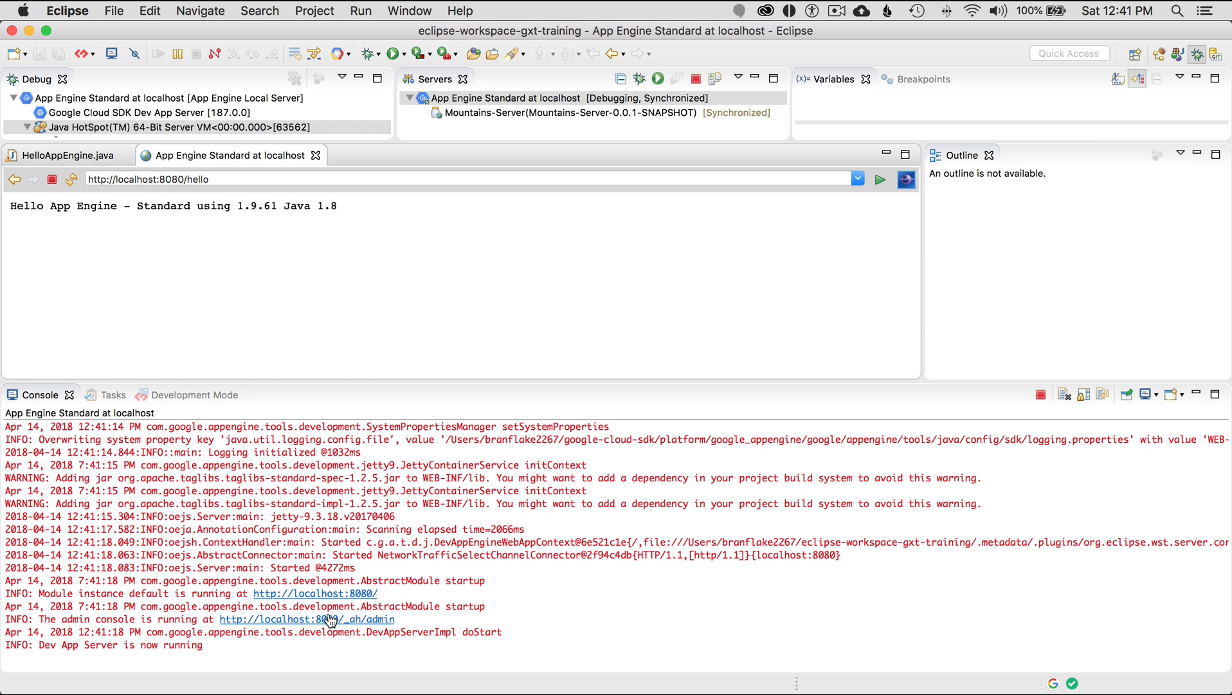
Browse the local dev console to Task Queues, then Full Text Search showing no indexes
click(306, 619)
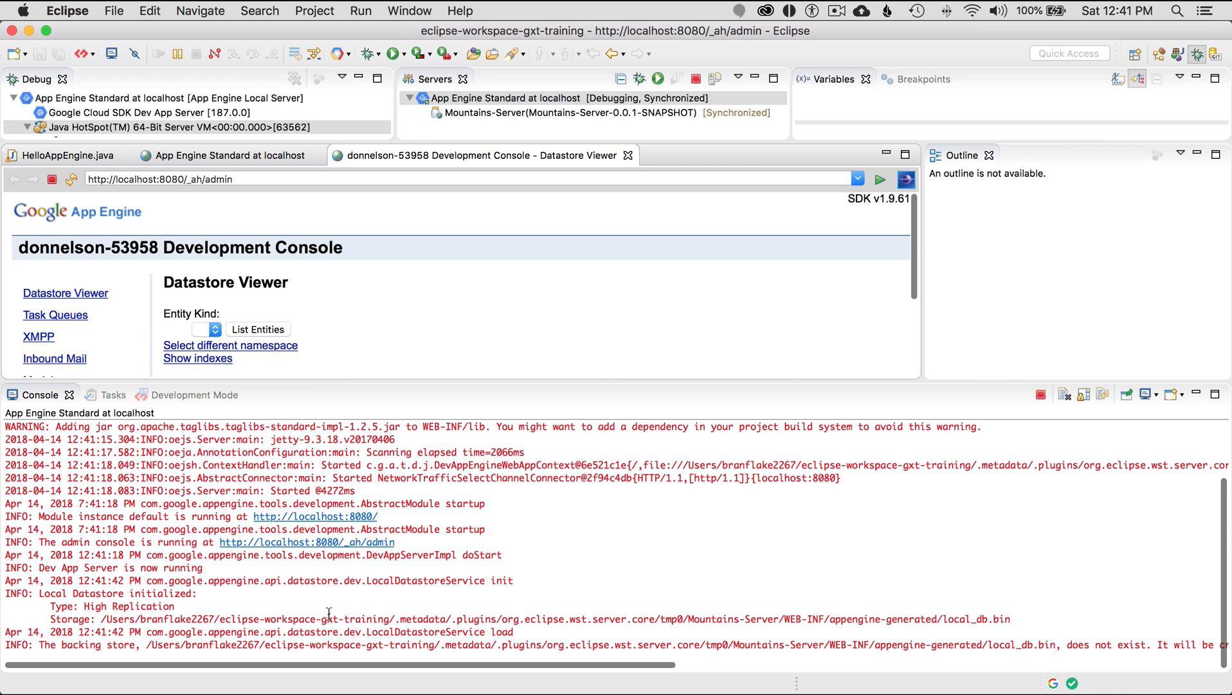
click(257, 330)
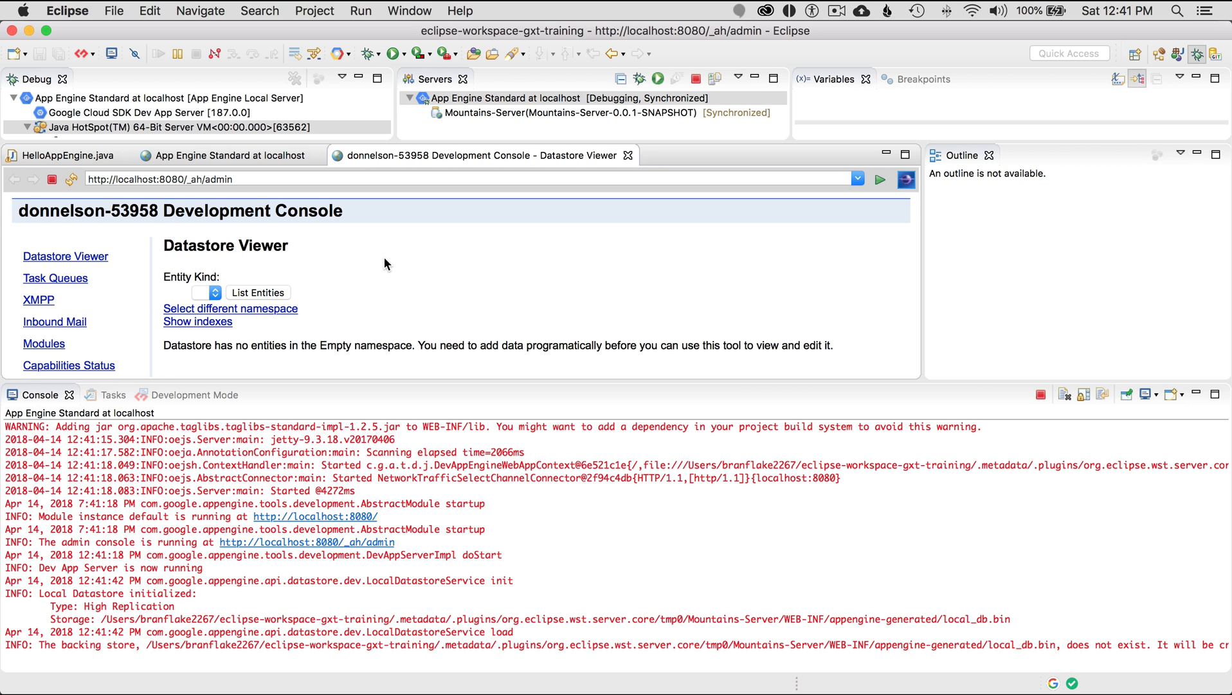
mouse_move(170, 243)
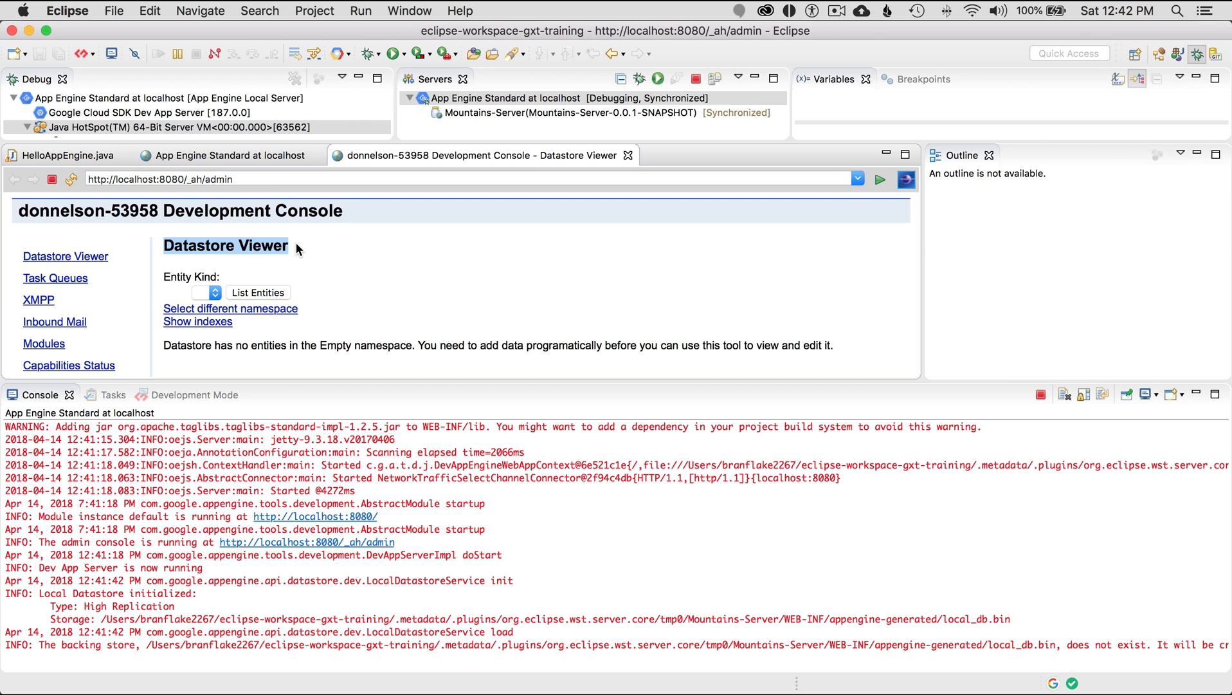
mouse_move(55, 277)
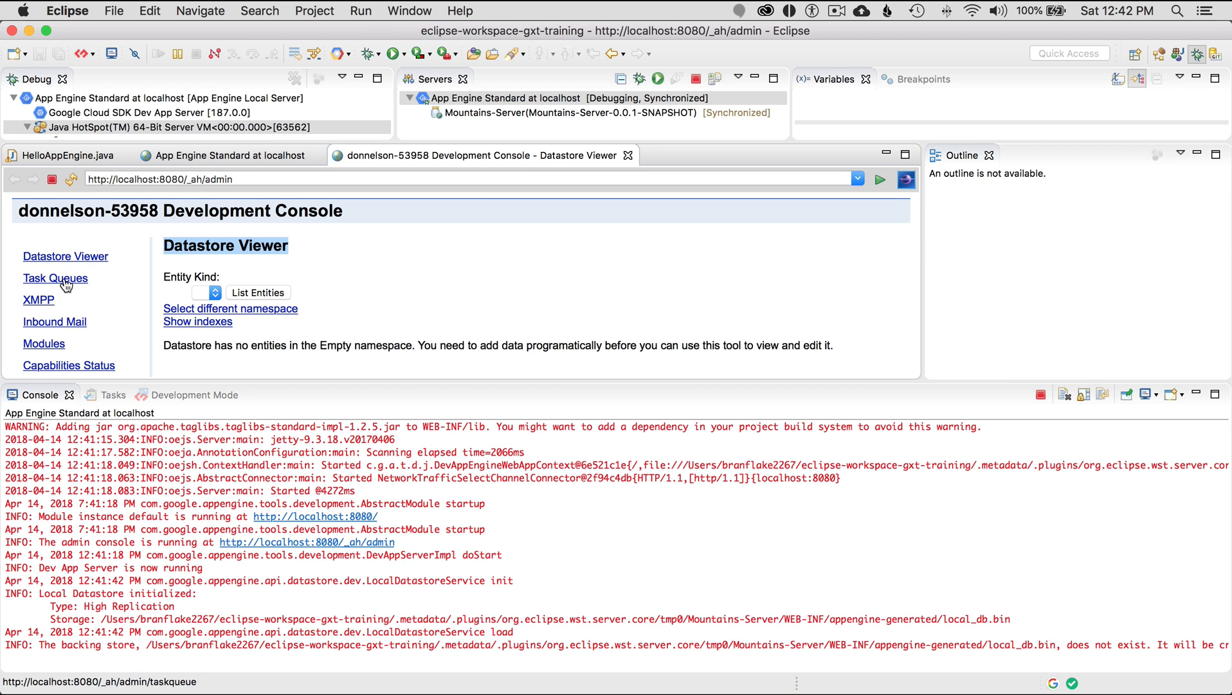
click(55, 278)
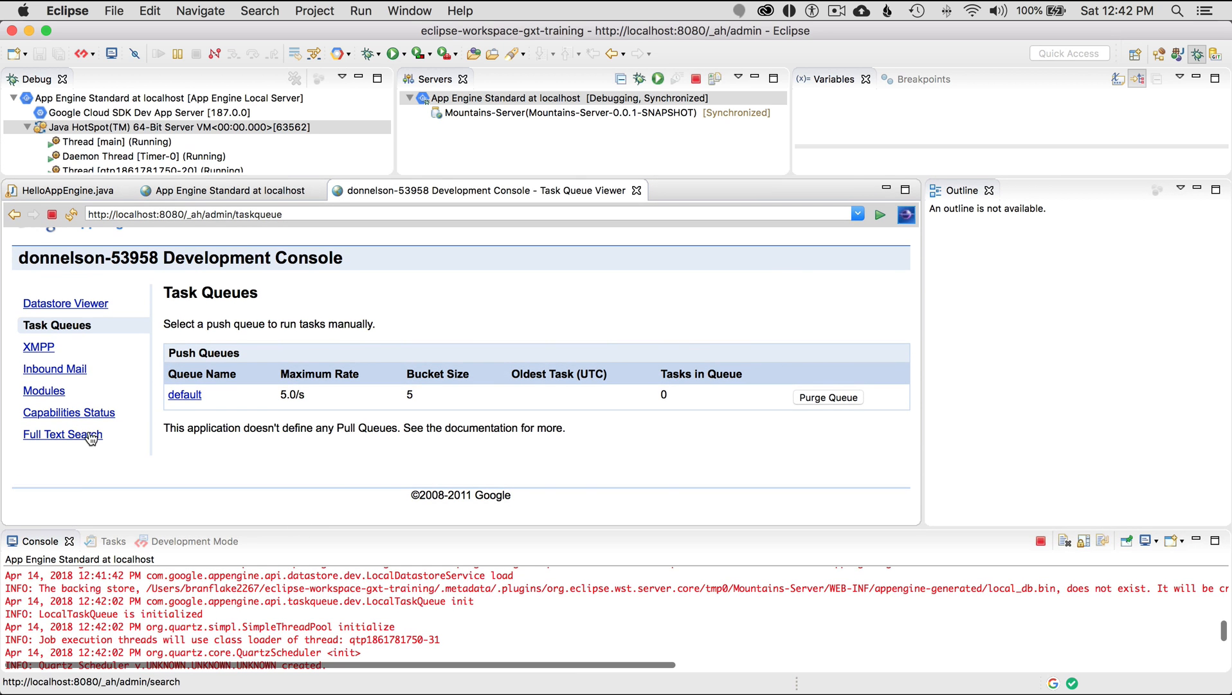
click(62, 433)
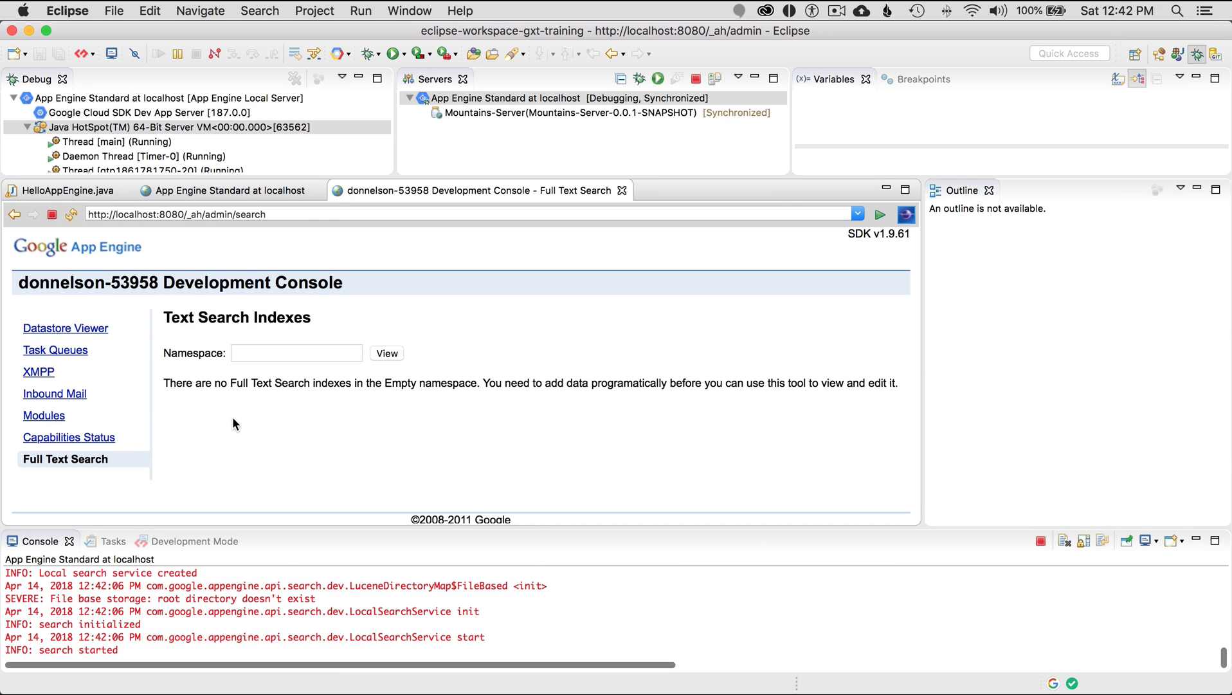
mouse_move(266, 443)
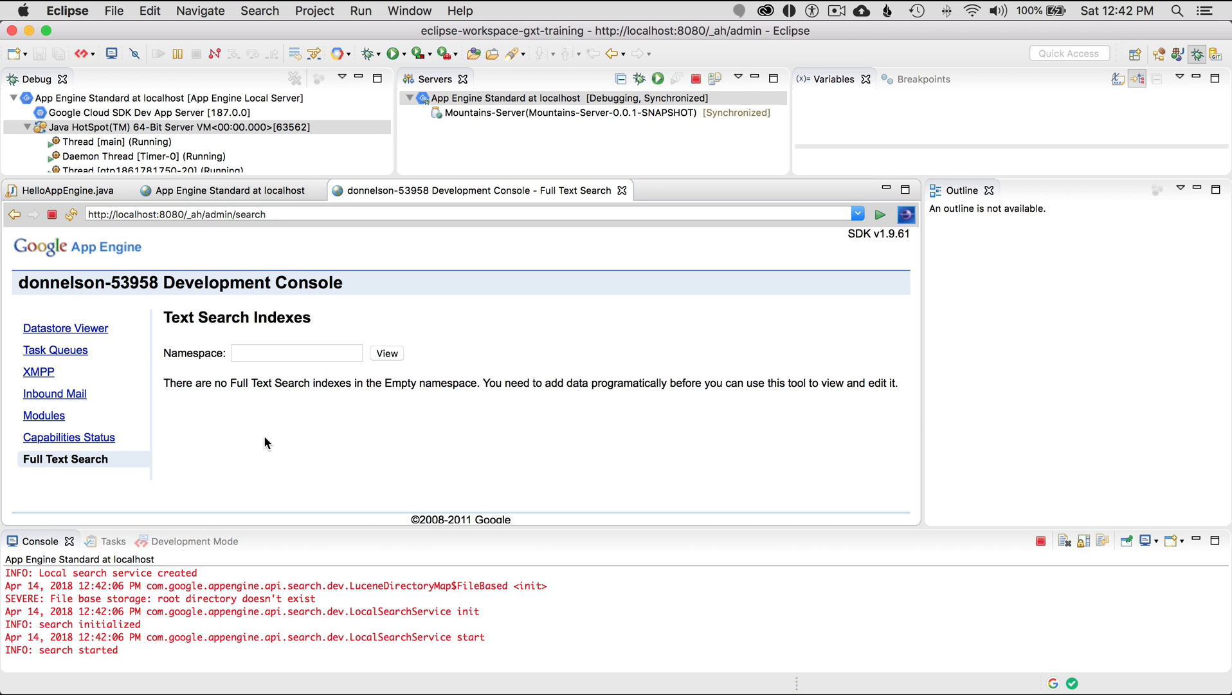
mouse_move(463, 380)
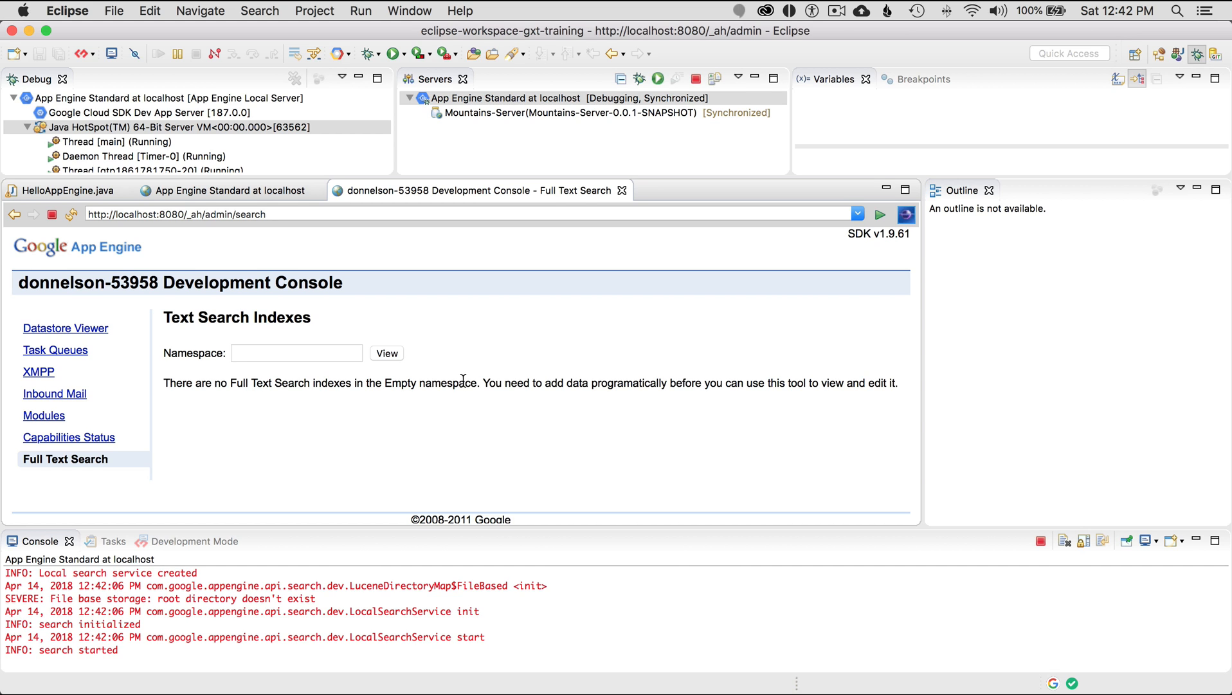
mouse_move(353, 164)
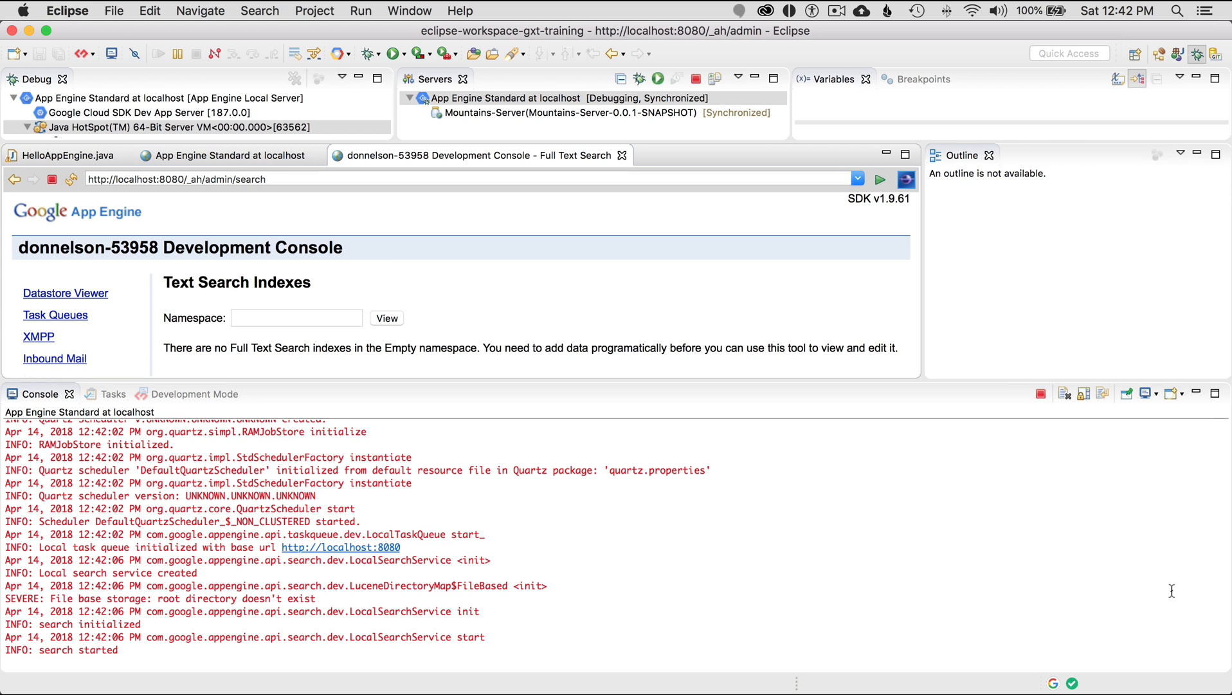
click(1178, 393)
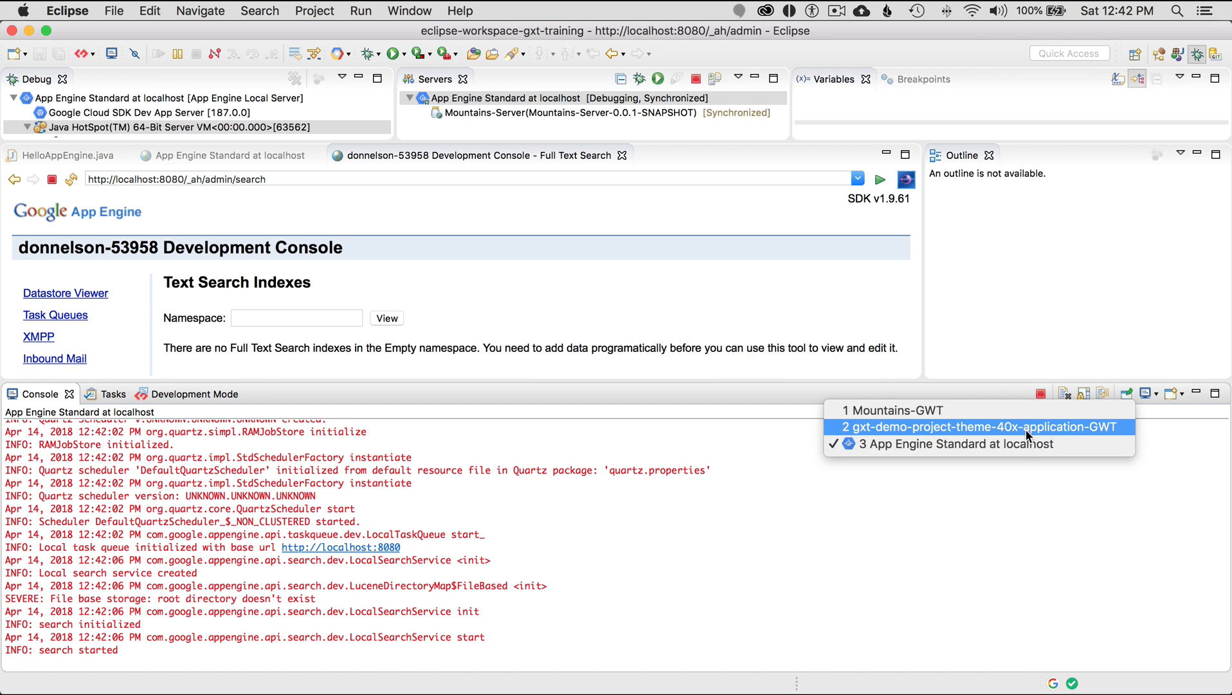
mouse_move(943, 443)
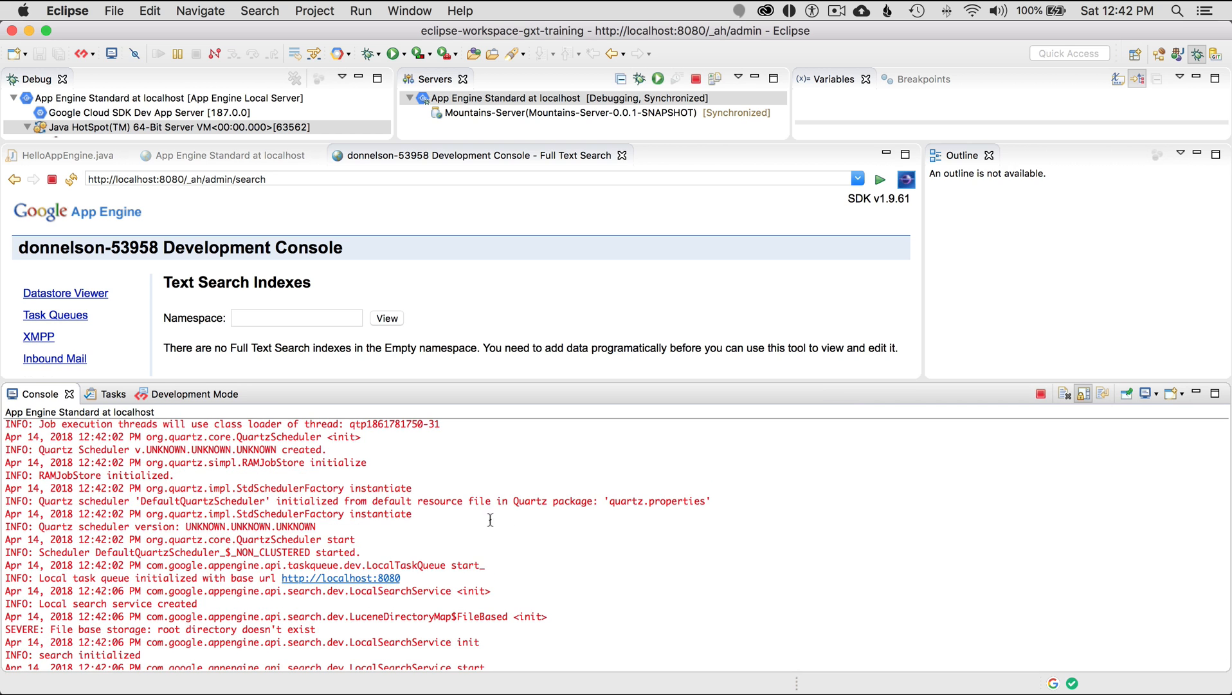
mouse_move(745, 381)
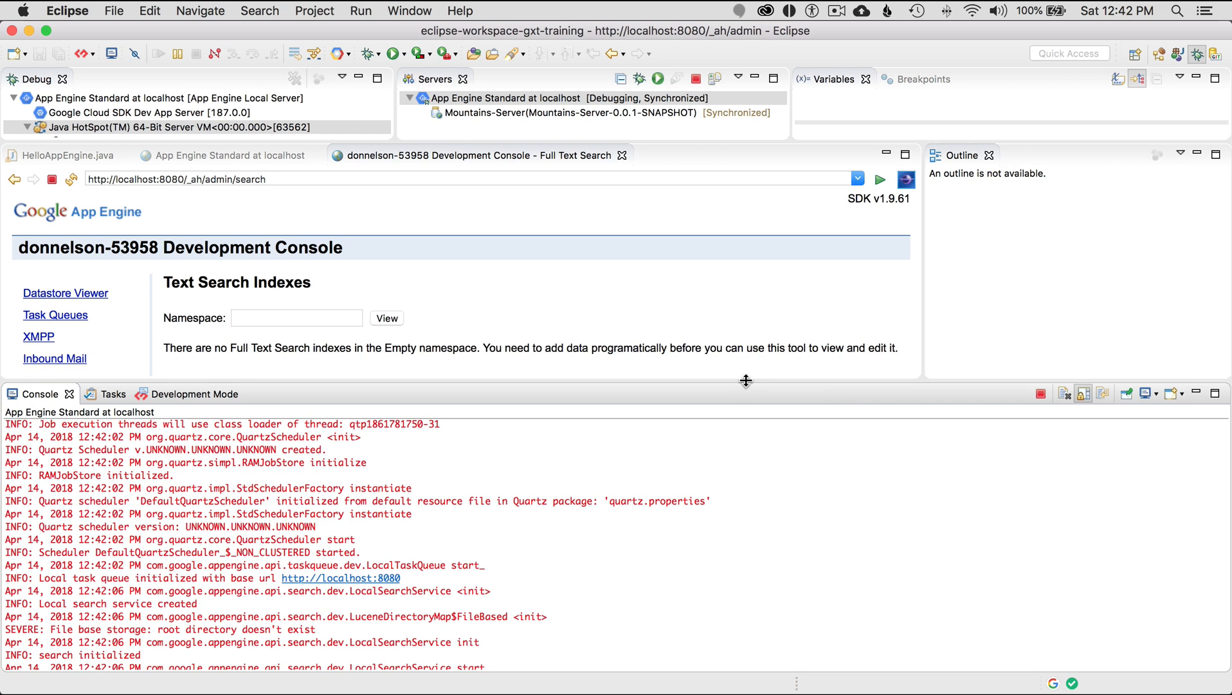
click(41, 126)
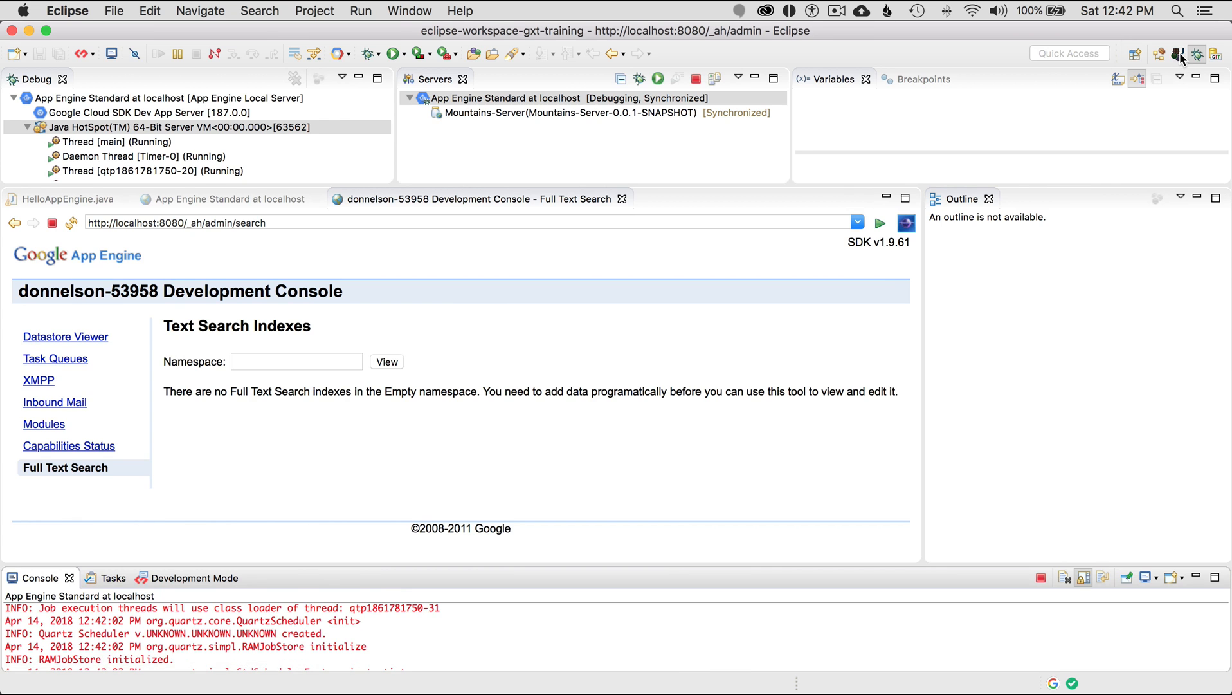
click(1178, 54)
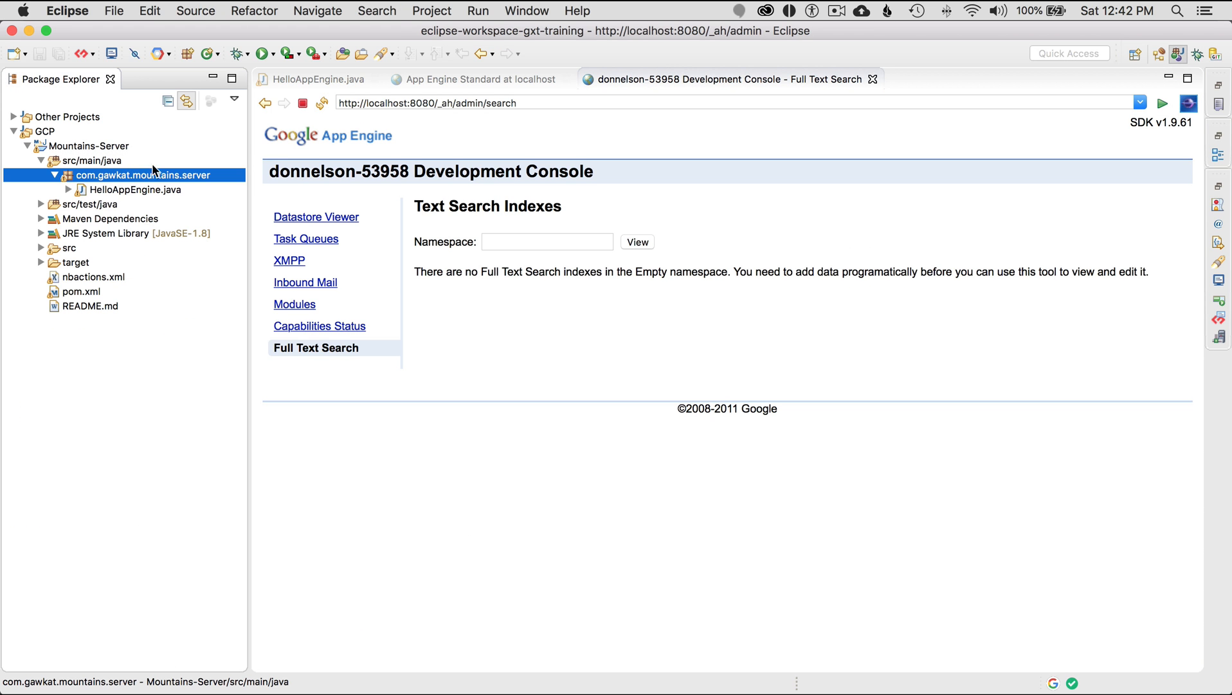
mouse_move(105, 130)
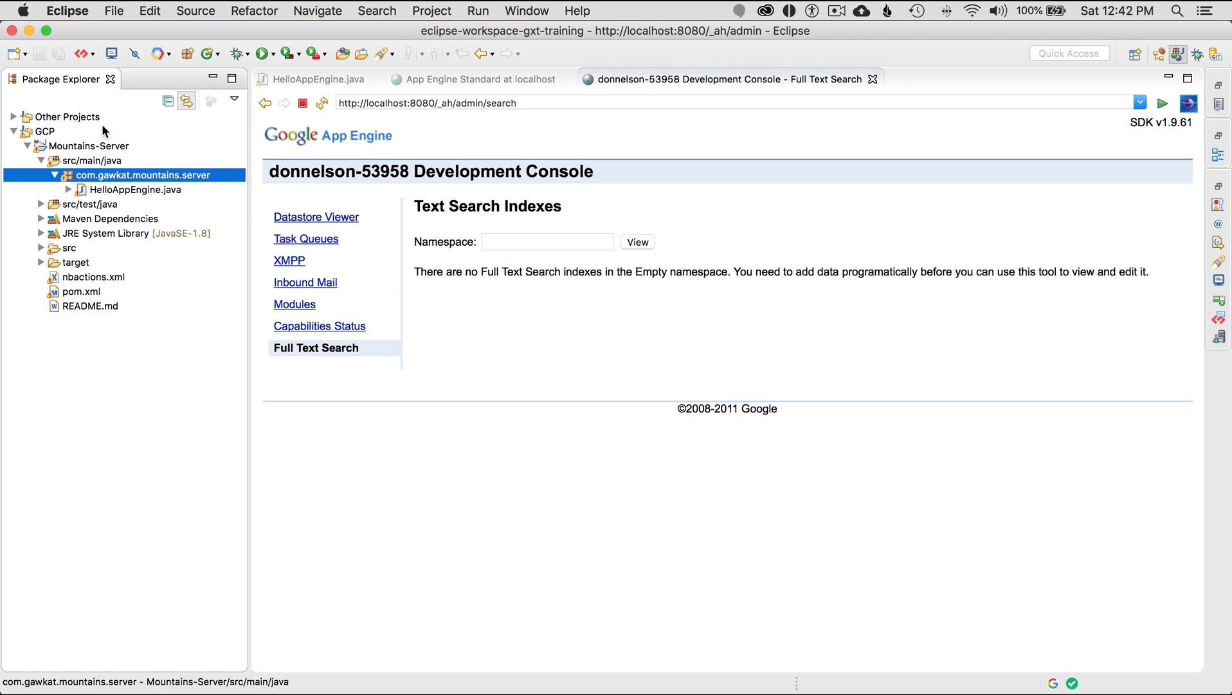
click(90, 160)
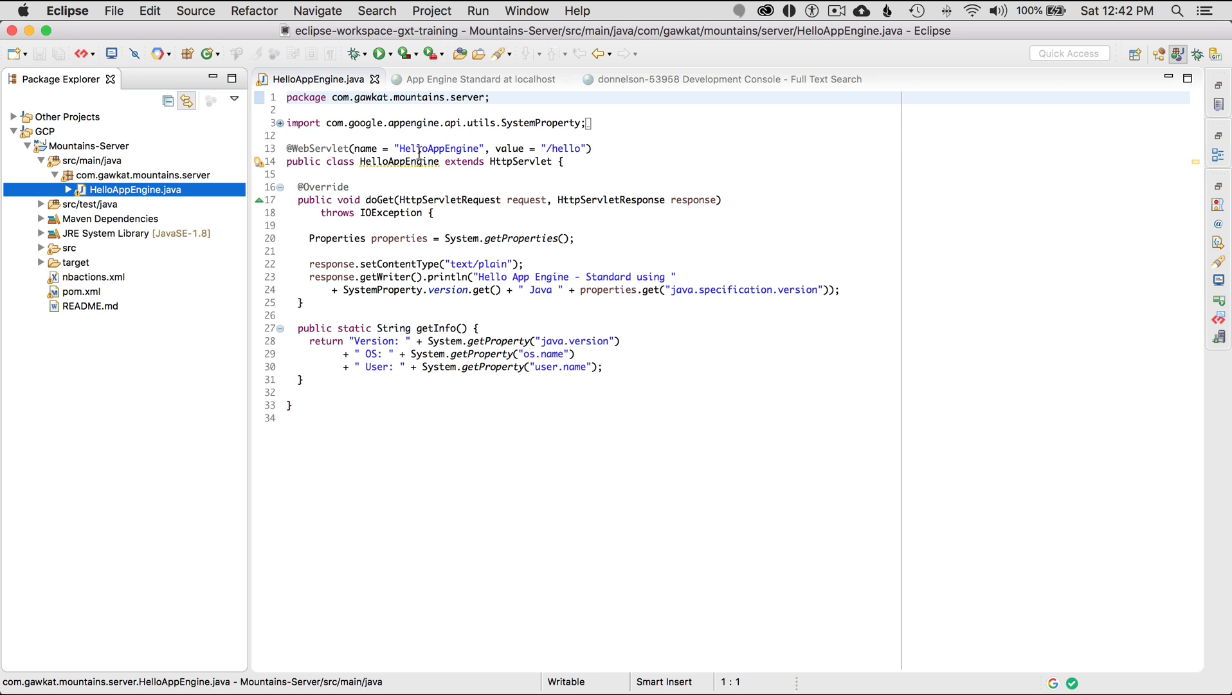
click(316, 148)
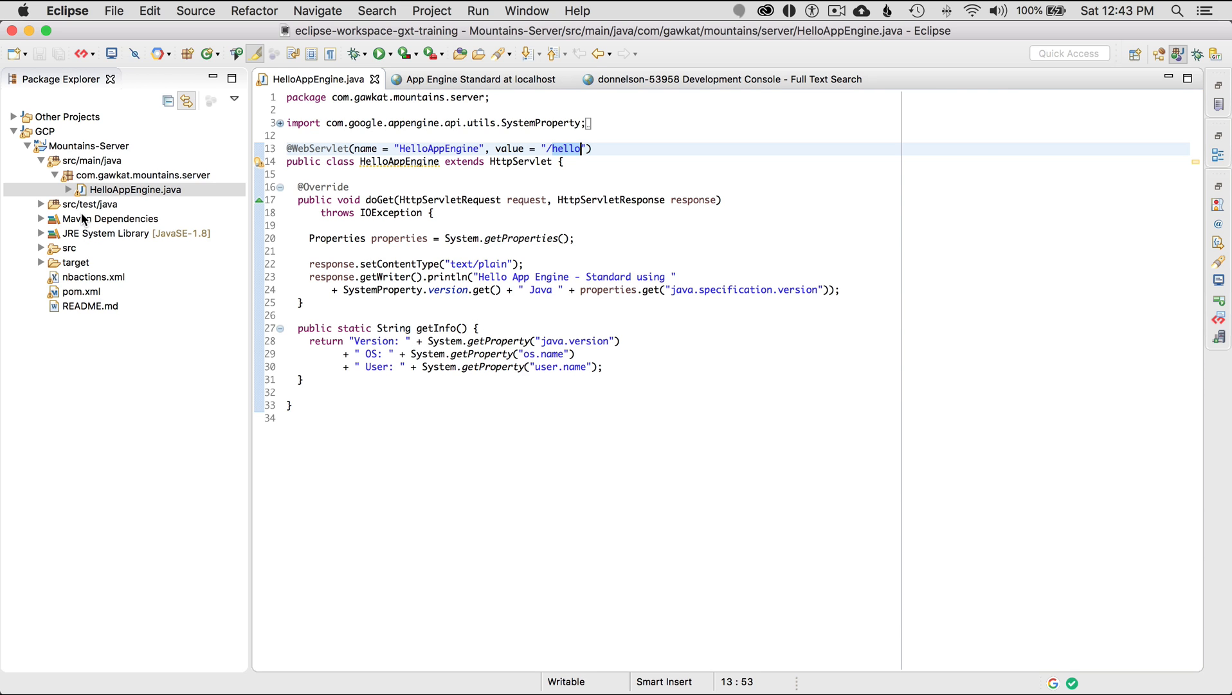
Expand src > main > webapp > WEB-INF and view appengine-web.xml (version 1, java8 runtime)
click(69, 247)
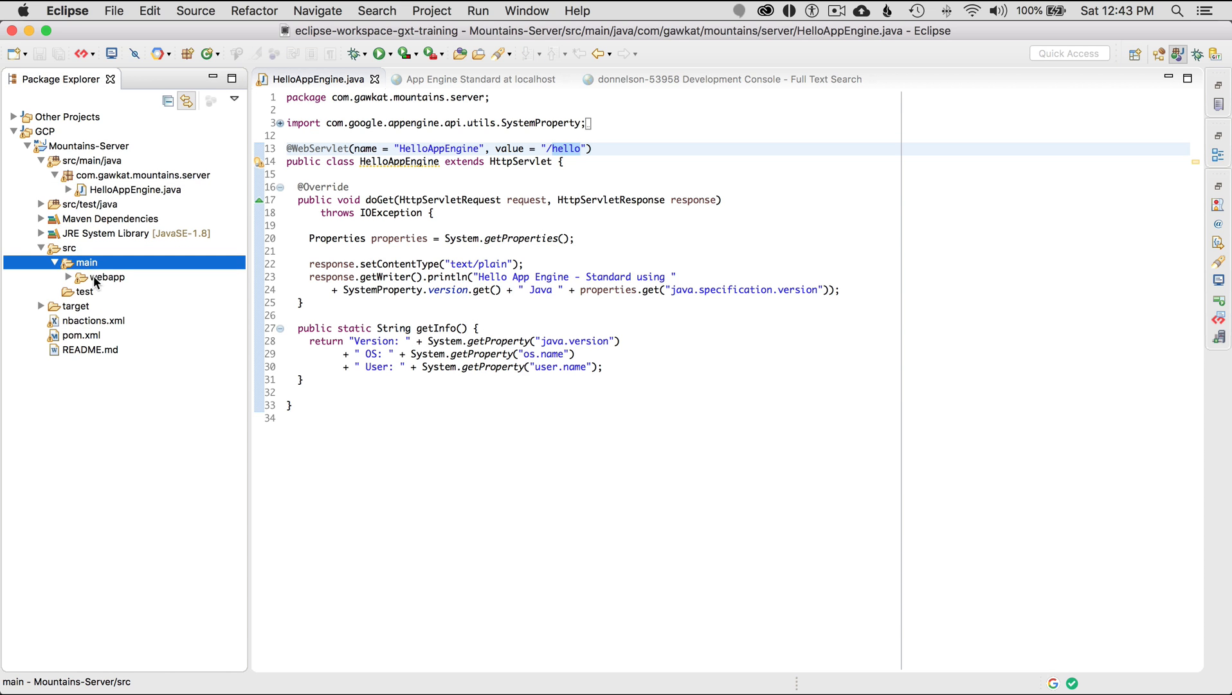
click(105, 277)
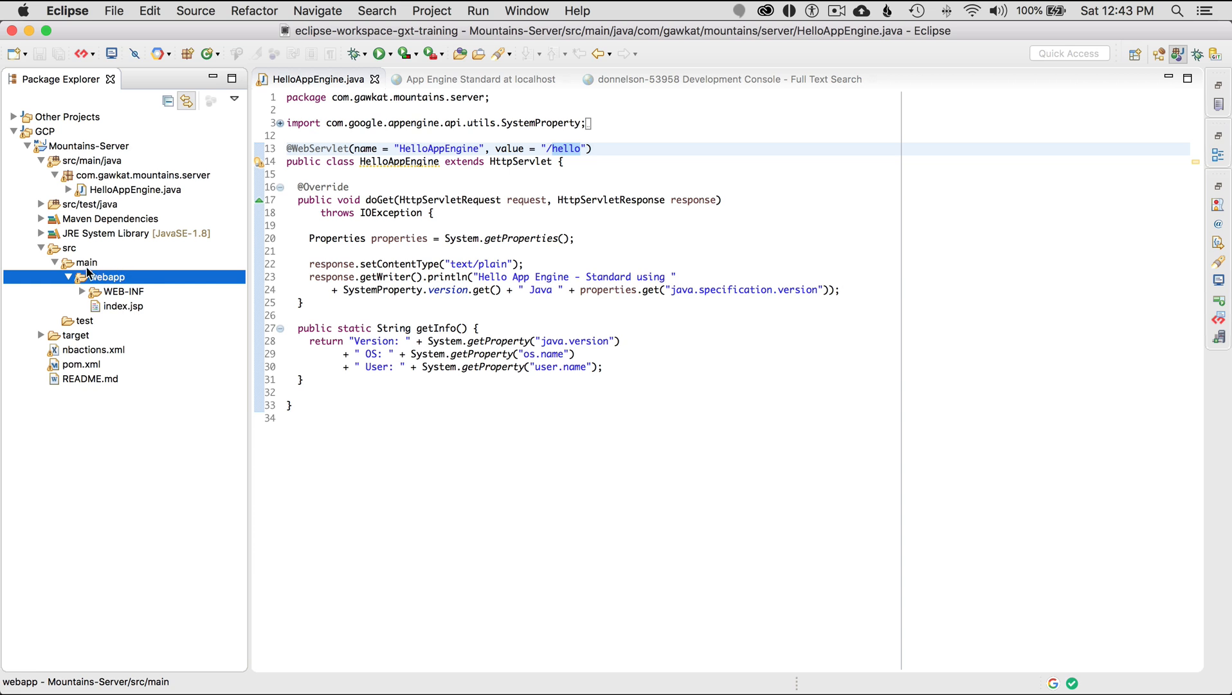
click(85, 291)
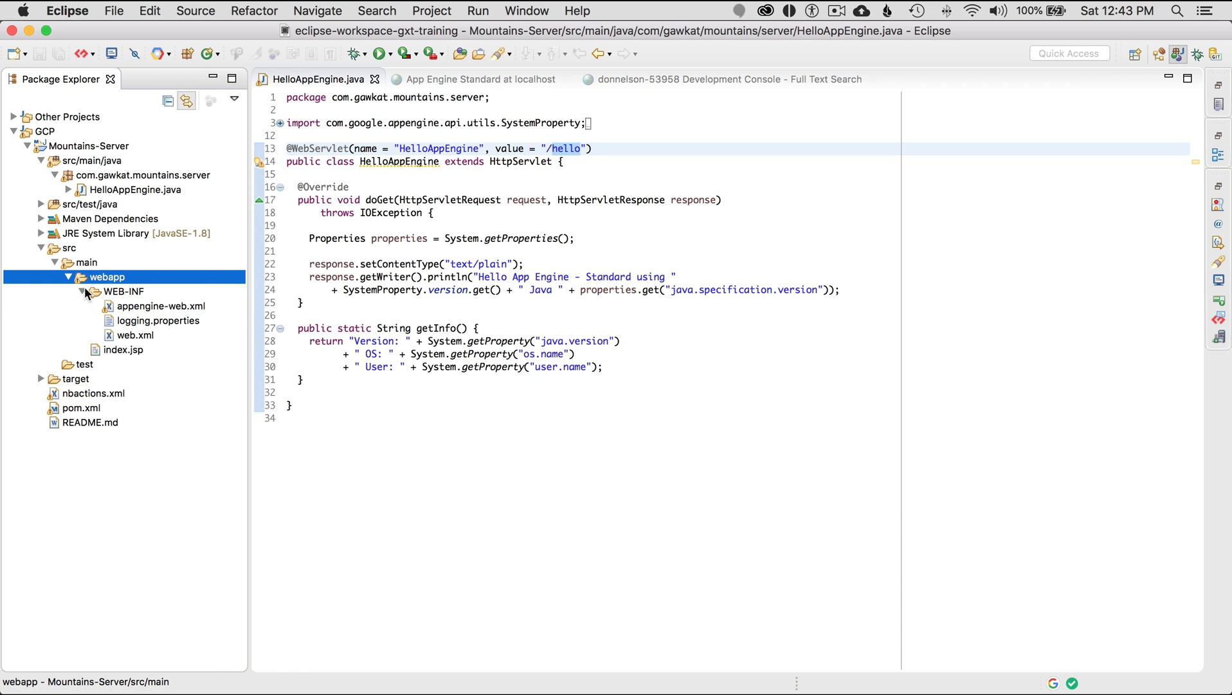
double_click(162, 306)
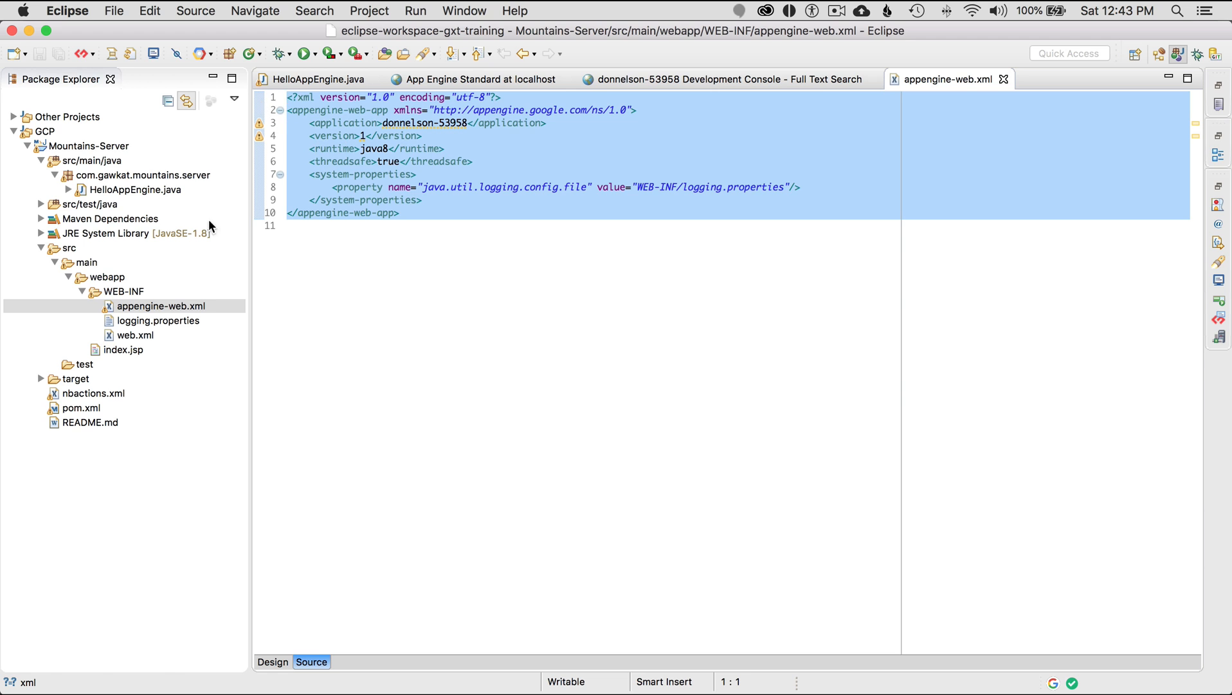
Review web.xml with its index.jsp welcome file, index.jsp and logging.properties, then select pom.xml
double_click(134, 335)
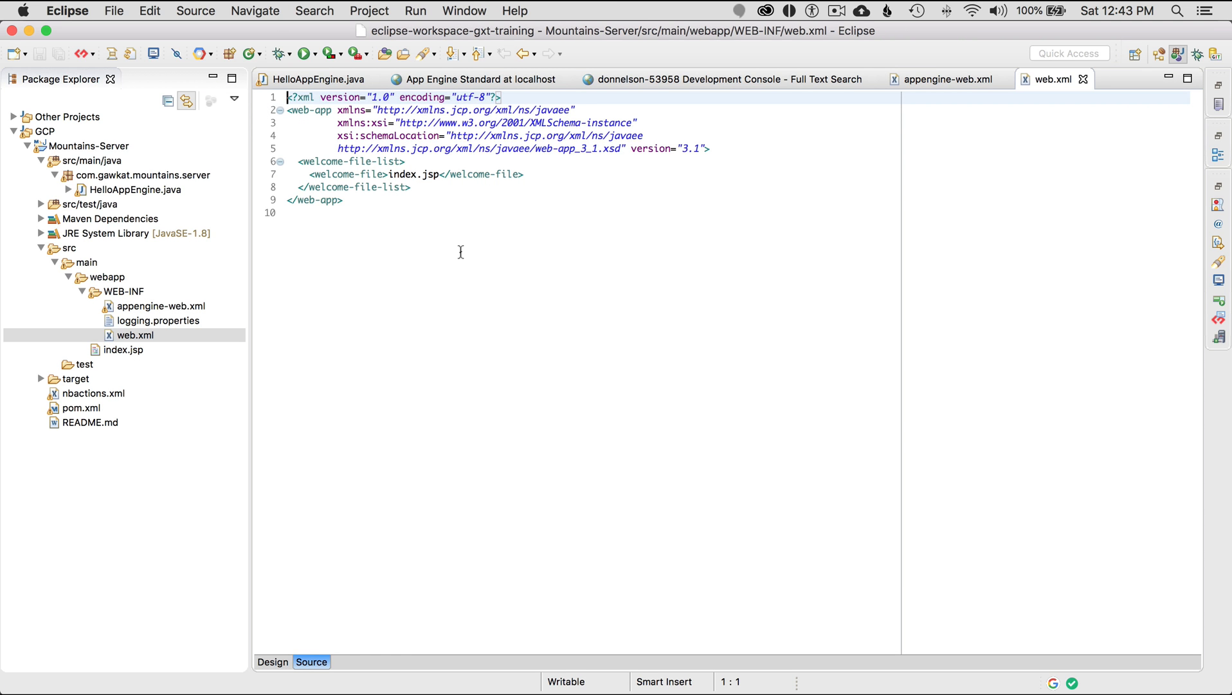
mouse_move(390, 172)
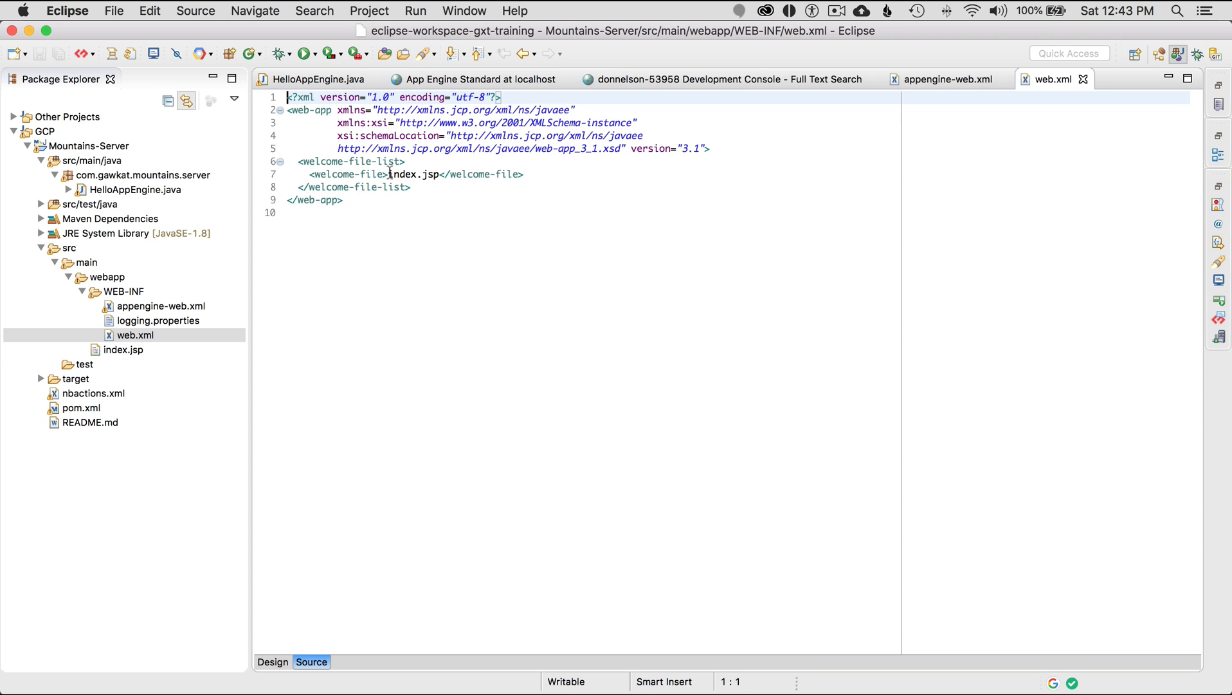
click(438, 174)
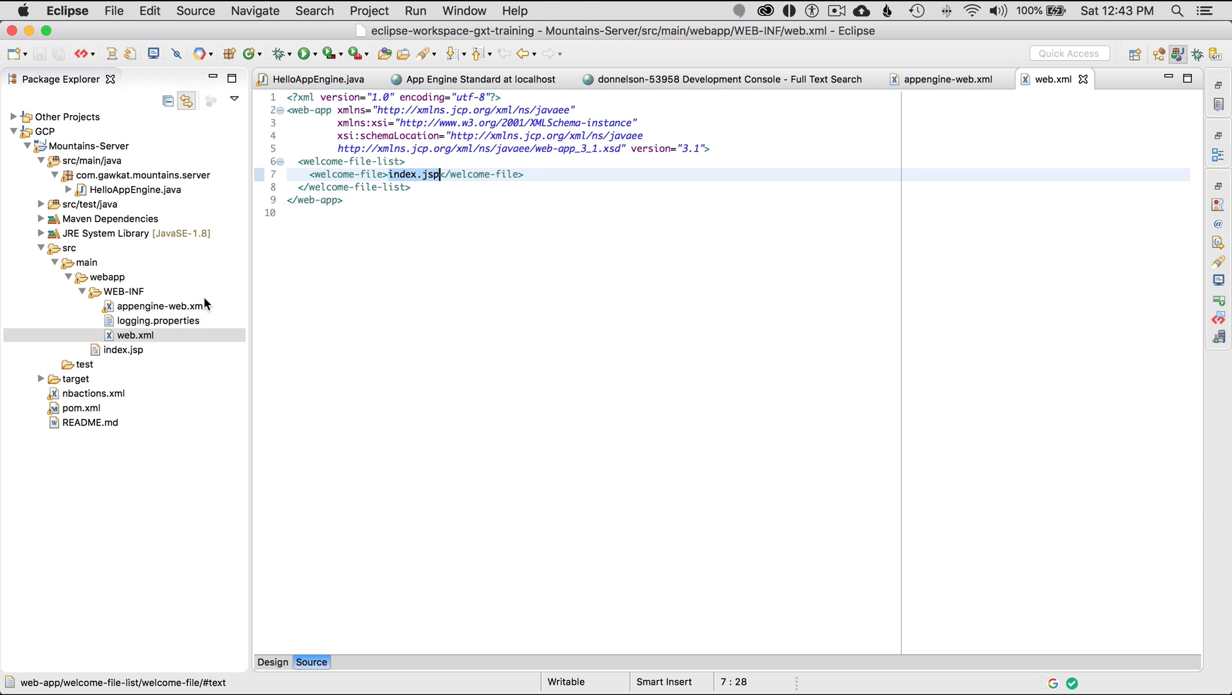
double_click(124, 350)
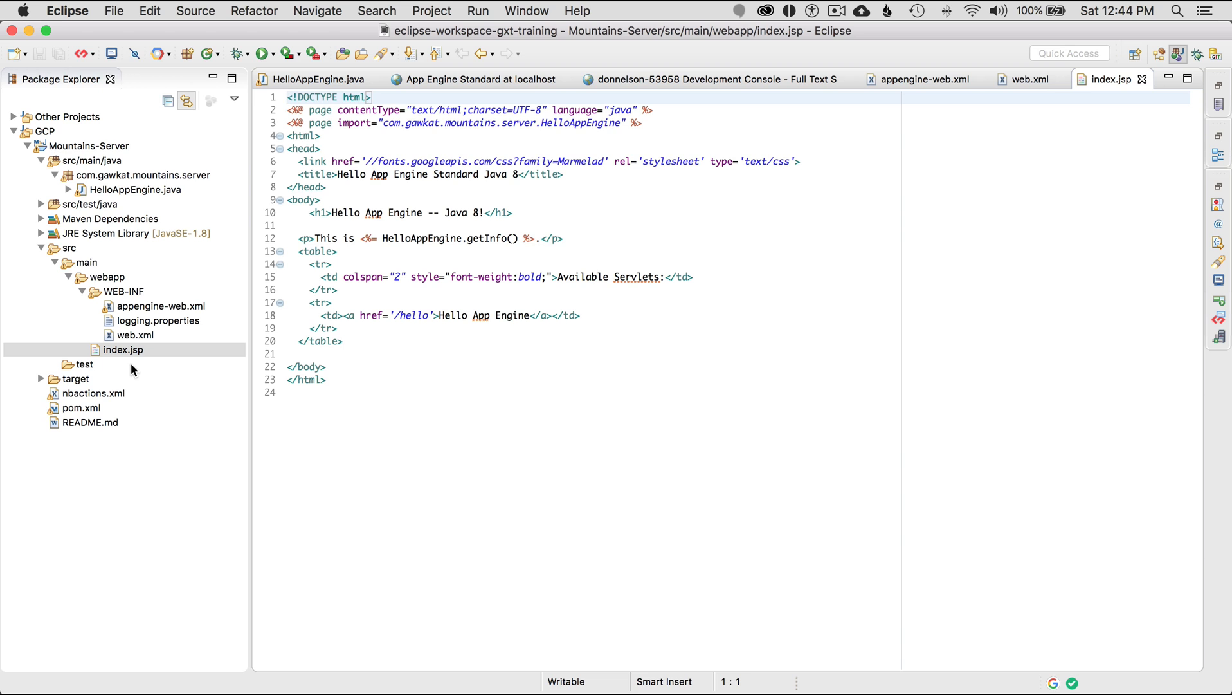
mouse_move(143, 322)
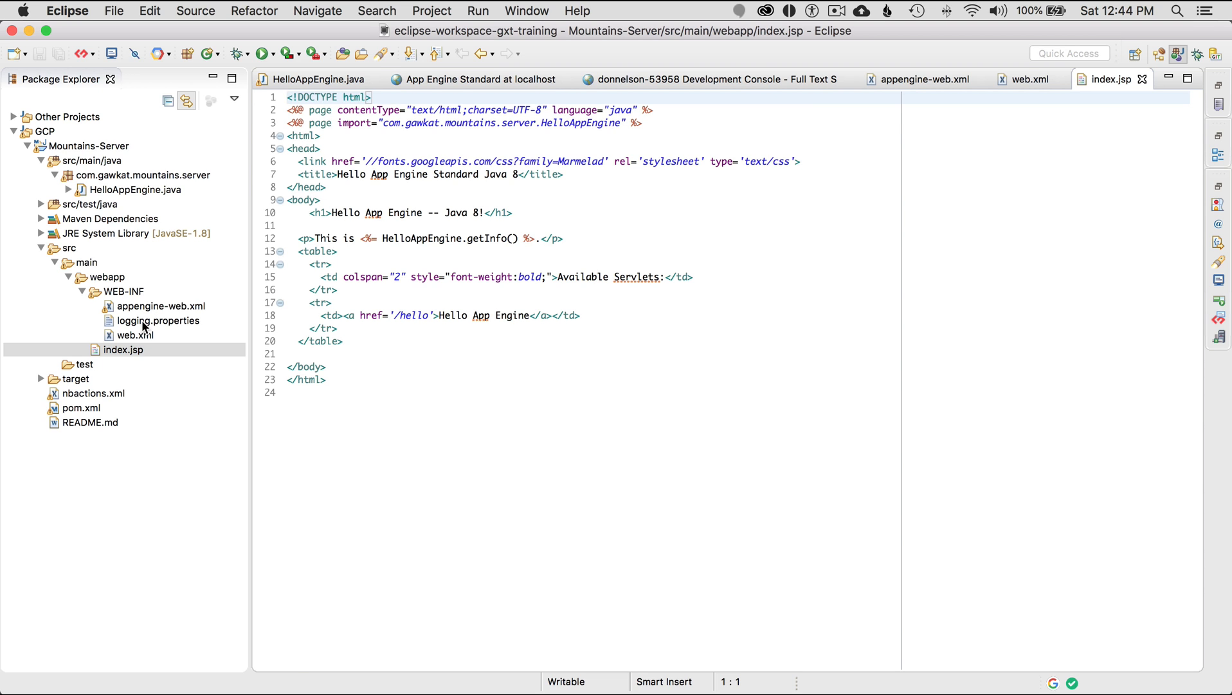
double_click(159, 321)
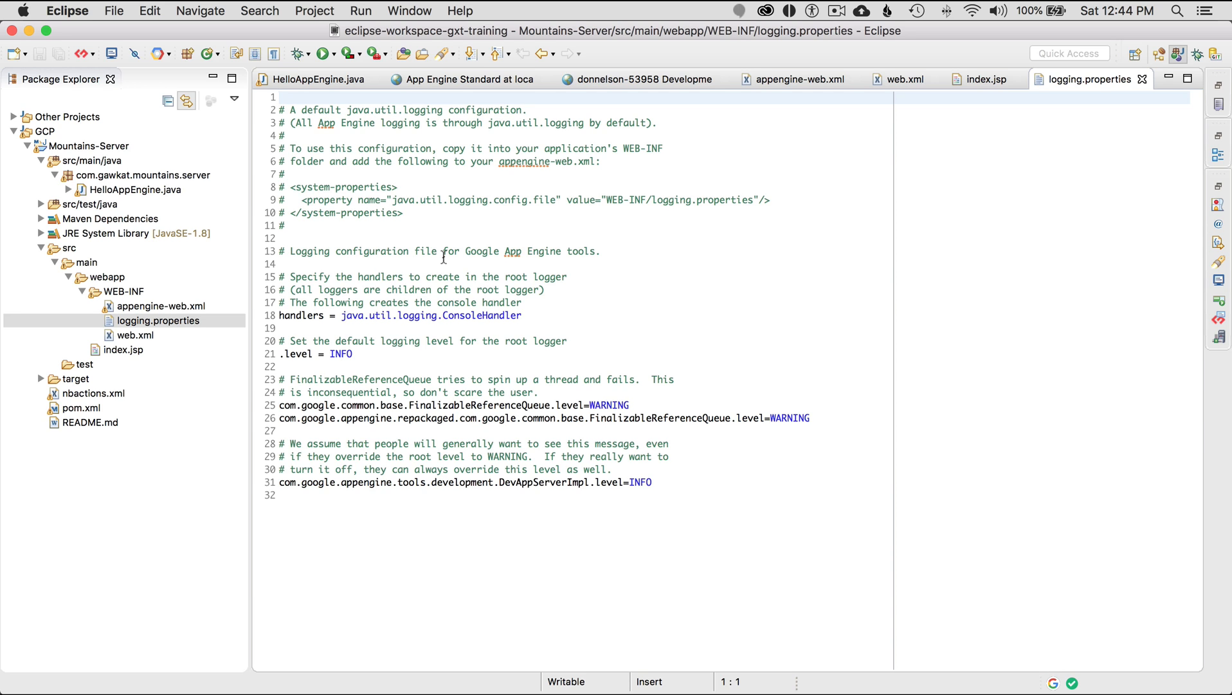
click(82, 408)
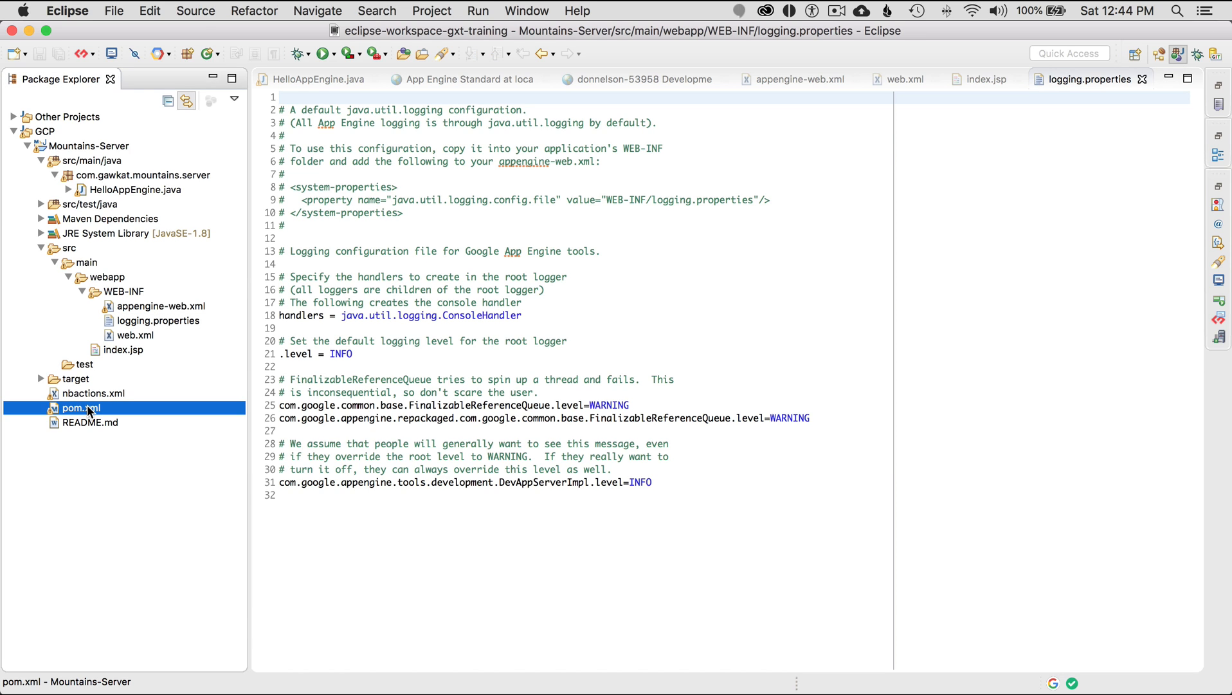